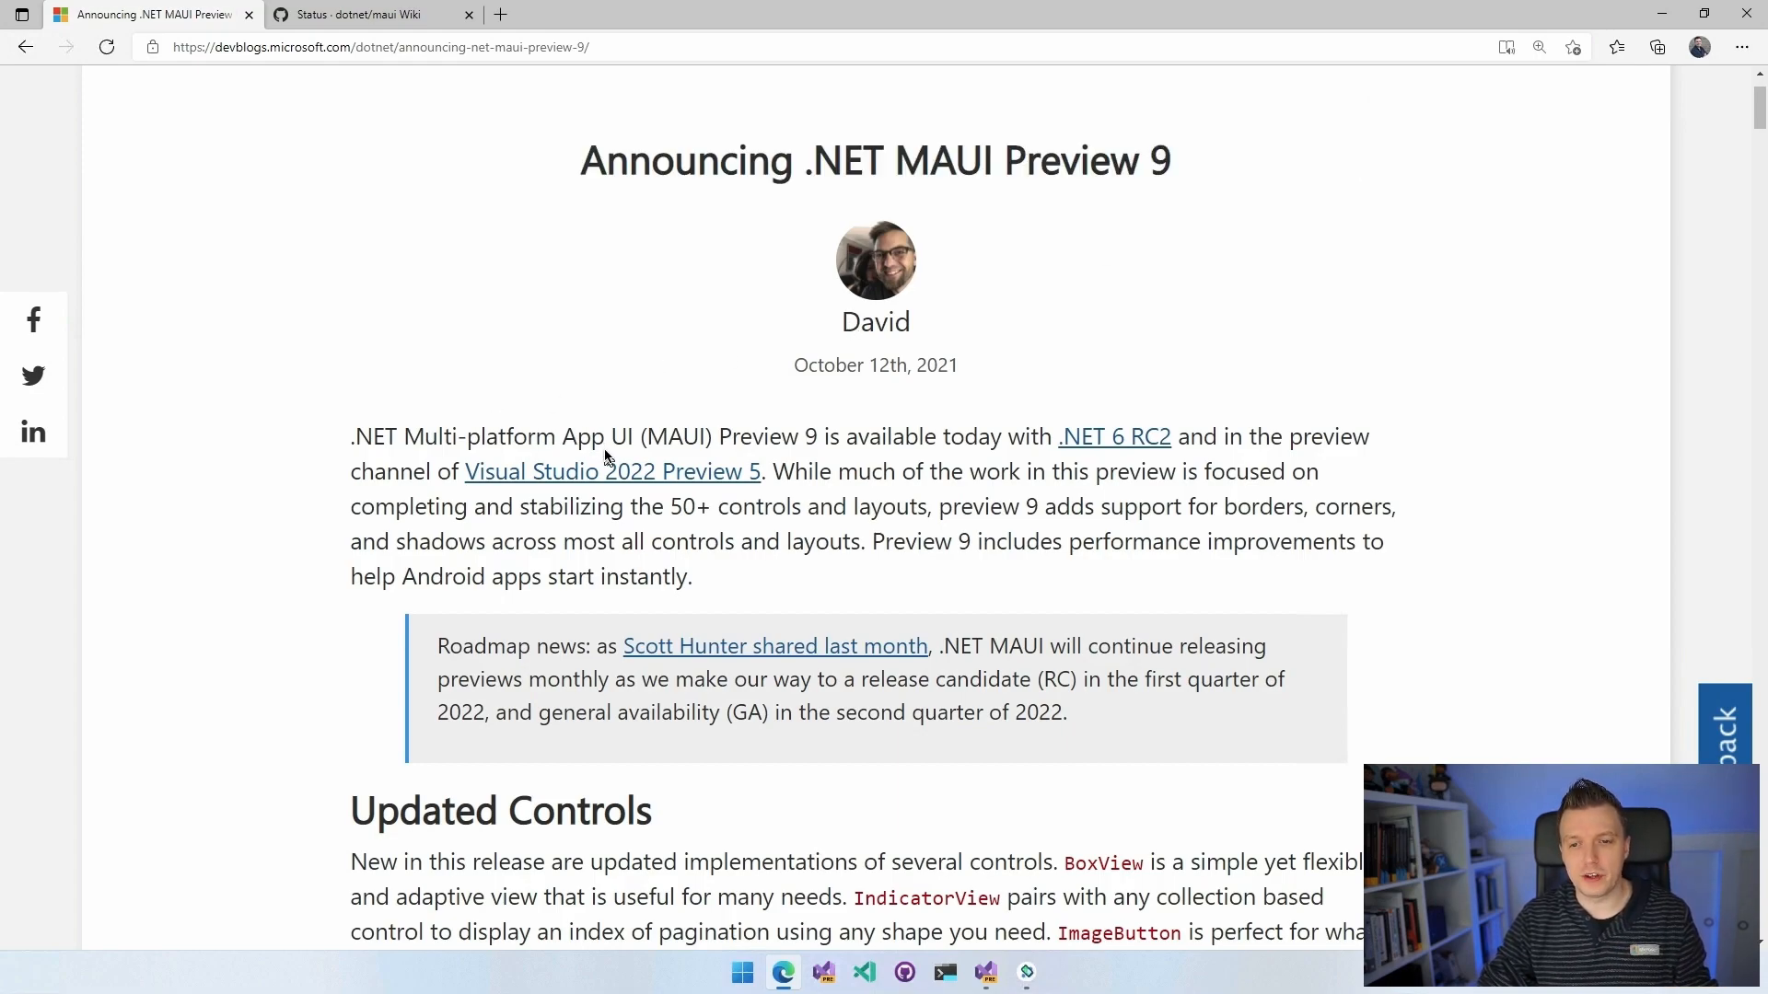
Read the article intro and roadmap, highlighting and clearing sentences, down to Updated Controls.
left_click_drag(886, 437, 1269, 438)
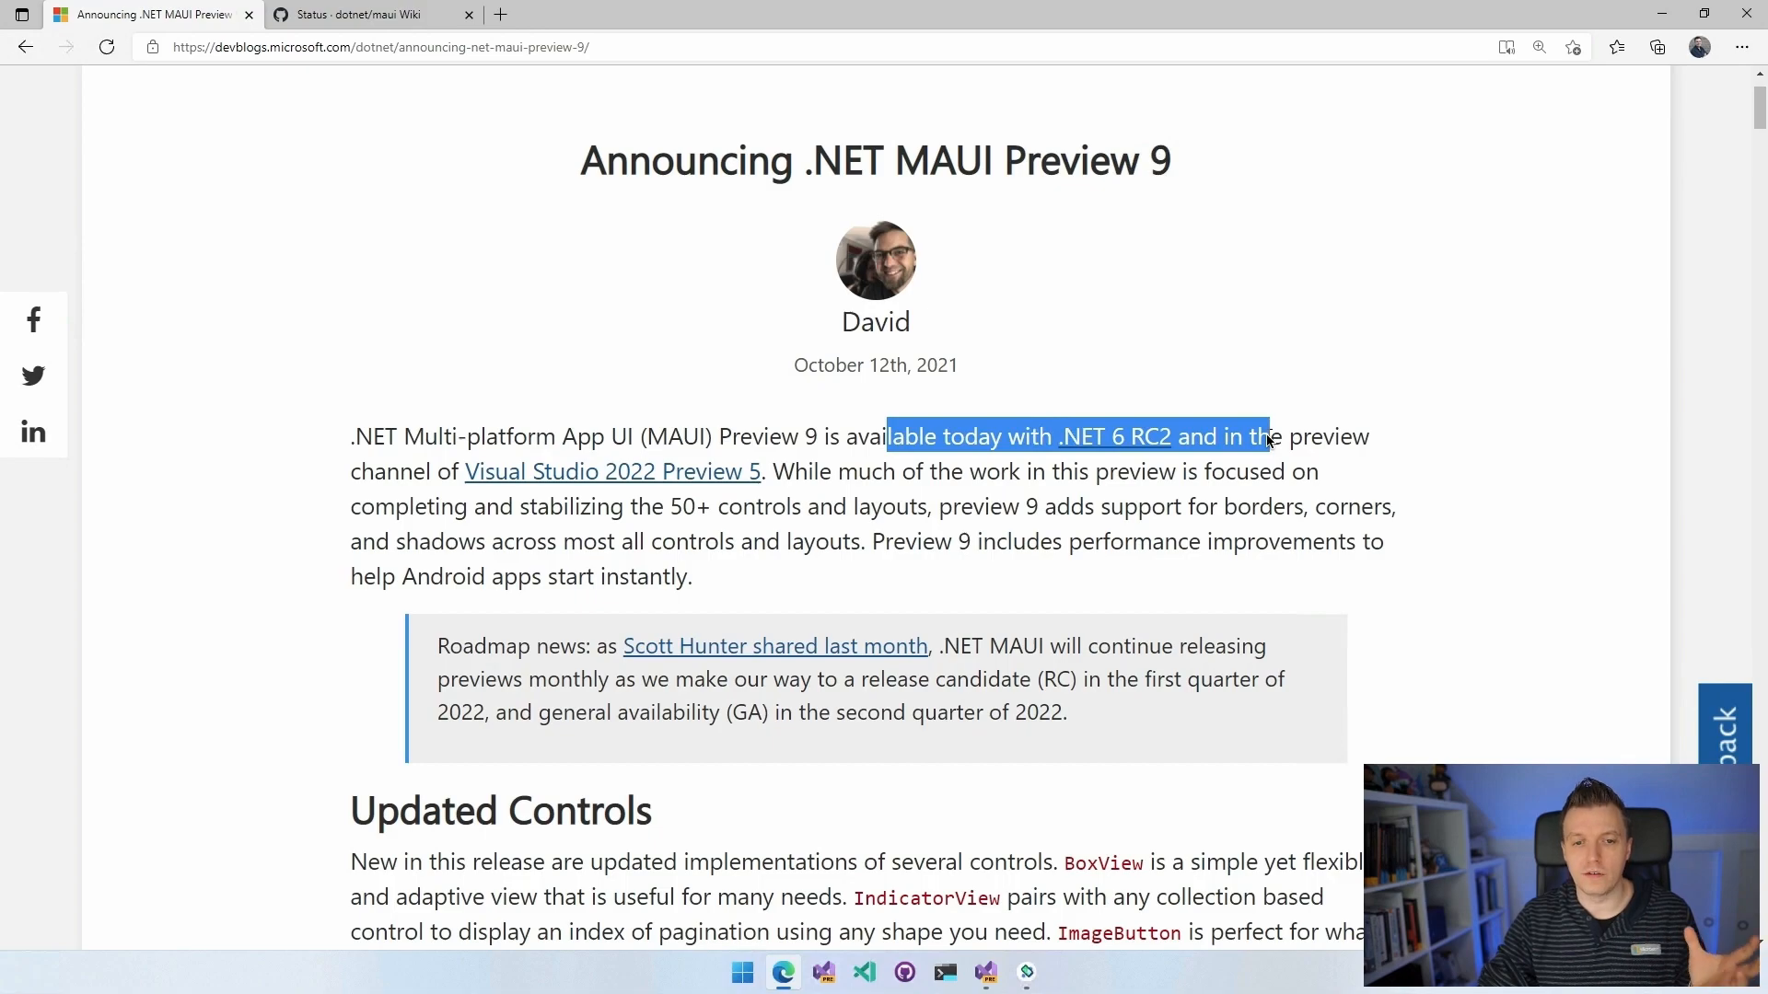
left_click(1236, 365)
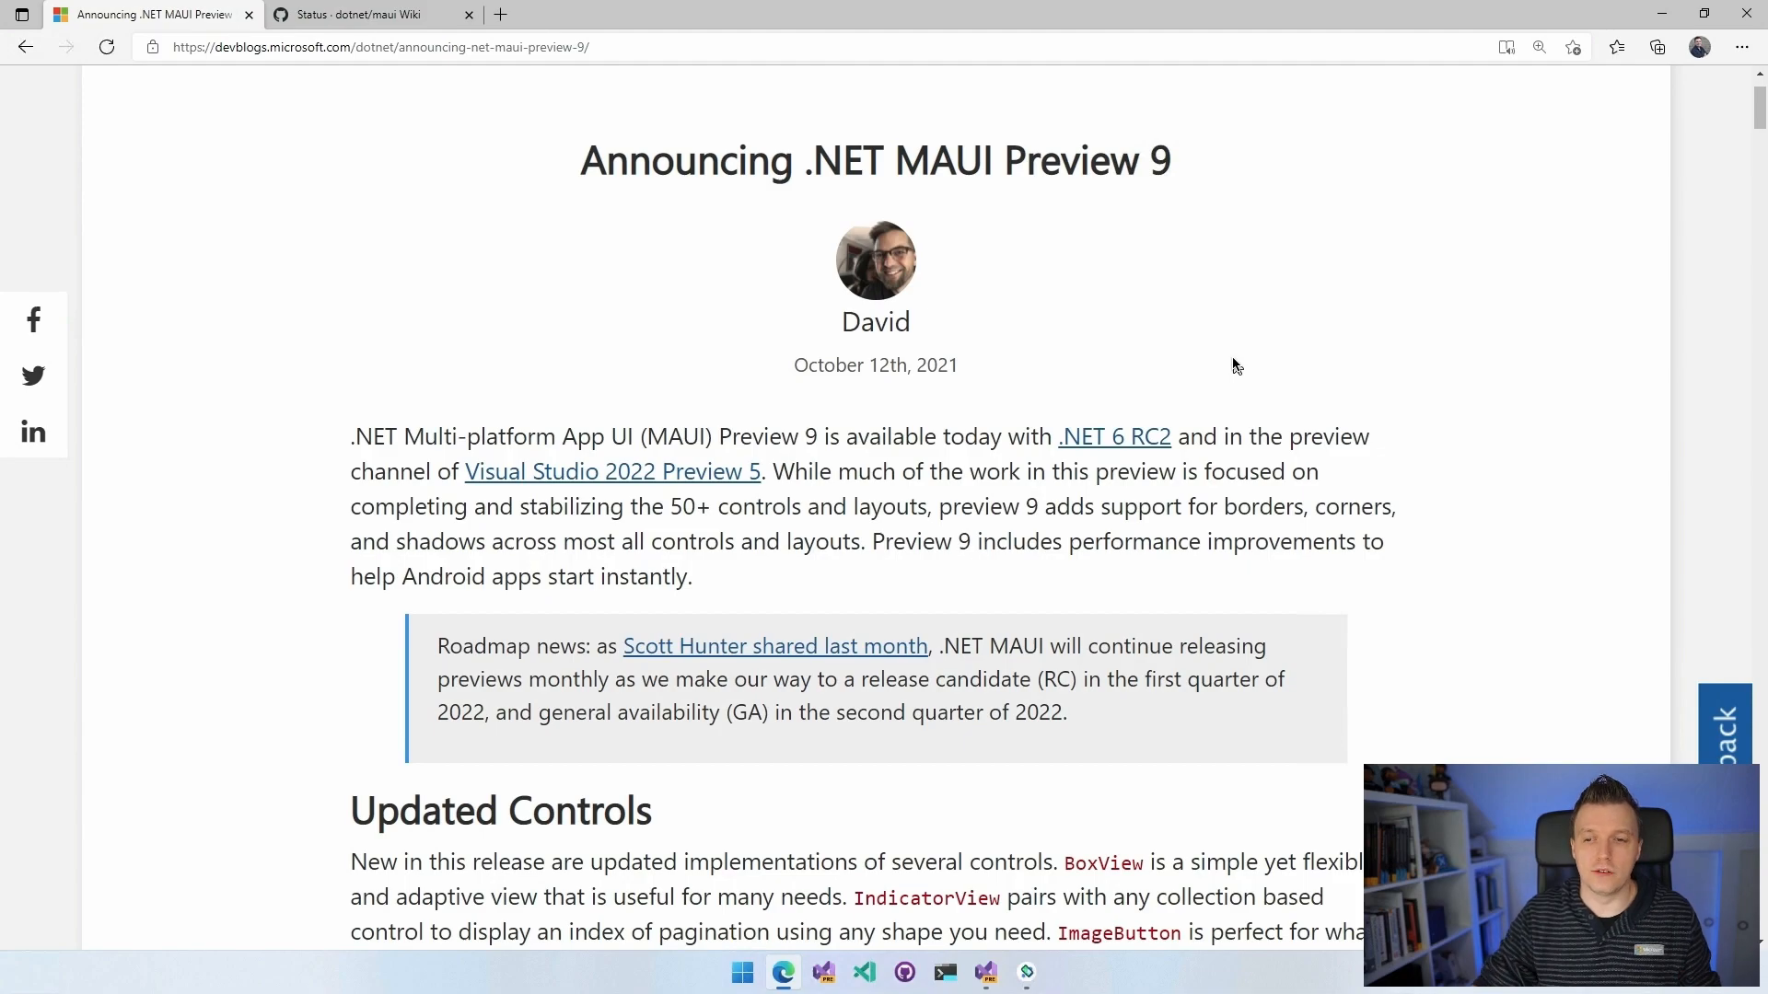
mouse_move(1395, 368)
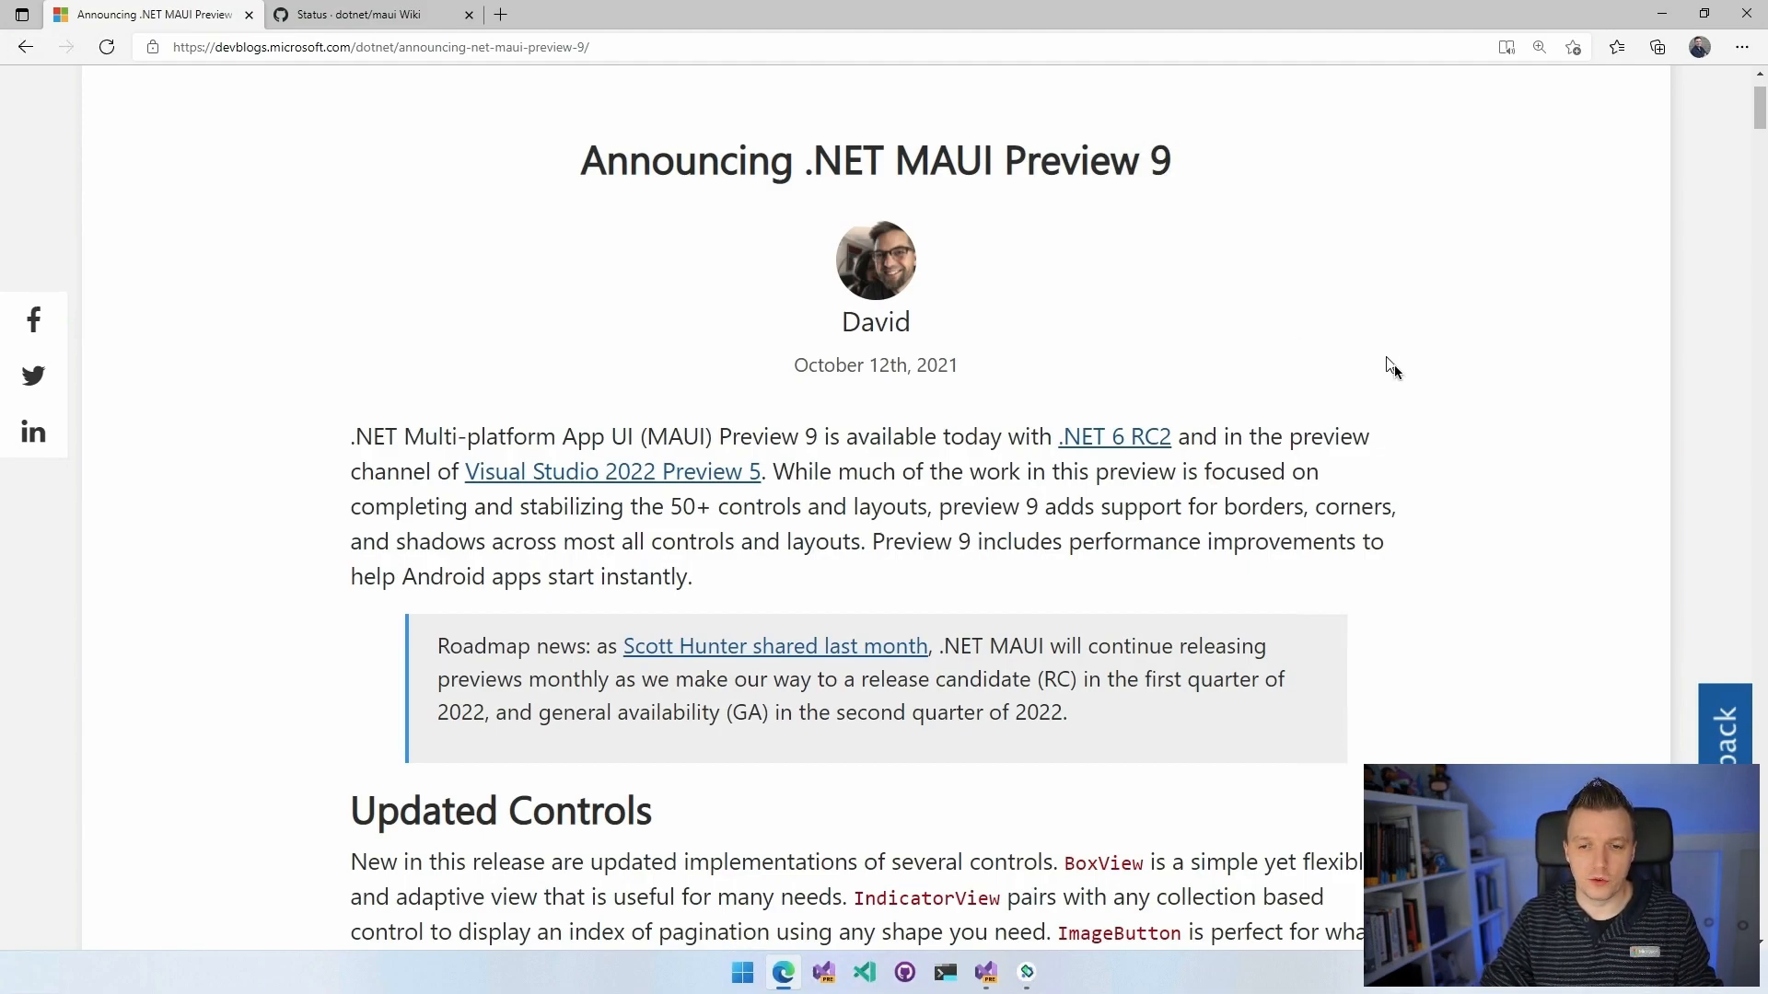
mouse_move(1500, 396)
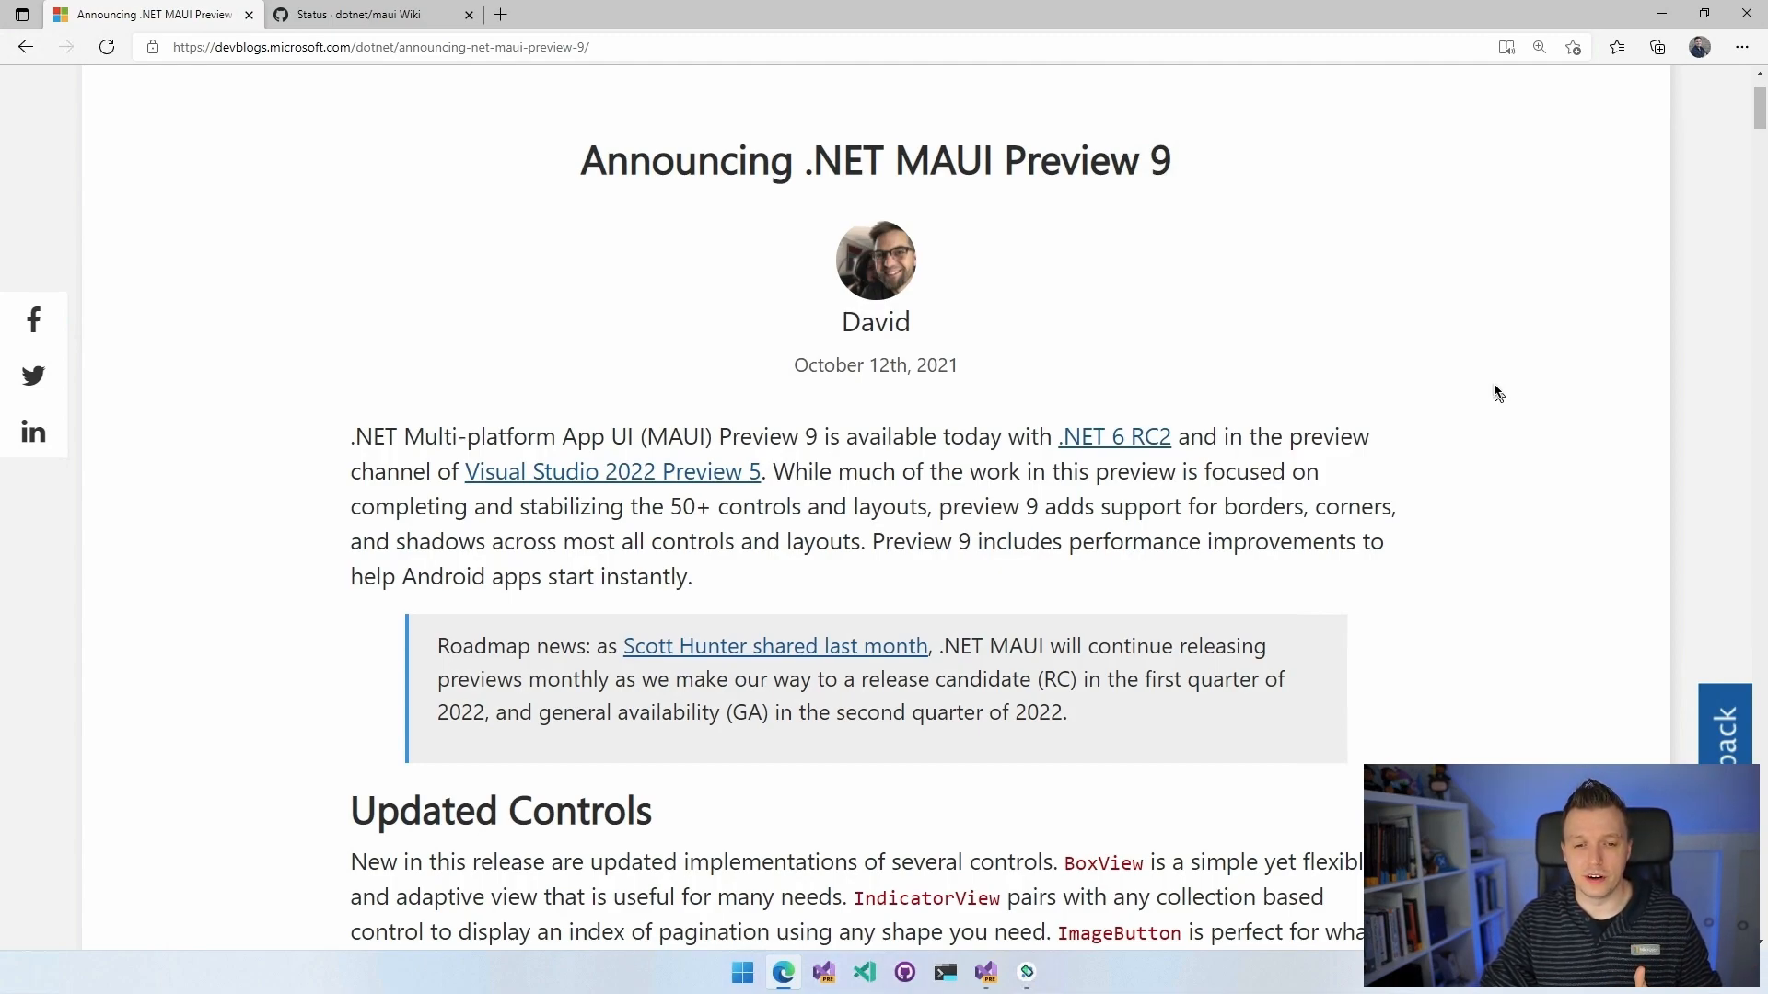
scroll("down", 3)
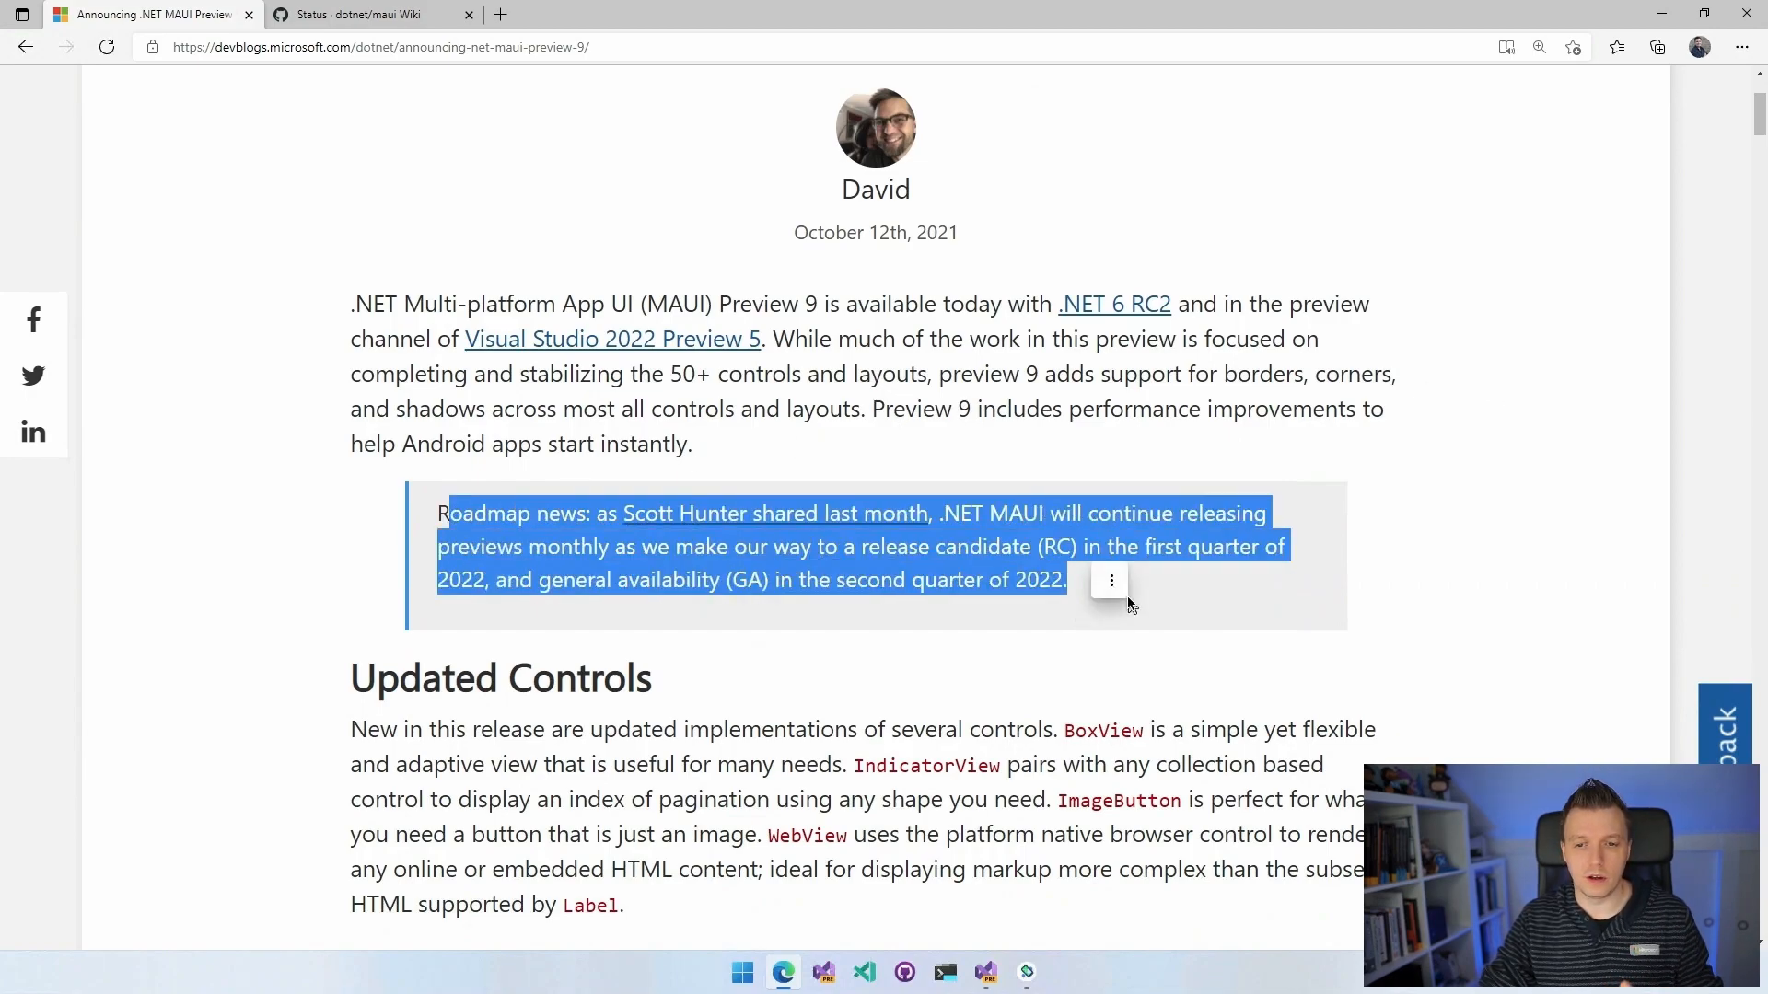
left_click(1180, 591)
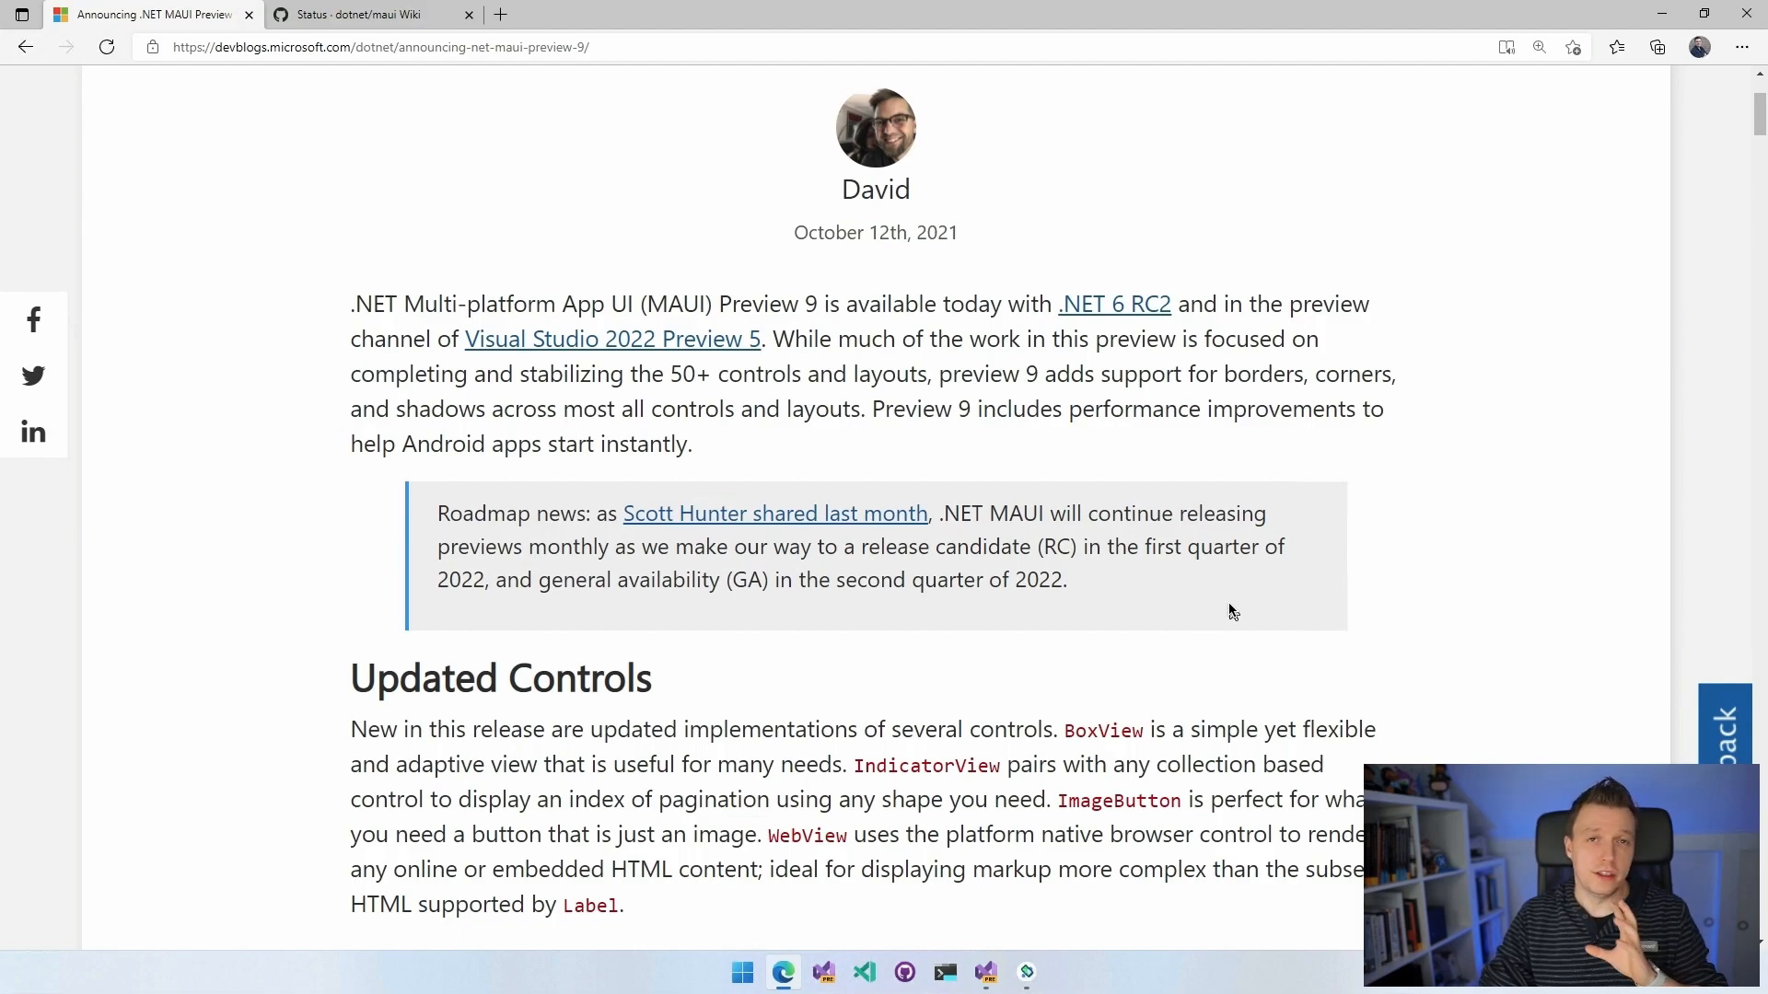
mouse_move(1387, 614)
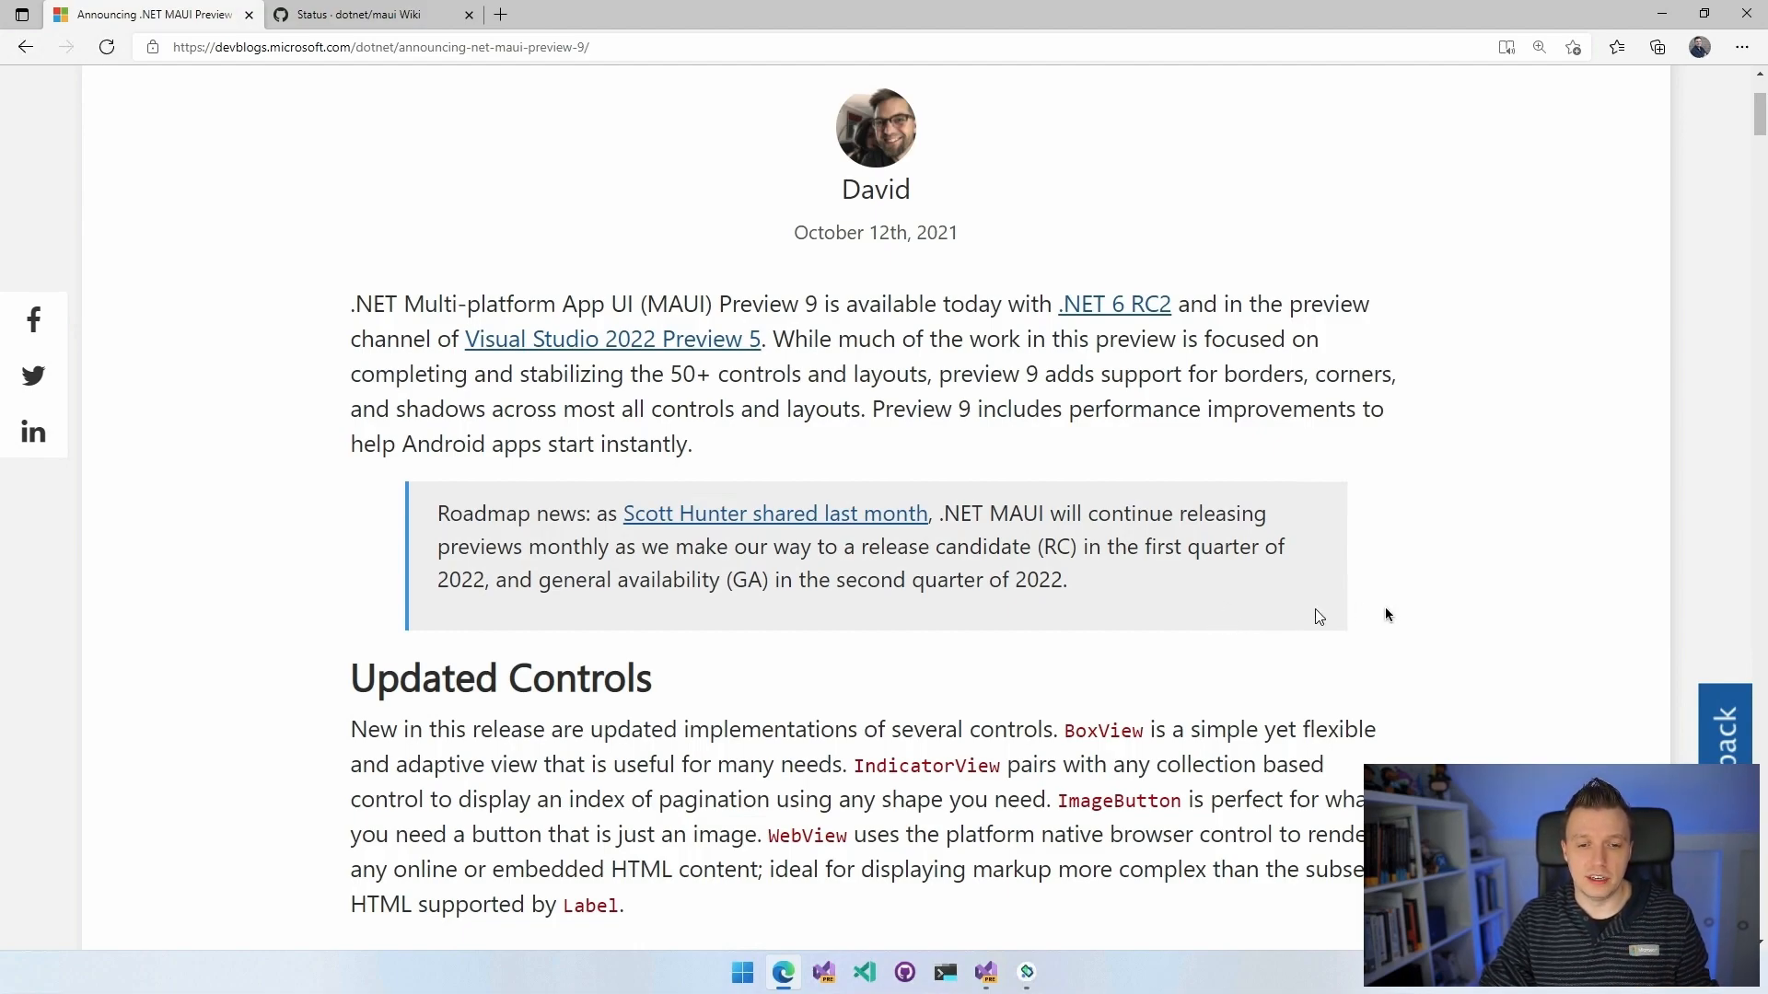
scroll("down", 3)
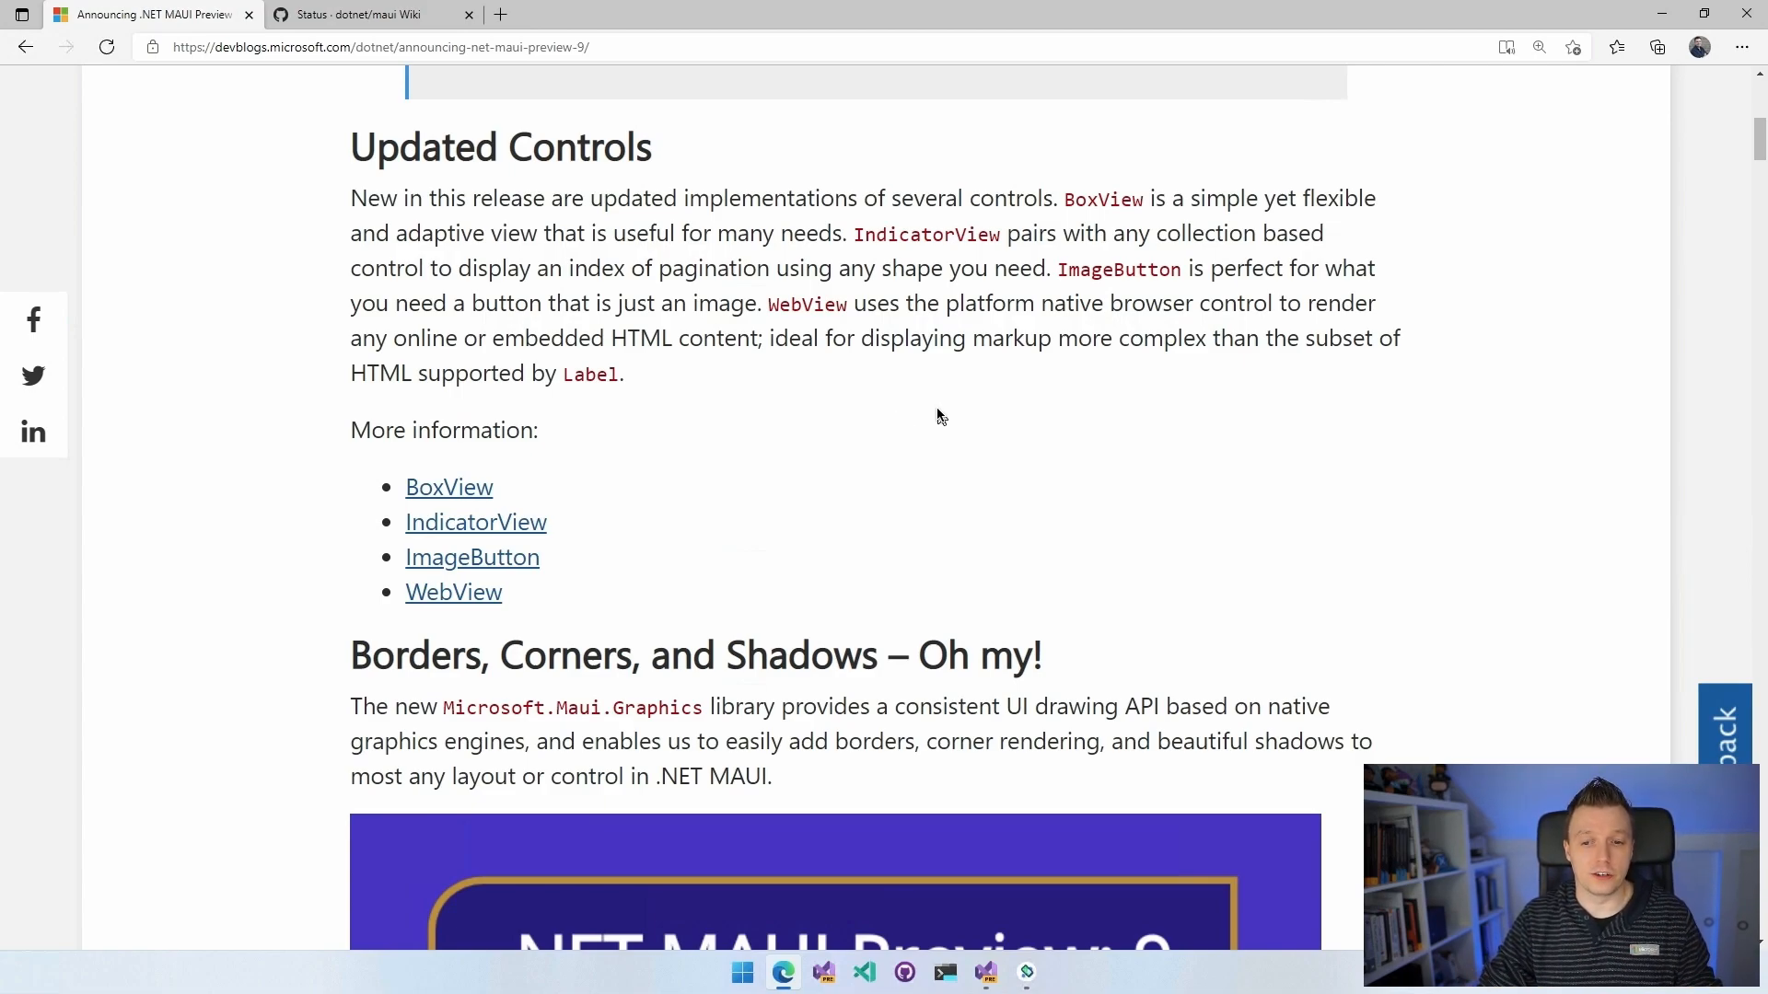
Scroll to the 'Borders, Corners, and Shadows – Oh my!' heading and banner image.
scroll("down", 3)
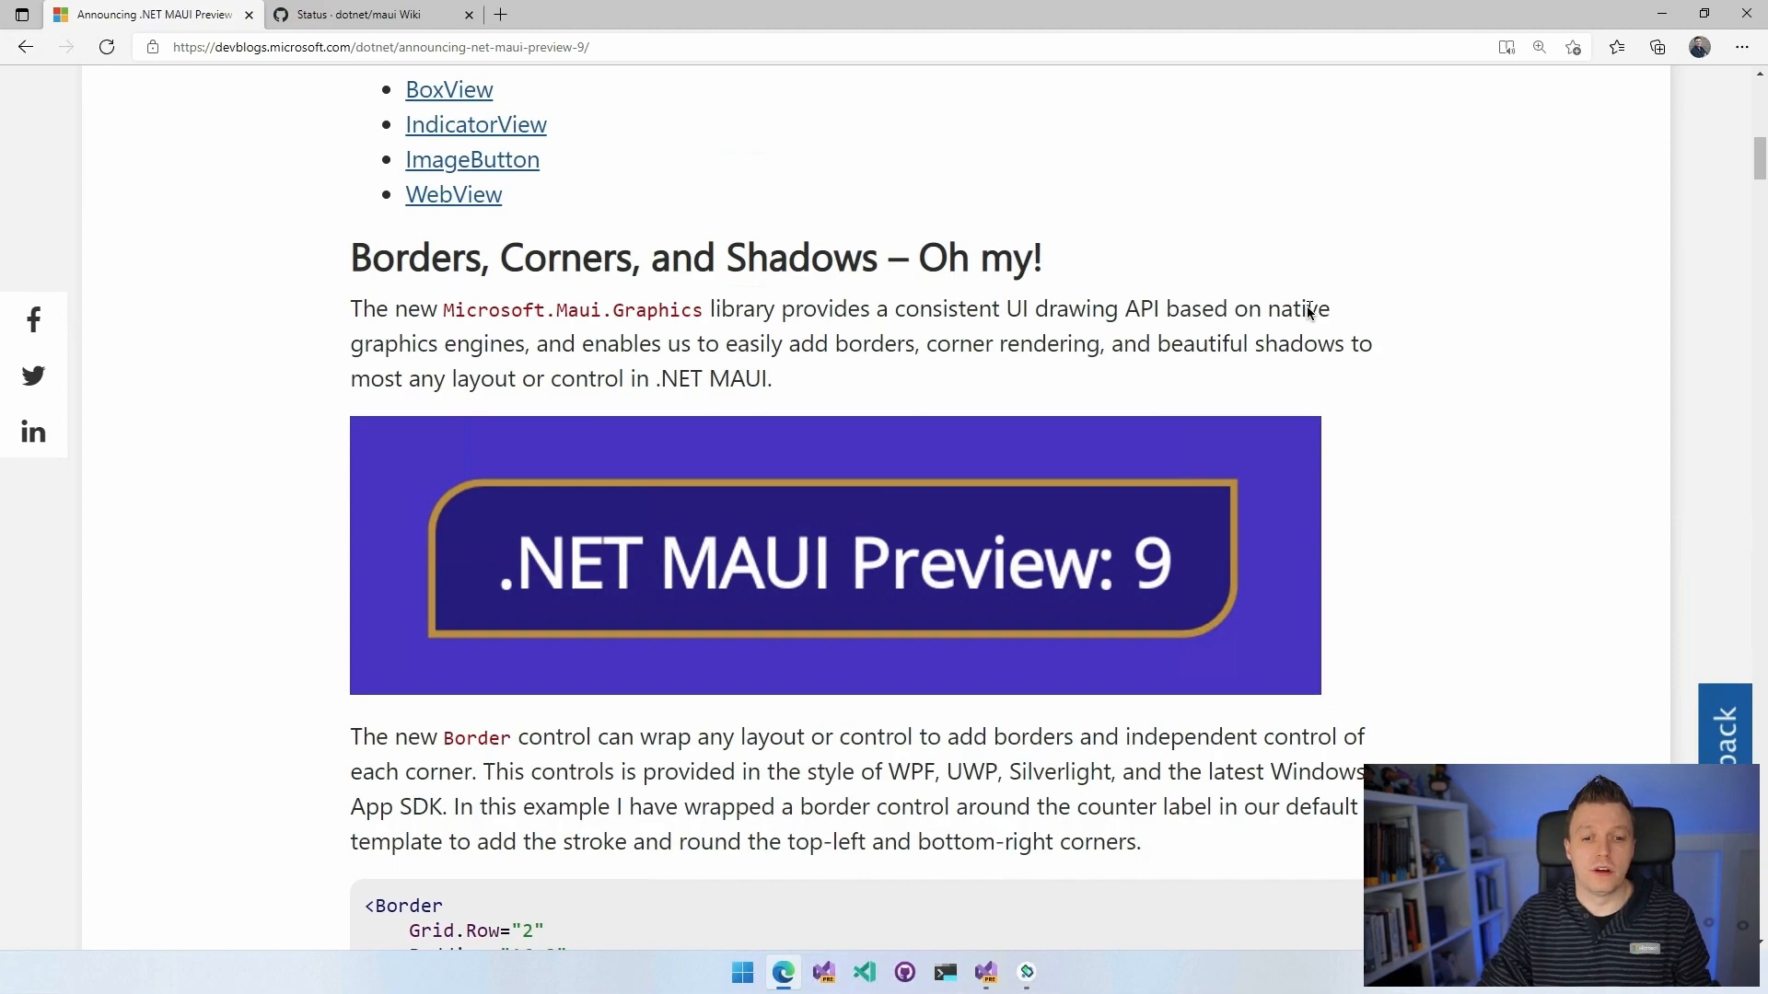
mouse_move(1001, 332)
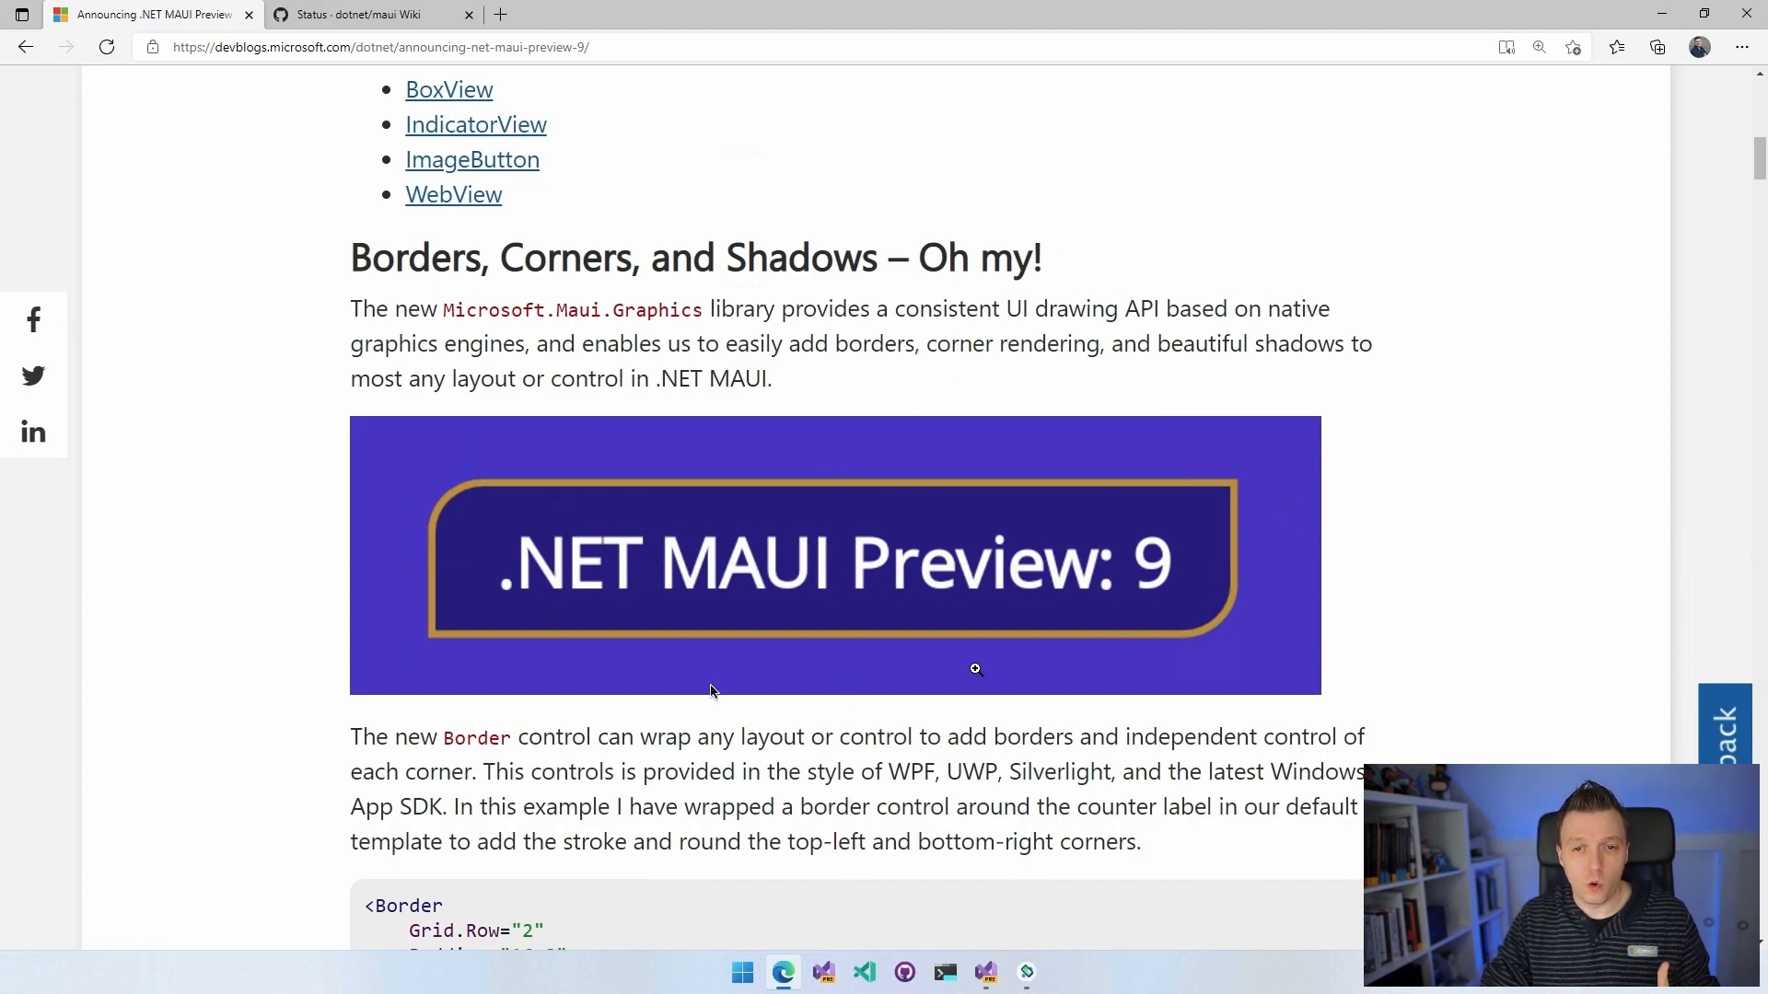
mouse_move(839, 490)
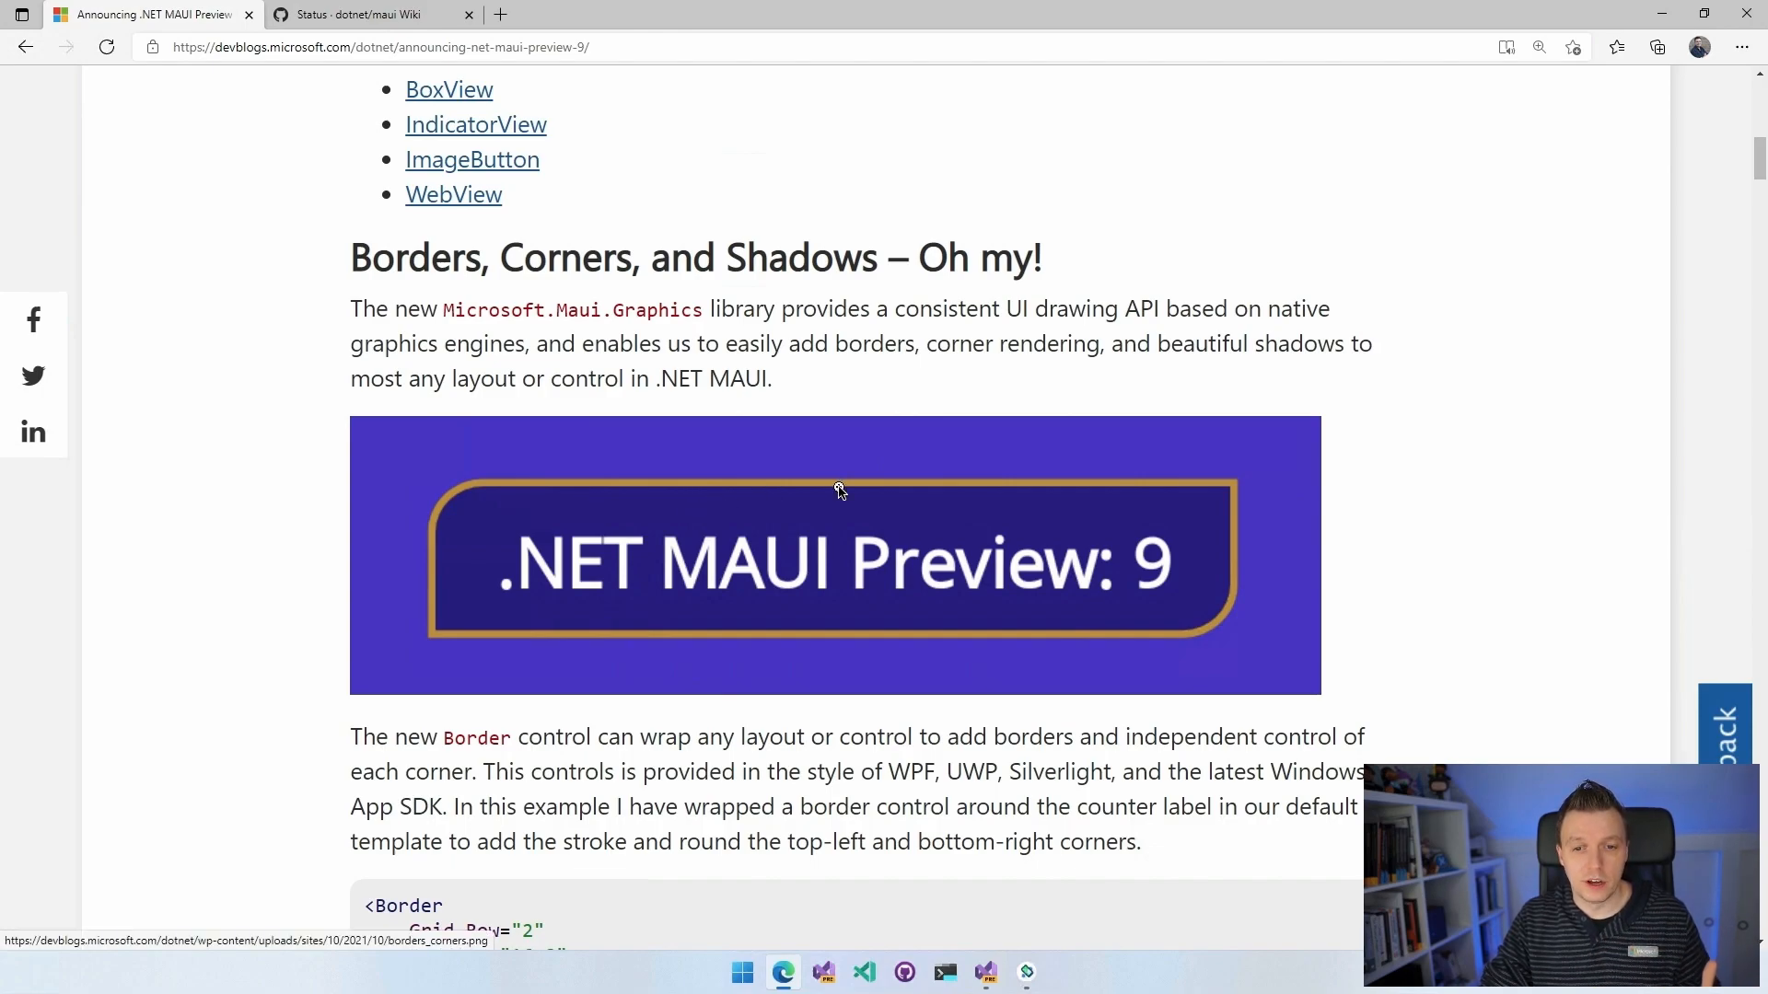
Scroll through the Border section to the stroke properties list.
scroll("down", 3)
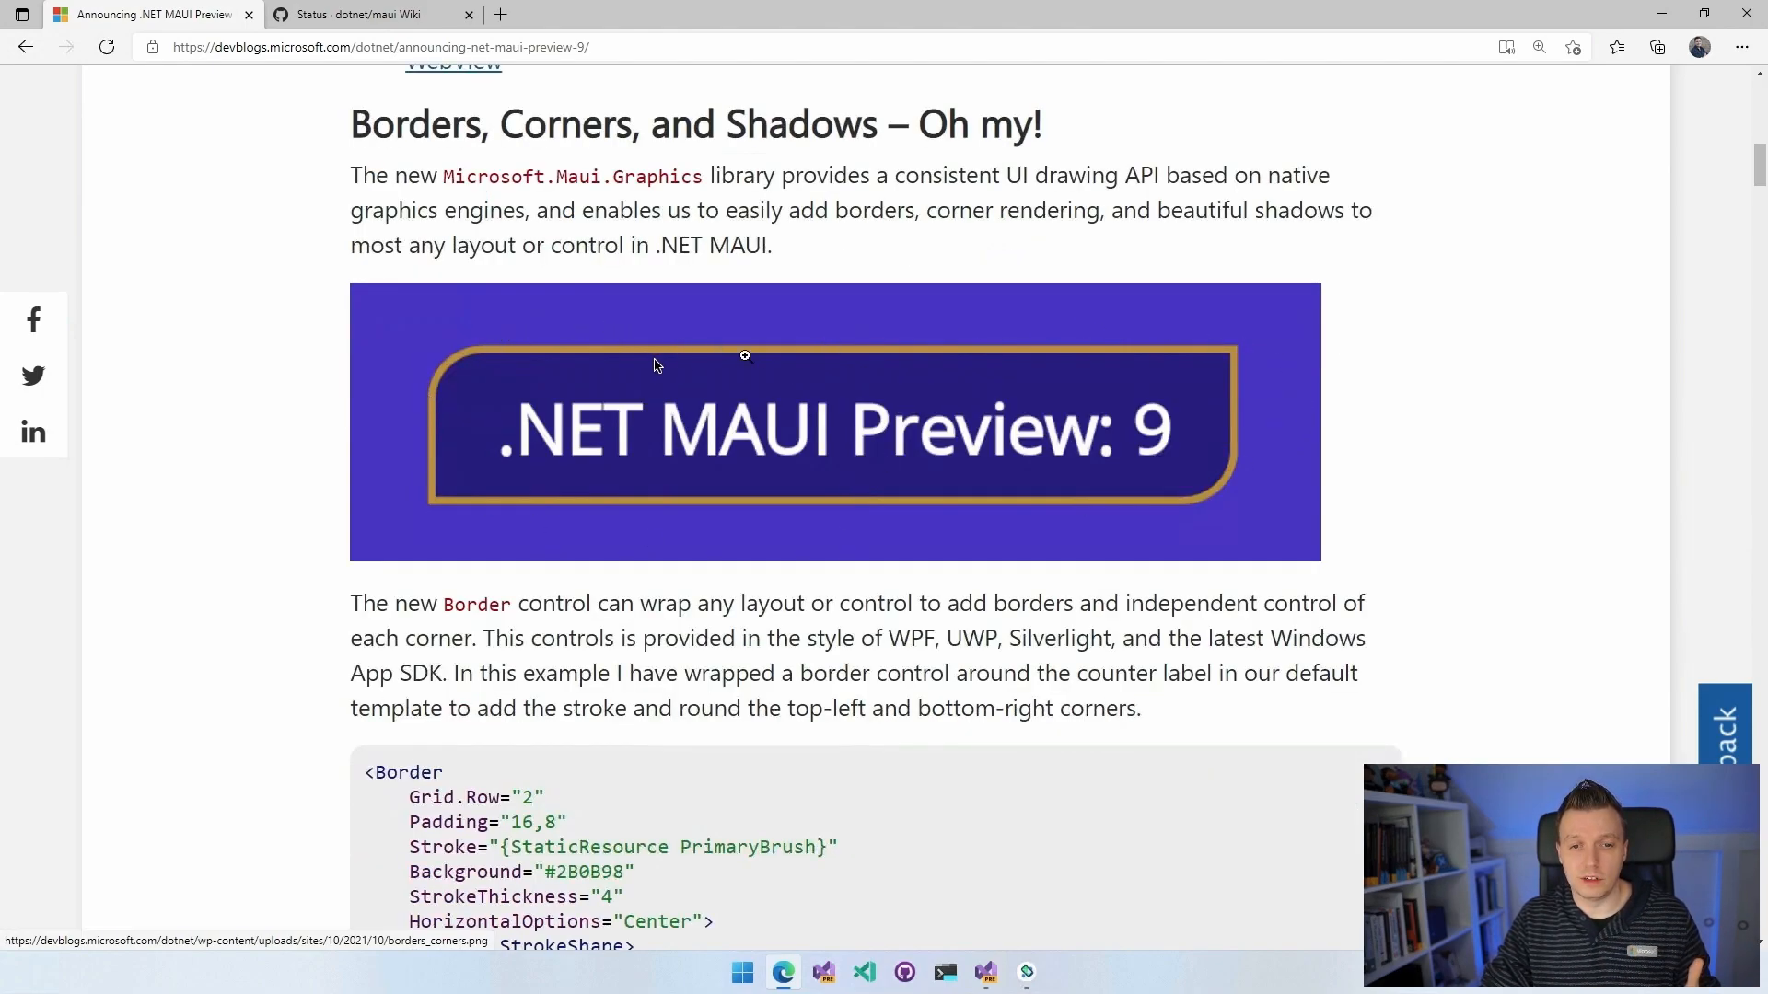
mouse_move(823, 477)
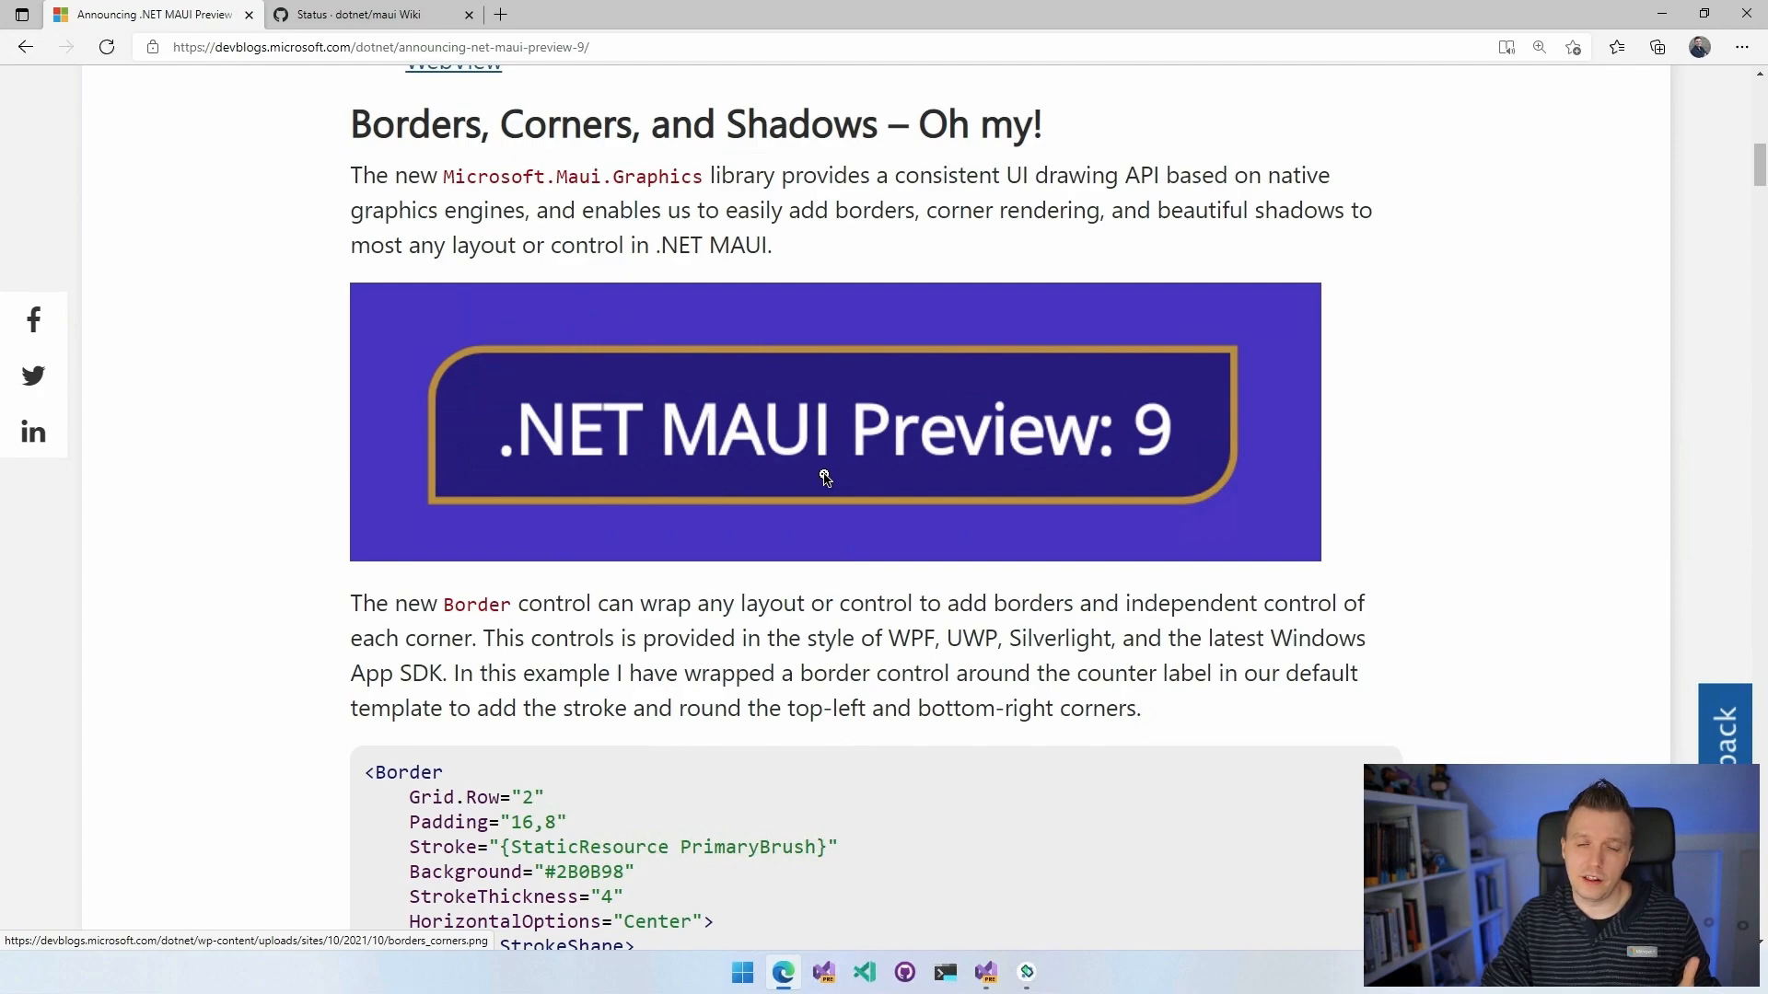
mouse_move(1077, 489)
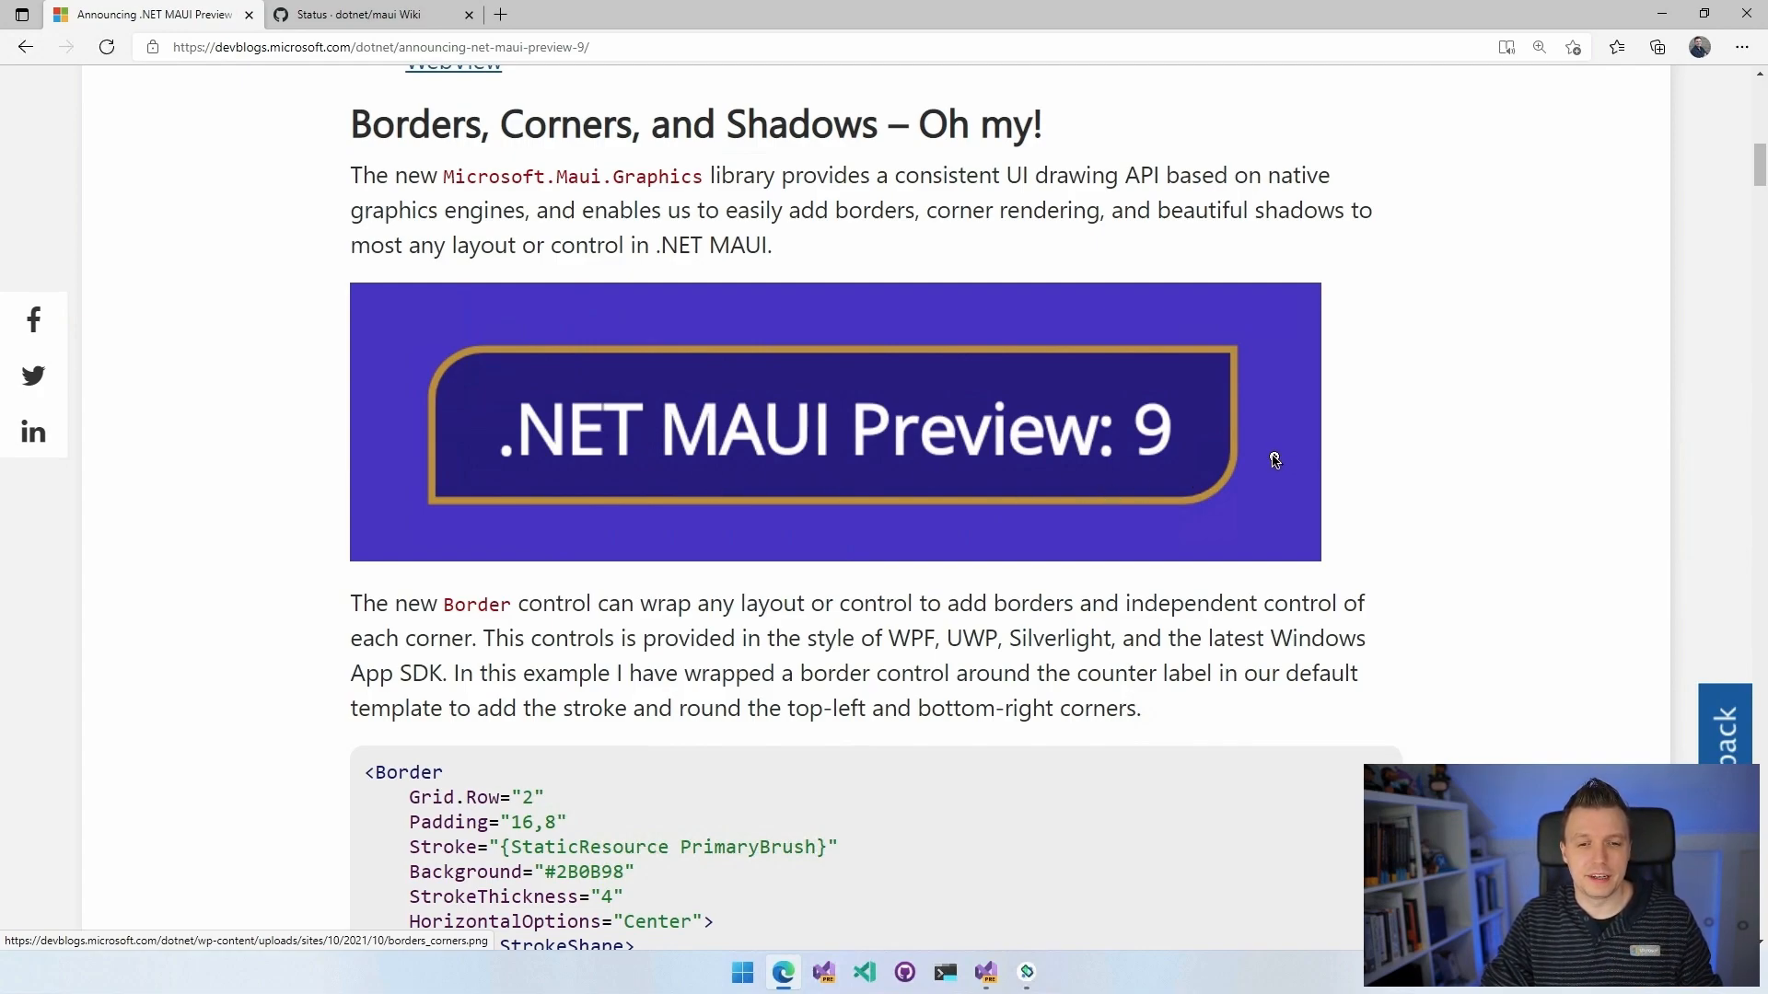
scroll("down", 3)
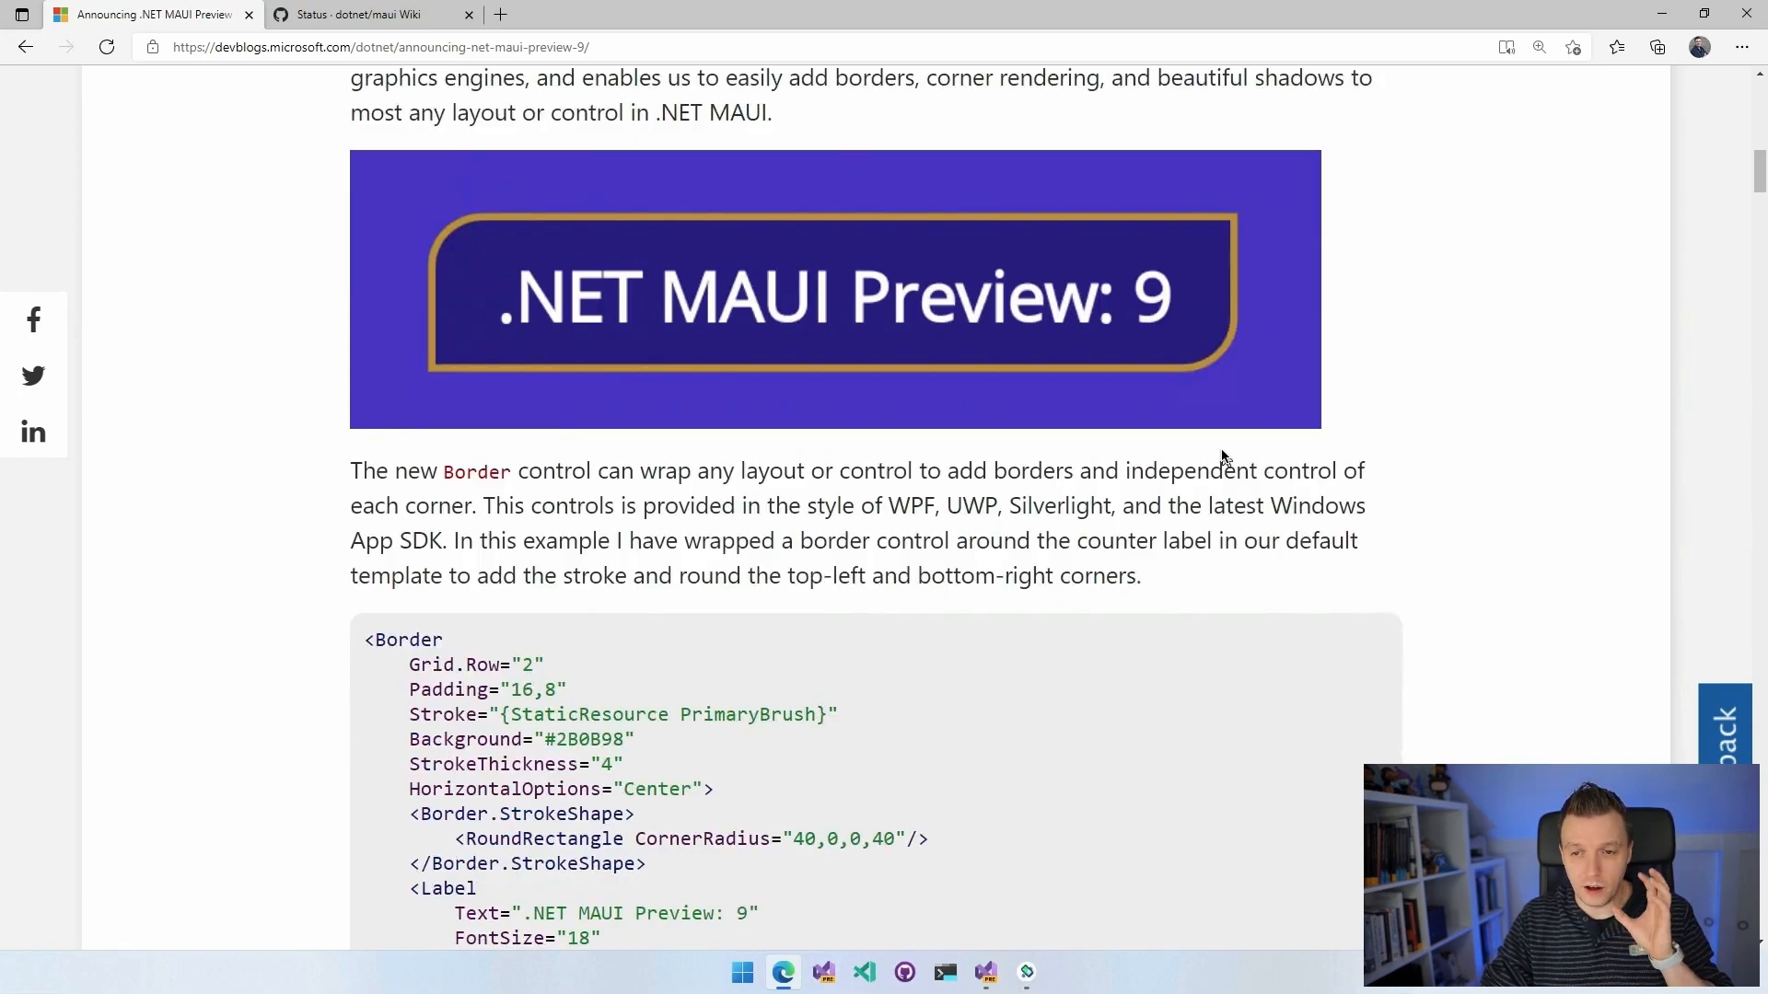
mouse_move(1230, 451)
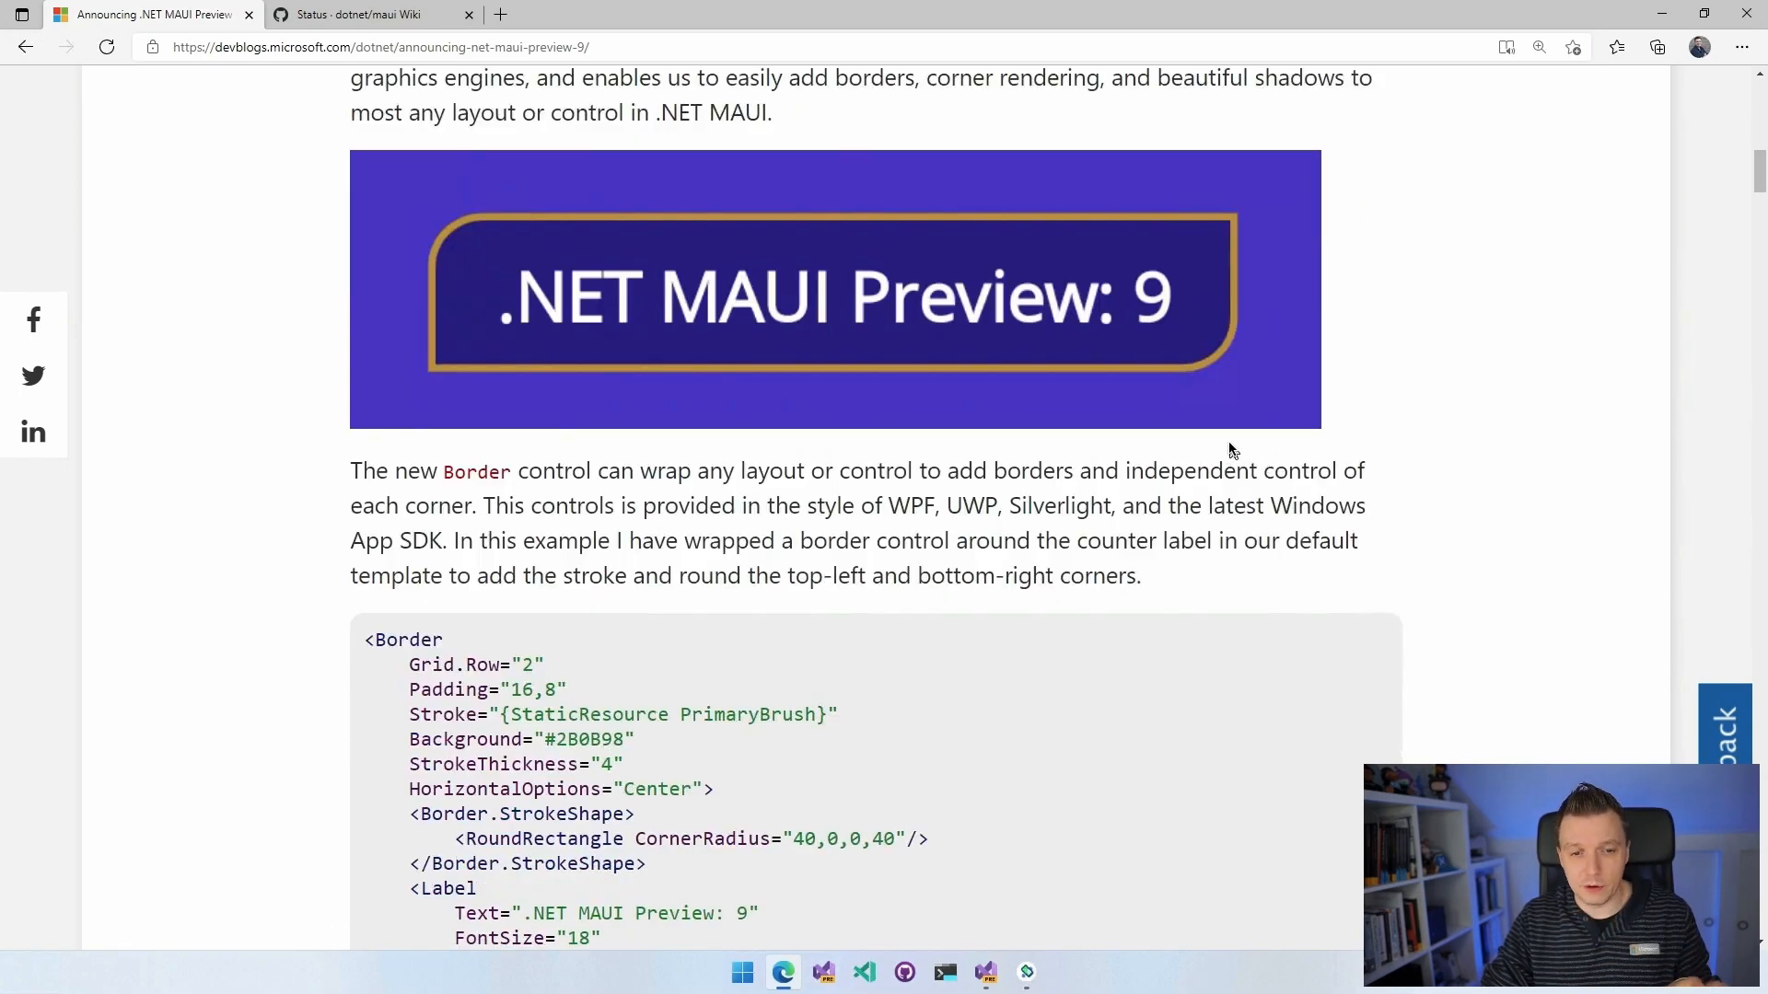
scroll("down", 3)
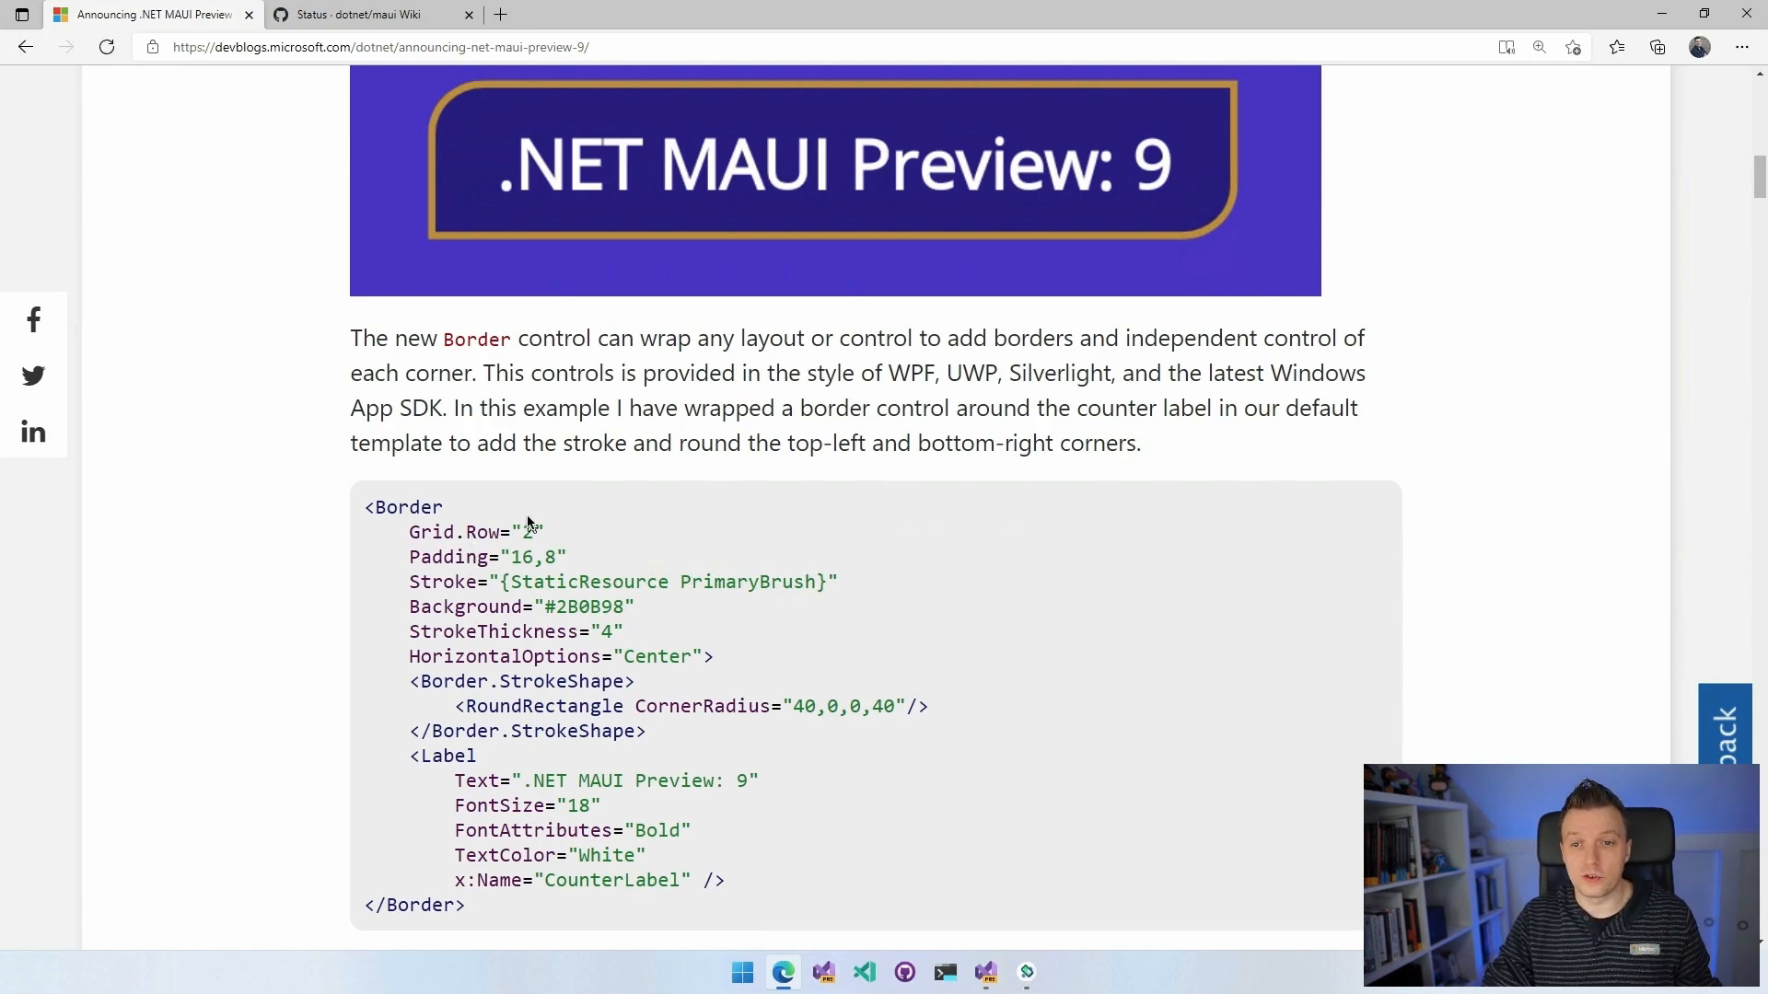
mouse_move(851, 511)
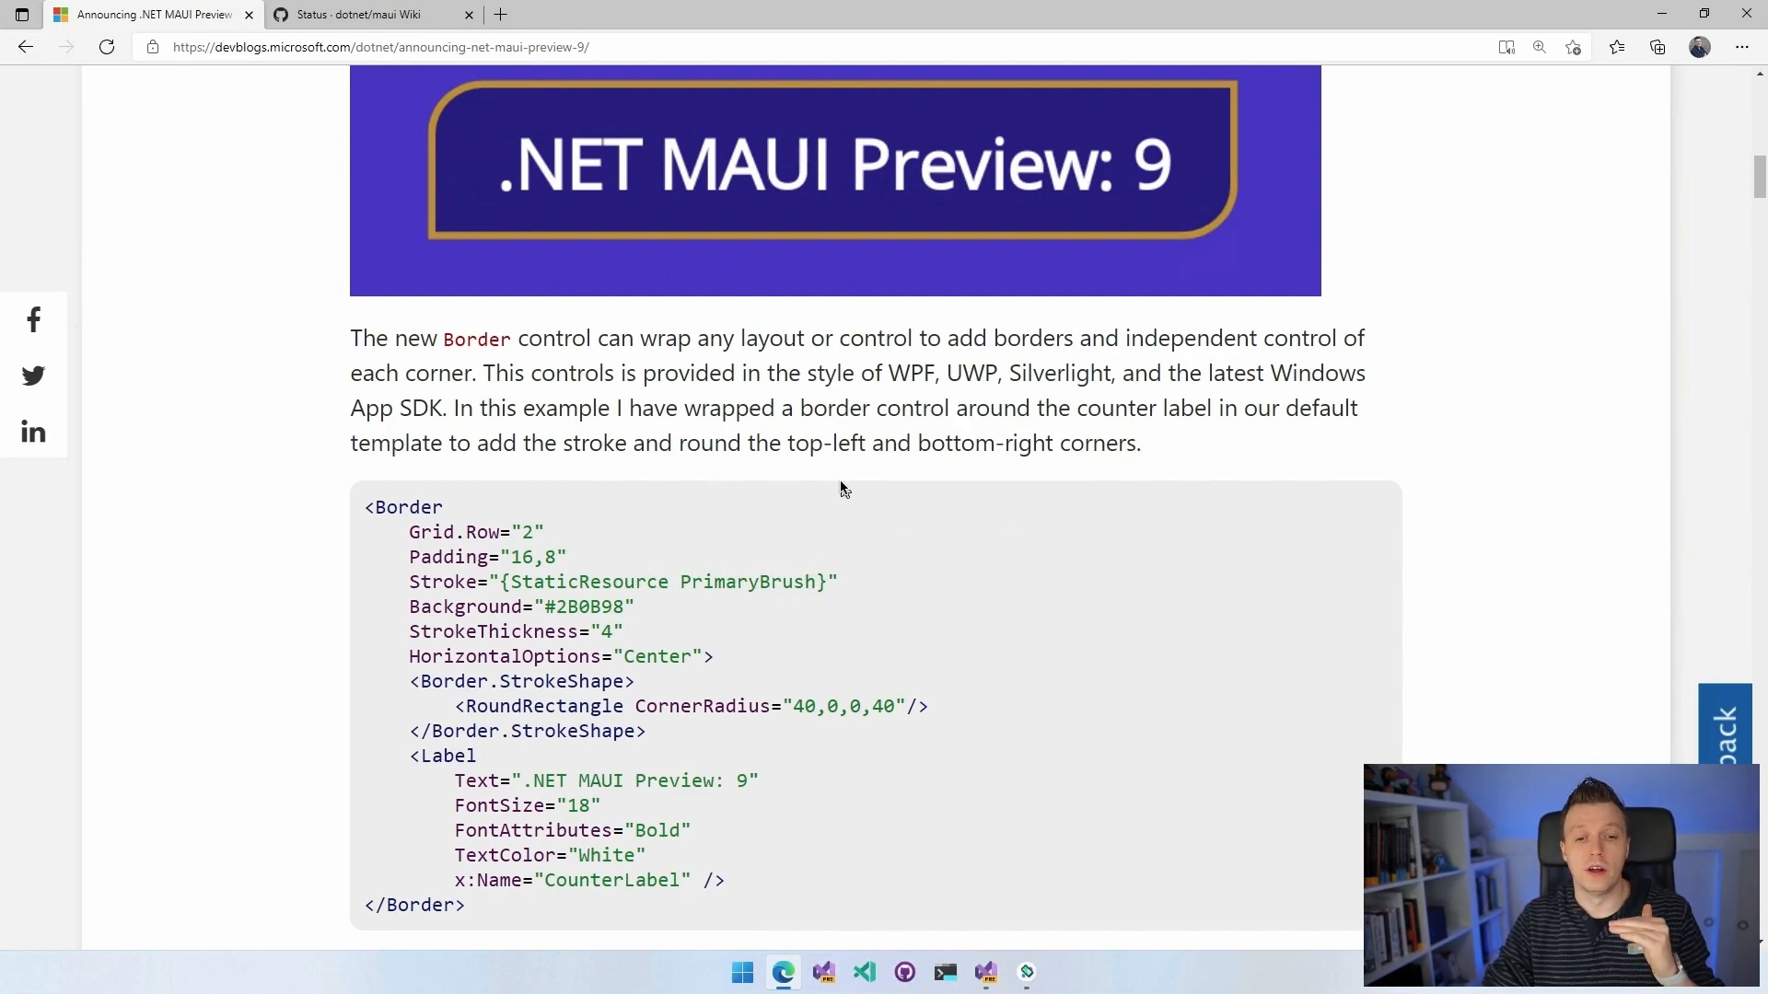
mouse_move(676, 552)
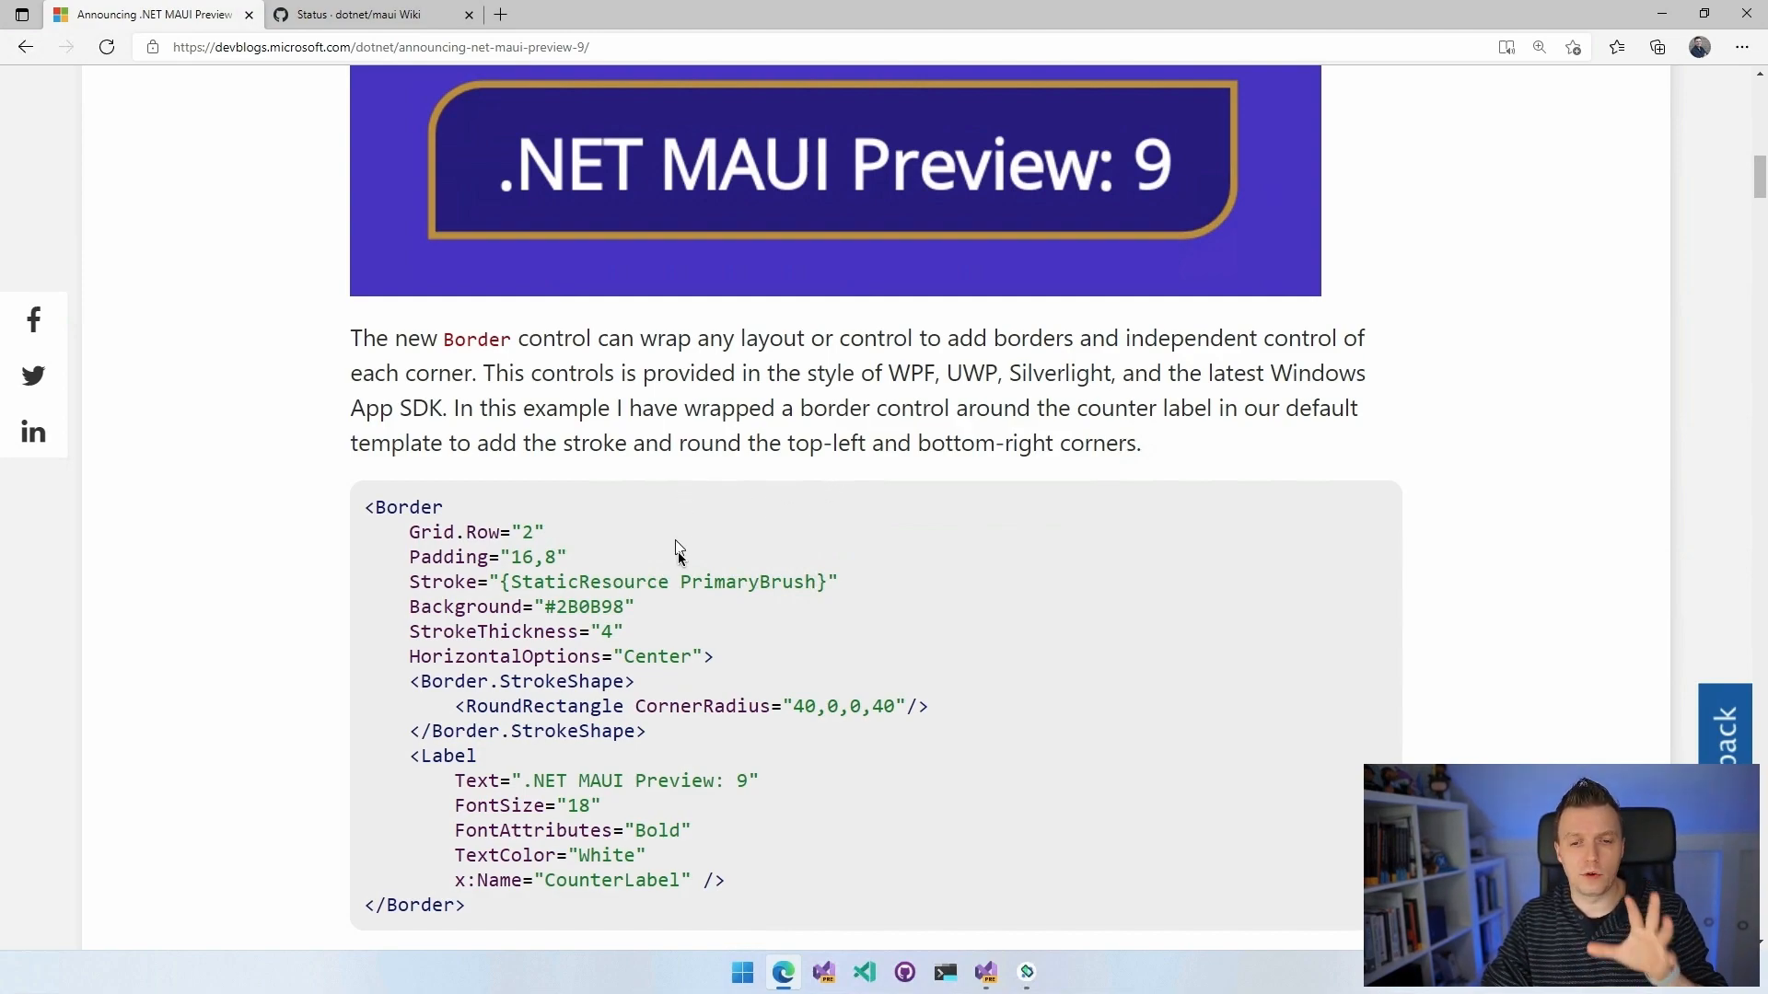
scroll("down", 3)
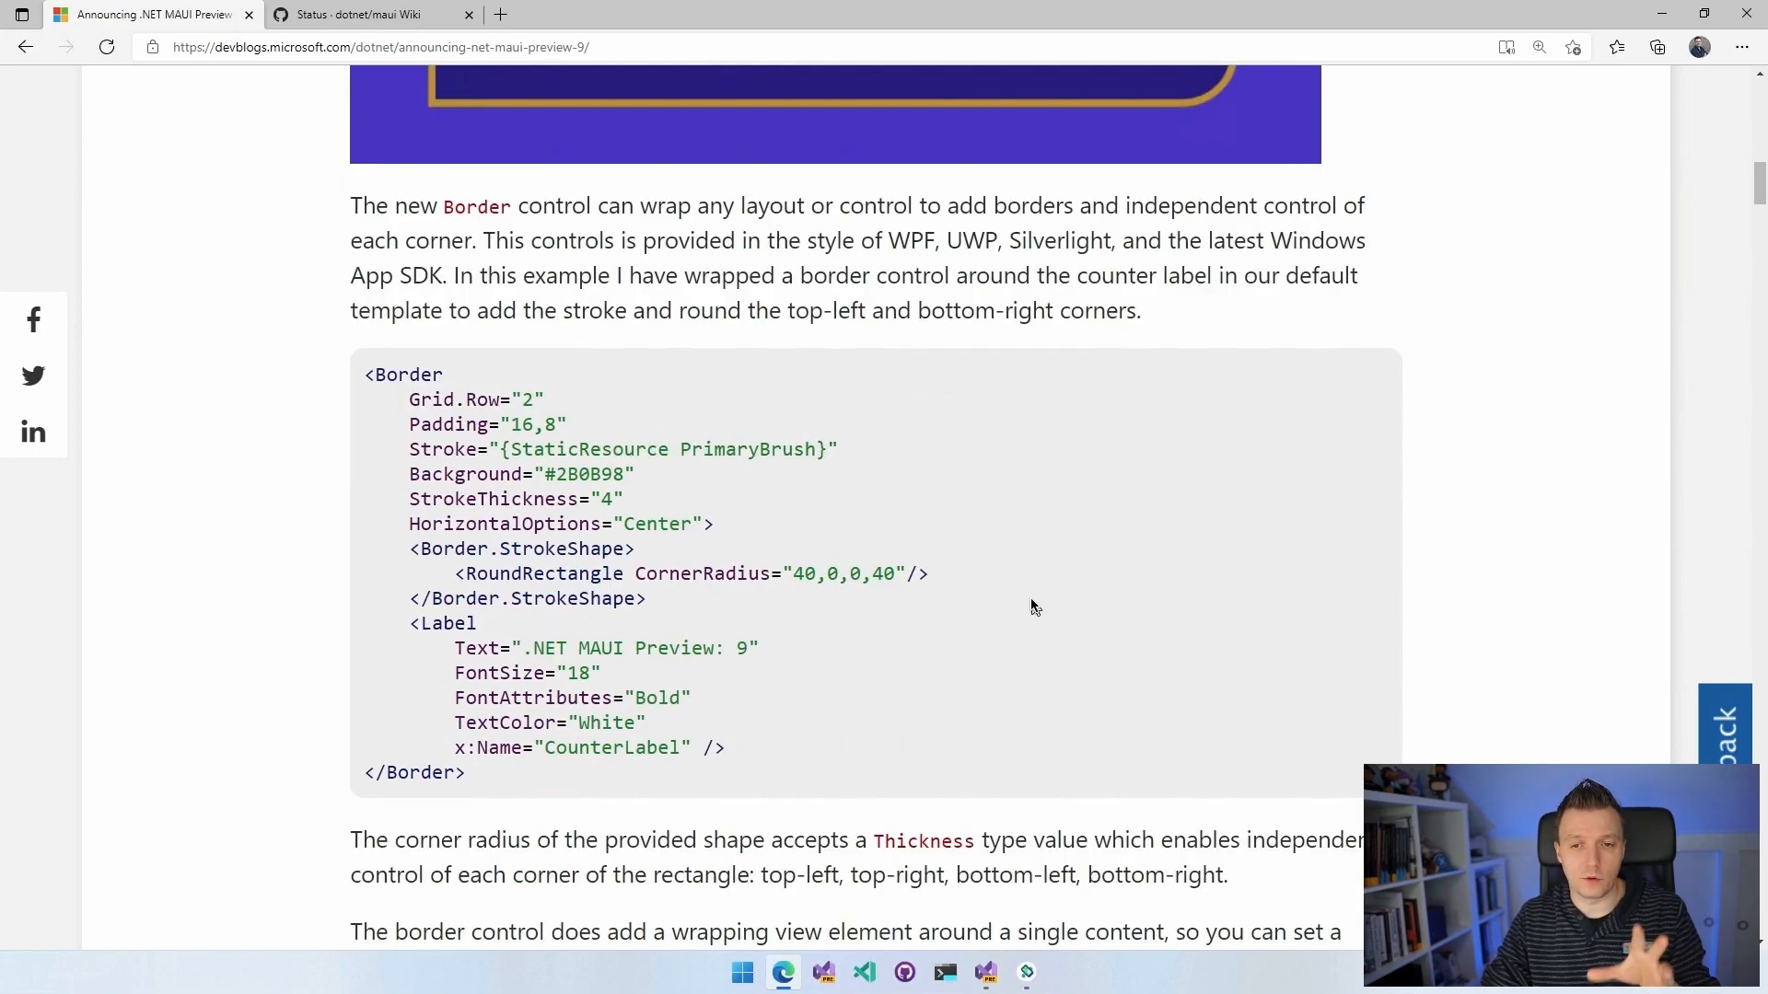
mouse_move(1109, 587)
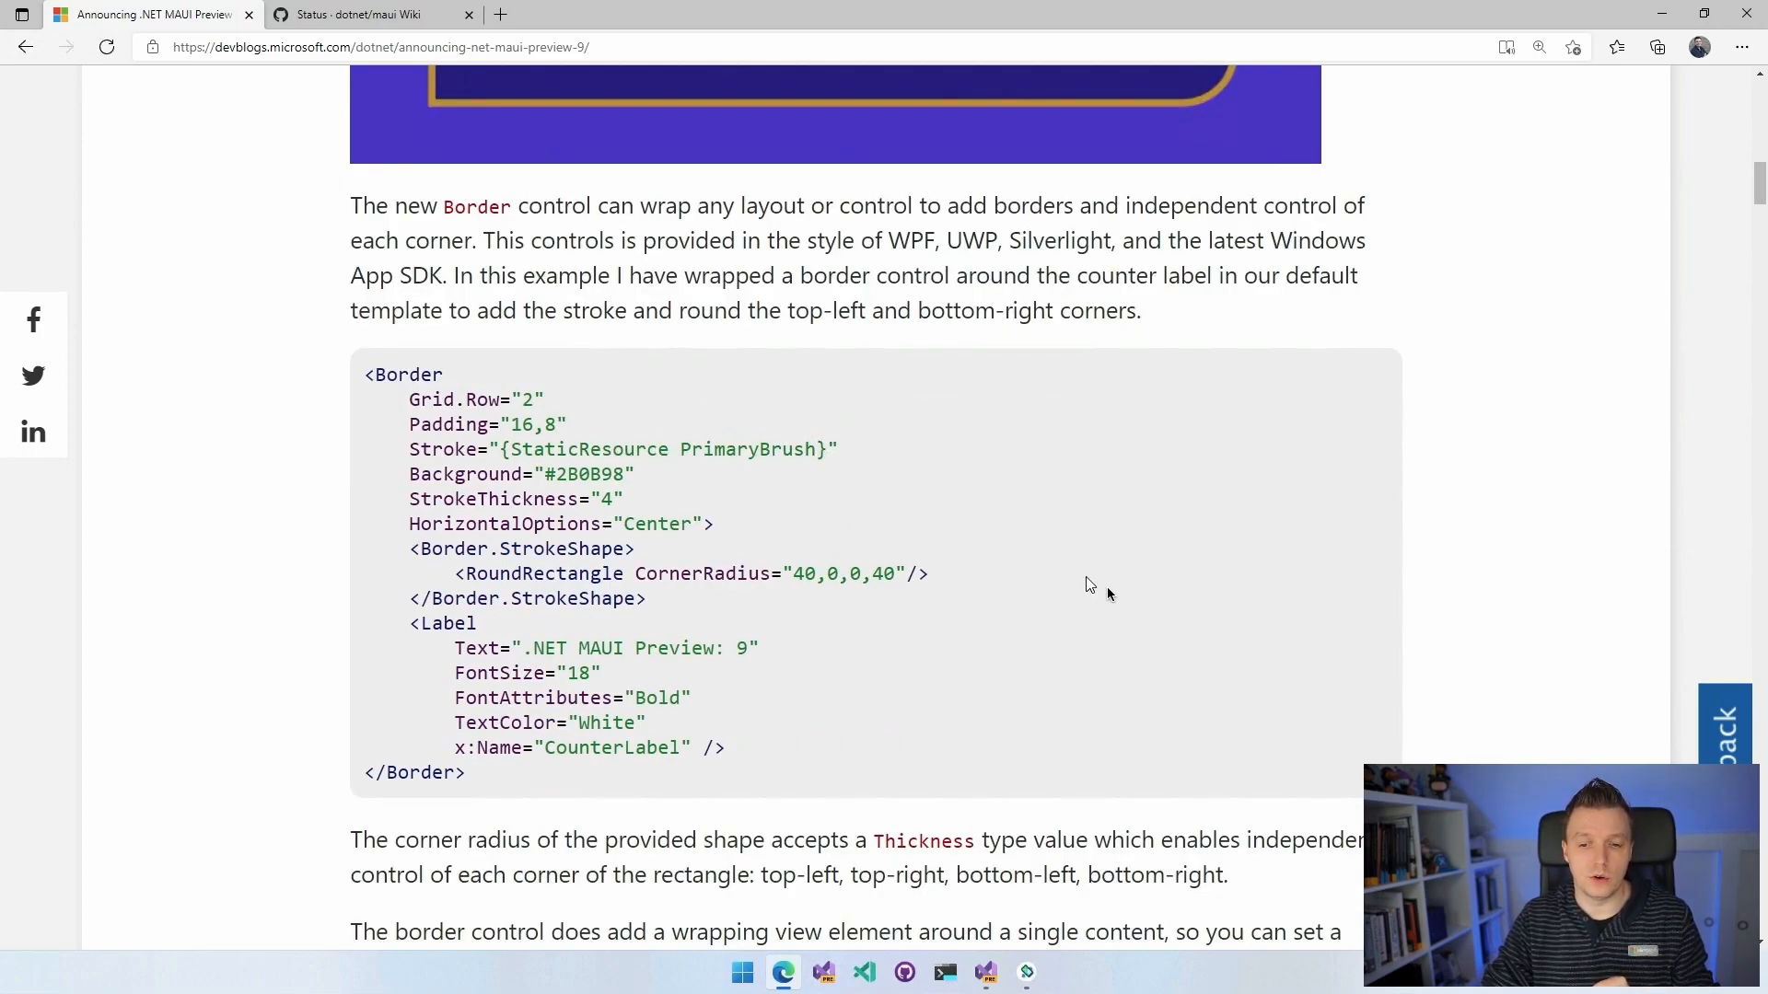
scroll("down", 3)
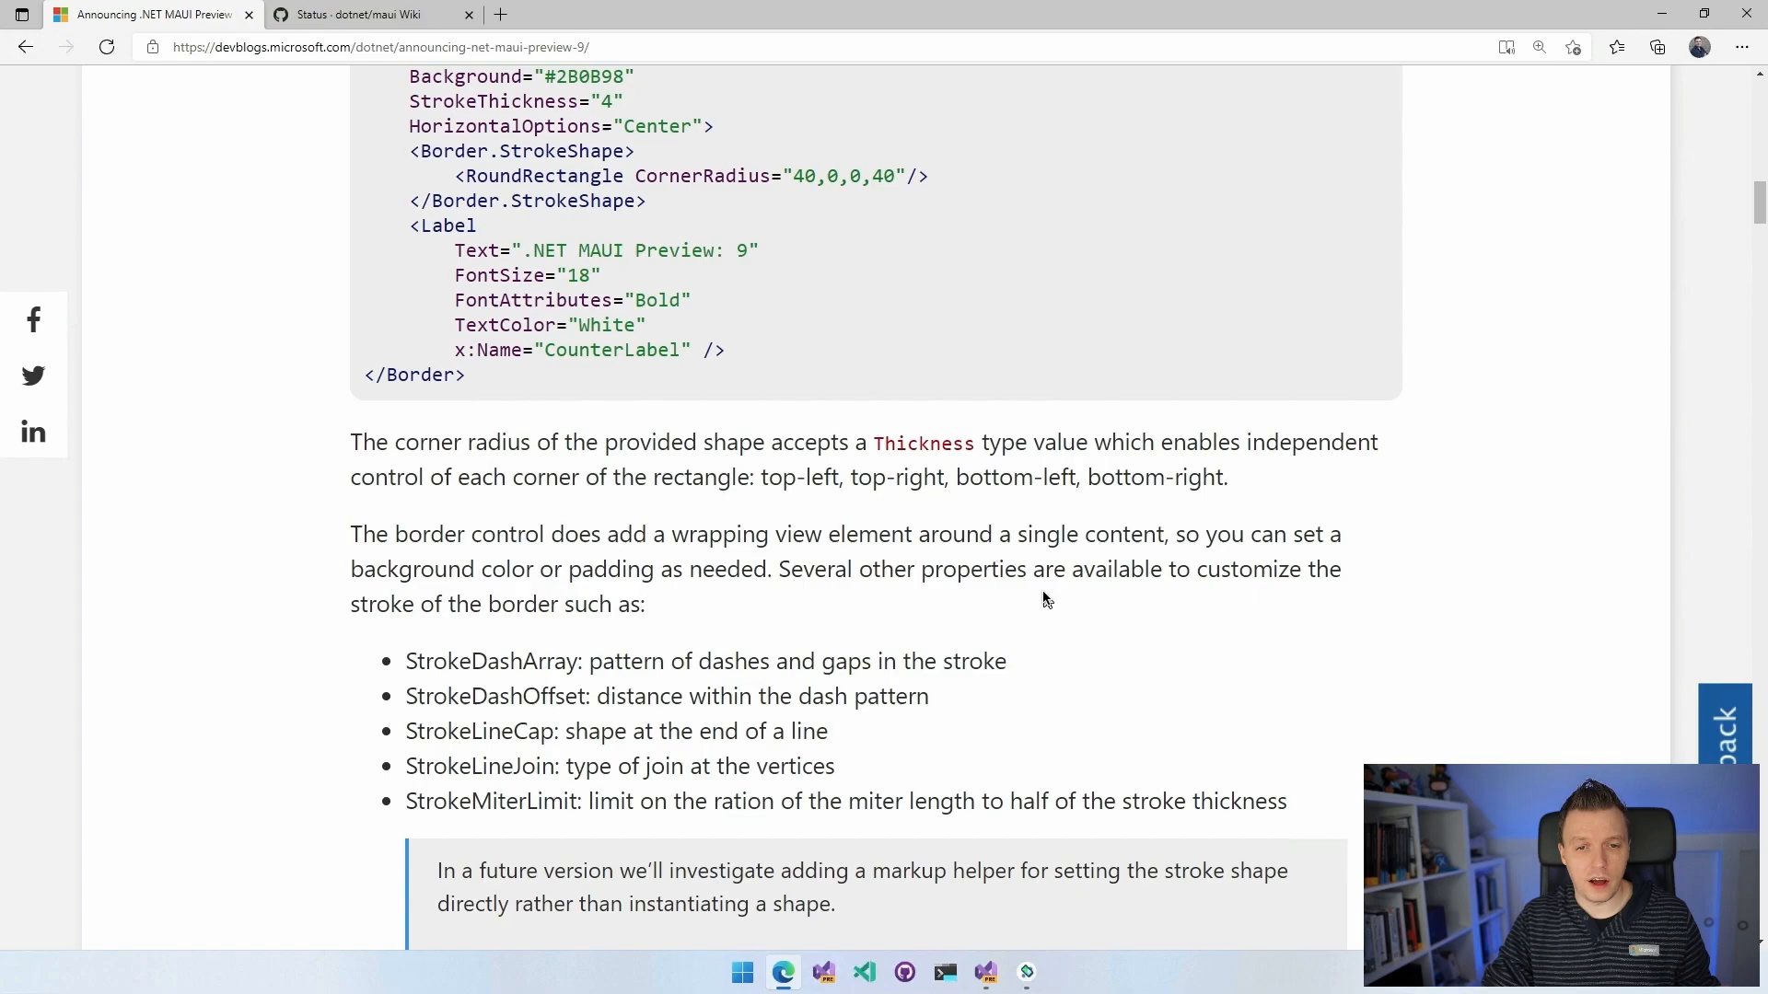
mouse_move(954, 652)
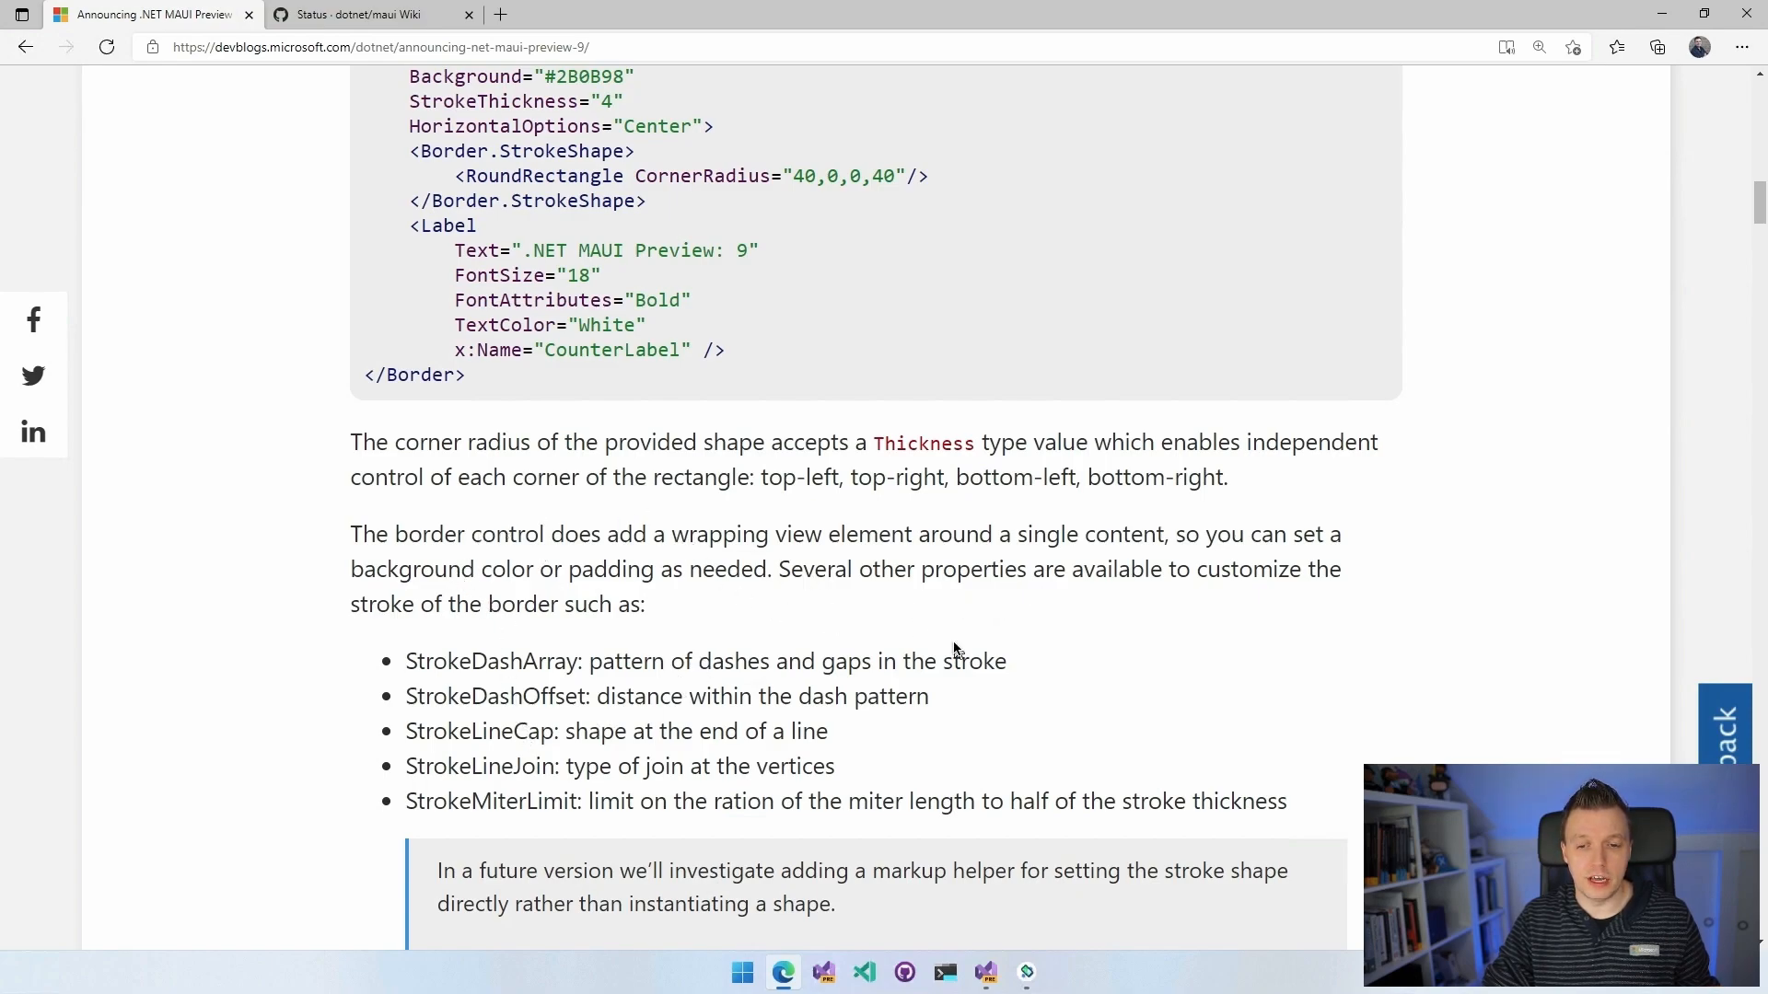
scroll("down", 3)
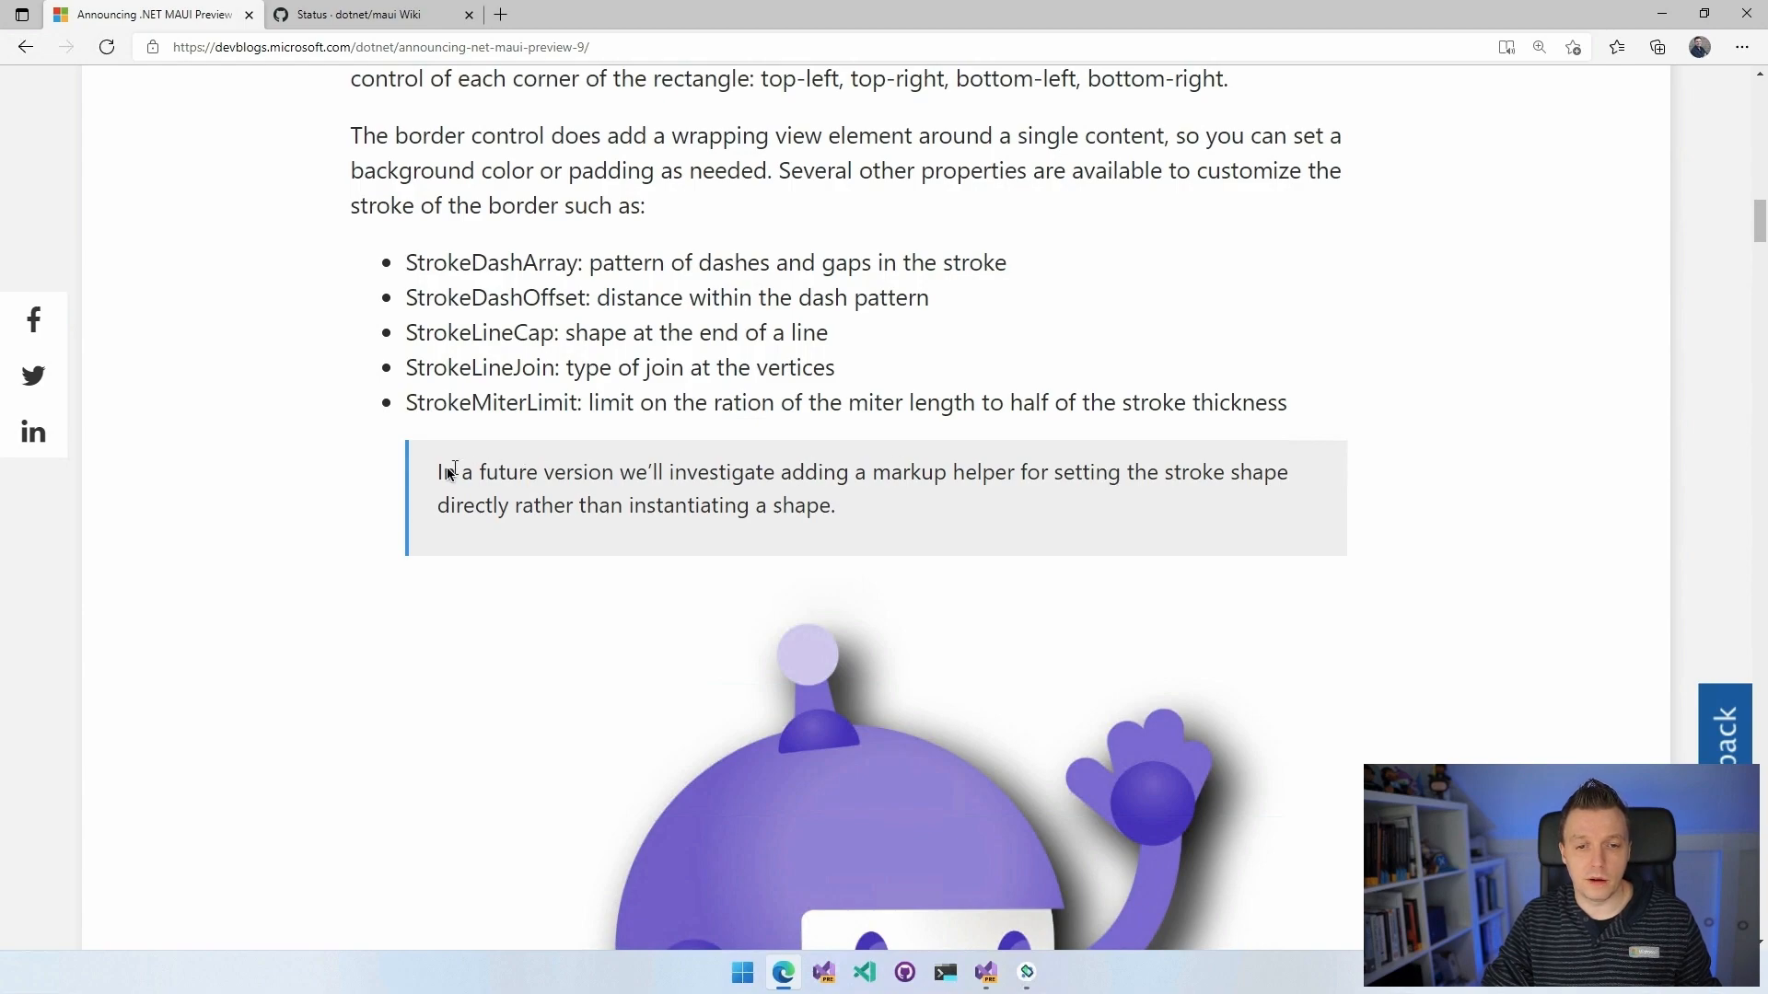
Highlight and then deselect the StrokeShape corner-radius block in the Border XAML sample.
left_click_drag(440, 471, 835, 506)
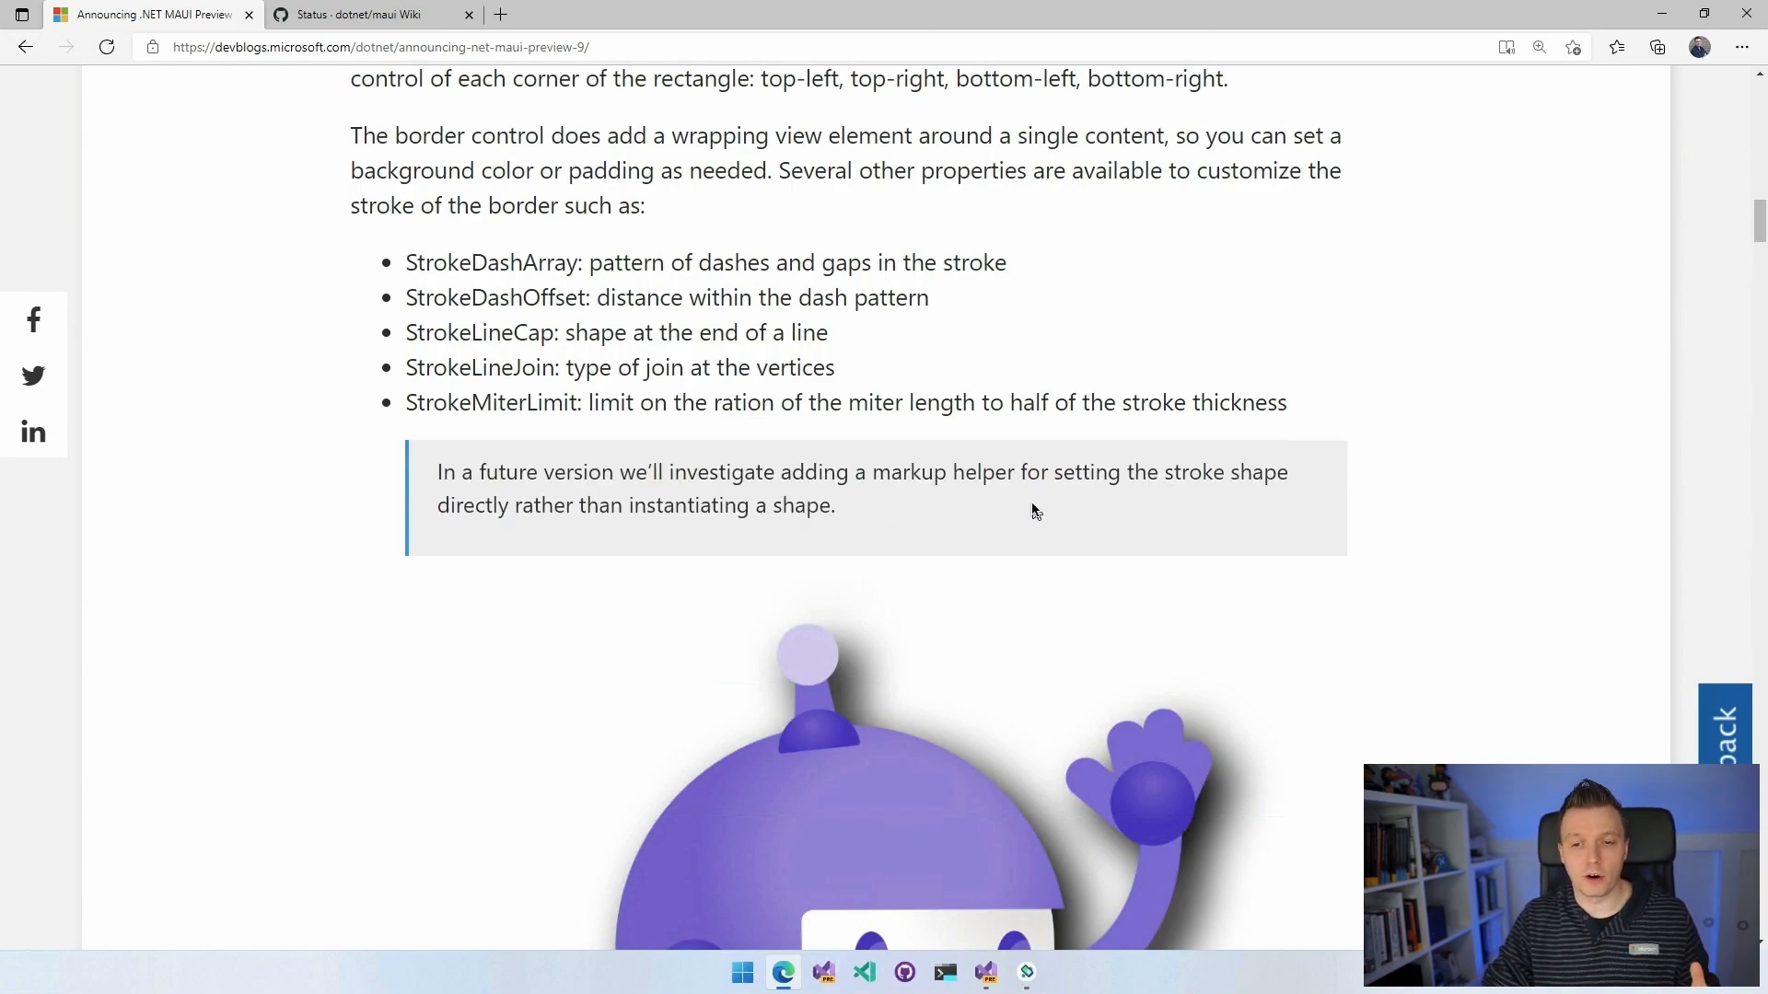
mouse_move(1115, 512)
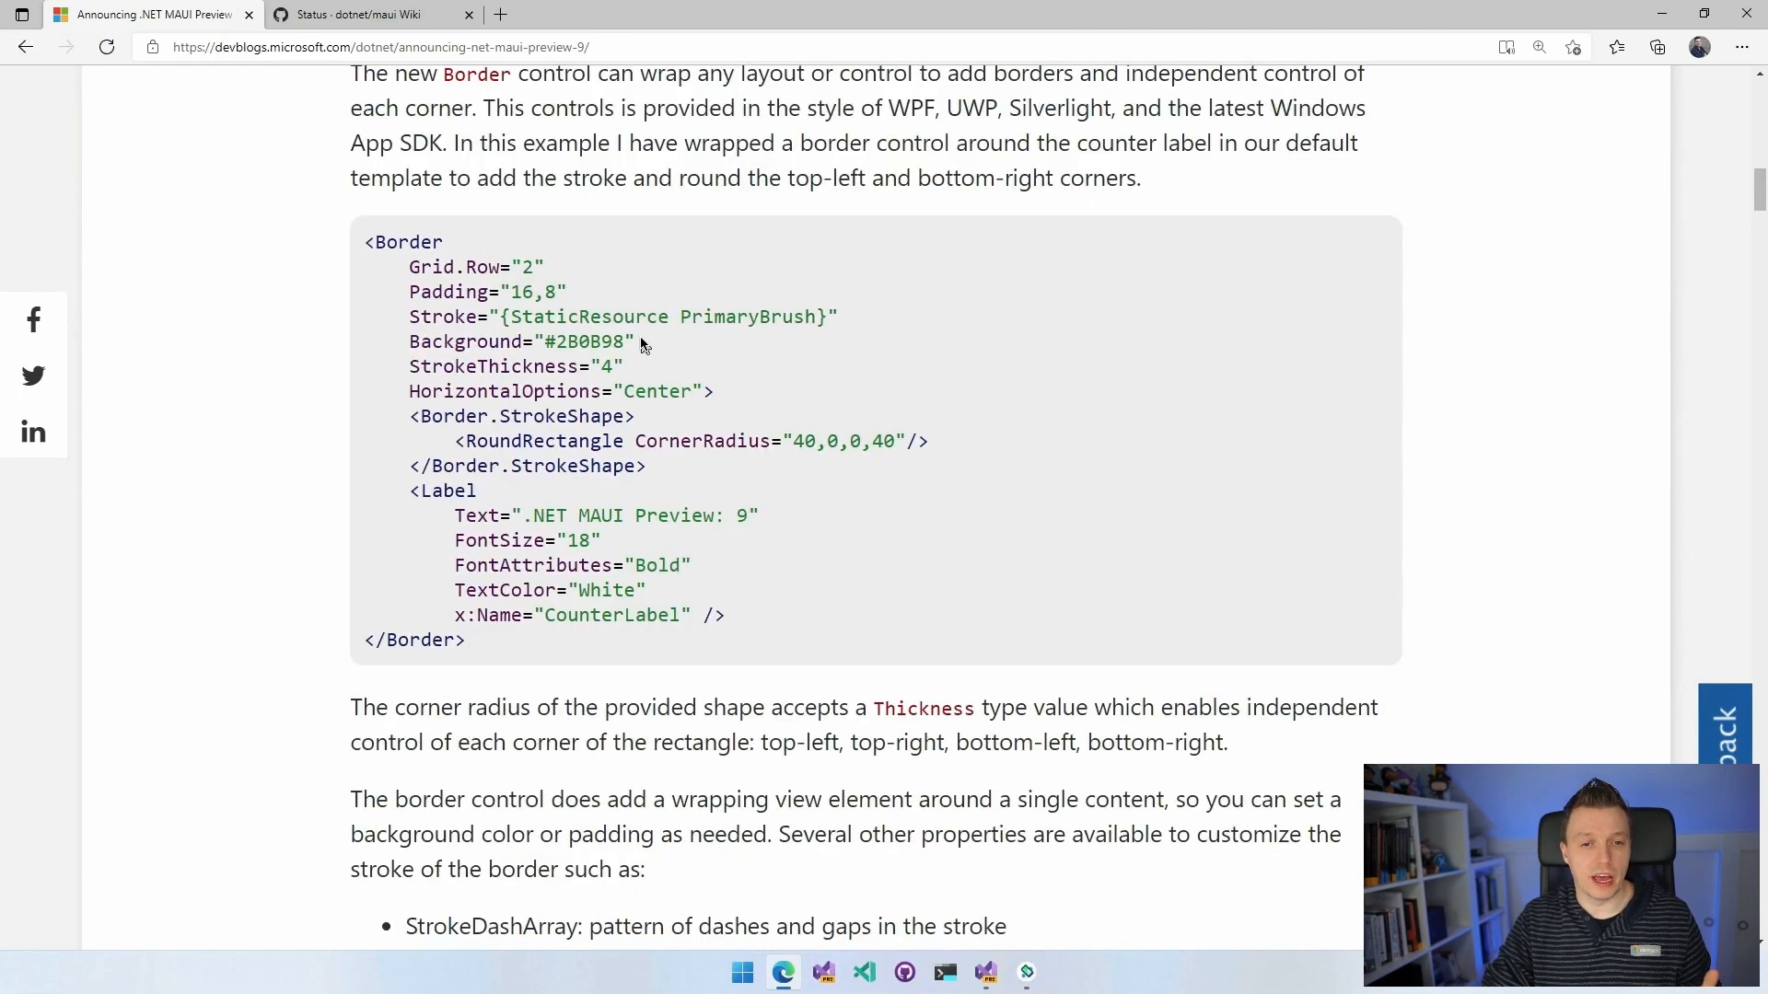
left_click_drag(409, 415, 647, 466)
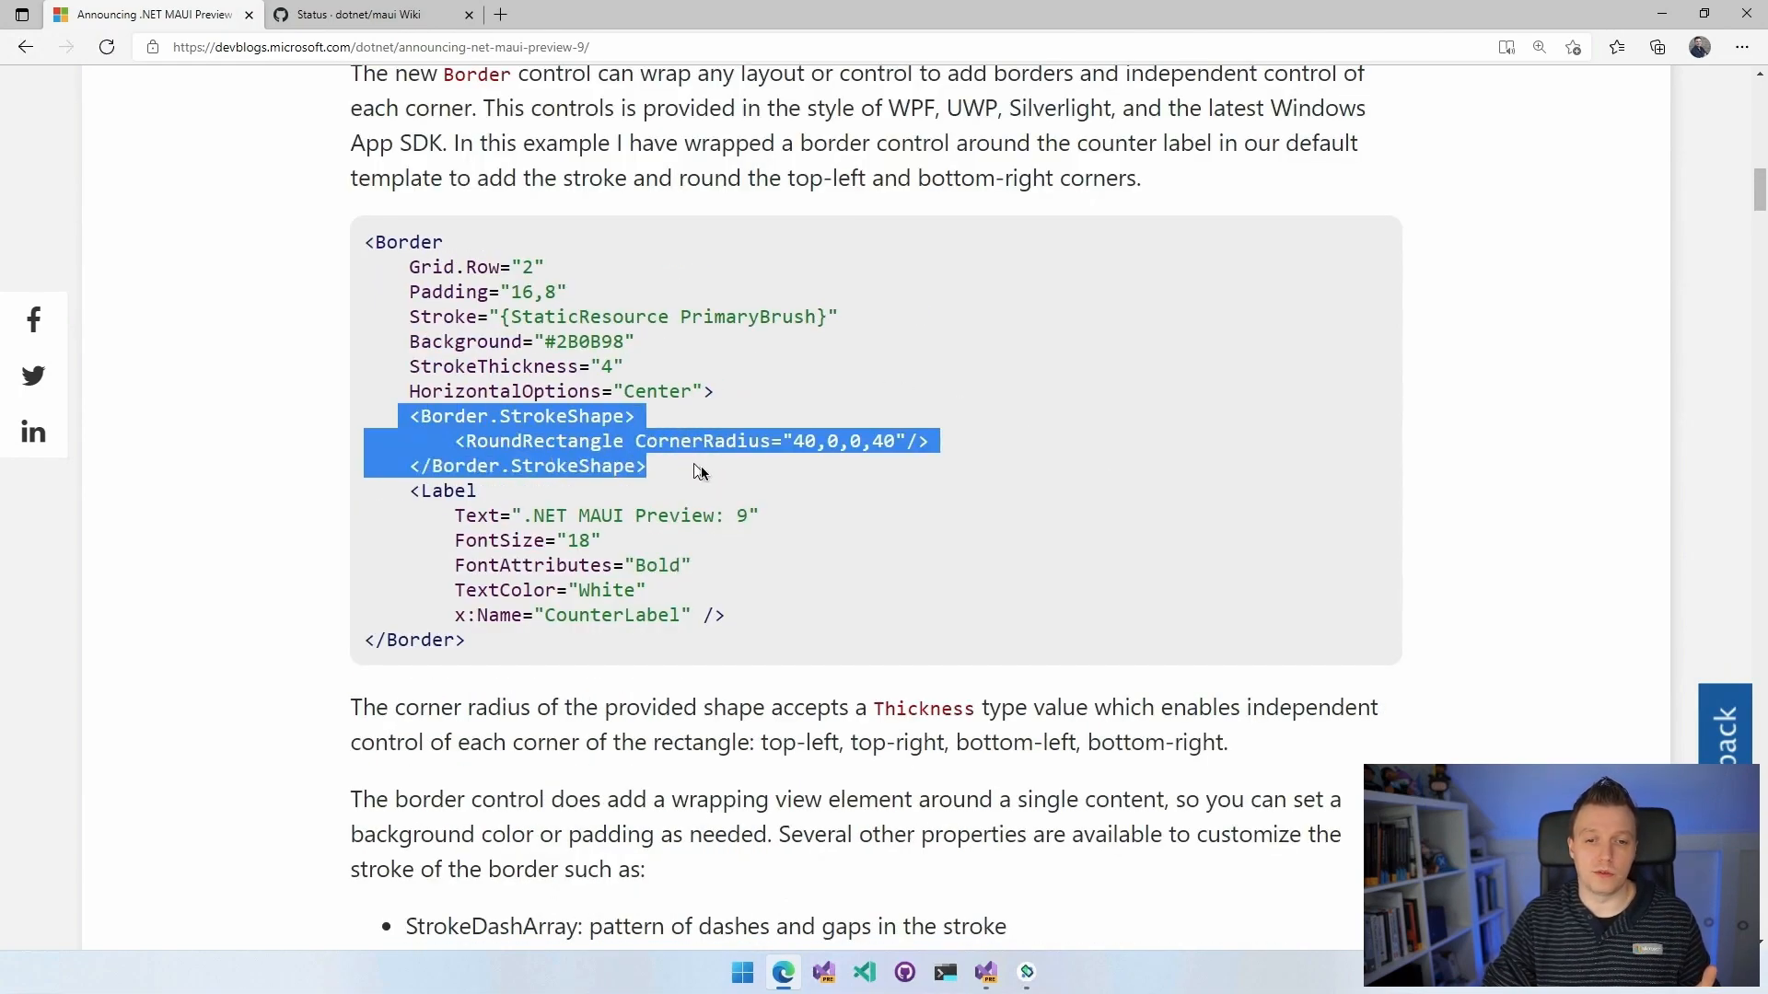
left_click(891, 485)
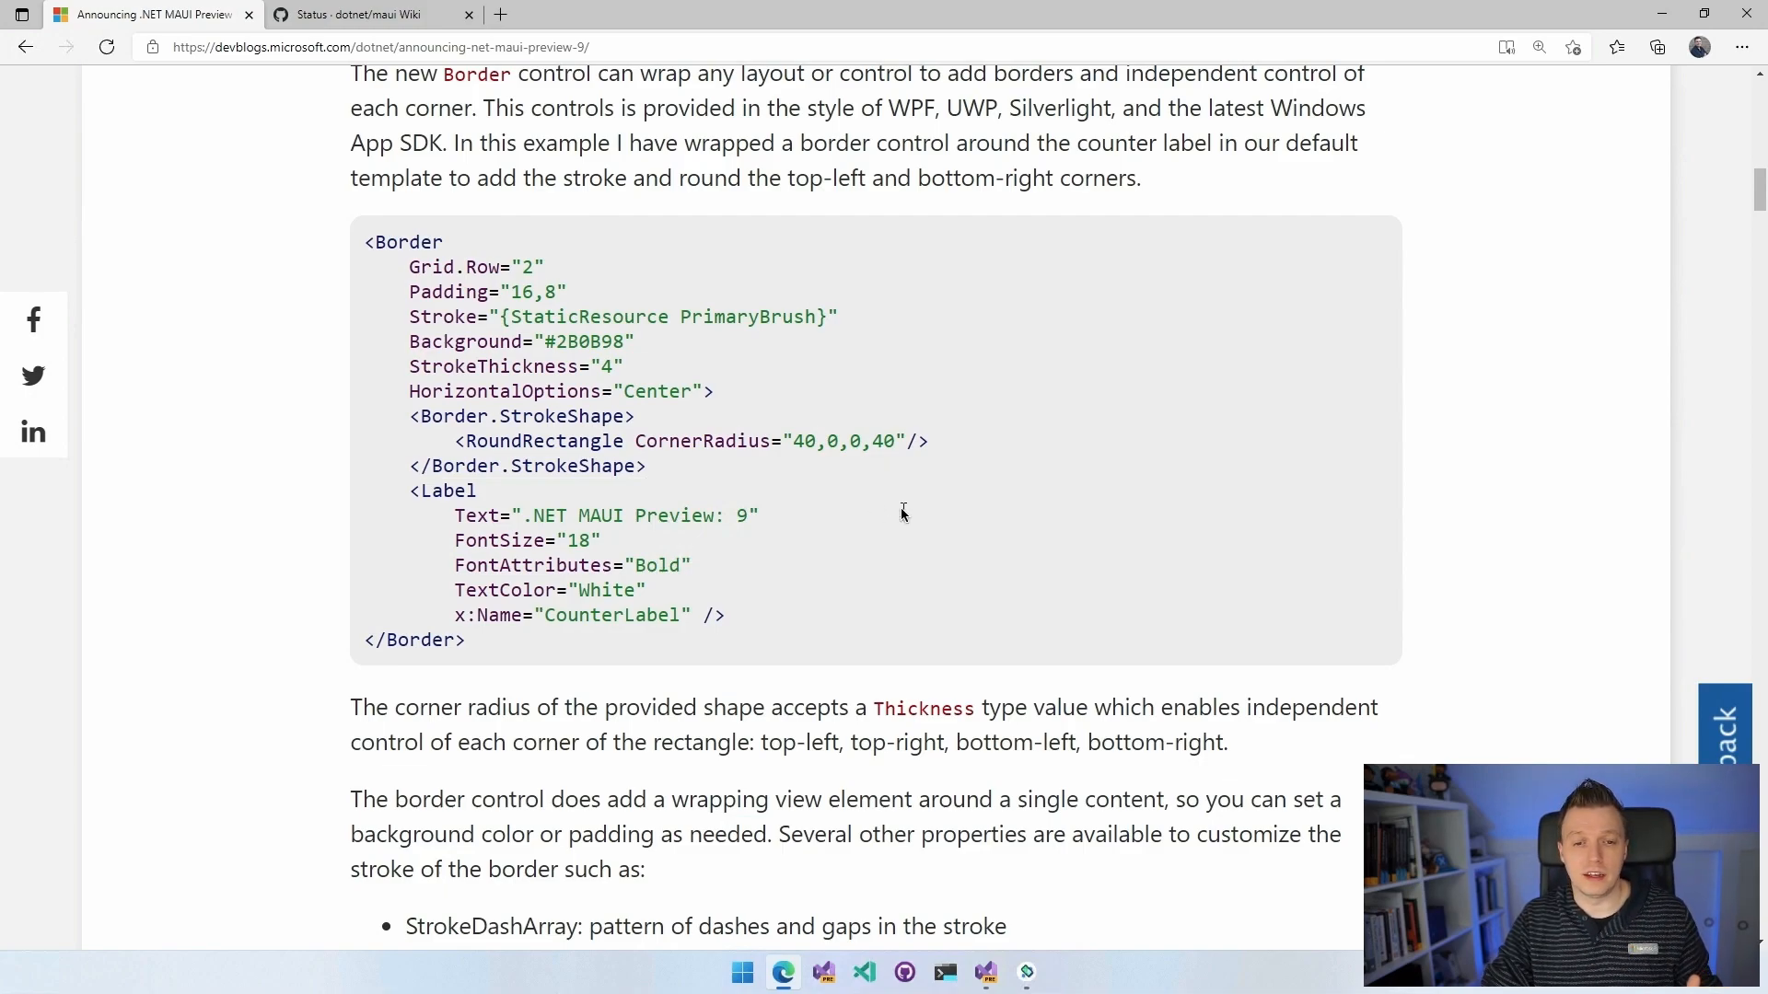
mouse_move(1020, 526)
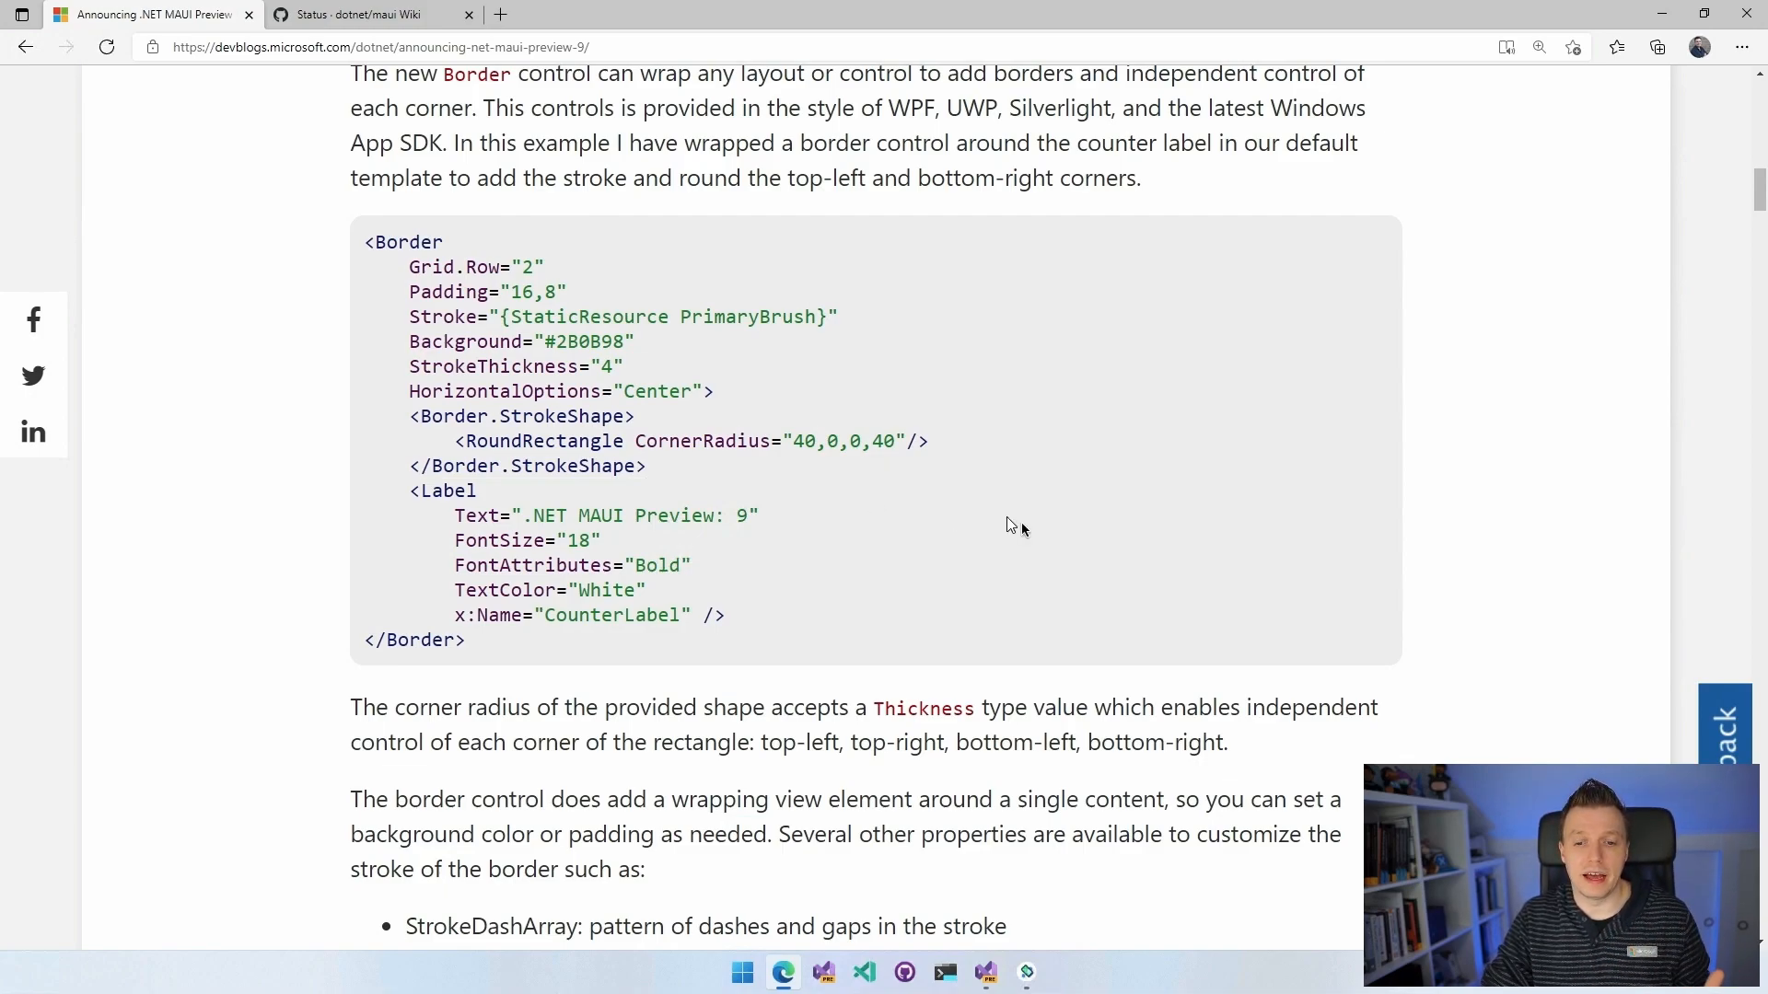
scroll("down", 3)
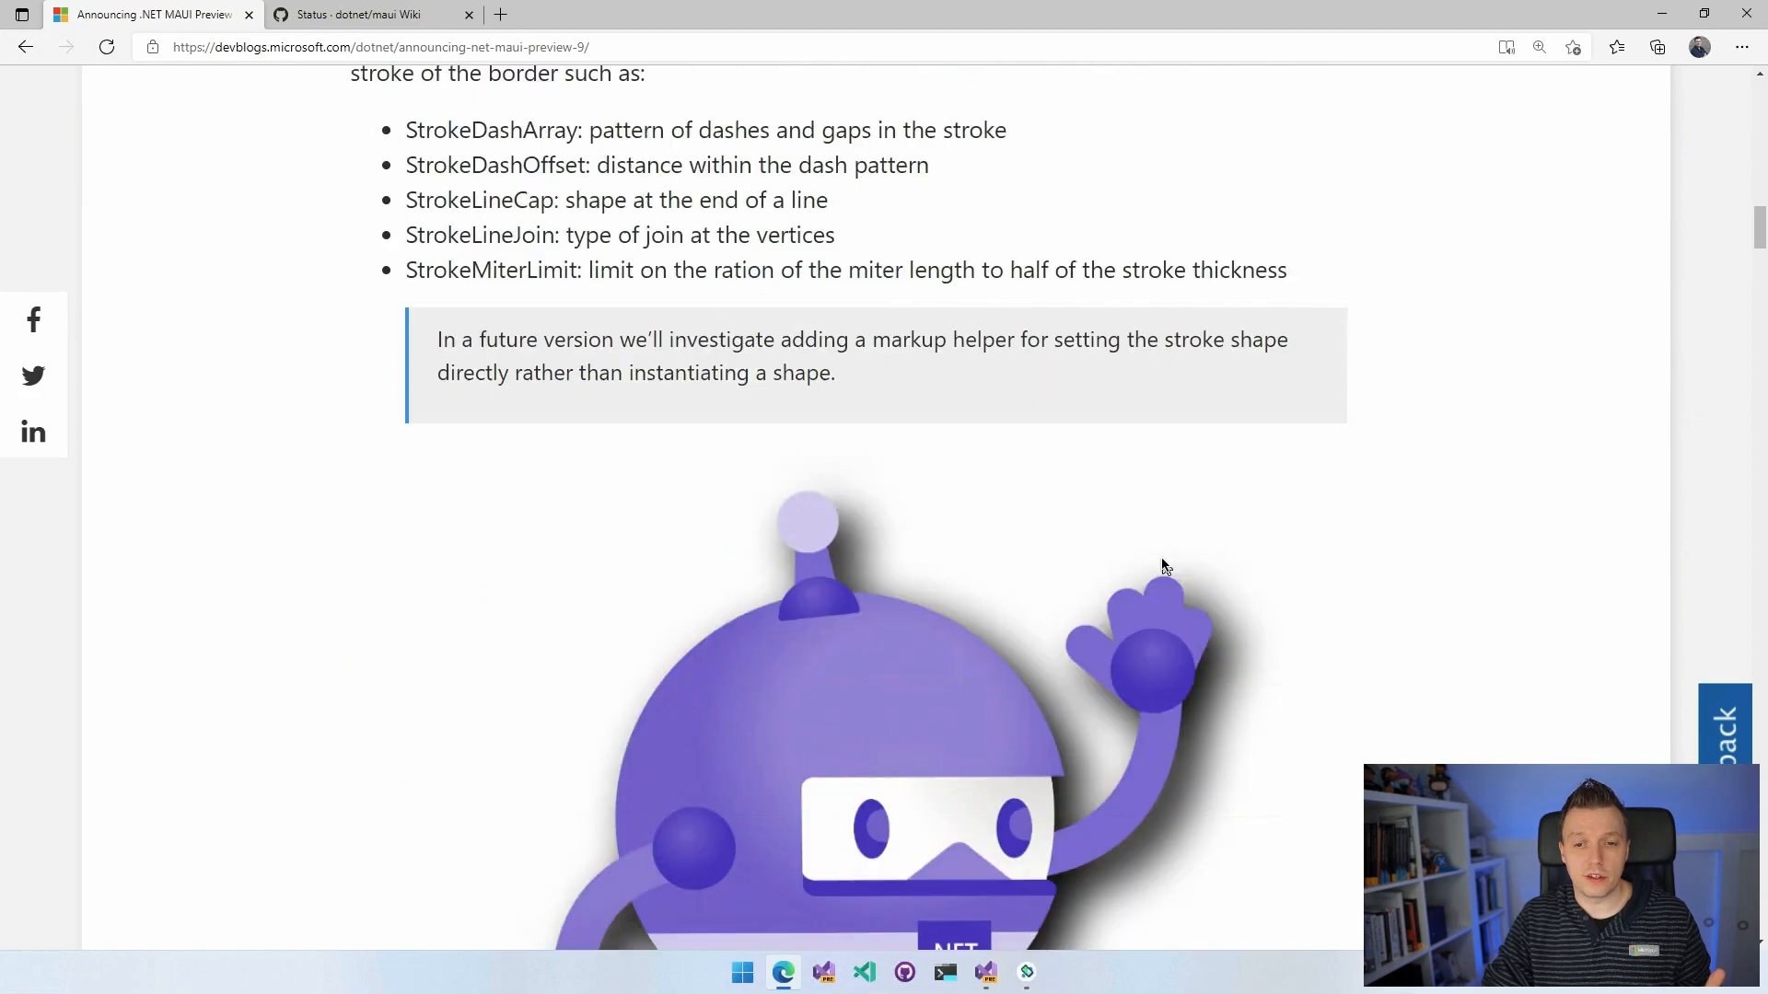
Scroll past the Shadow XAML example, marking the Shadow element in the sample.
scroll("down", 3)
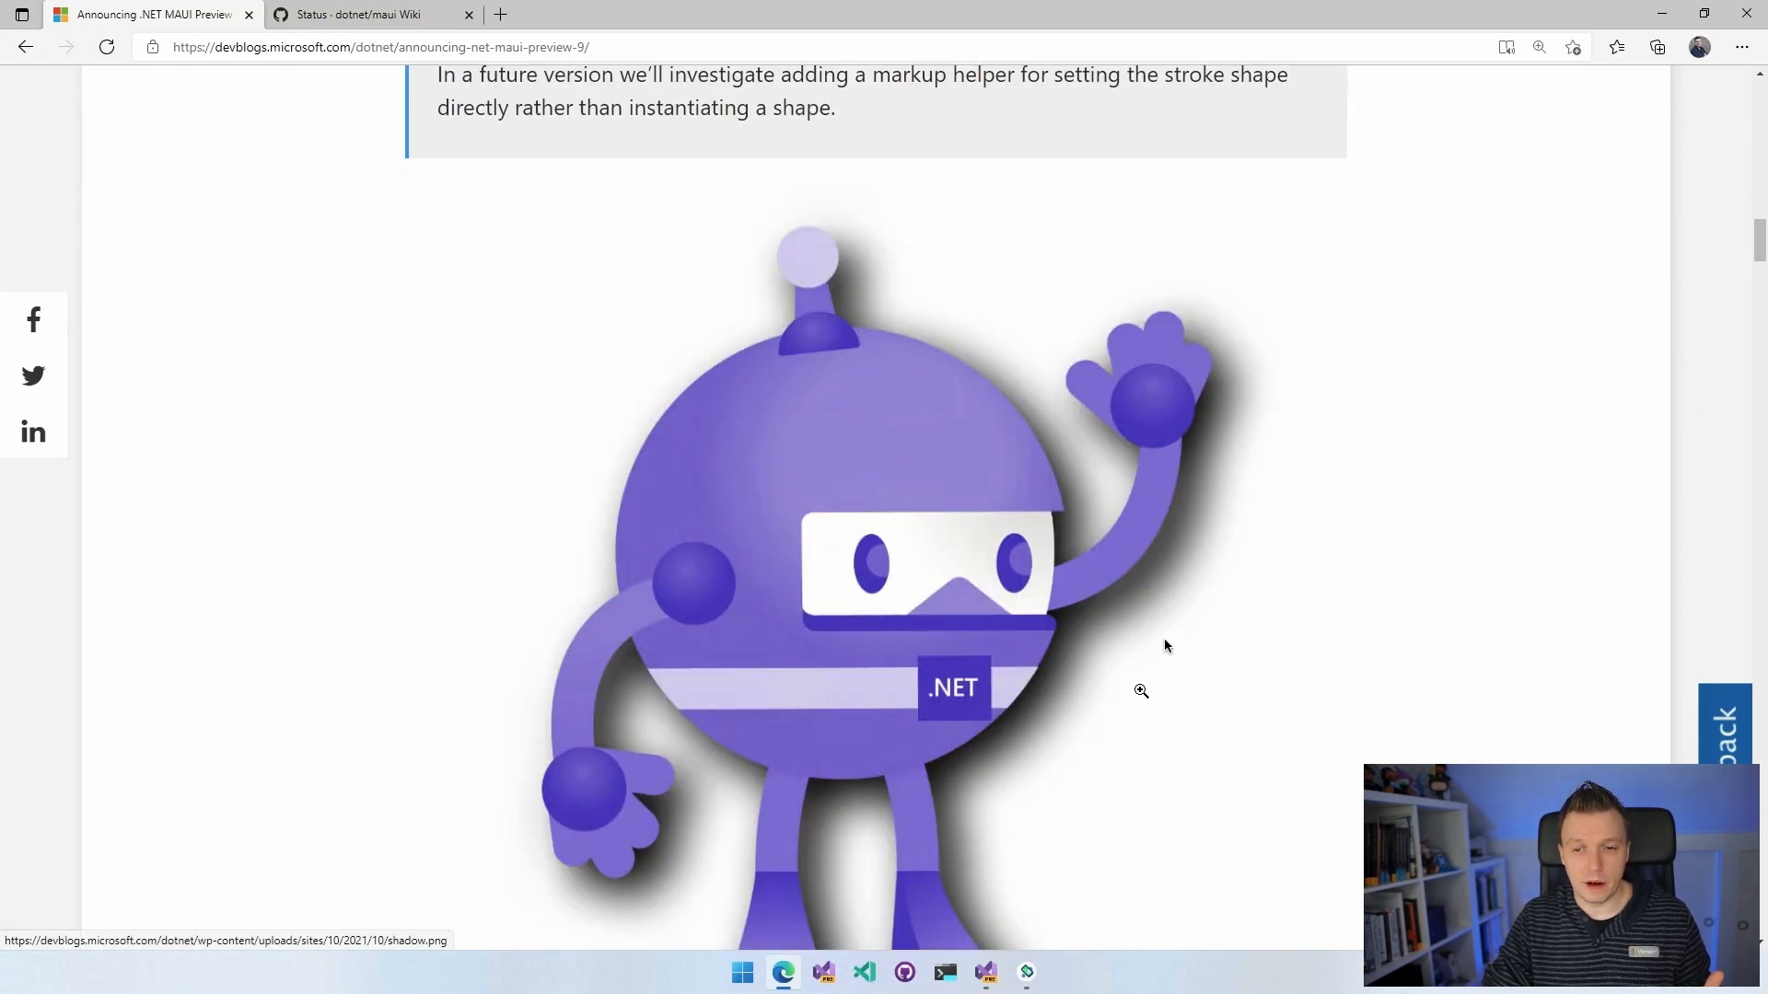
scroll("down", 3)
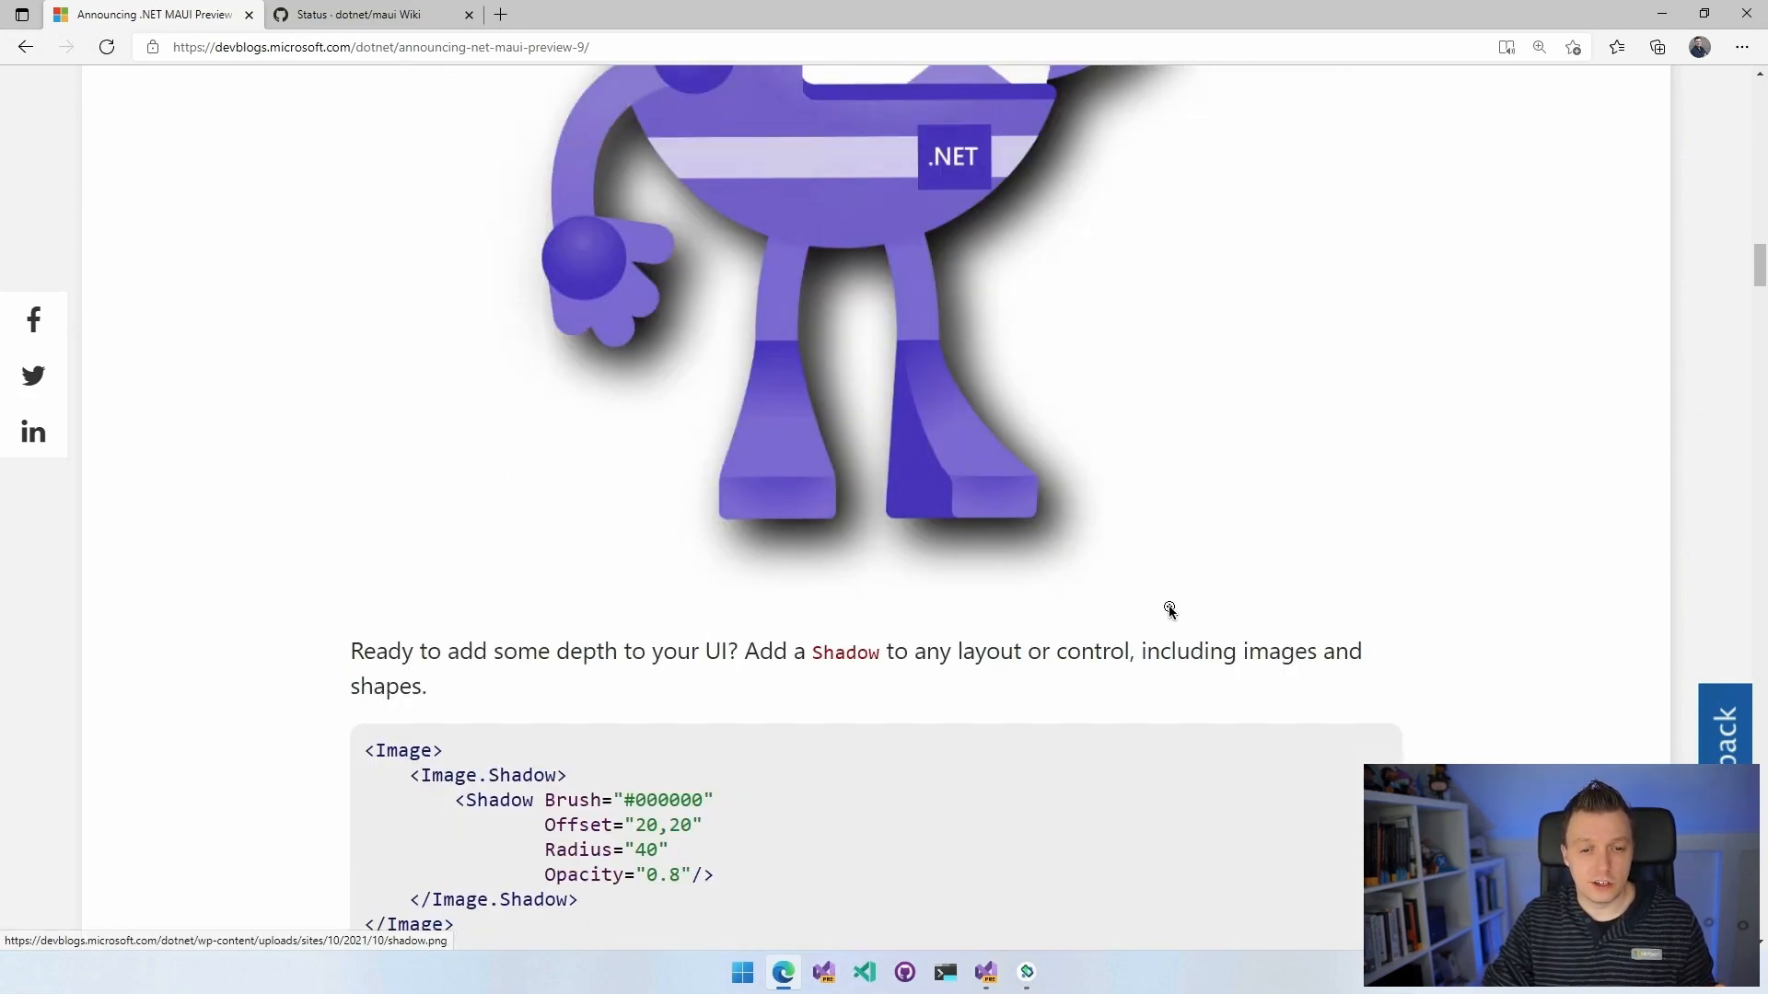
scroll("down", 3)
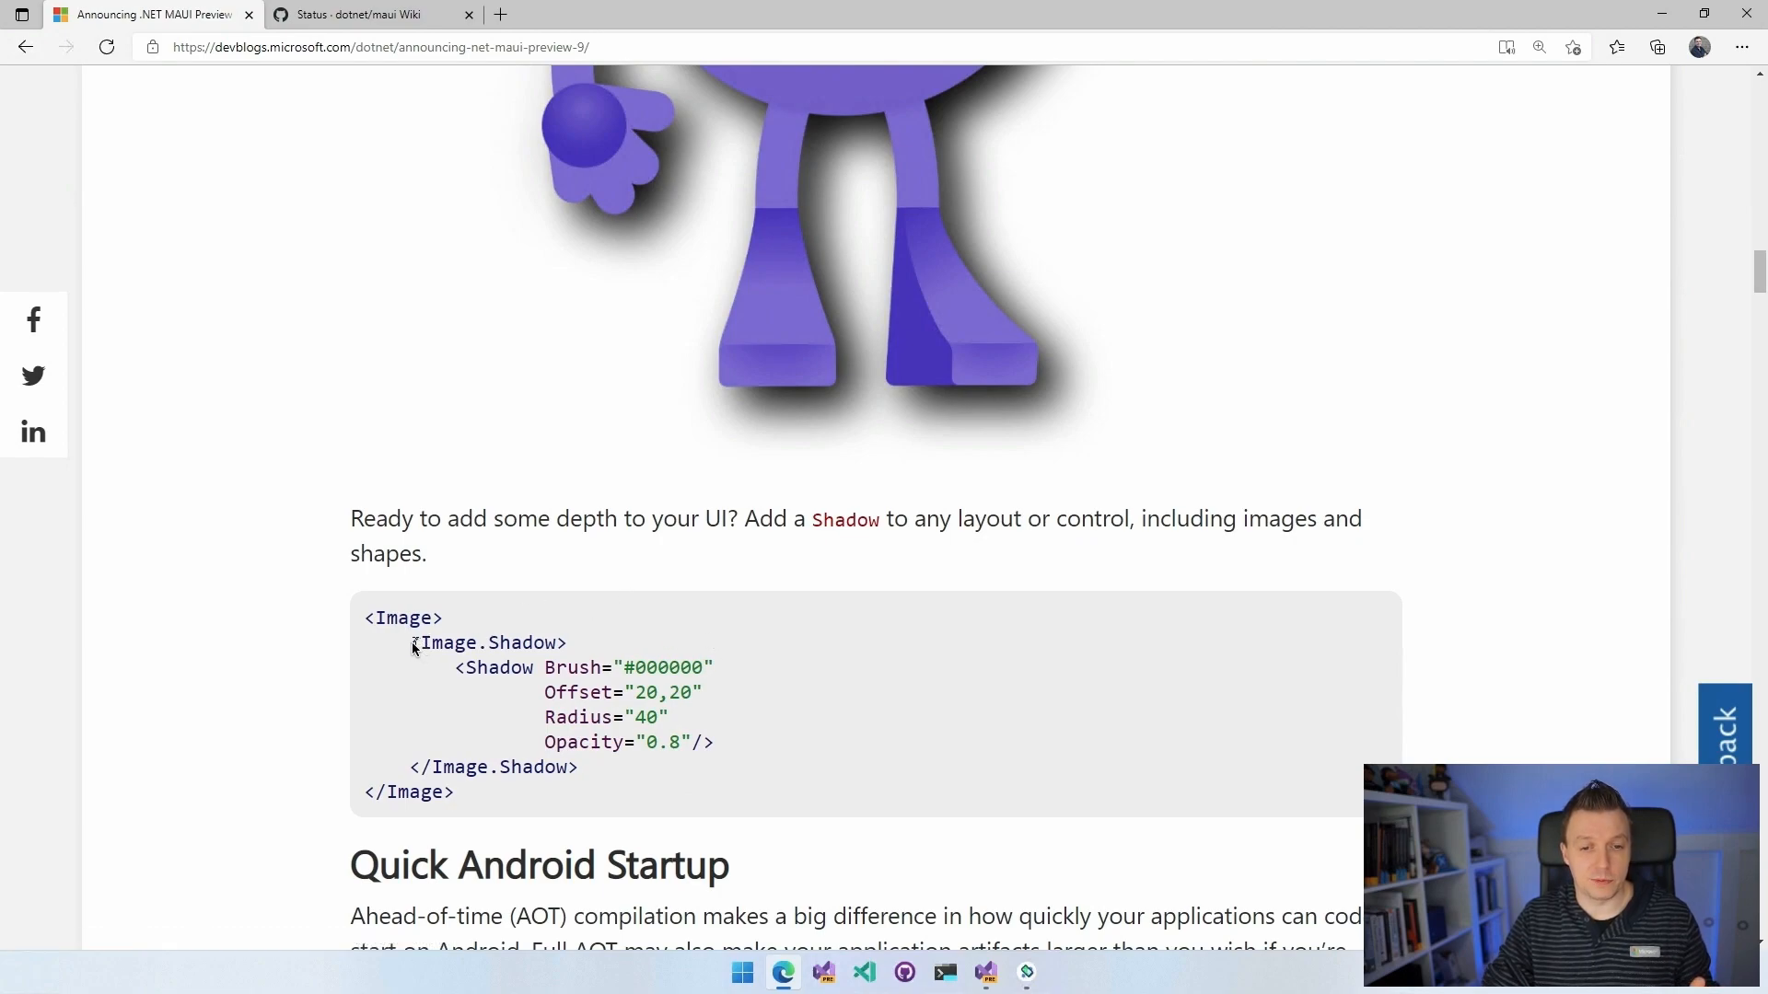
double_click(487, 643)
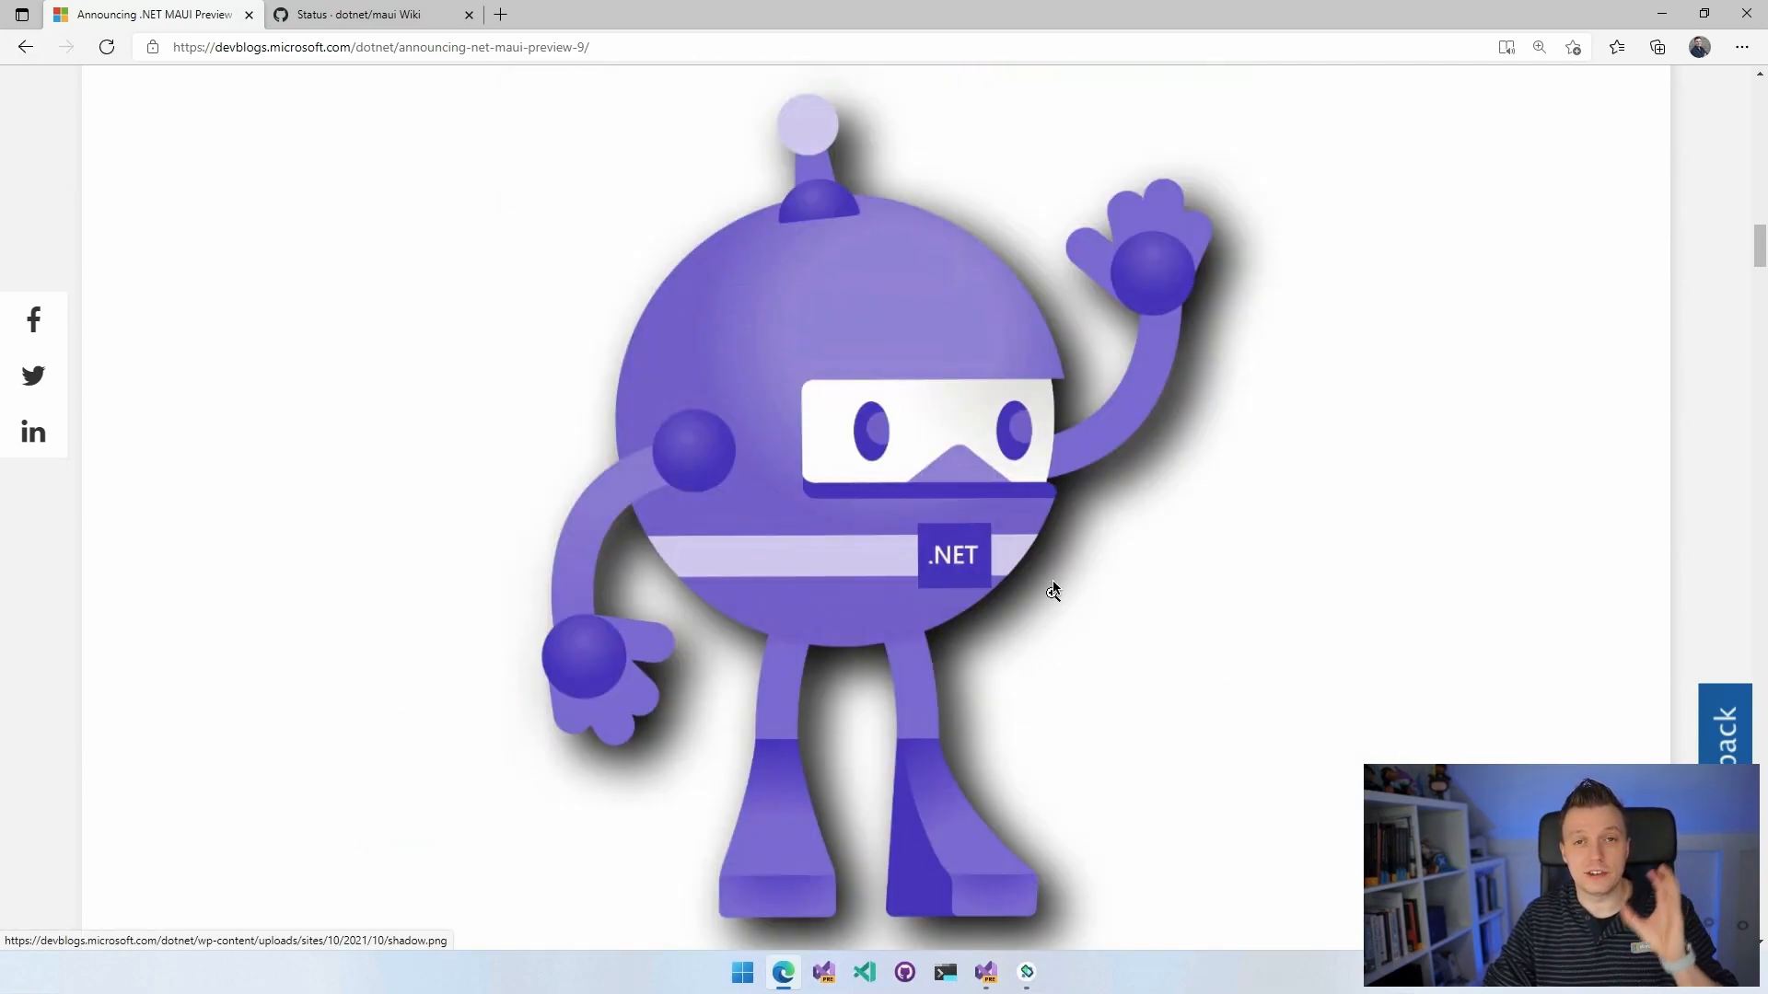
scroll("down", 3)
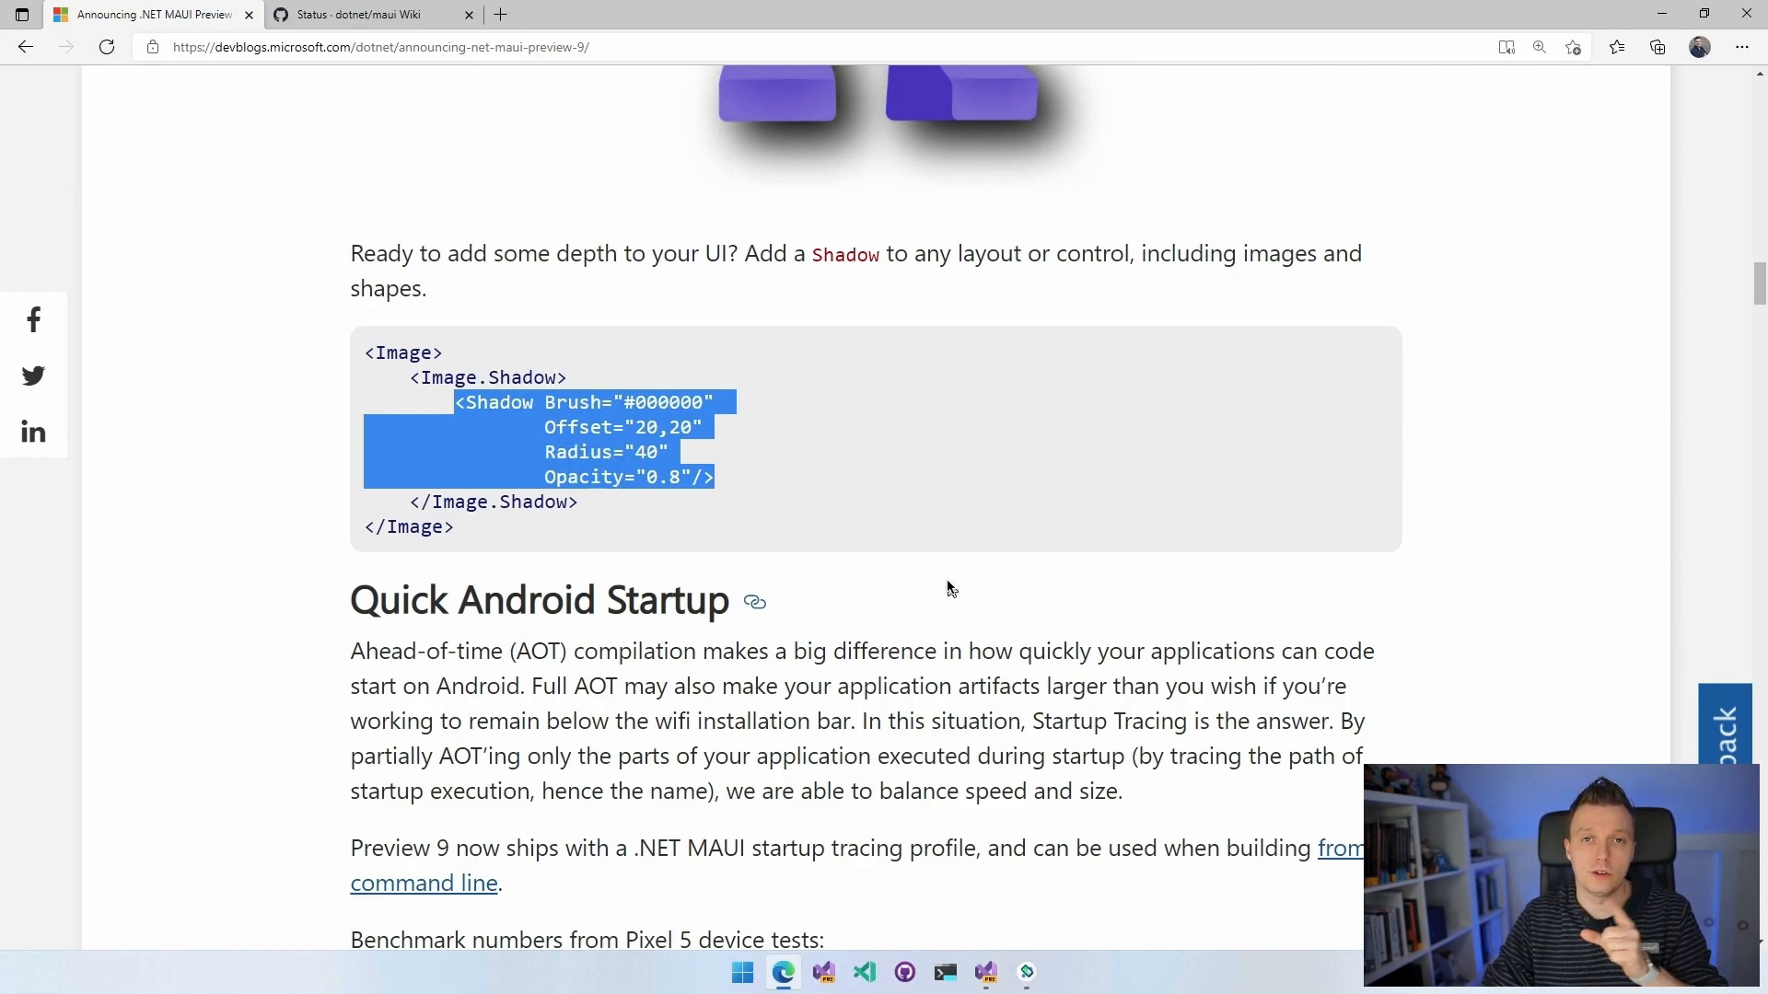
scroll("down", 3)
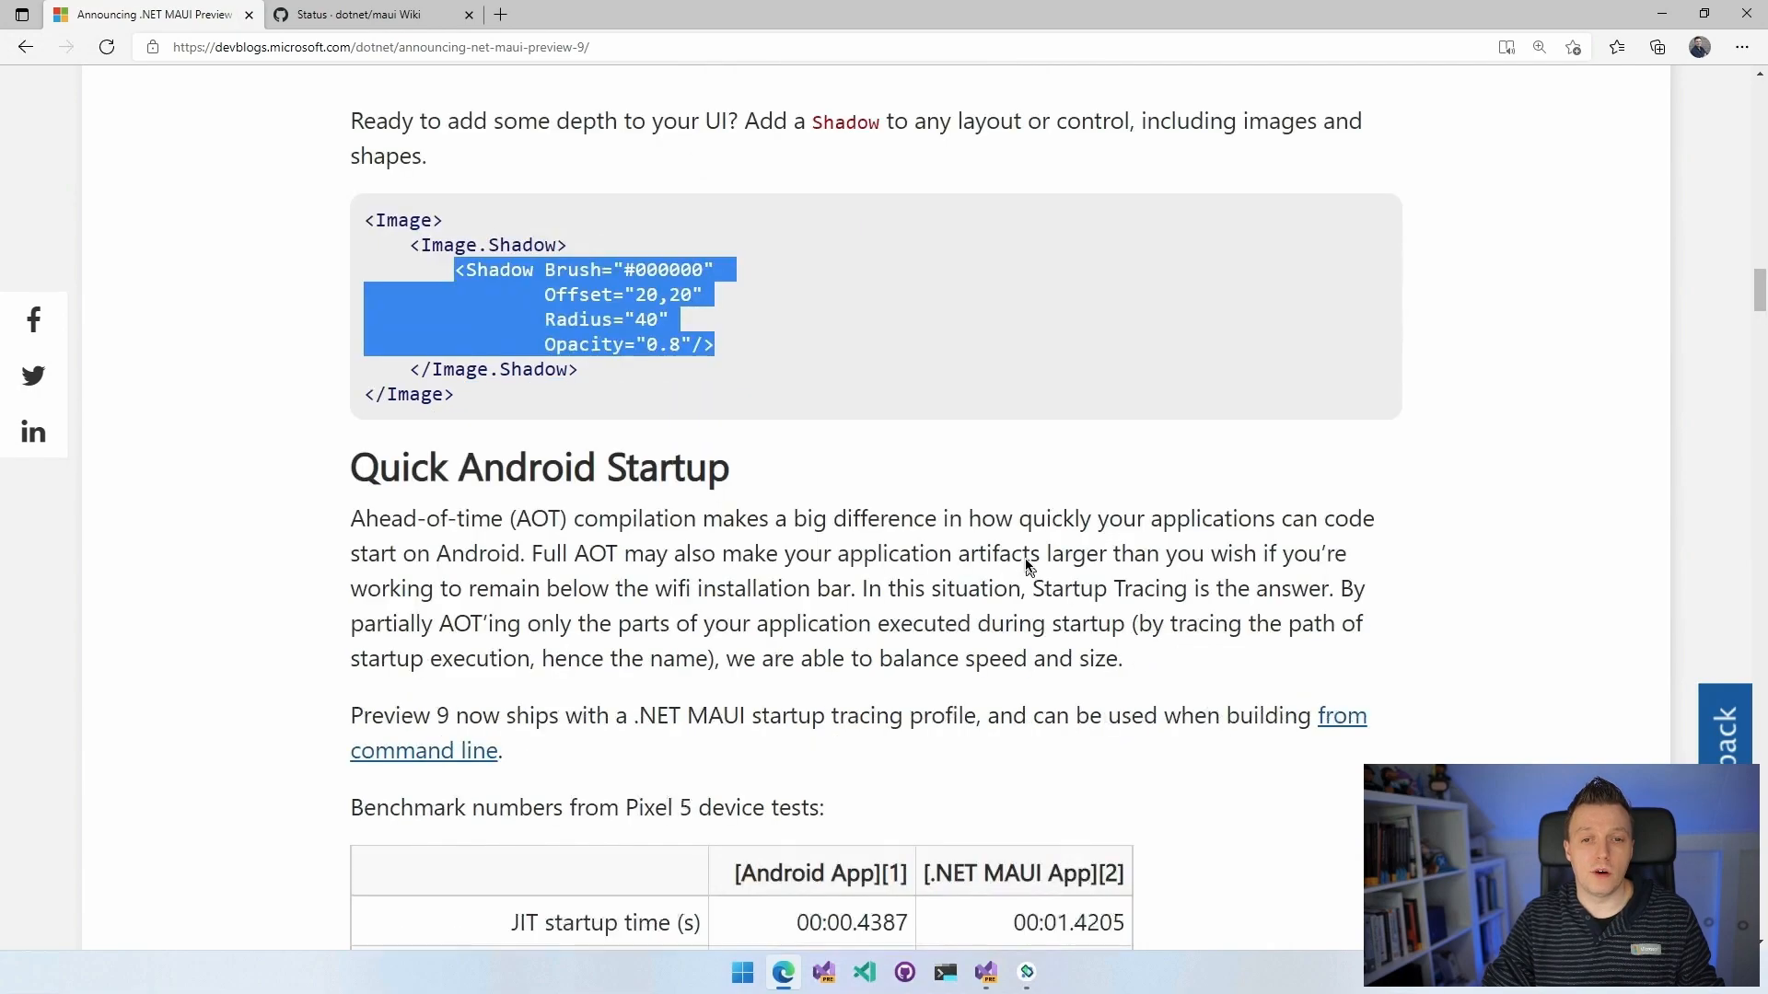
scroll("down", 3)
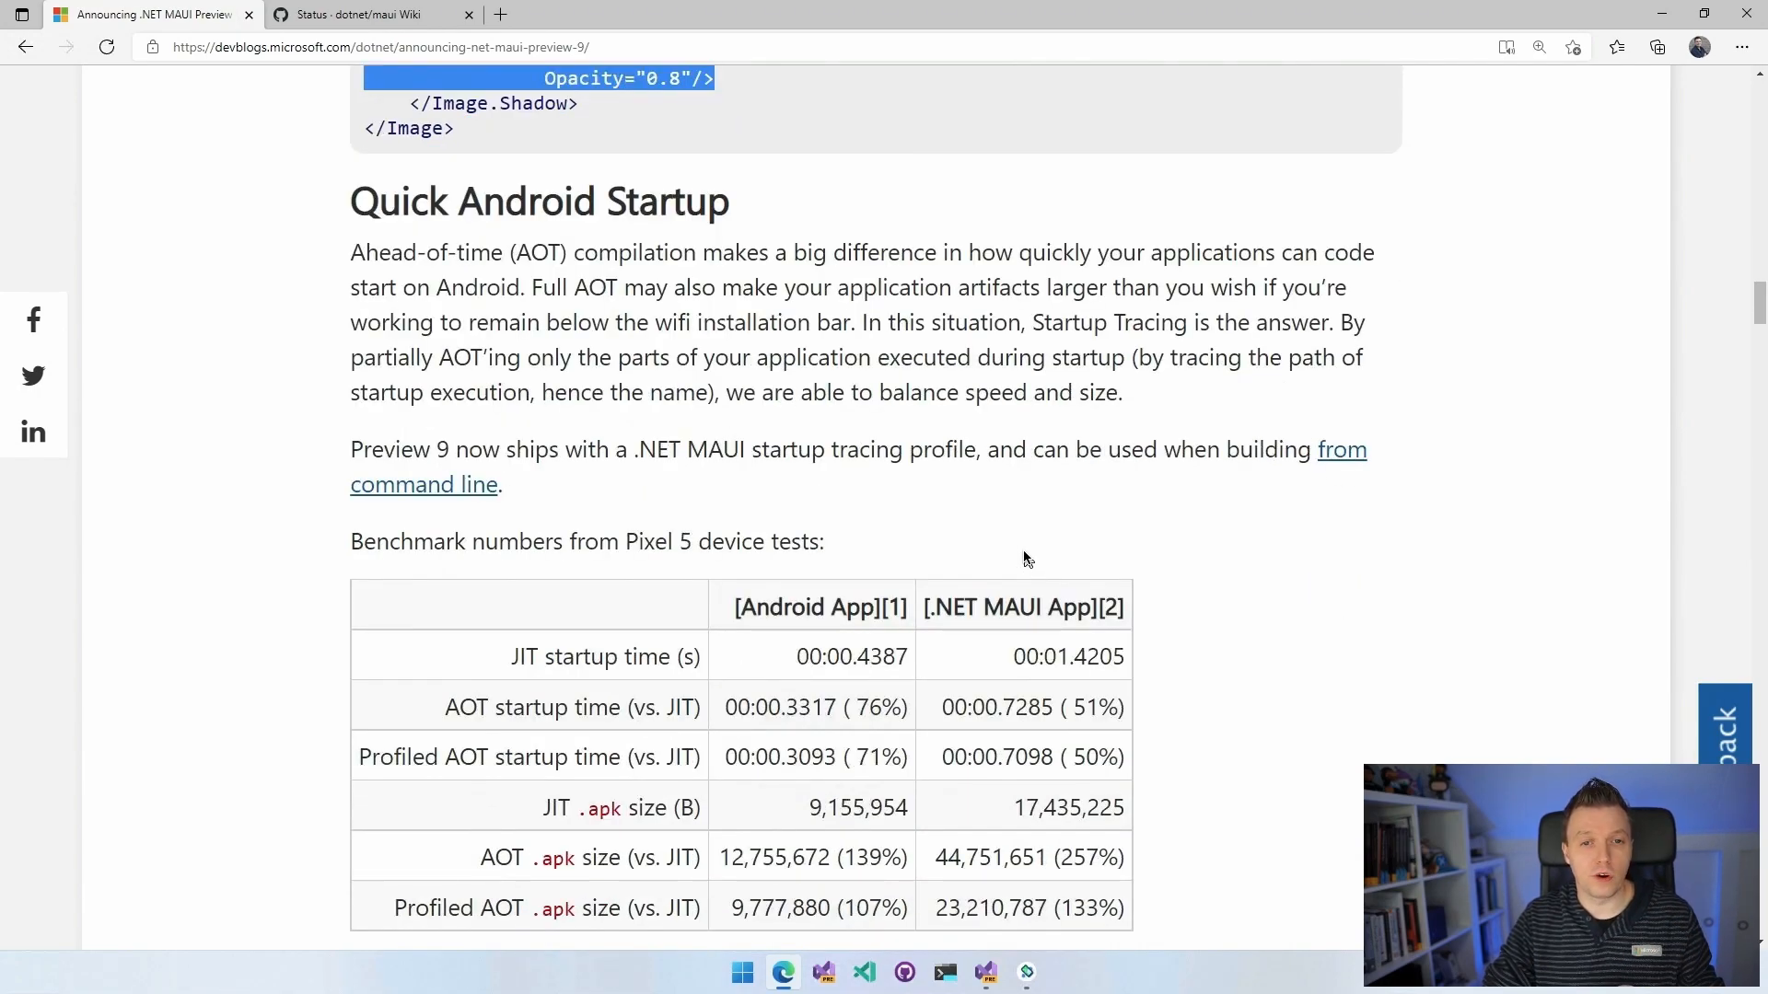
mouse_move(823, 276)
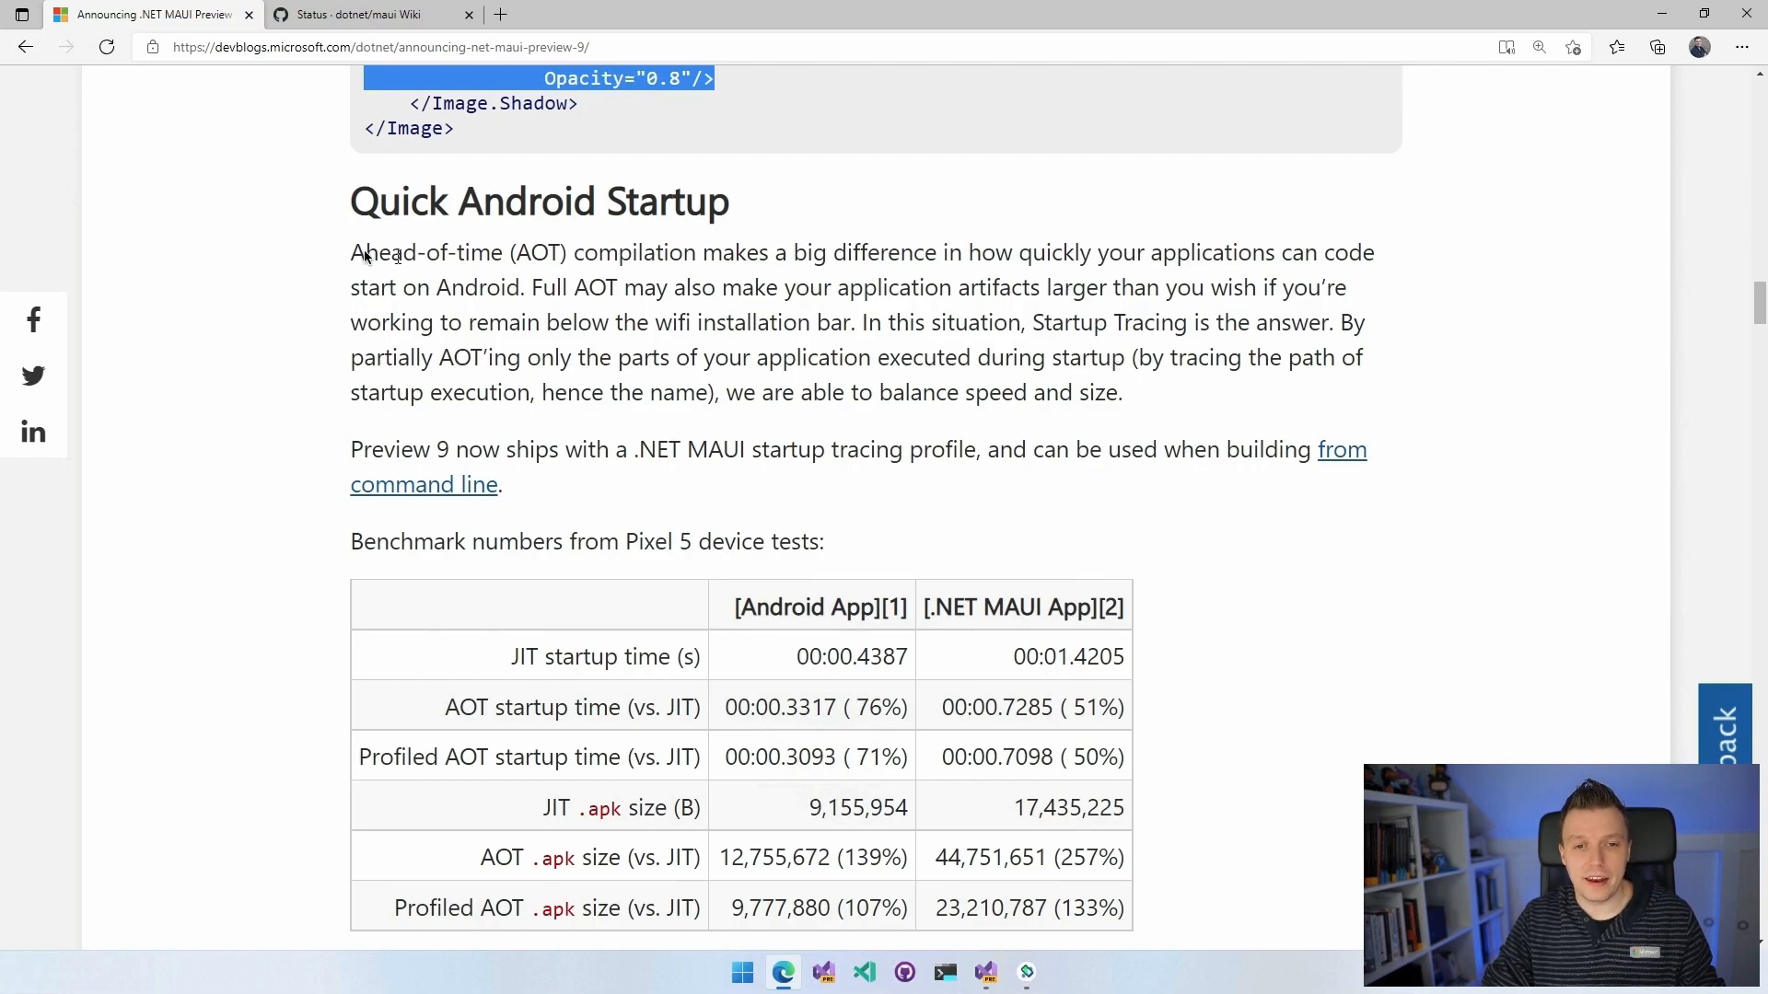
Read Quick Android Startup, highlighting the AOT sentence and the 00:01.4205 JIT startup time.
left_click_drag(351, 252, 1161, 253)
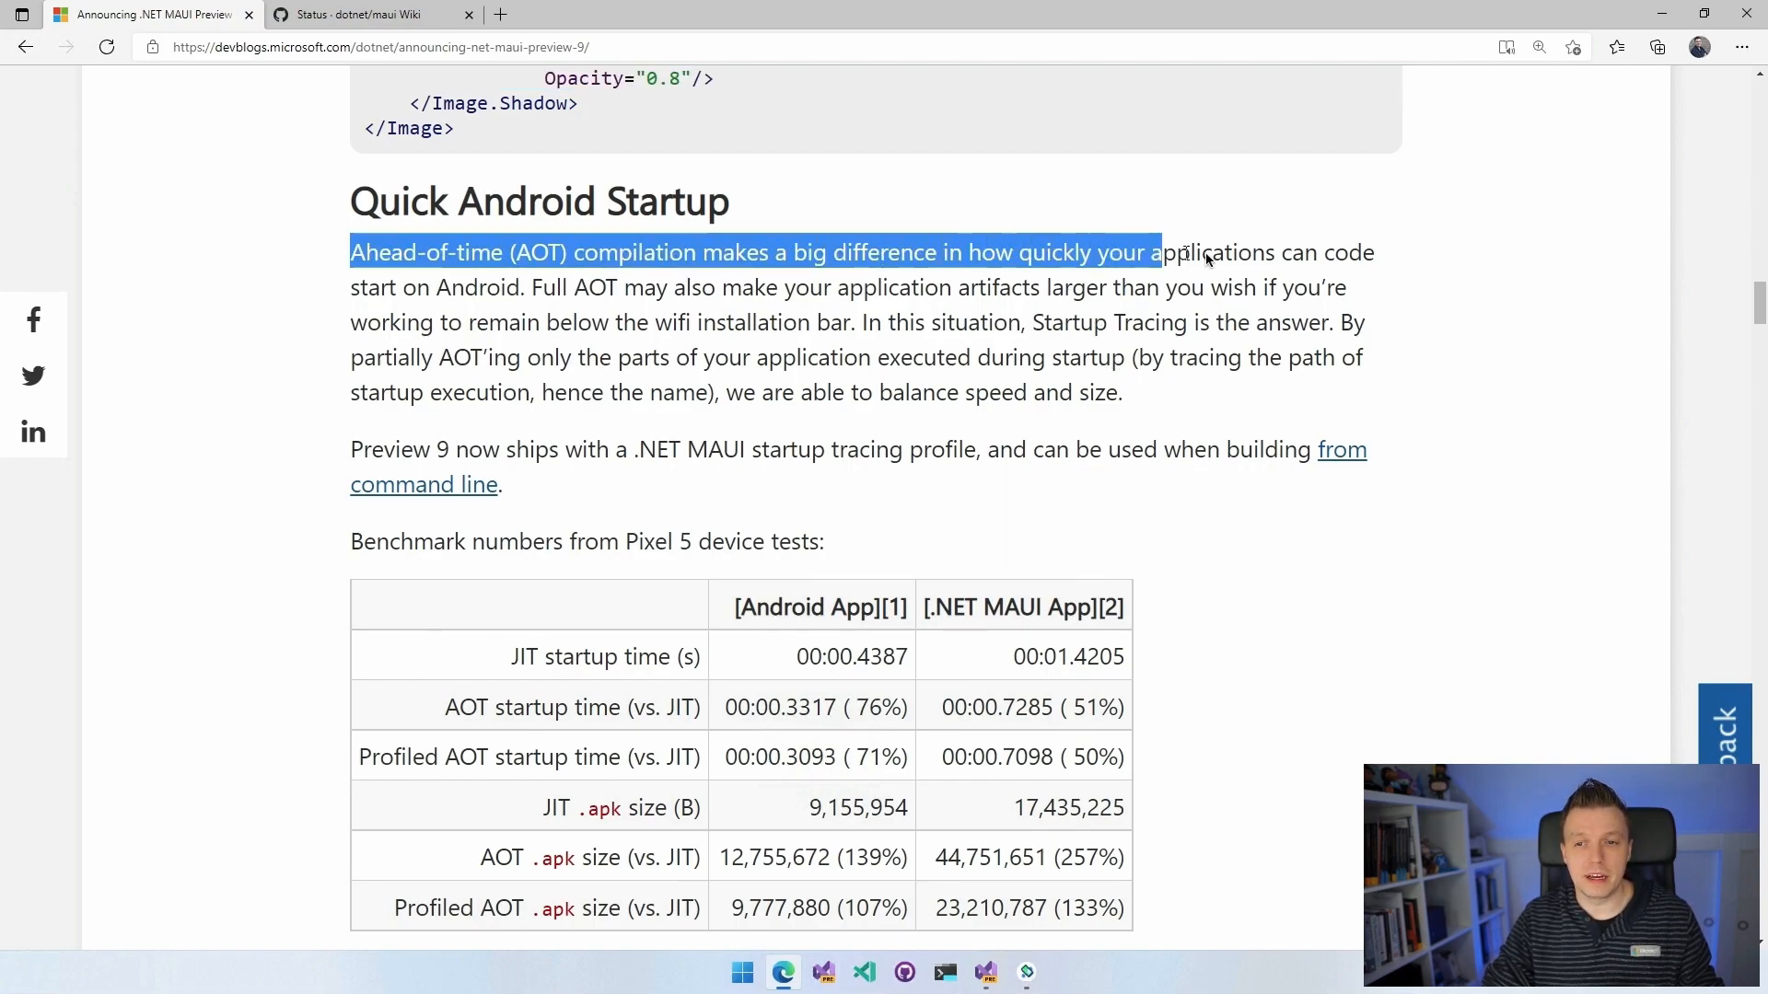
scroll("down", 3)
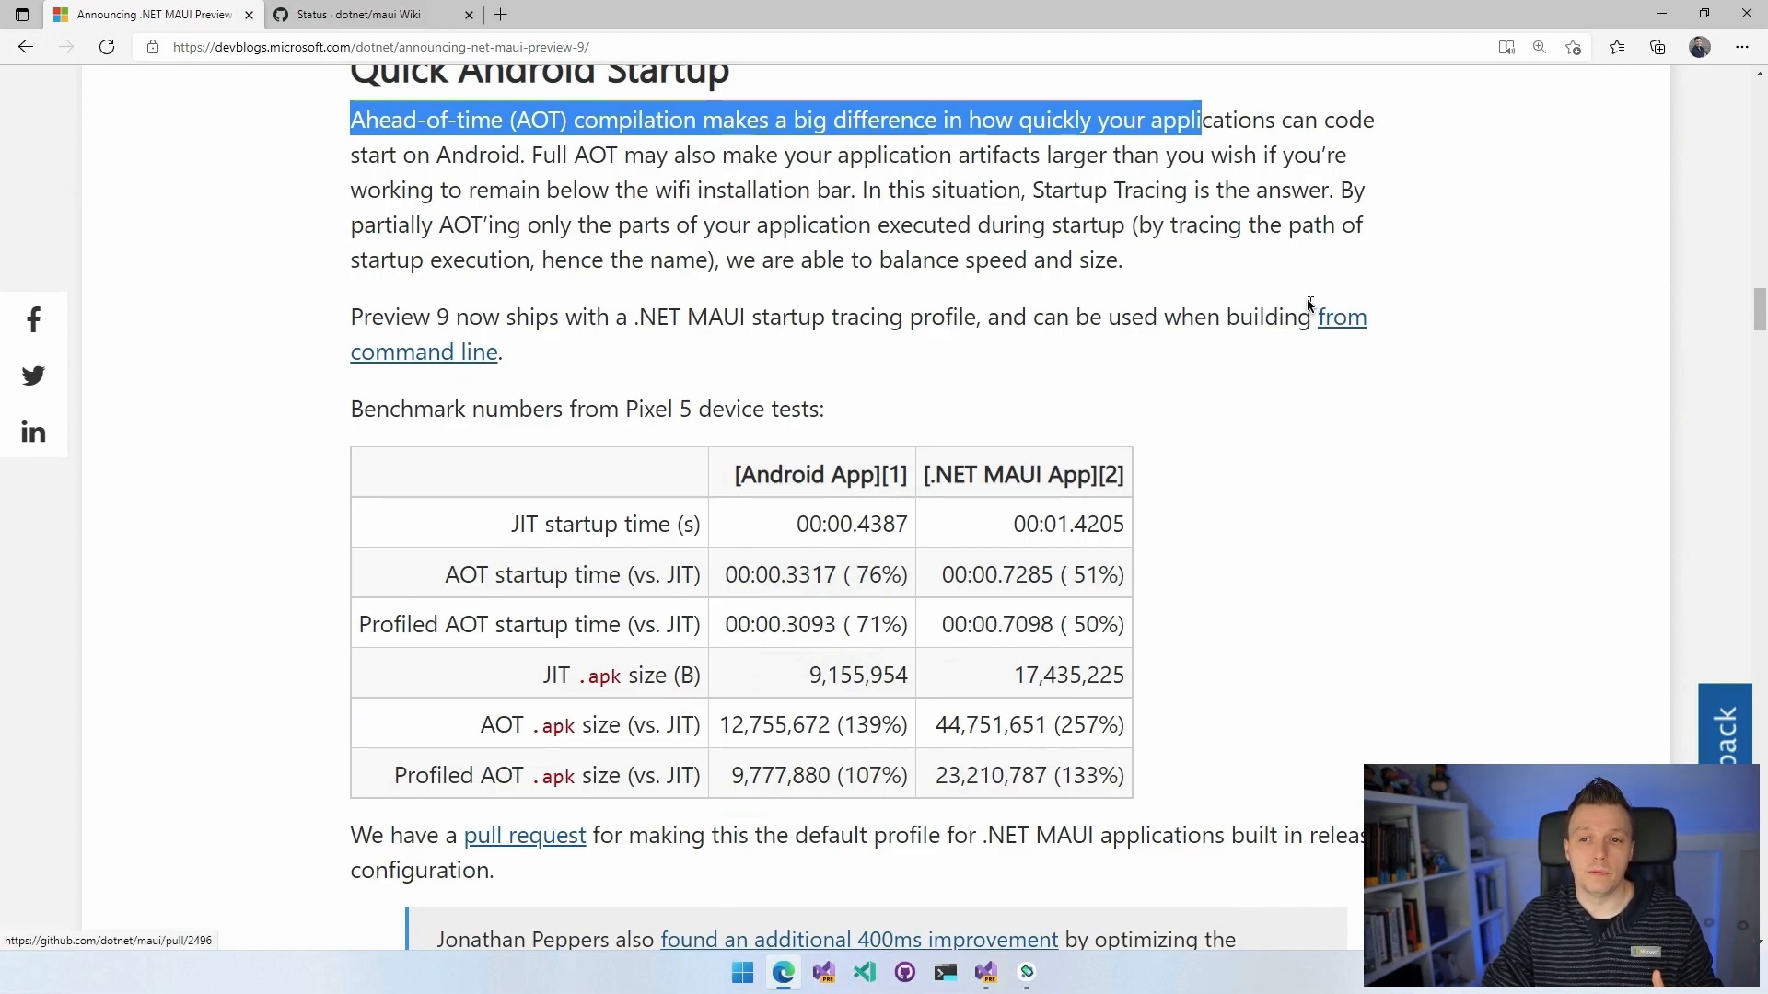
mouse_move(1152, 270)
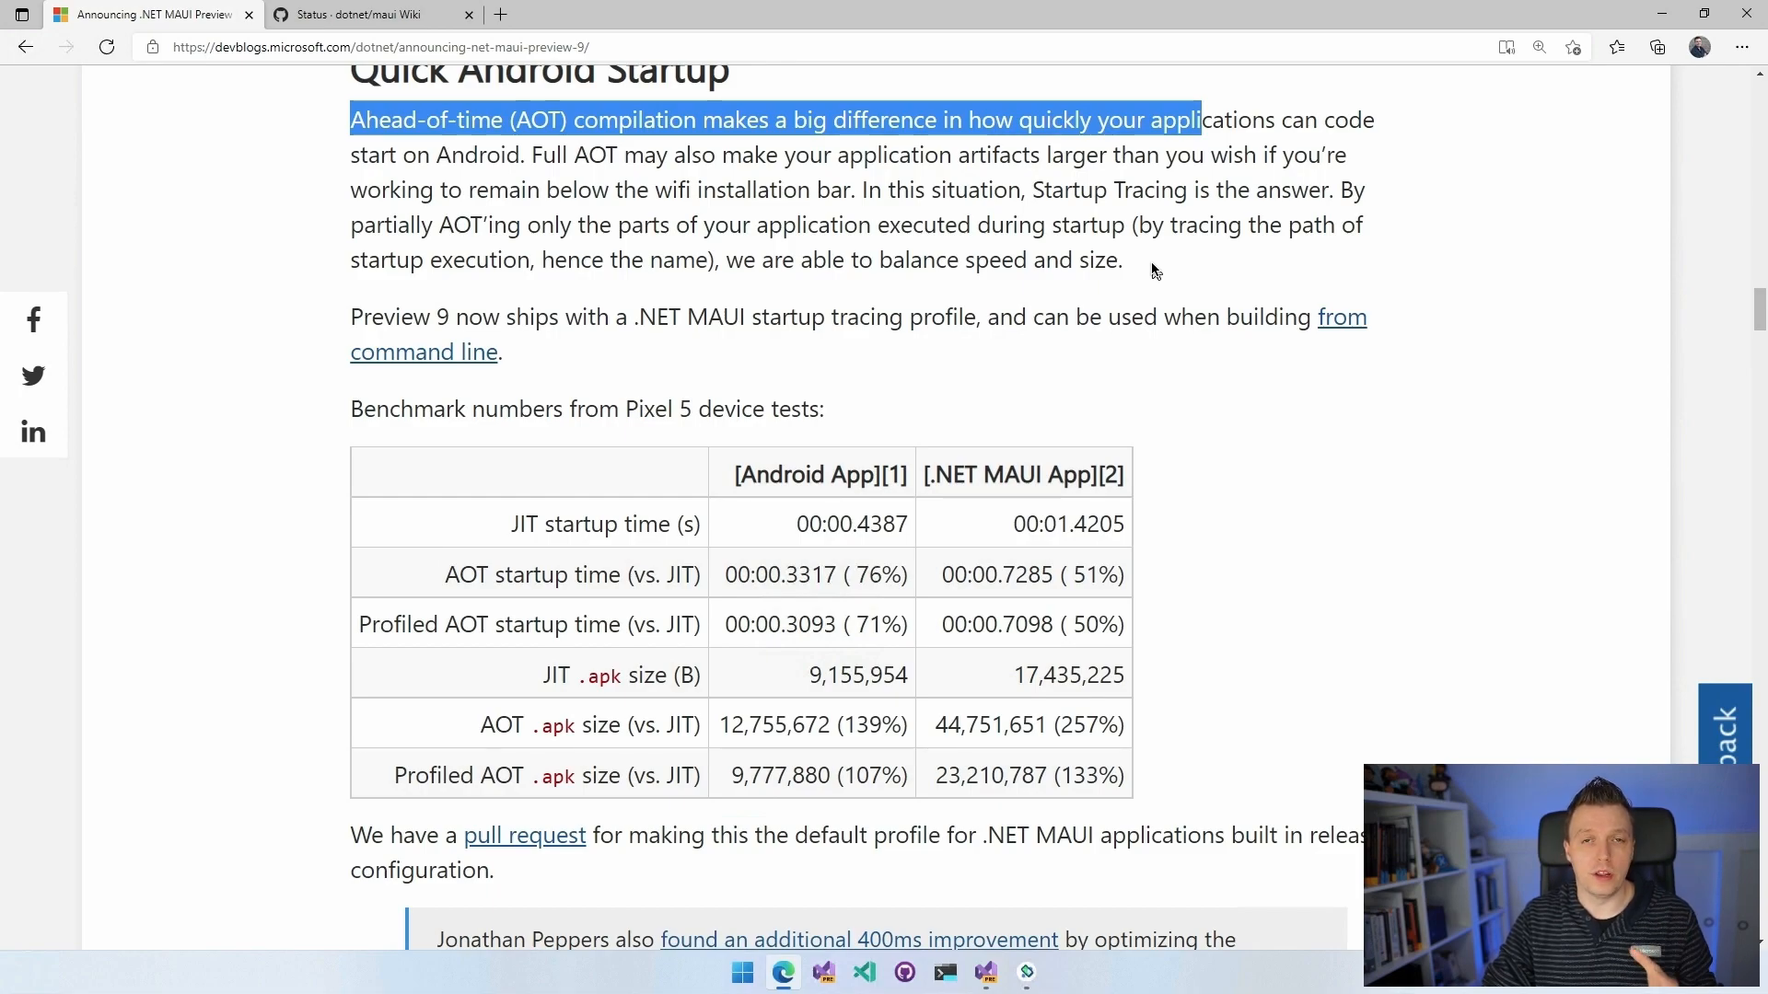
mouse_move(1128, 278)
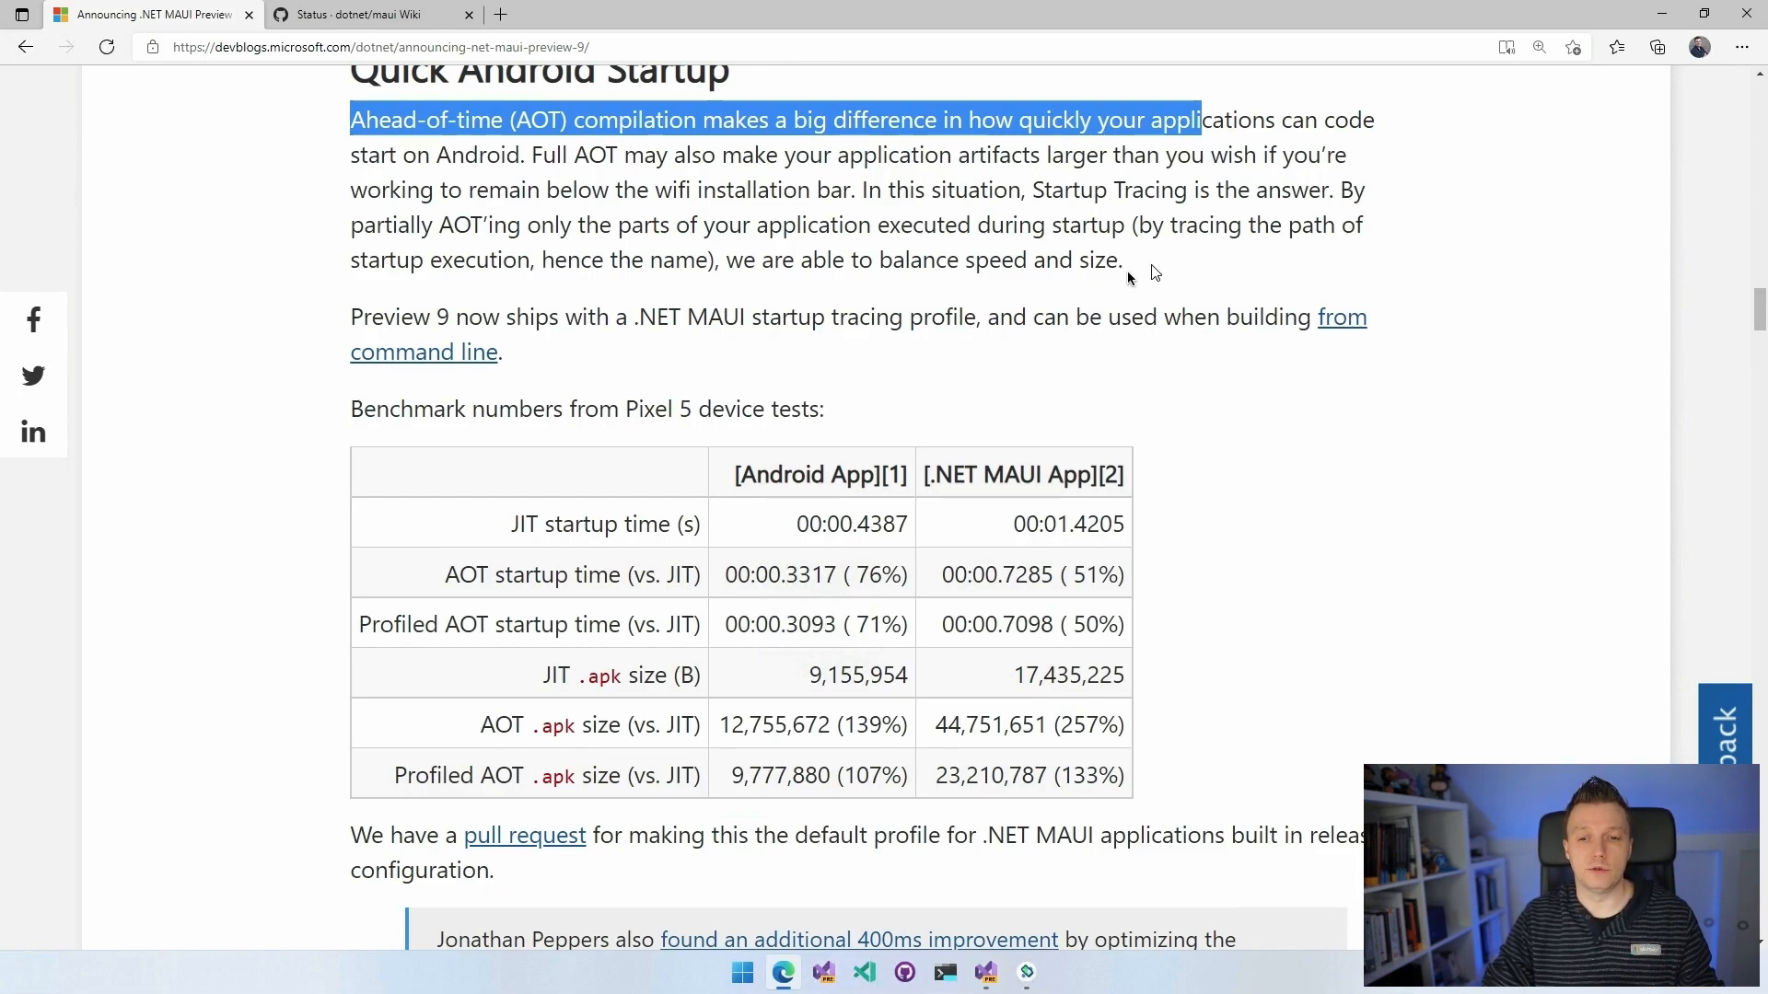
mouse_move(781, 505)
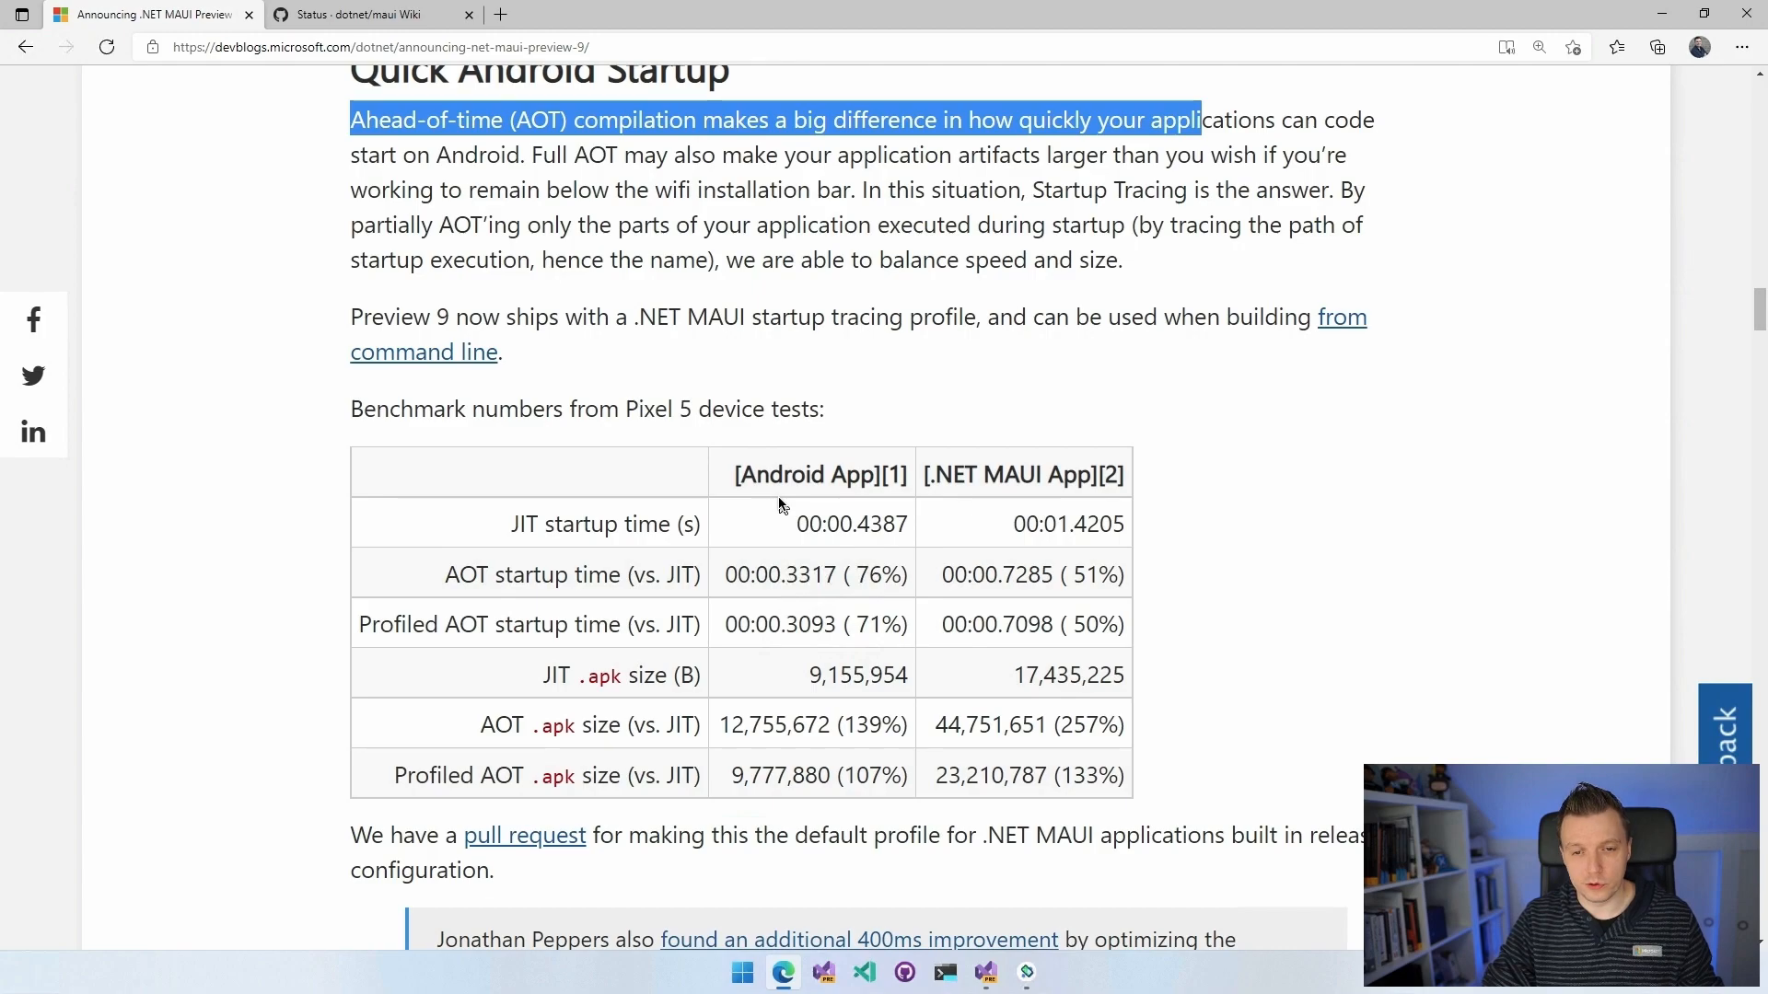
mouse_move(705, 483)
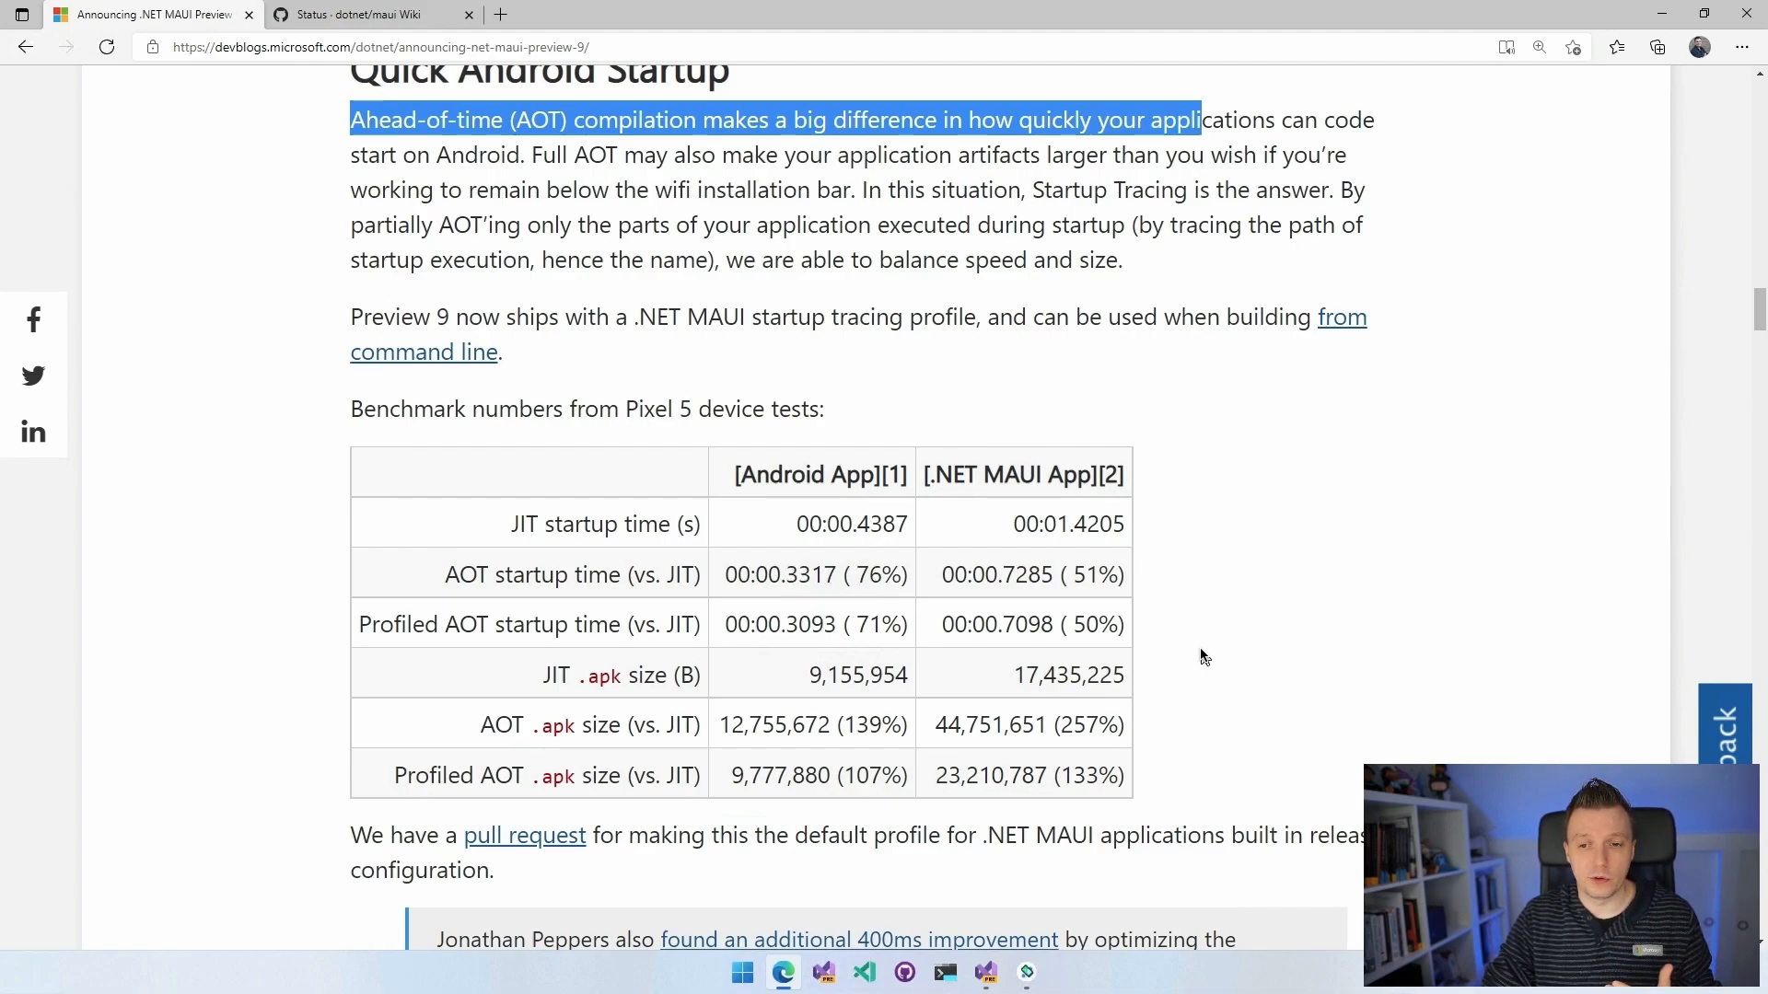
mouse_move(1007, 536)
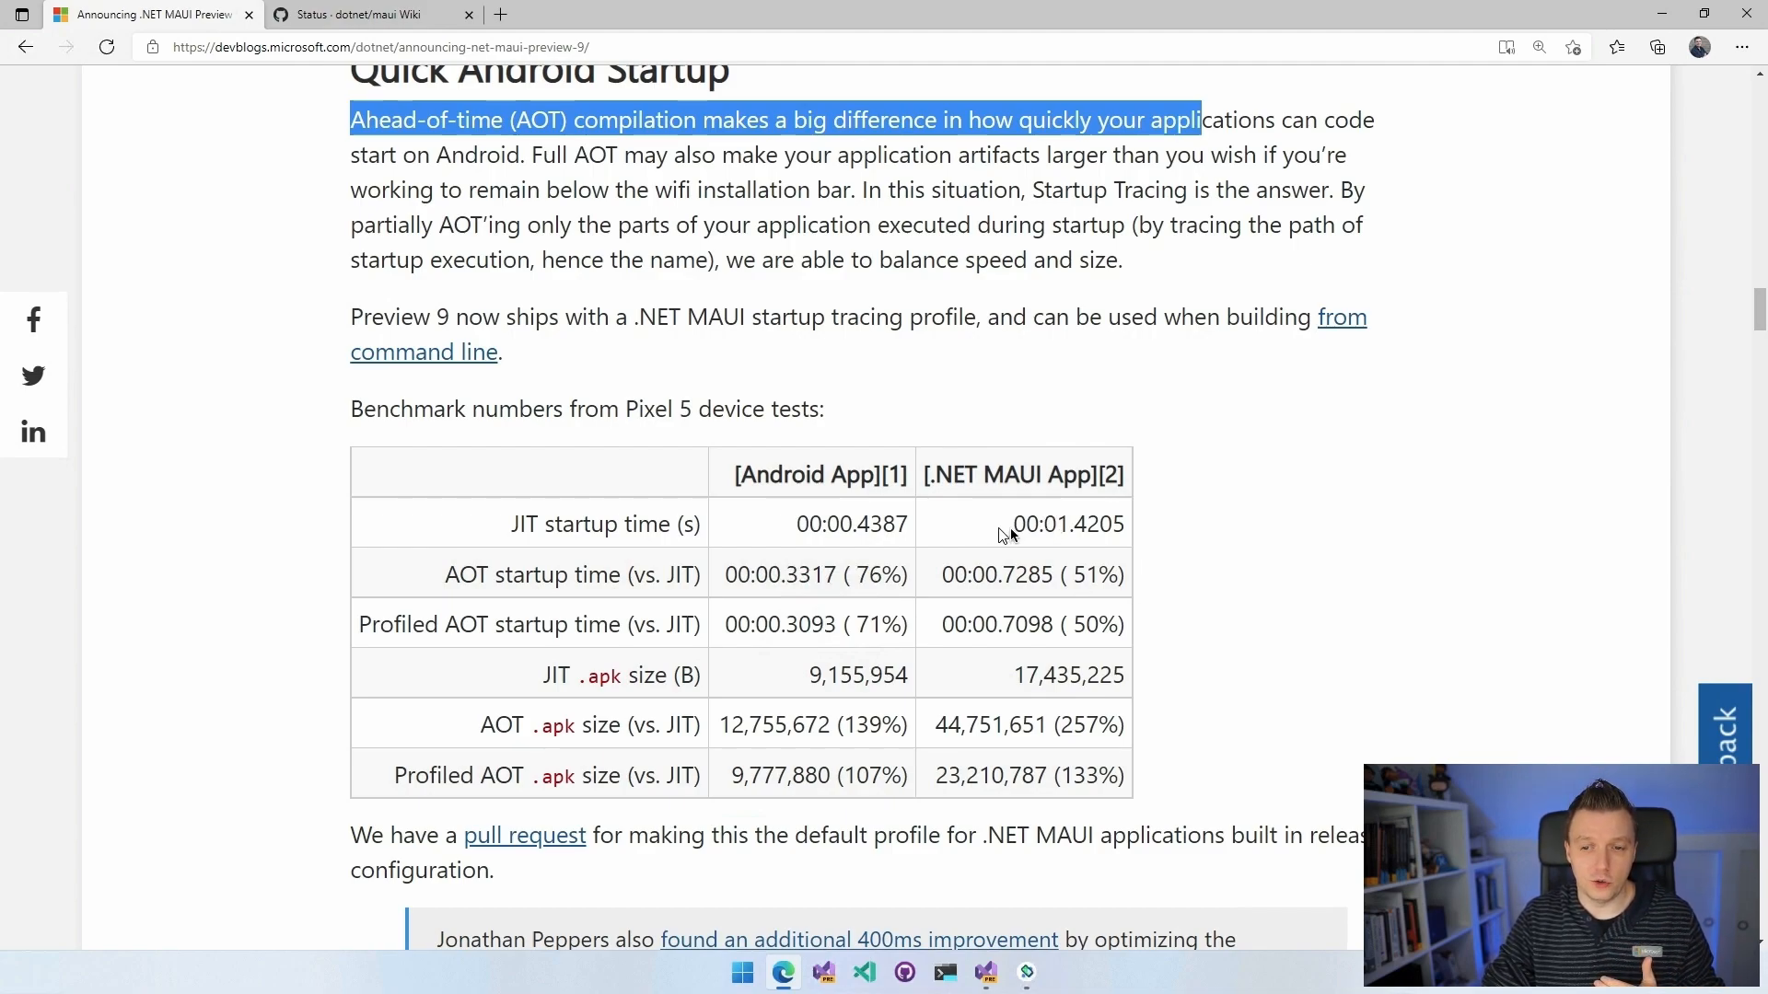
double_click(1089, 523)
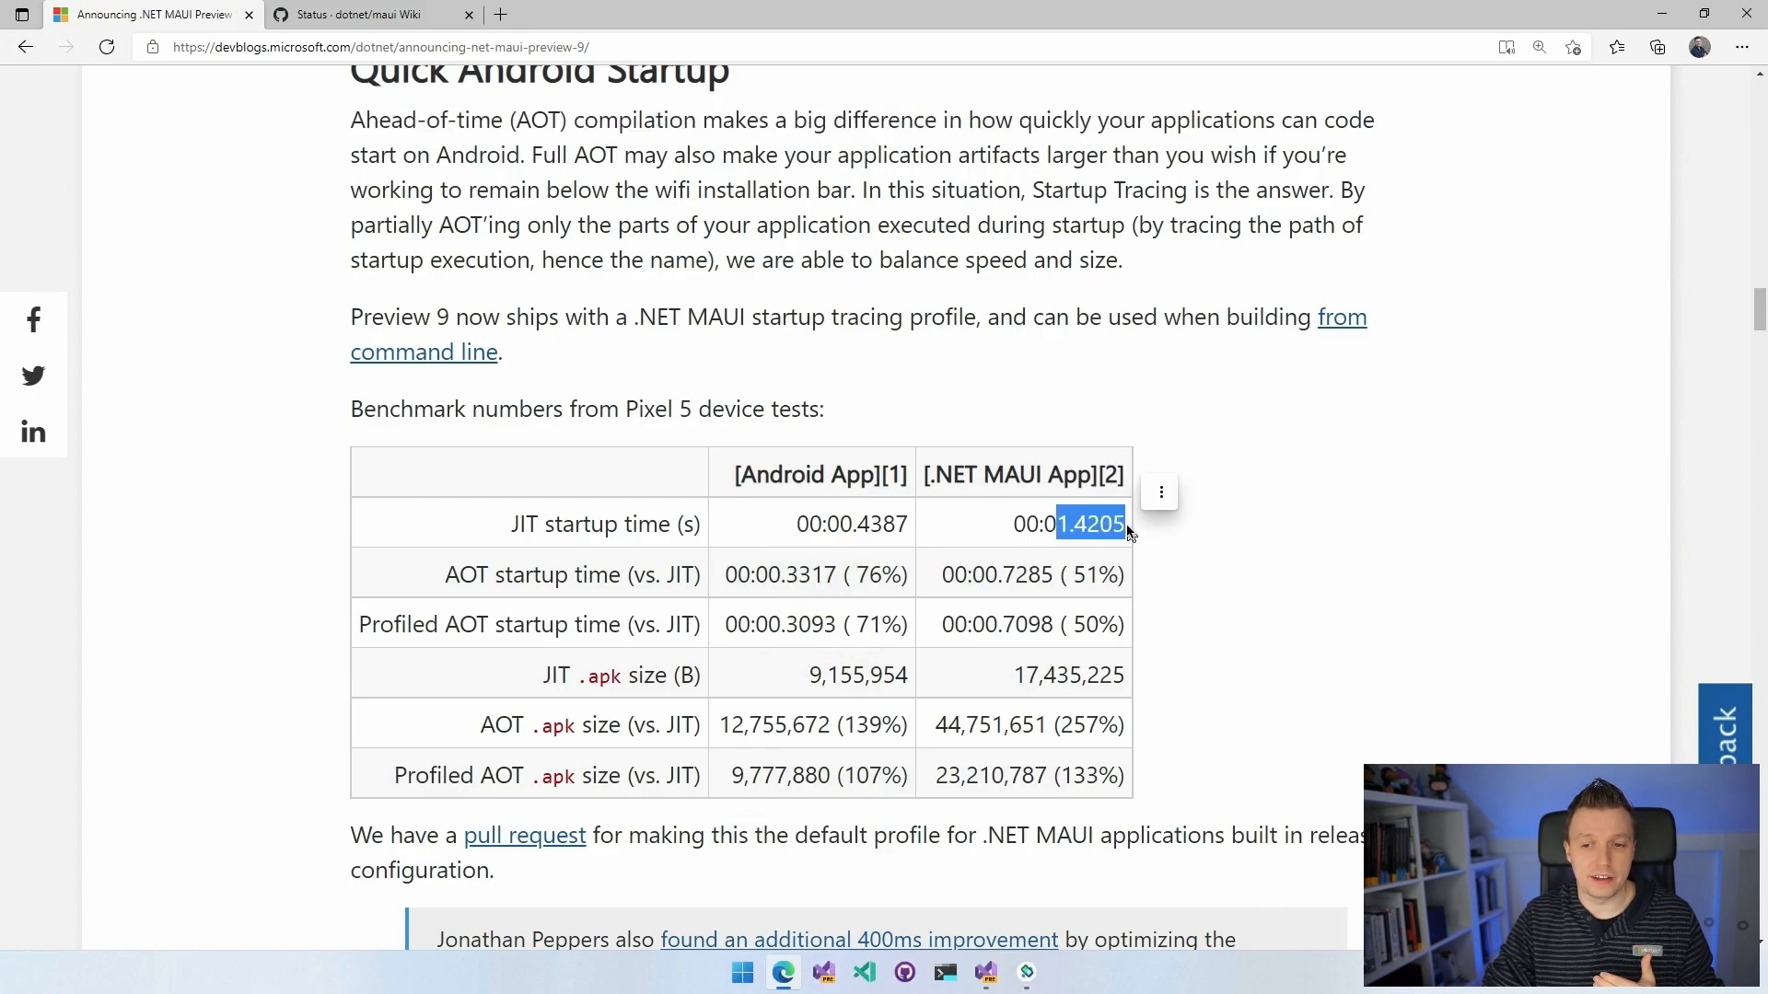
scroll("down", 3)
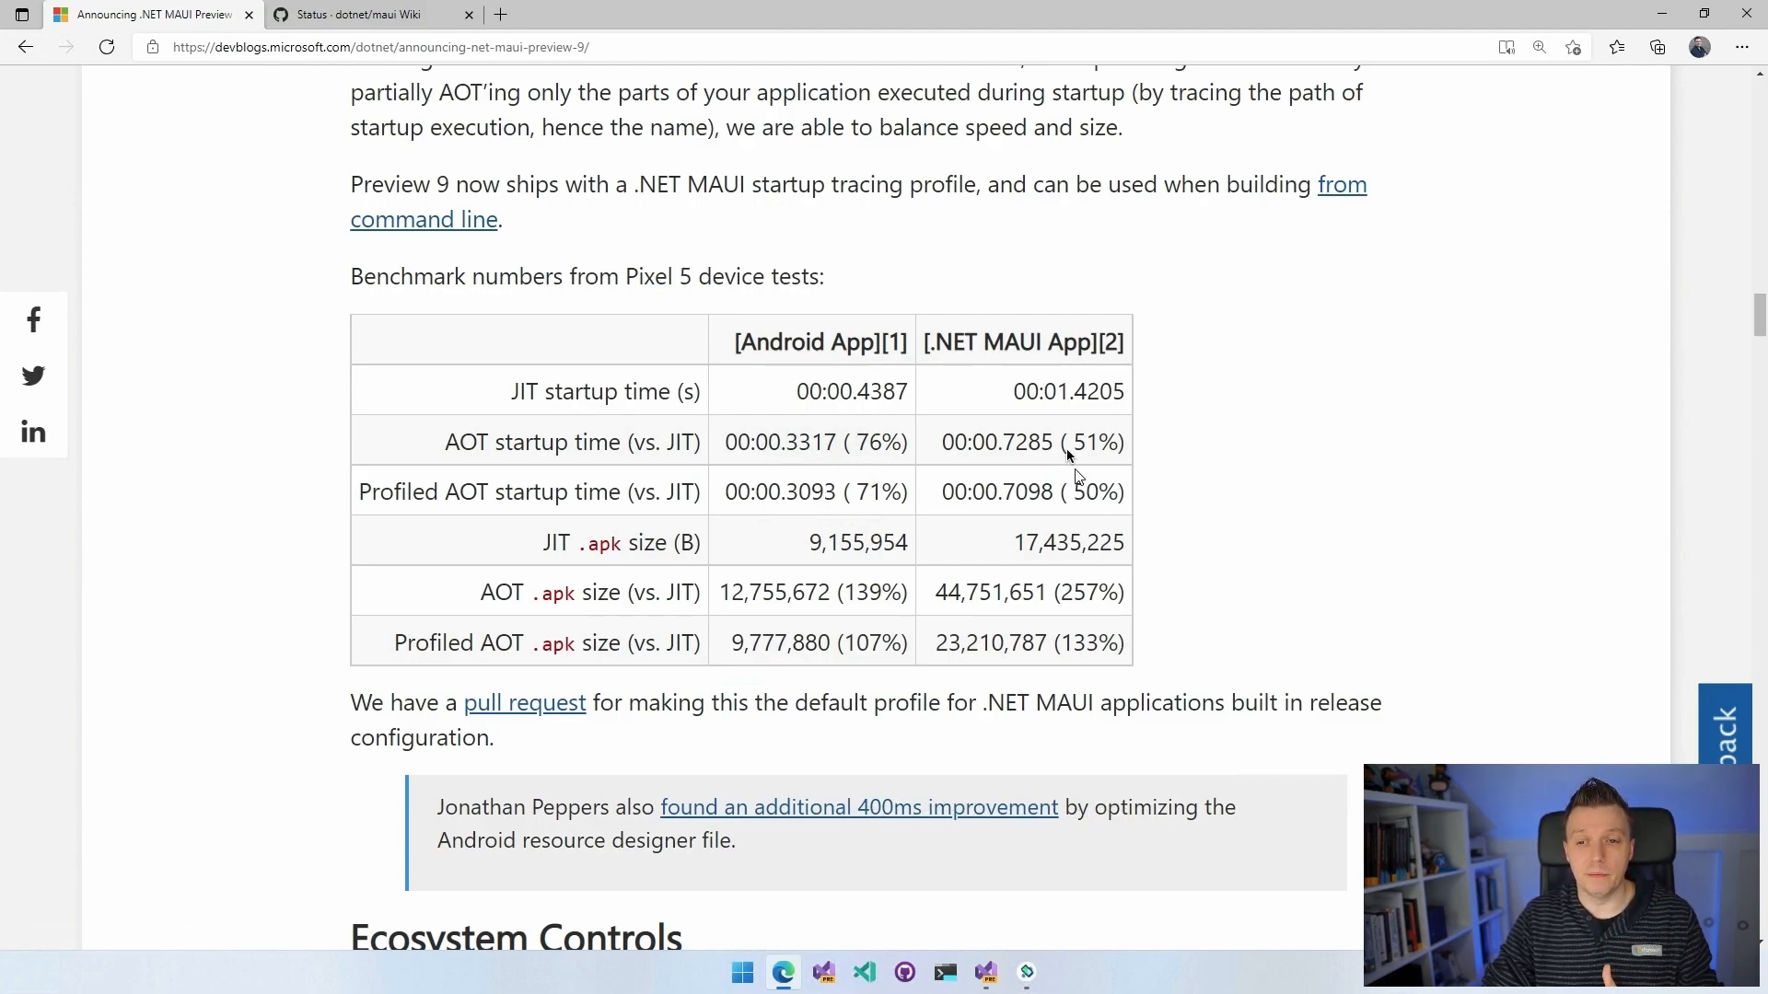
double_click(1065, 392)
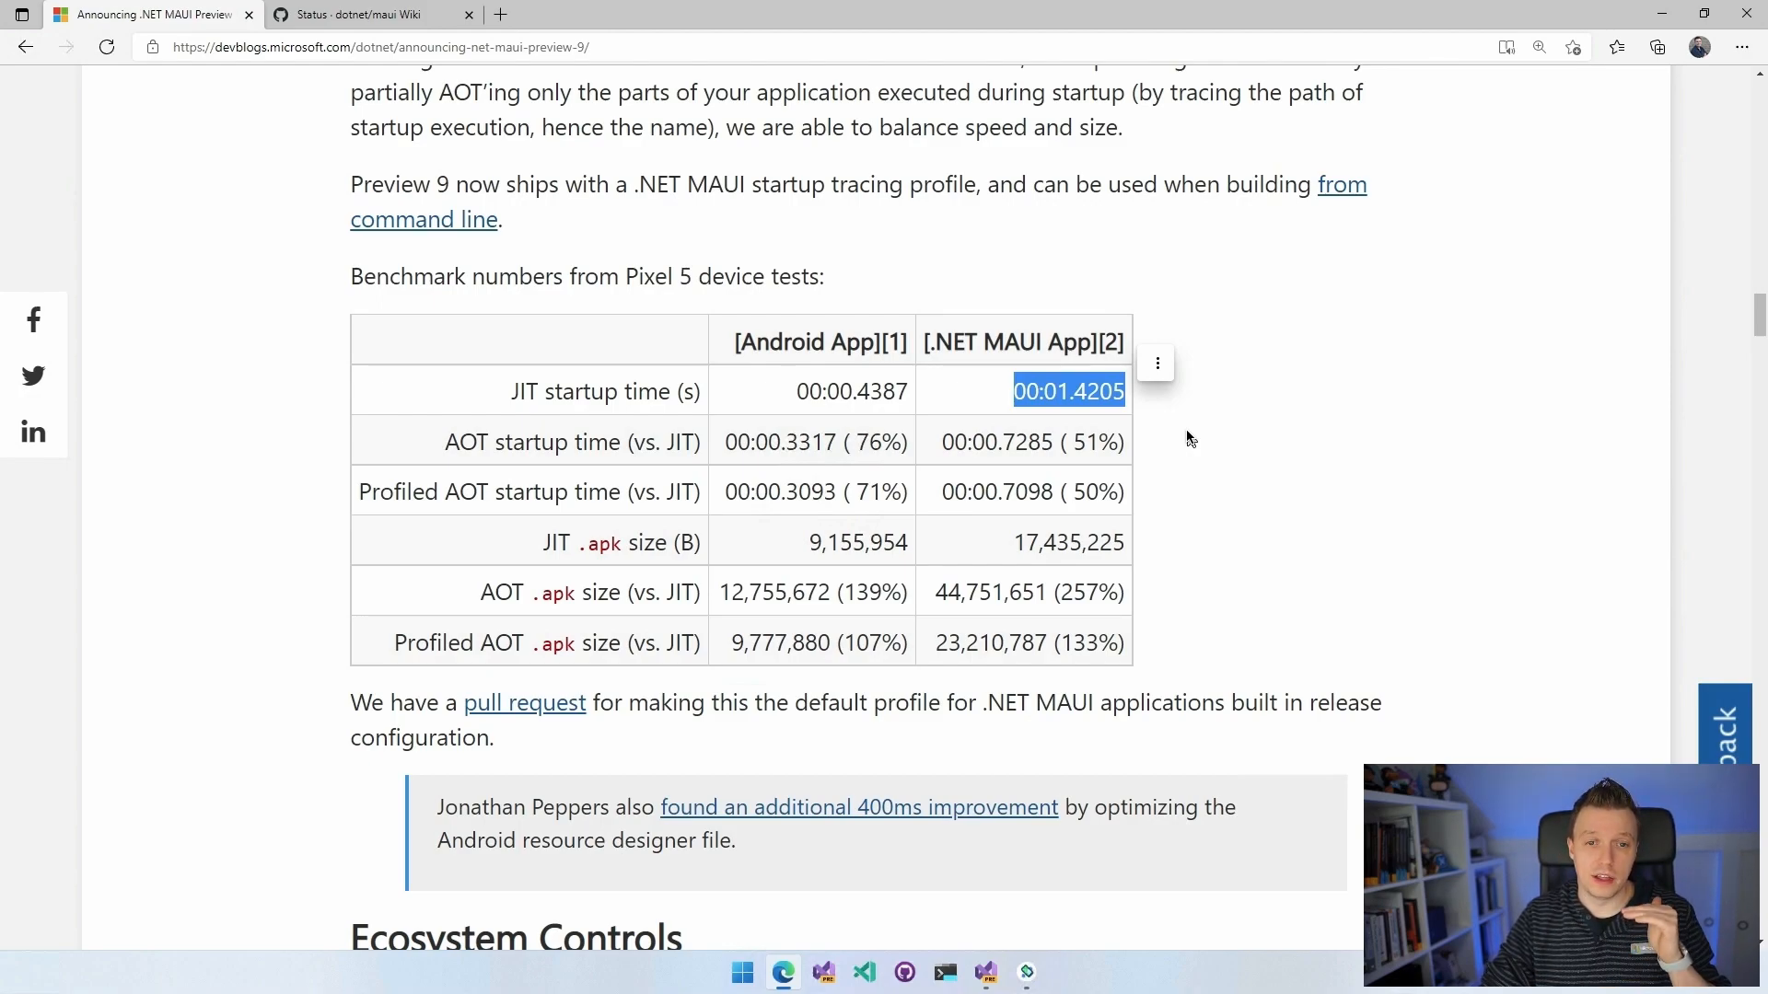
mouse_move(1244, 464)
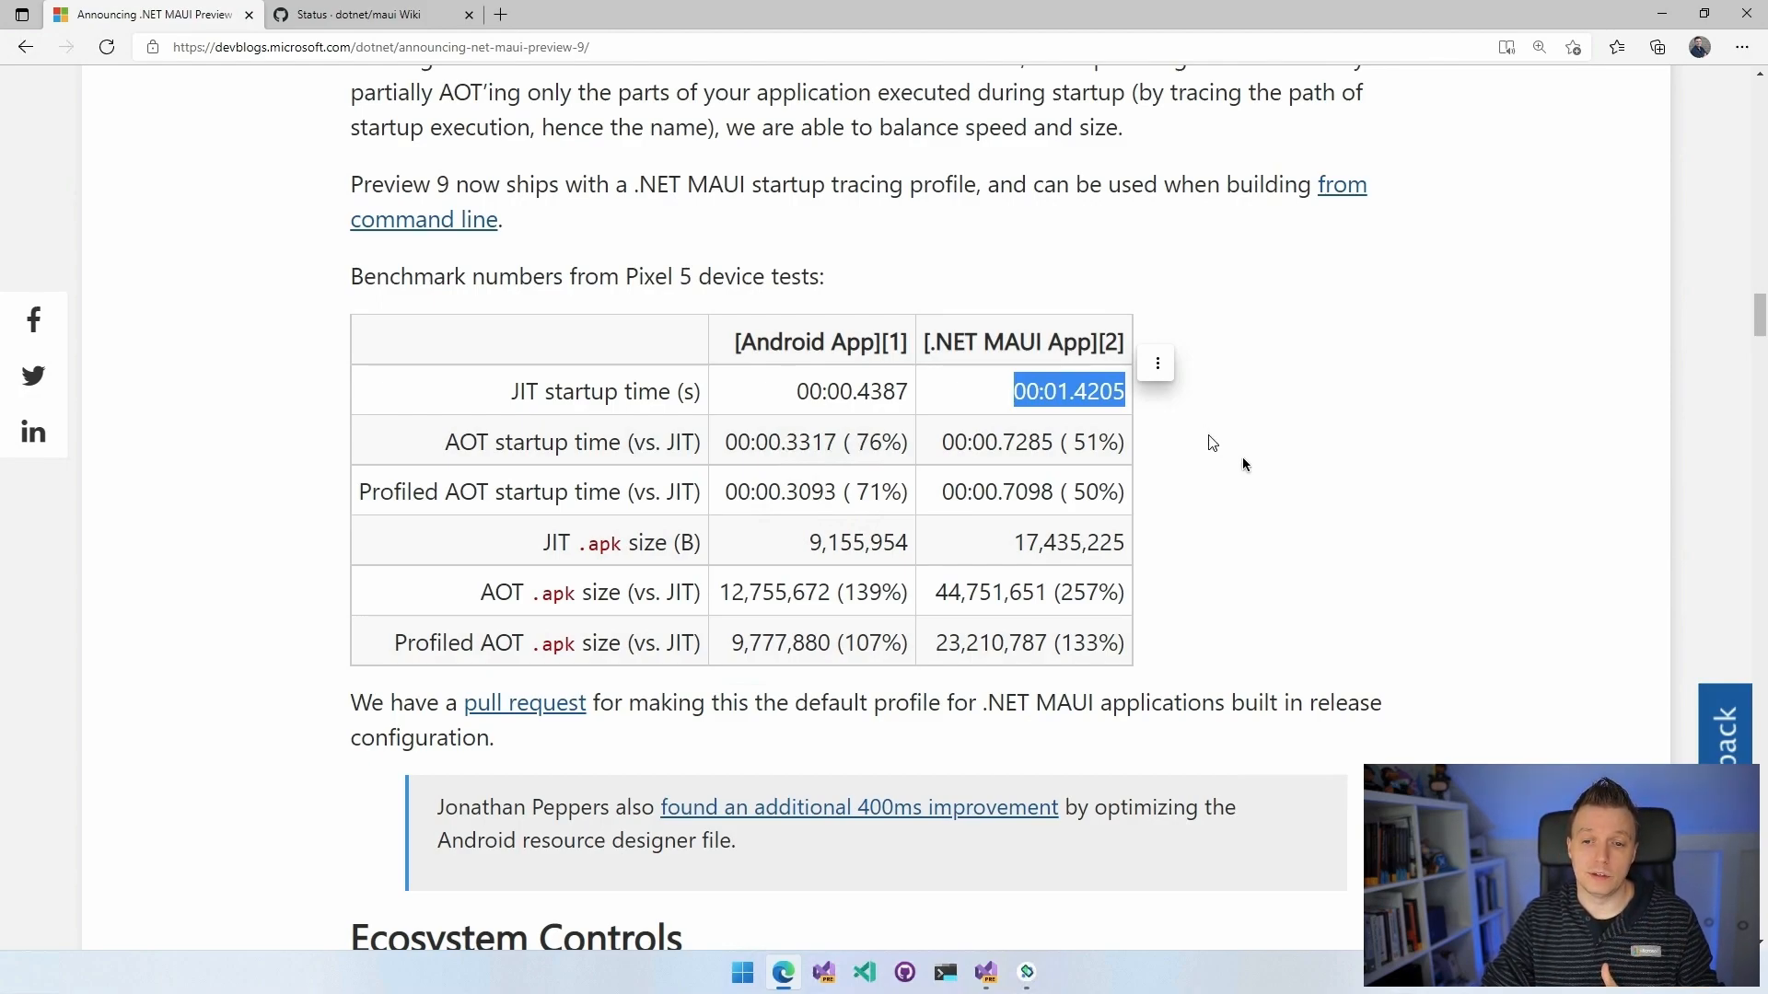
mouse_move(1196, 562)
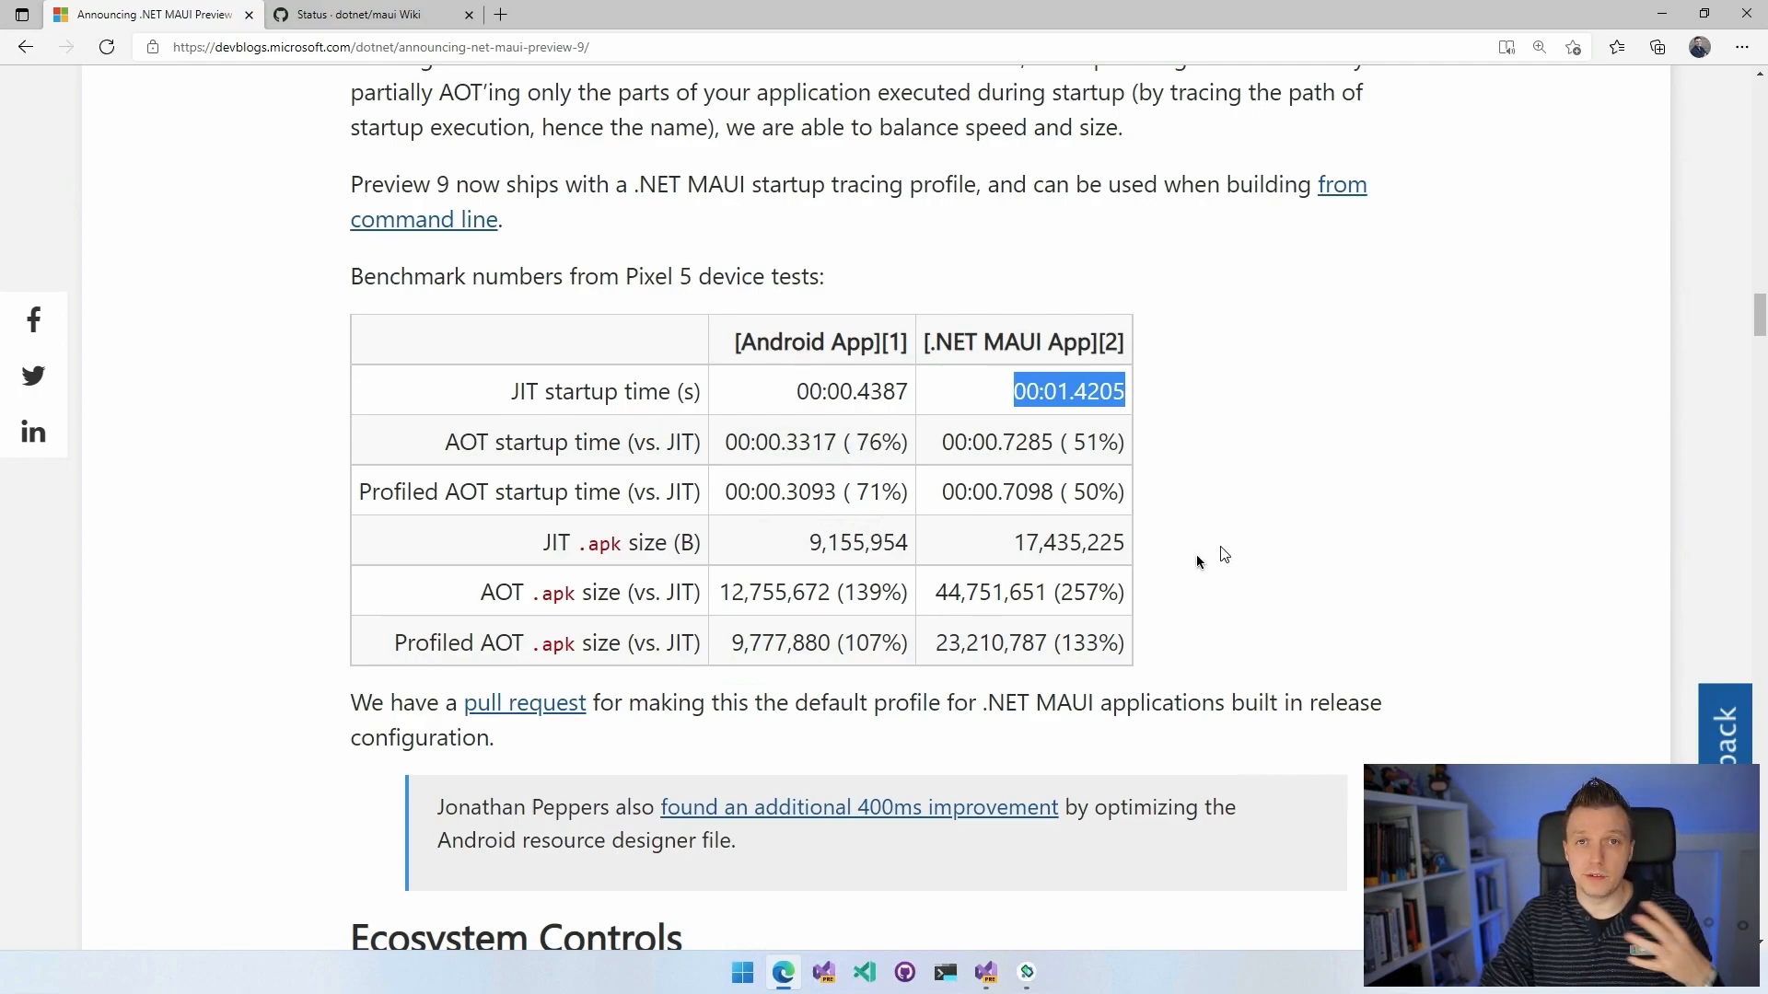
mouse_move(1169, 561)
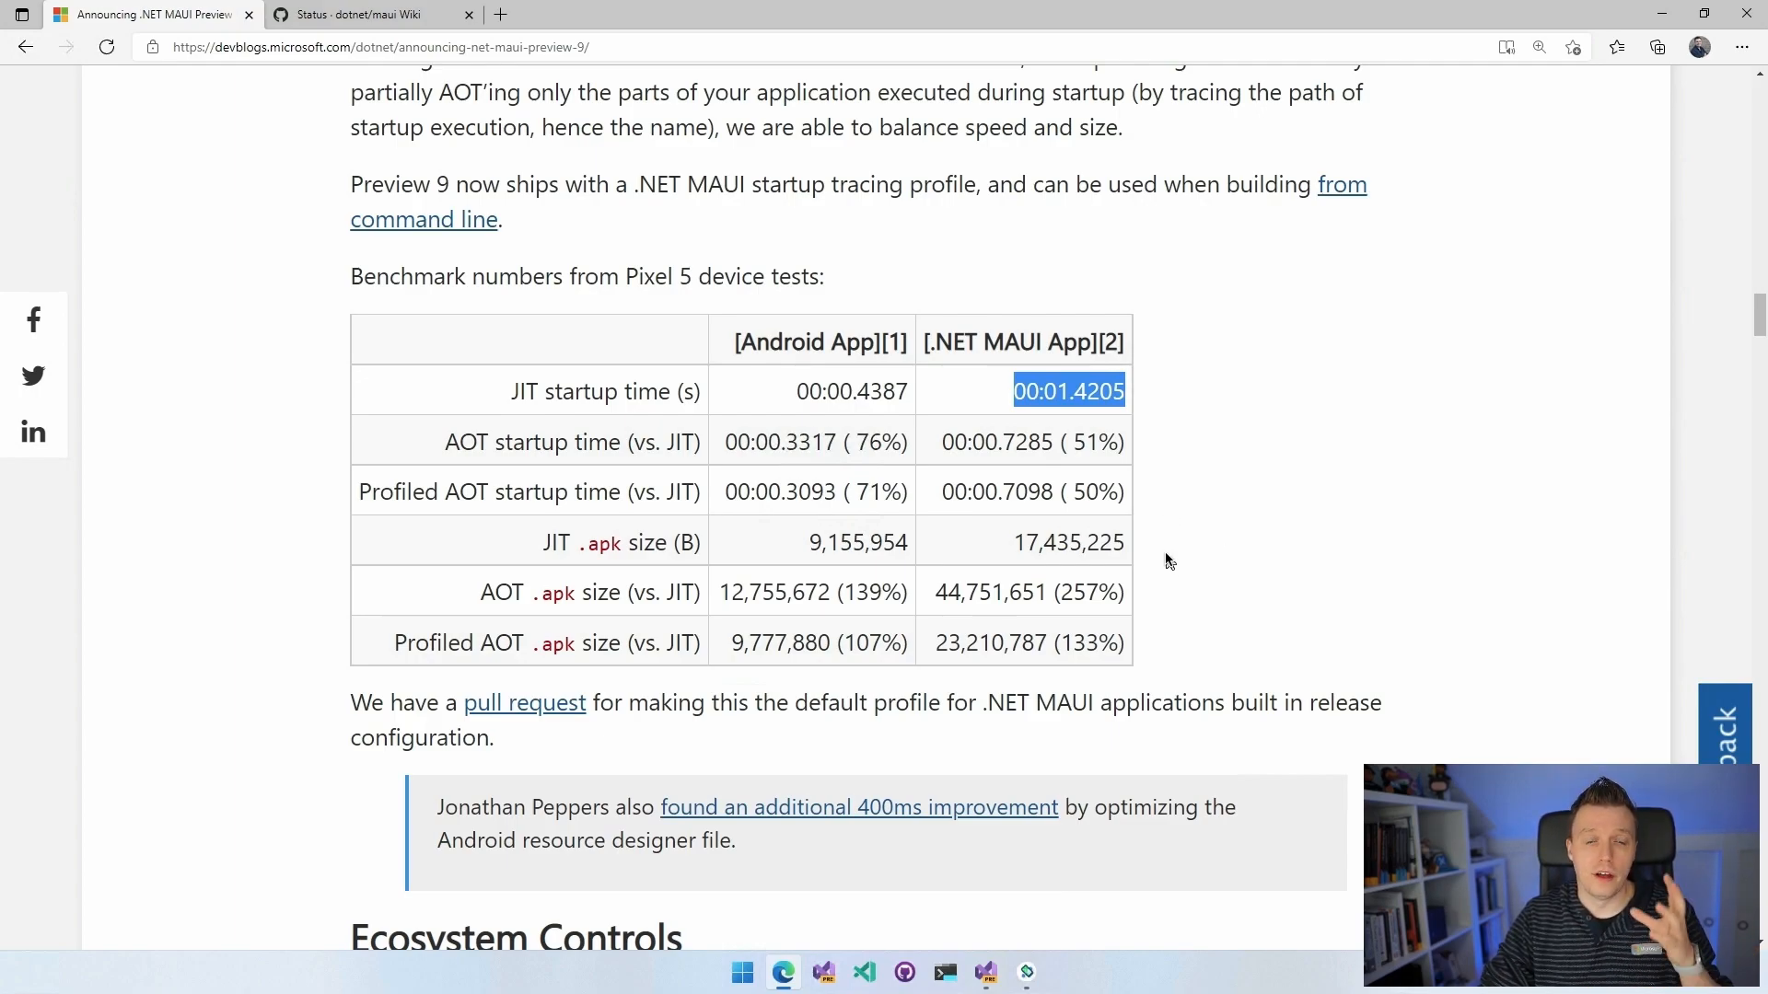
mouse_move(1310, 524)
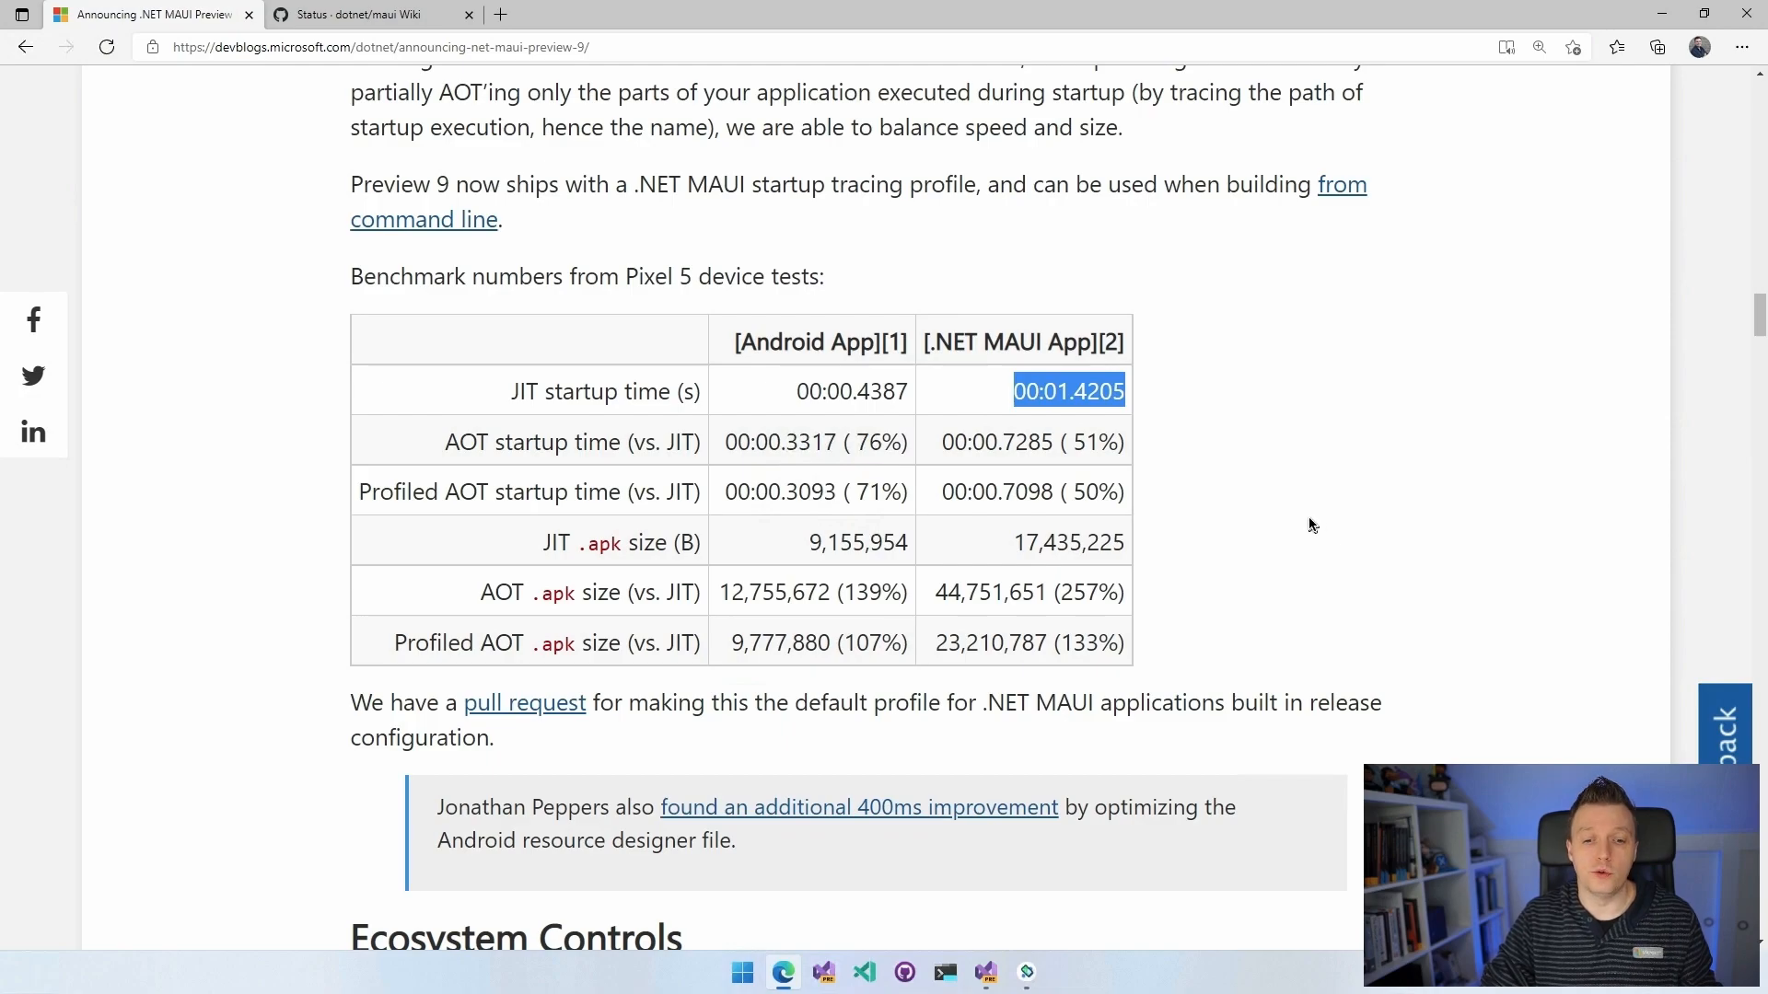
scroll("down", 3)
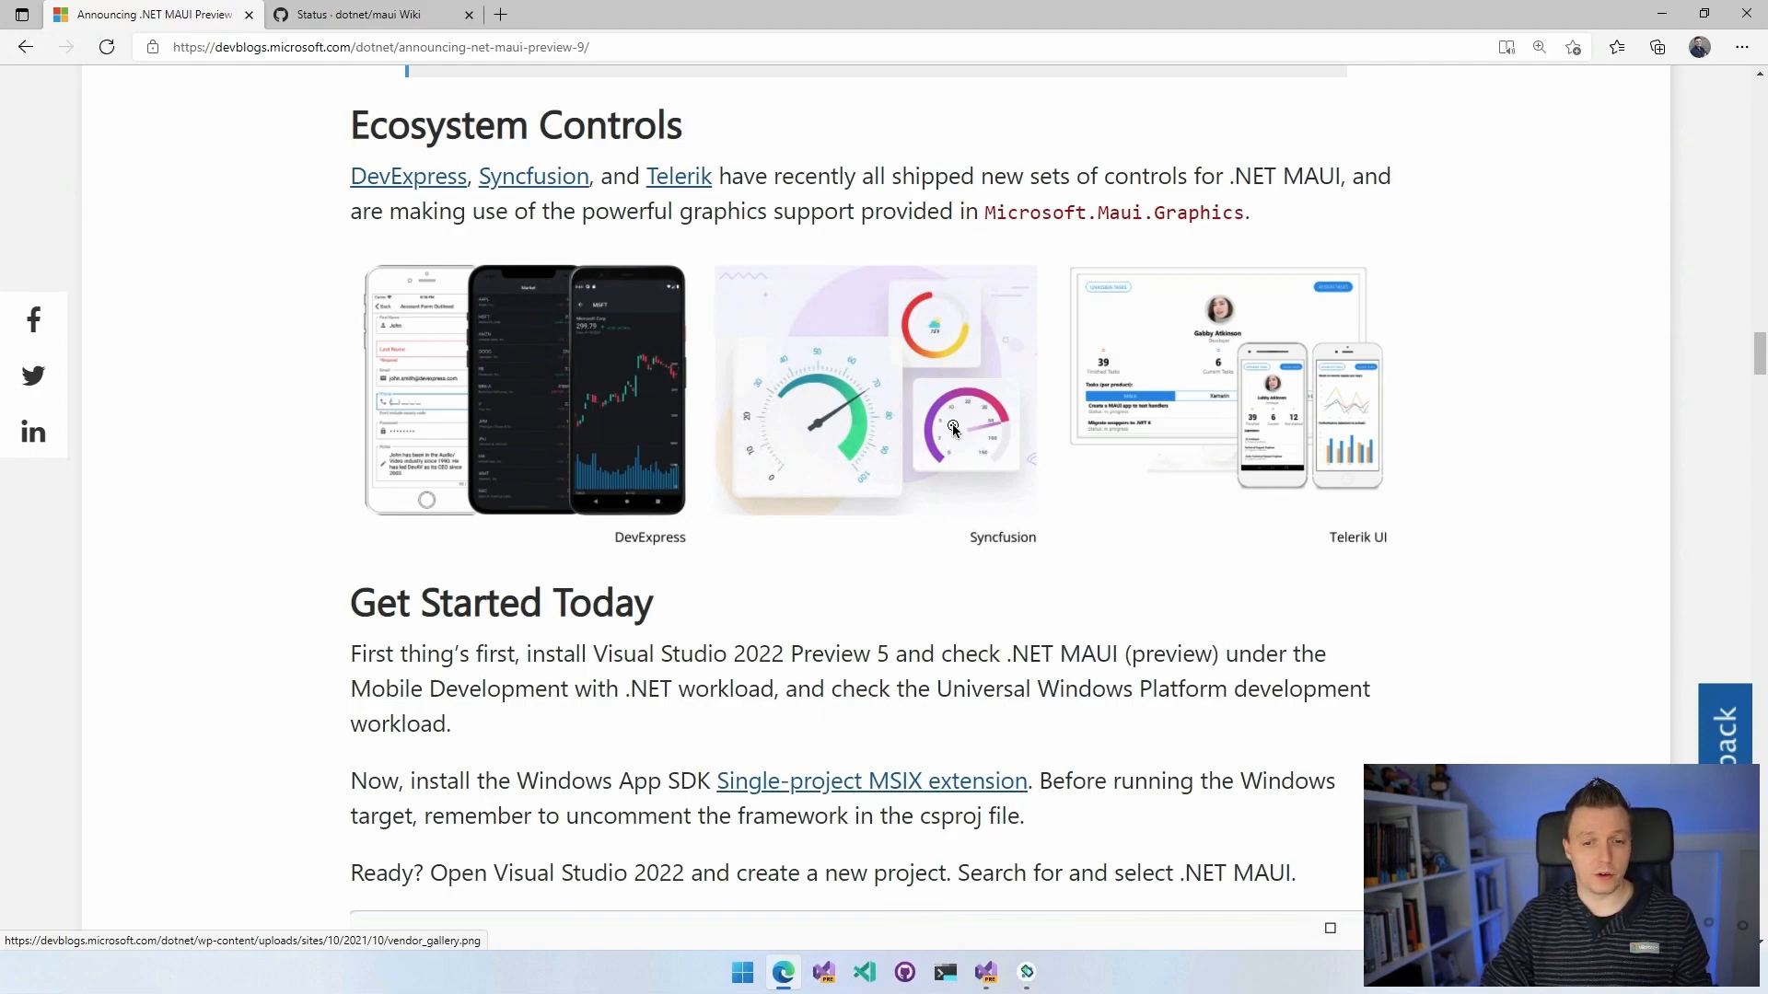
Scroll past Ecosystem Controls to Get Started Today and the Create a new project image.
scroll("down", 3)
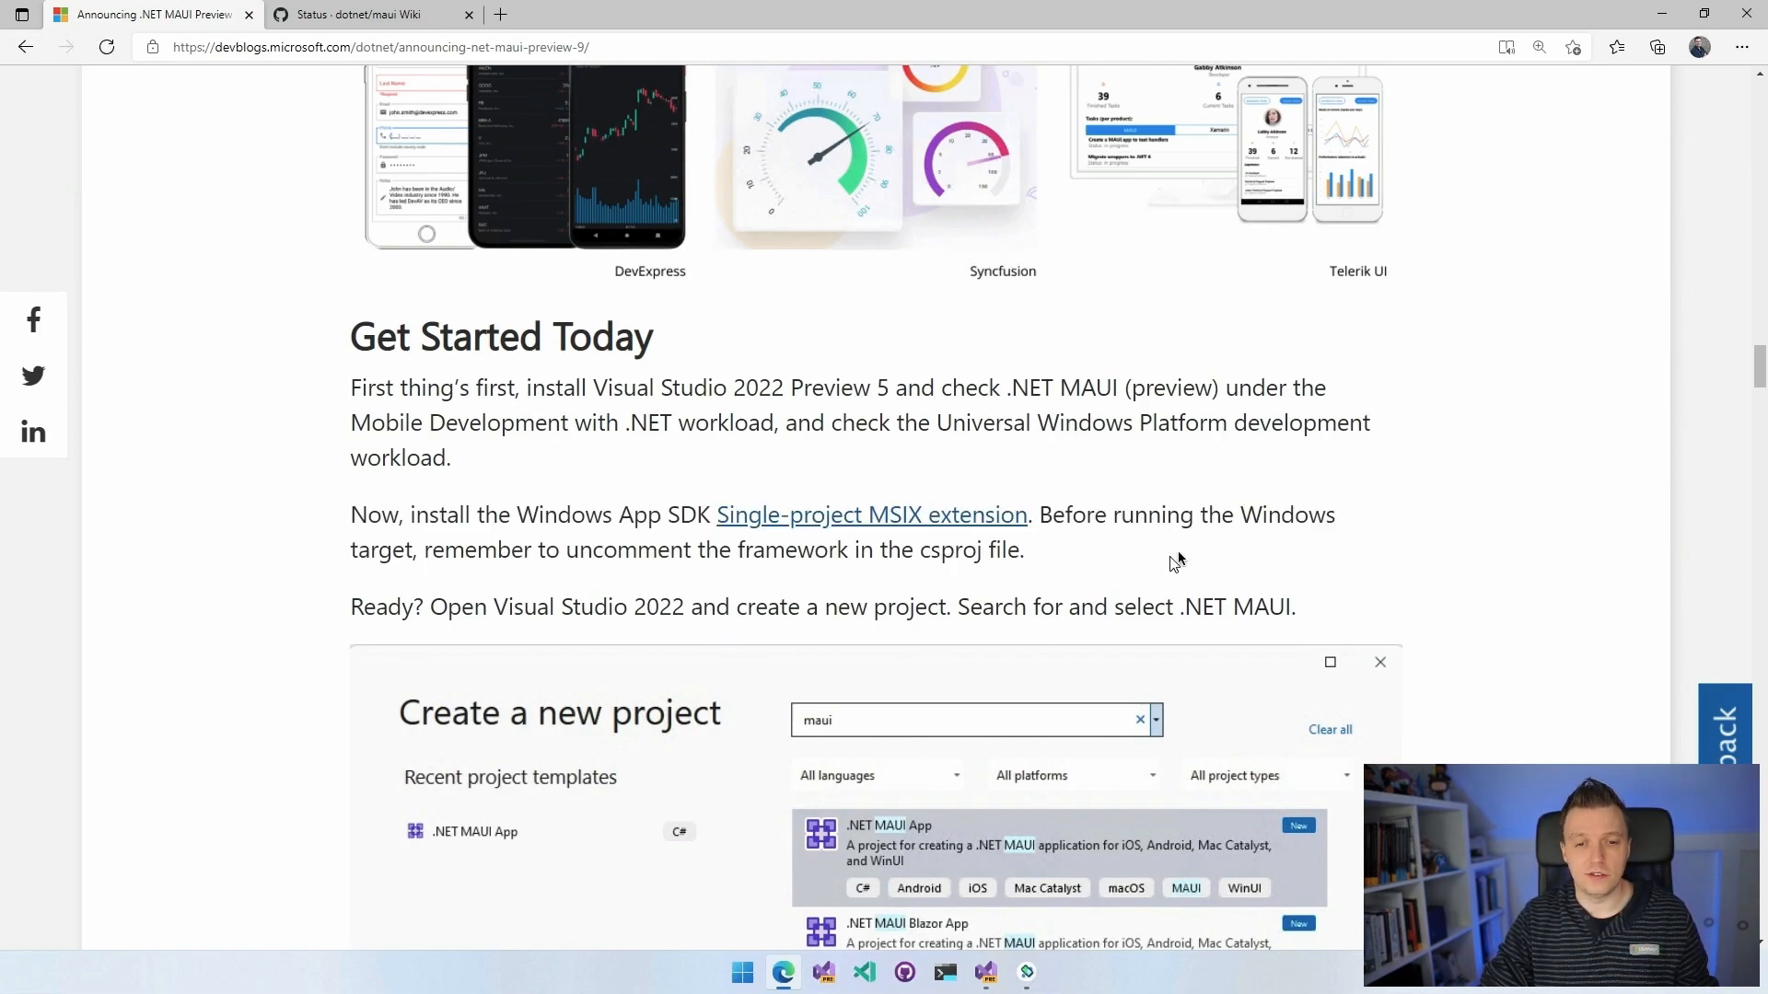
scroll("down", 3)
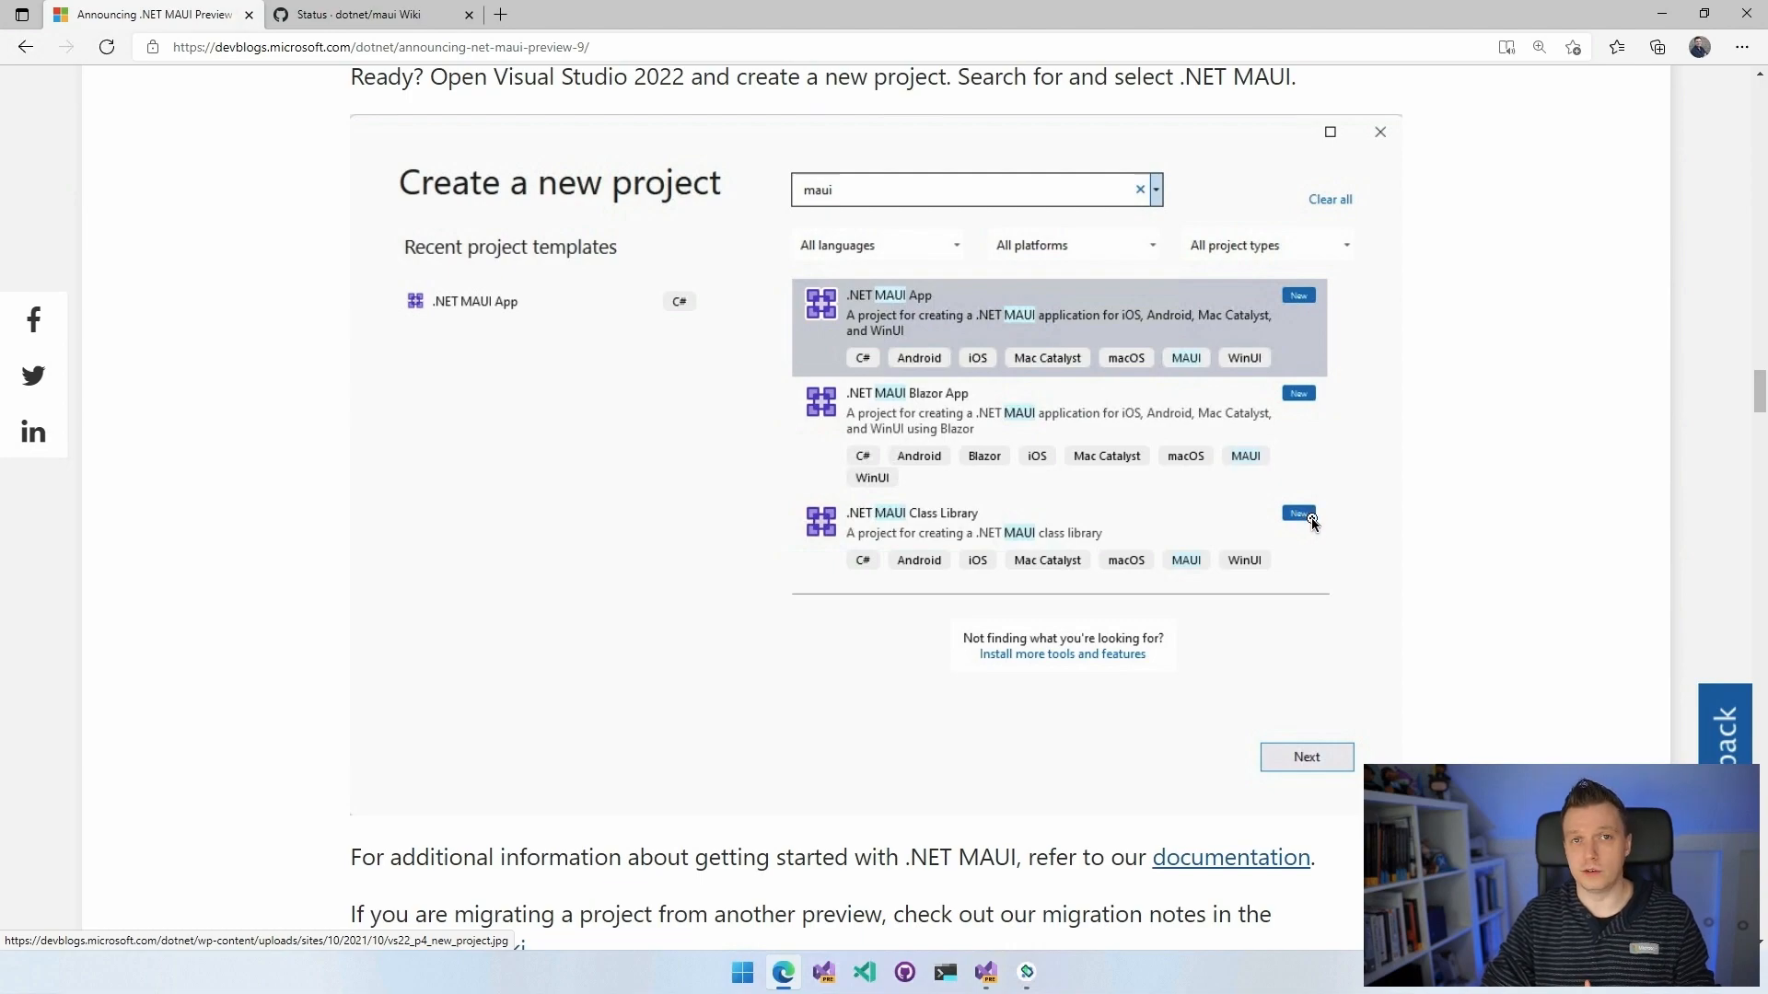
mouse_move(1306, 524)
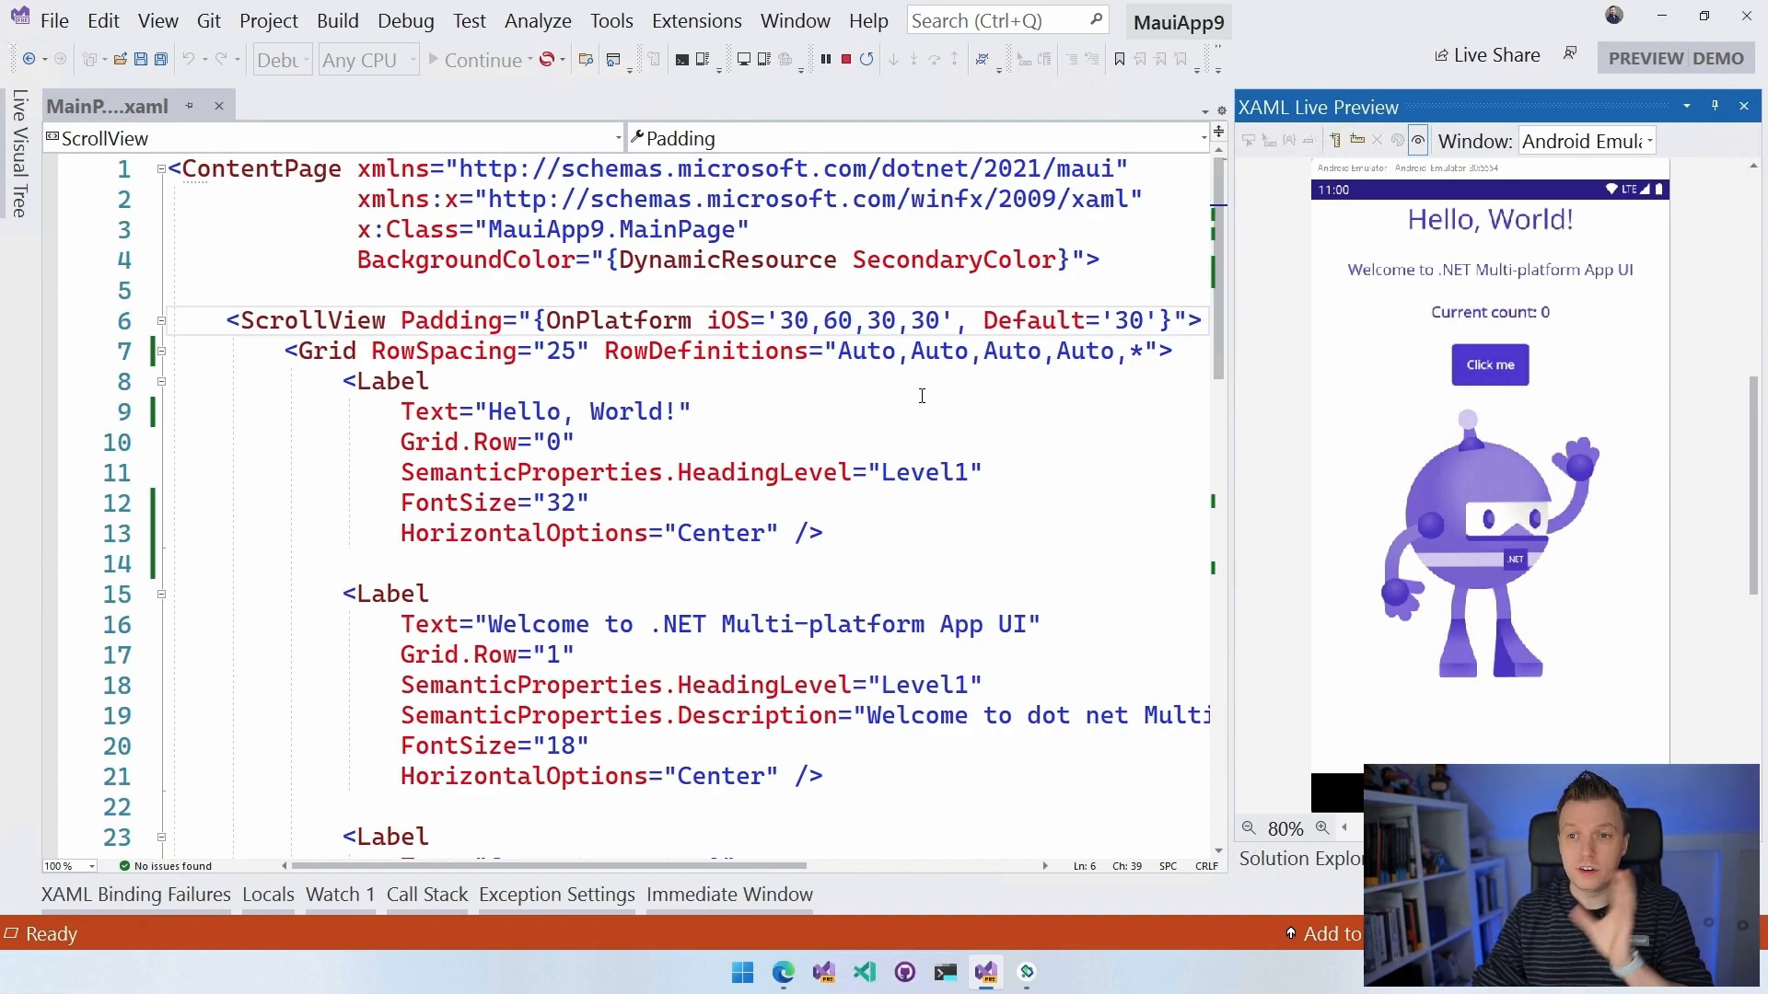
mouse_move(1200, 74)
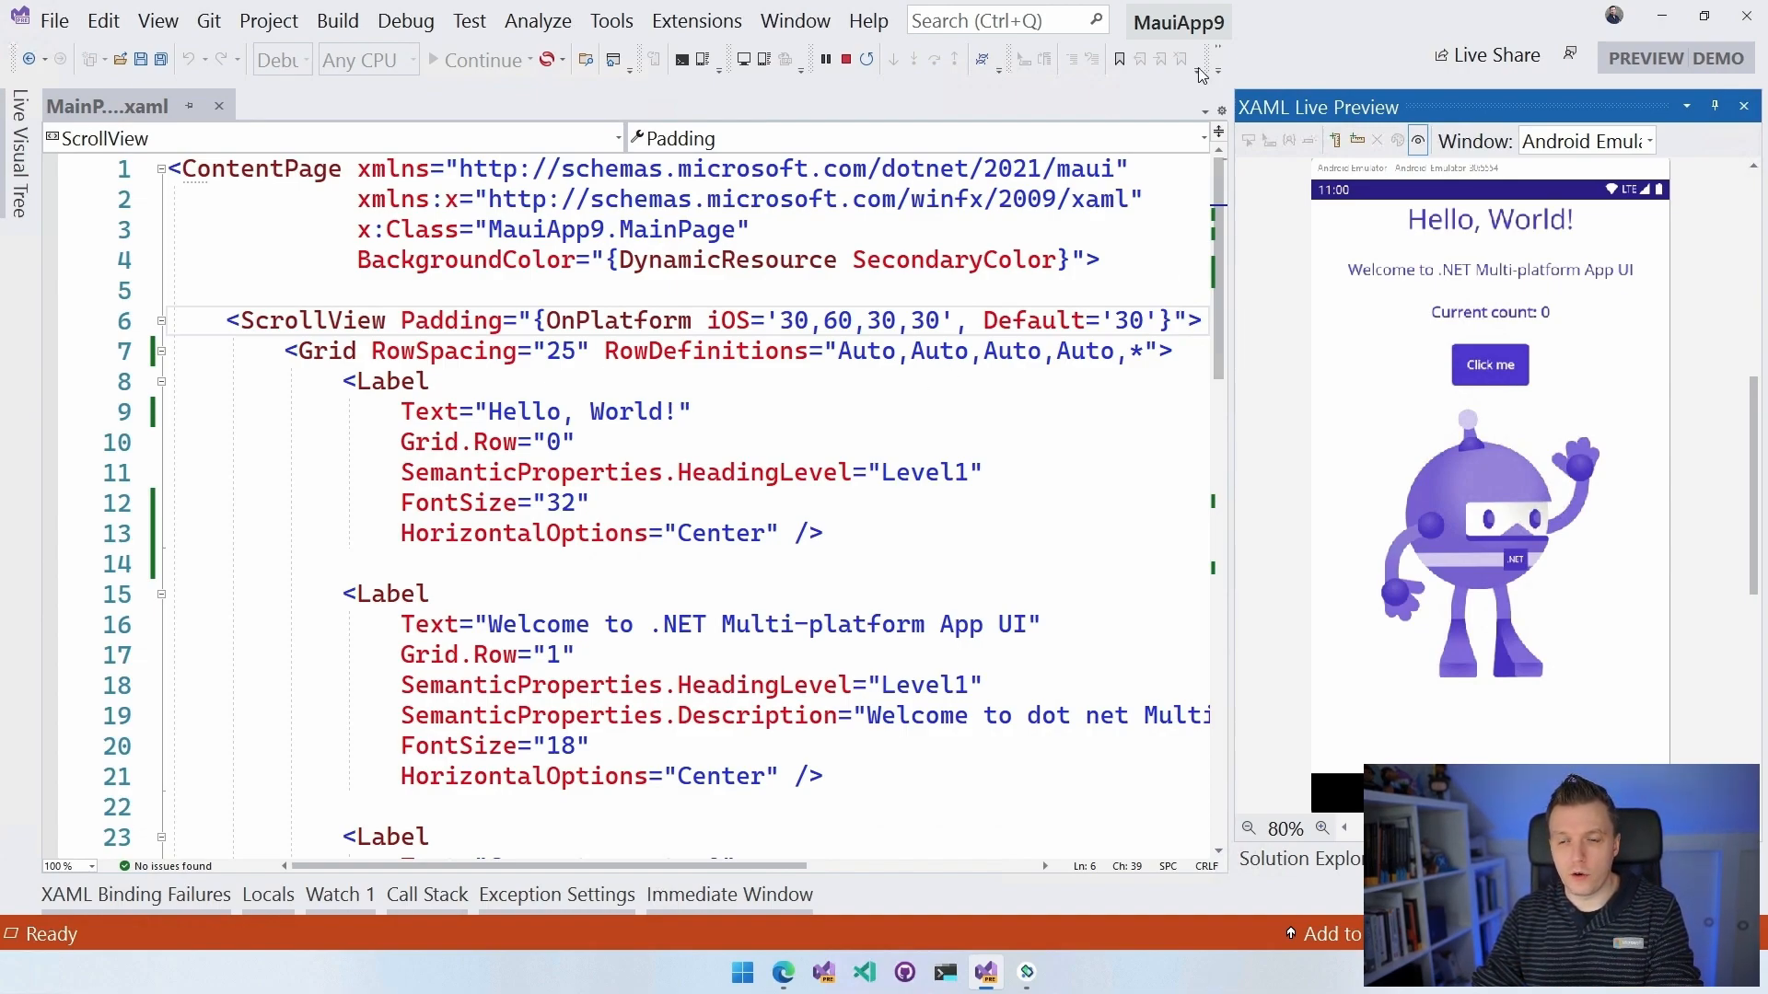
mouse_move(1407, 437)
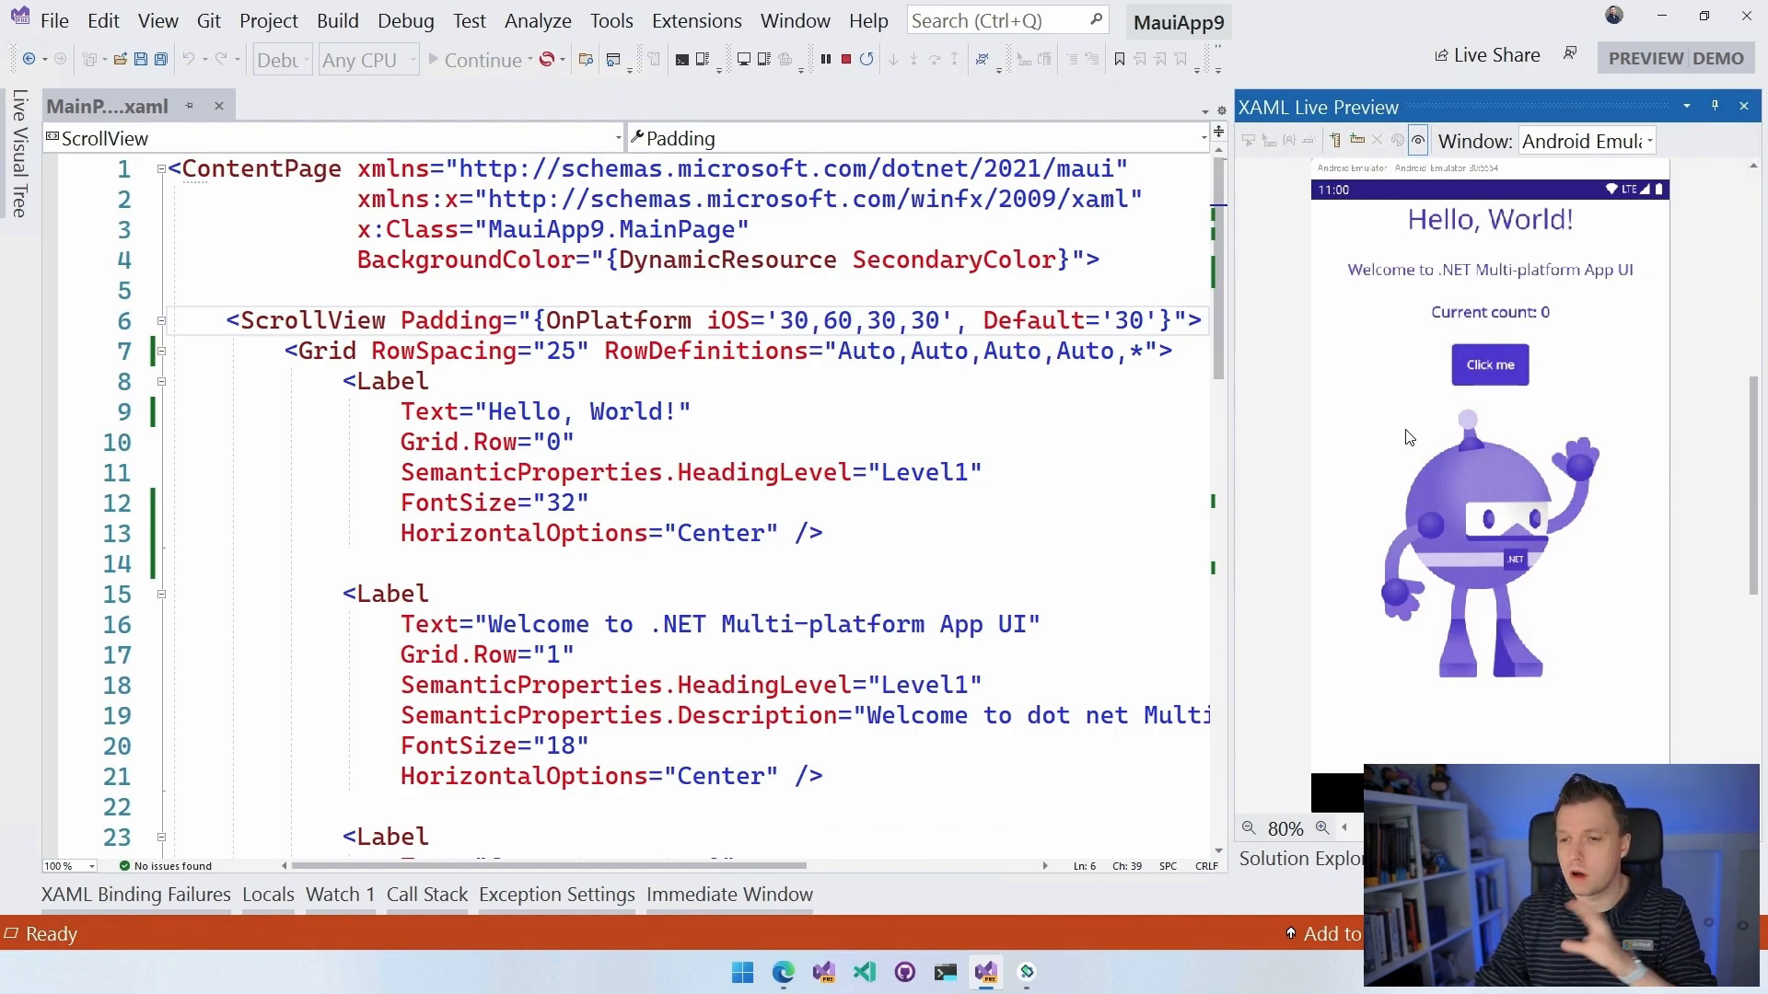
mouse_move(1116, 888)
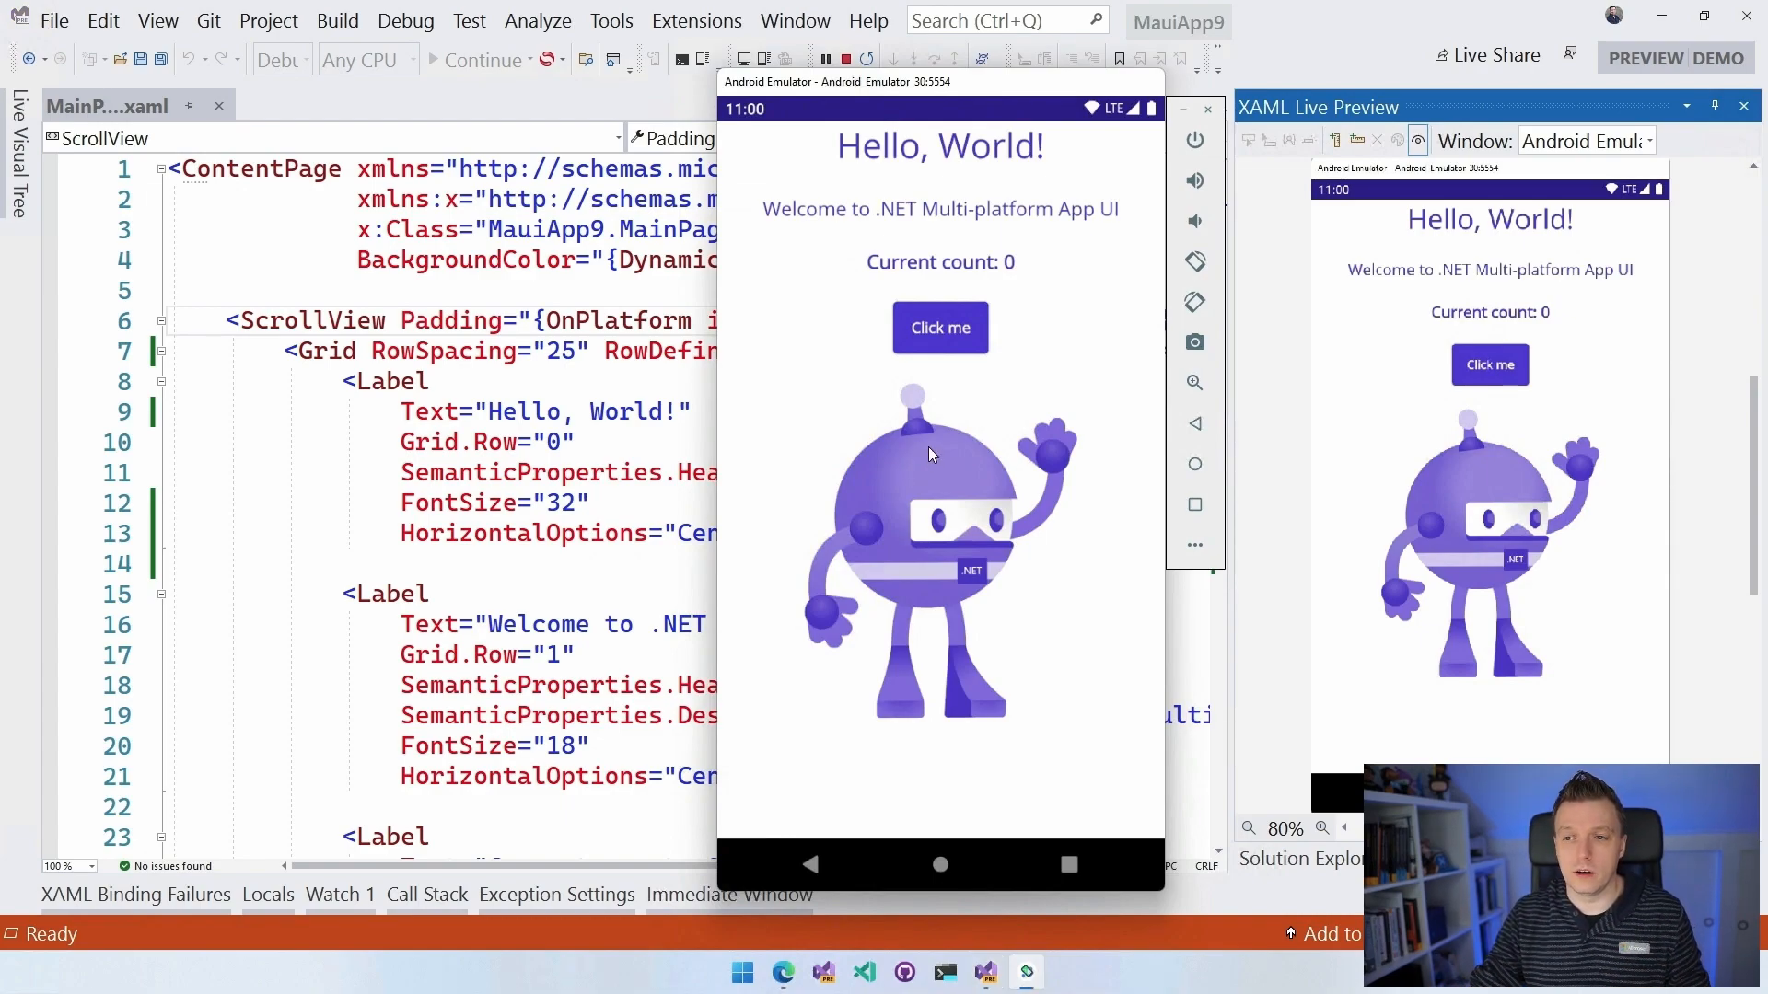
mouse_move(1340, 135)
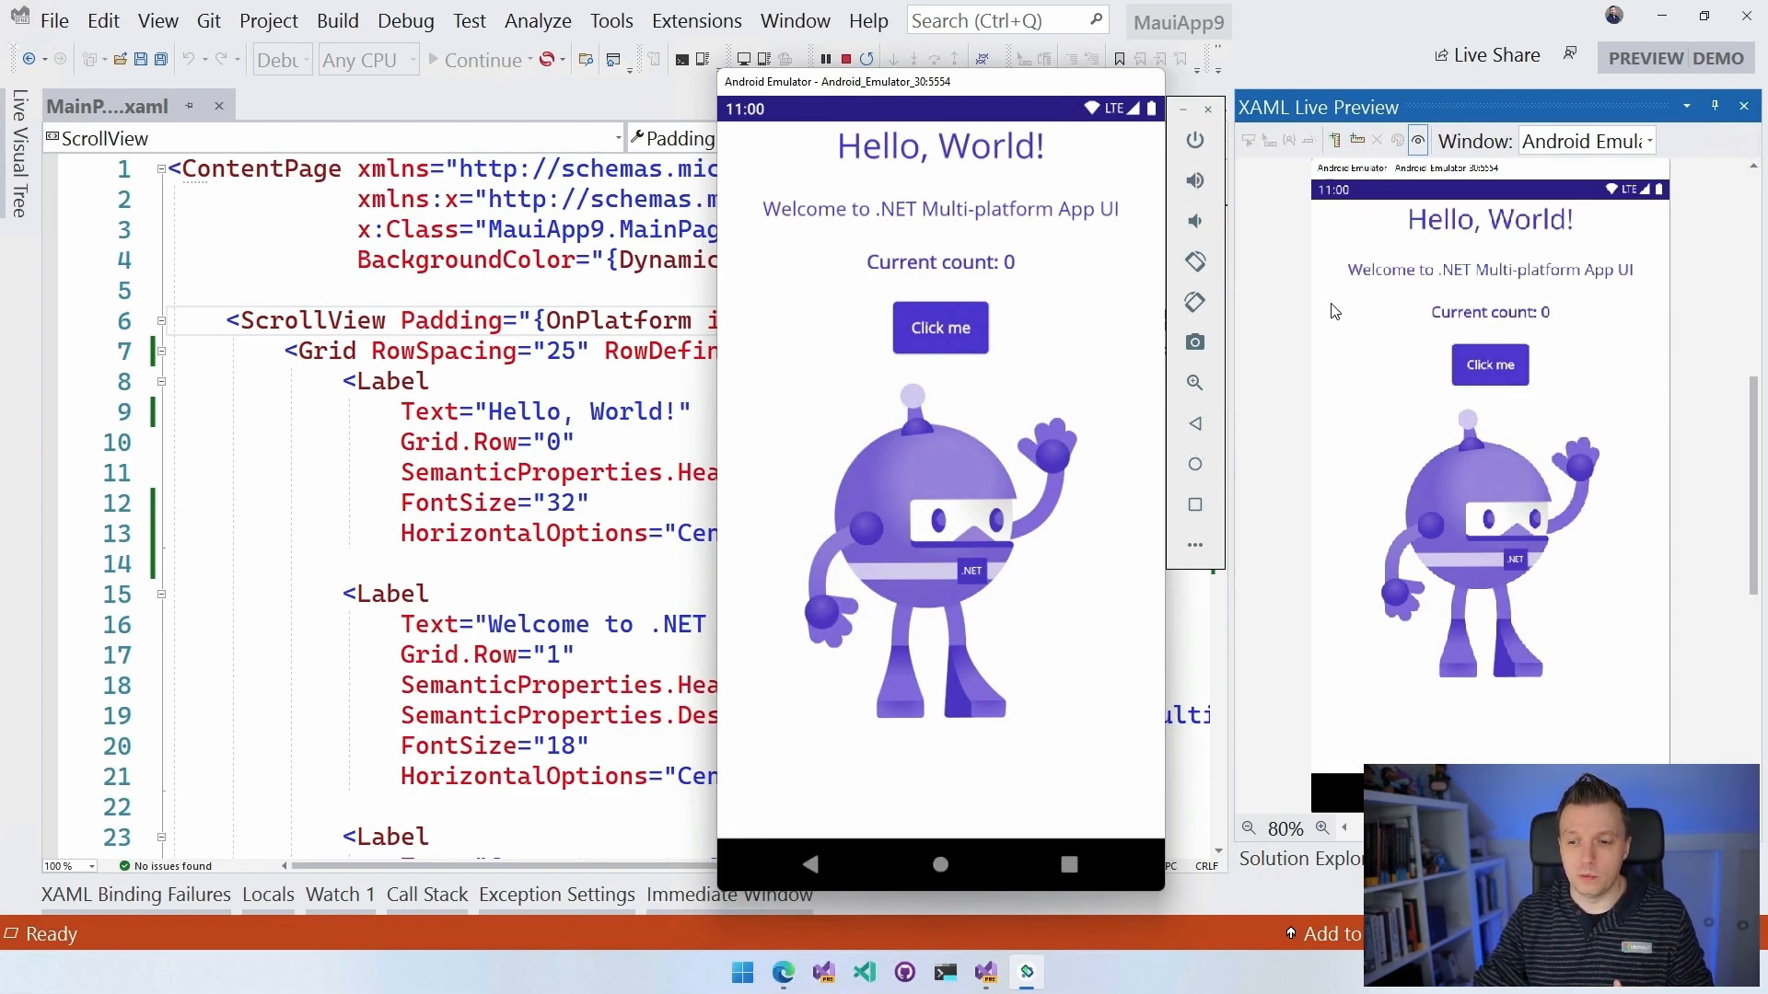
mouse_move(1338, 401)
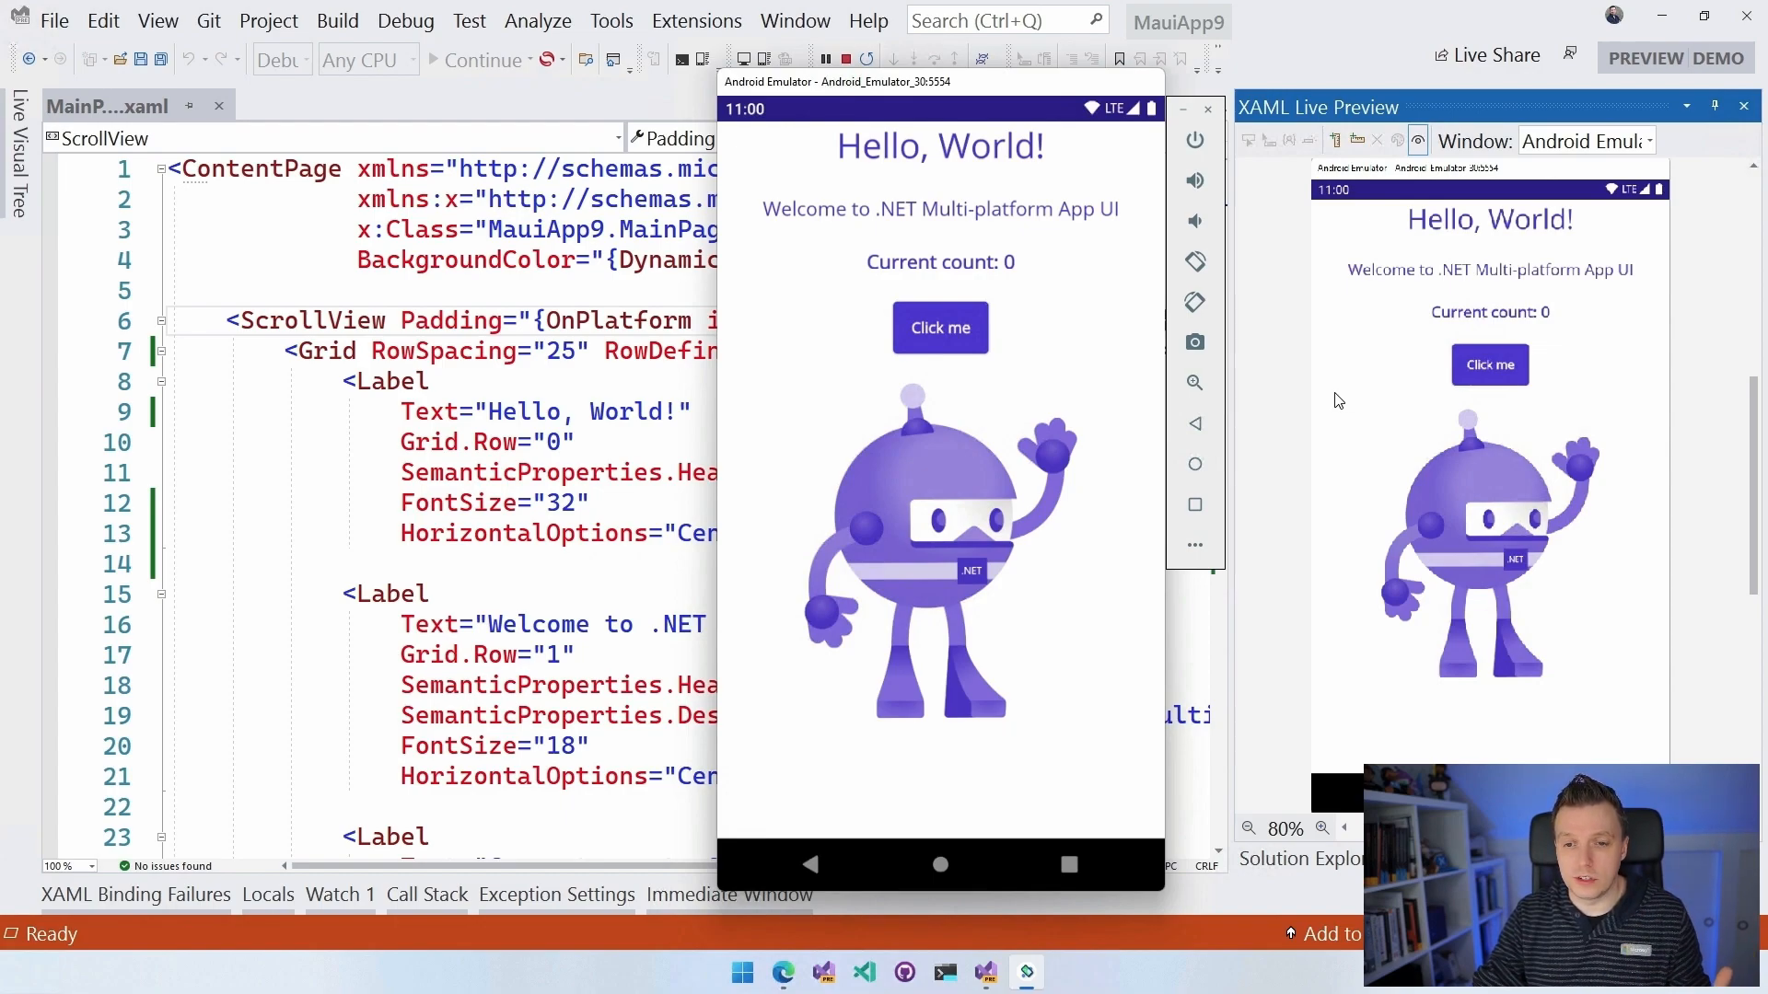
mouse_move(854, 365)
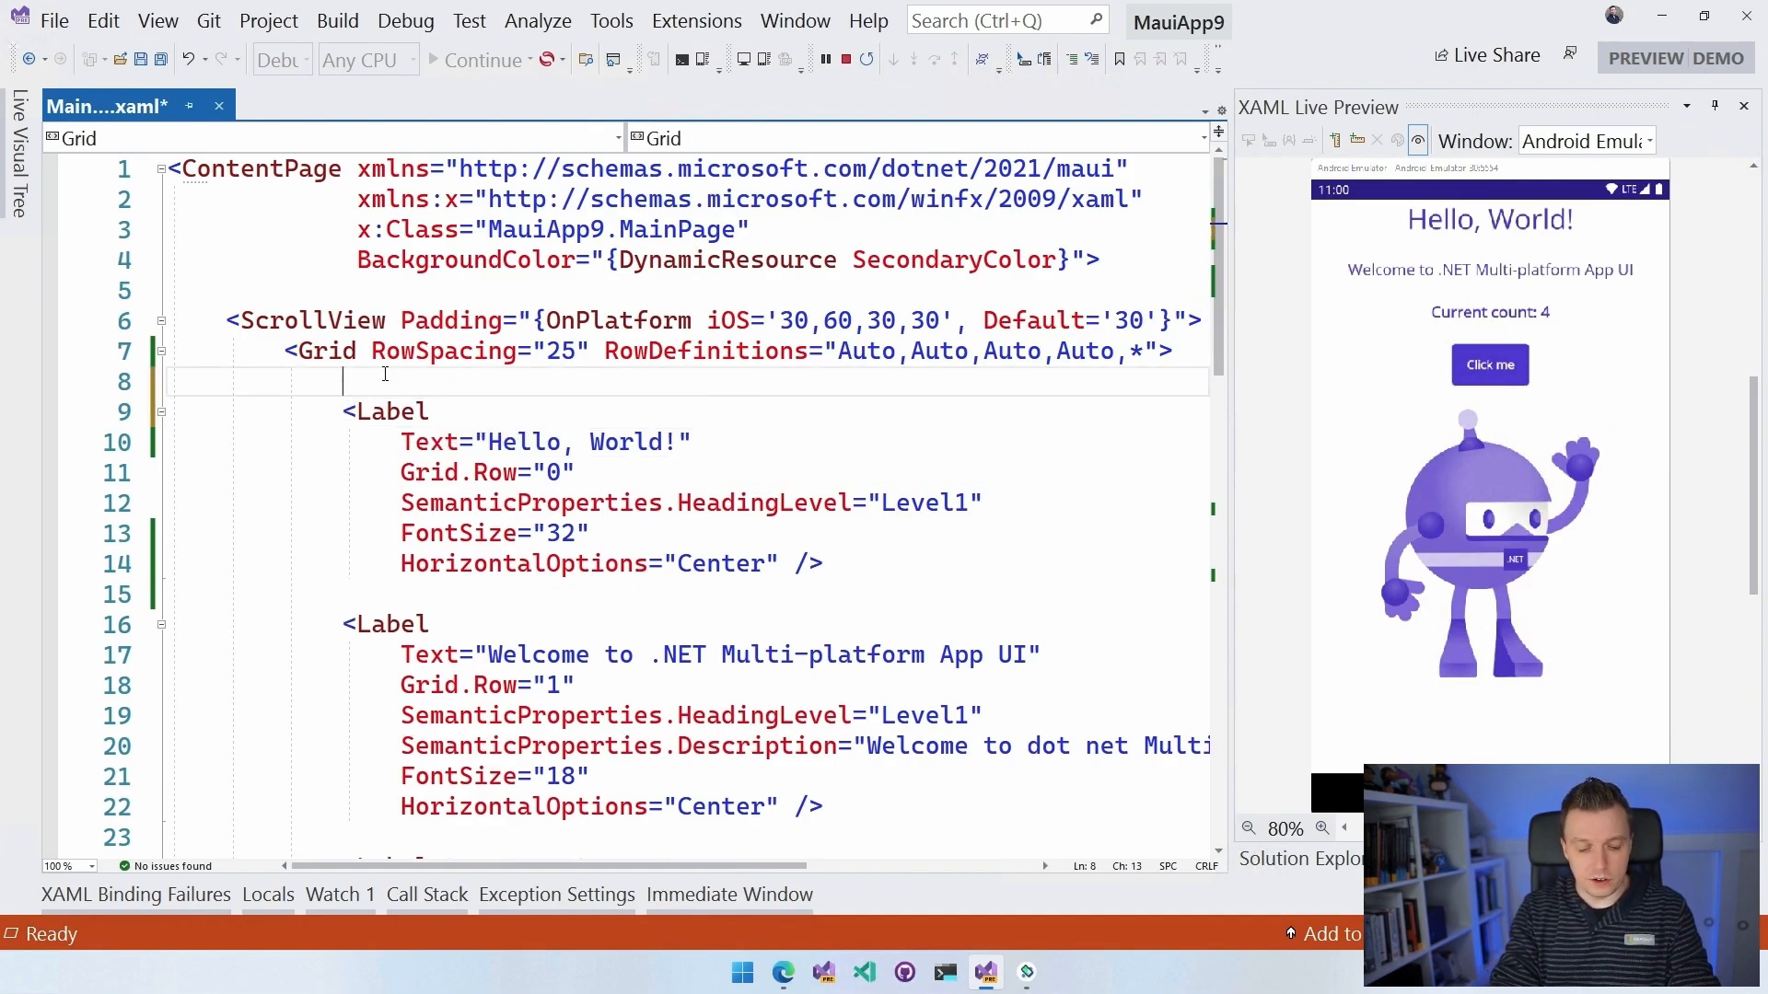
Start a Border around the label with Grid.Row 0, Padding 16,8 and a red Stroke.
type("<Border")
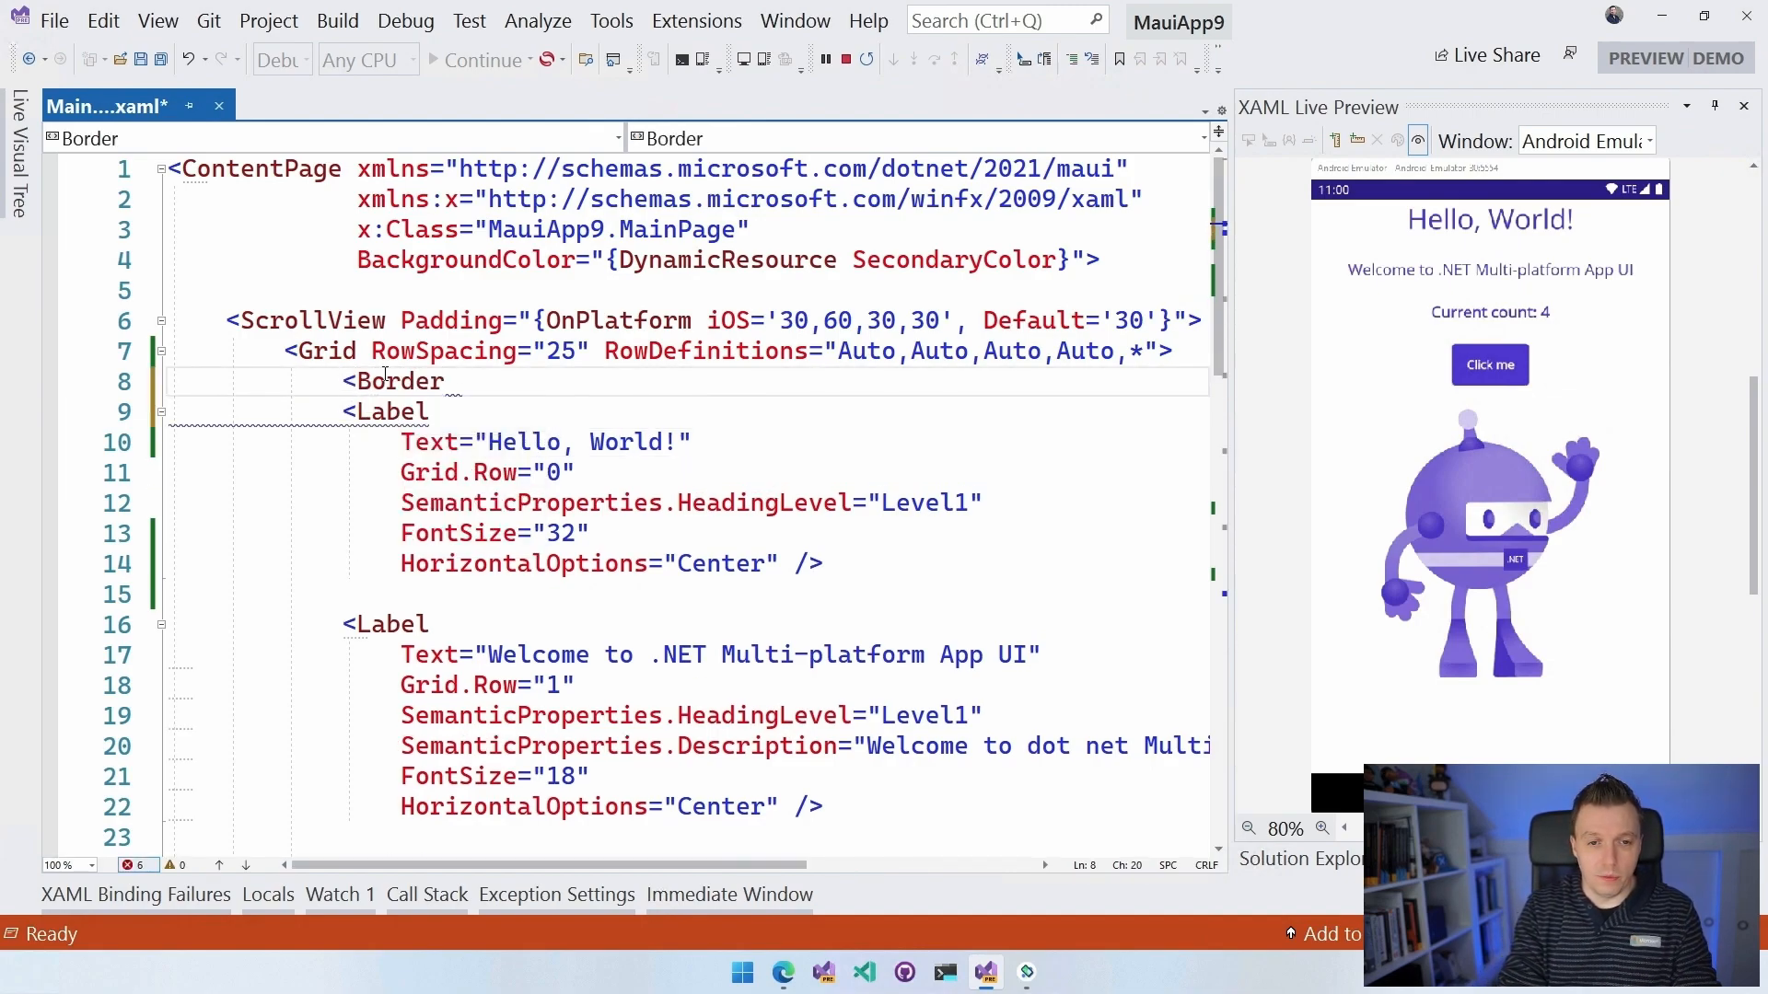
key("enter")
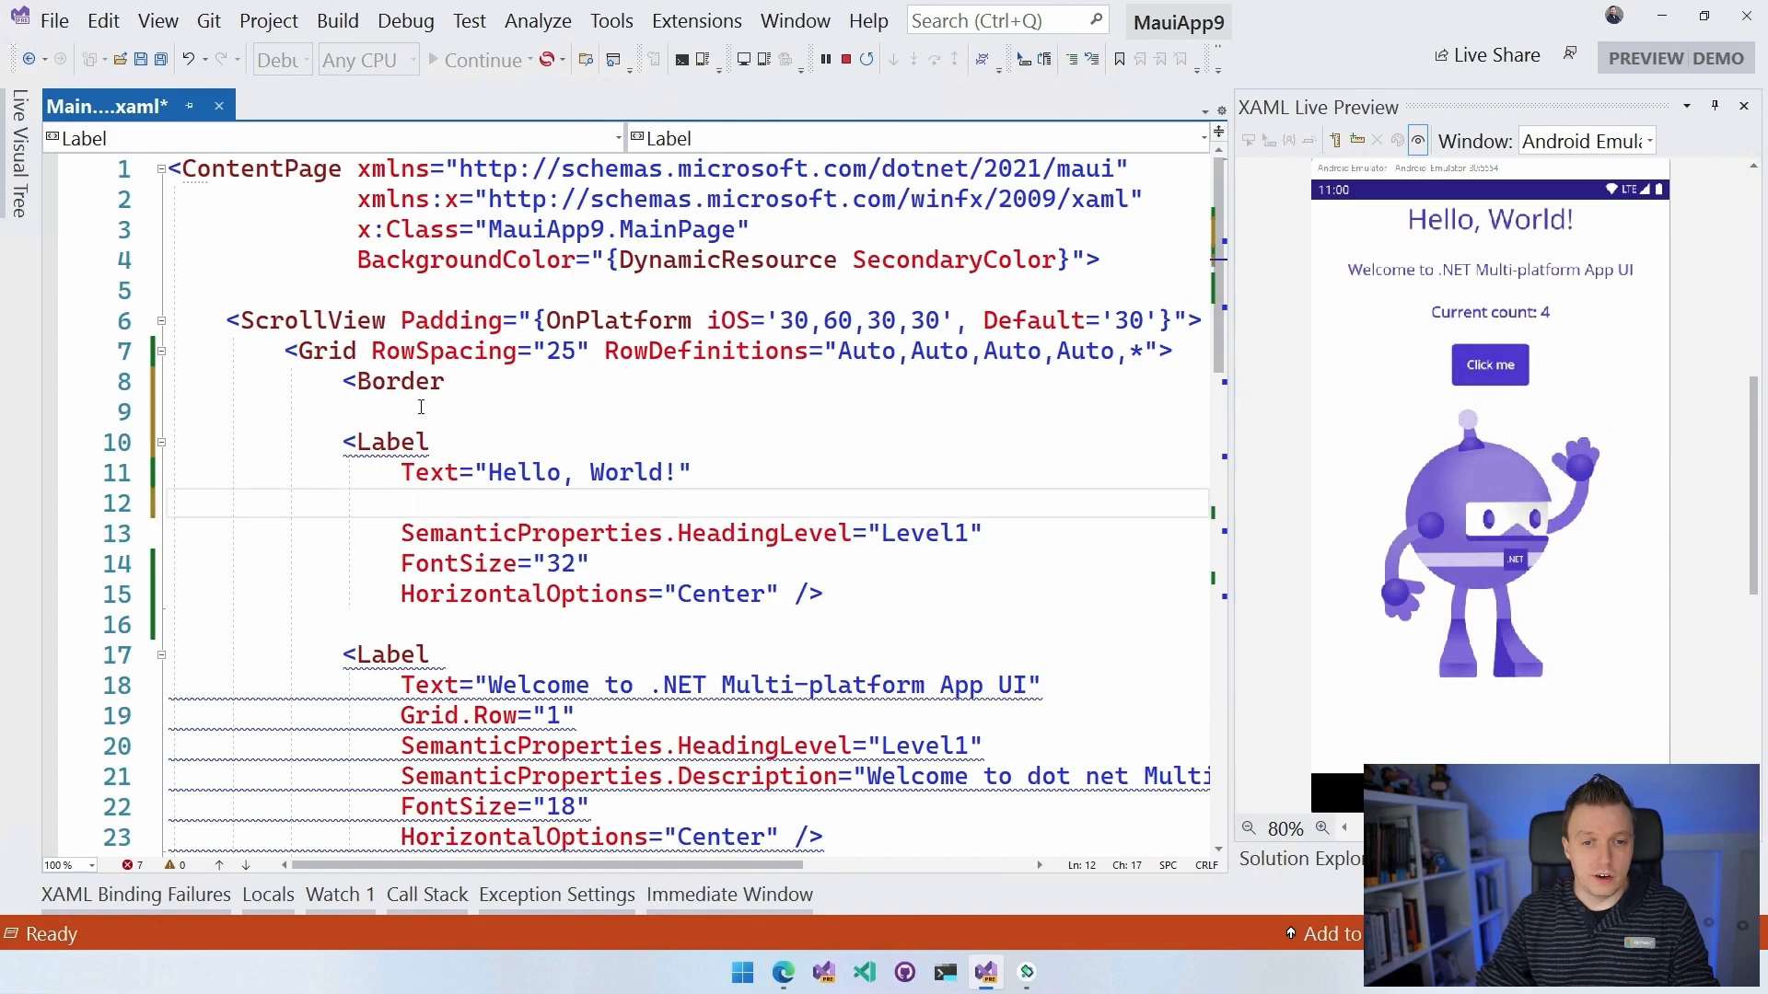
type("Grid.Row=\"0\"")
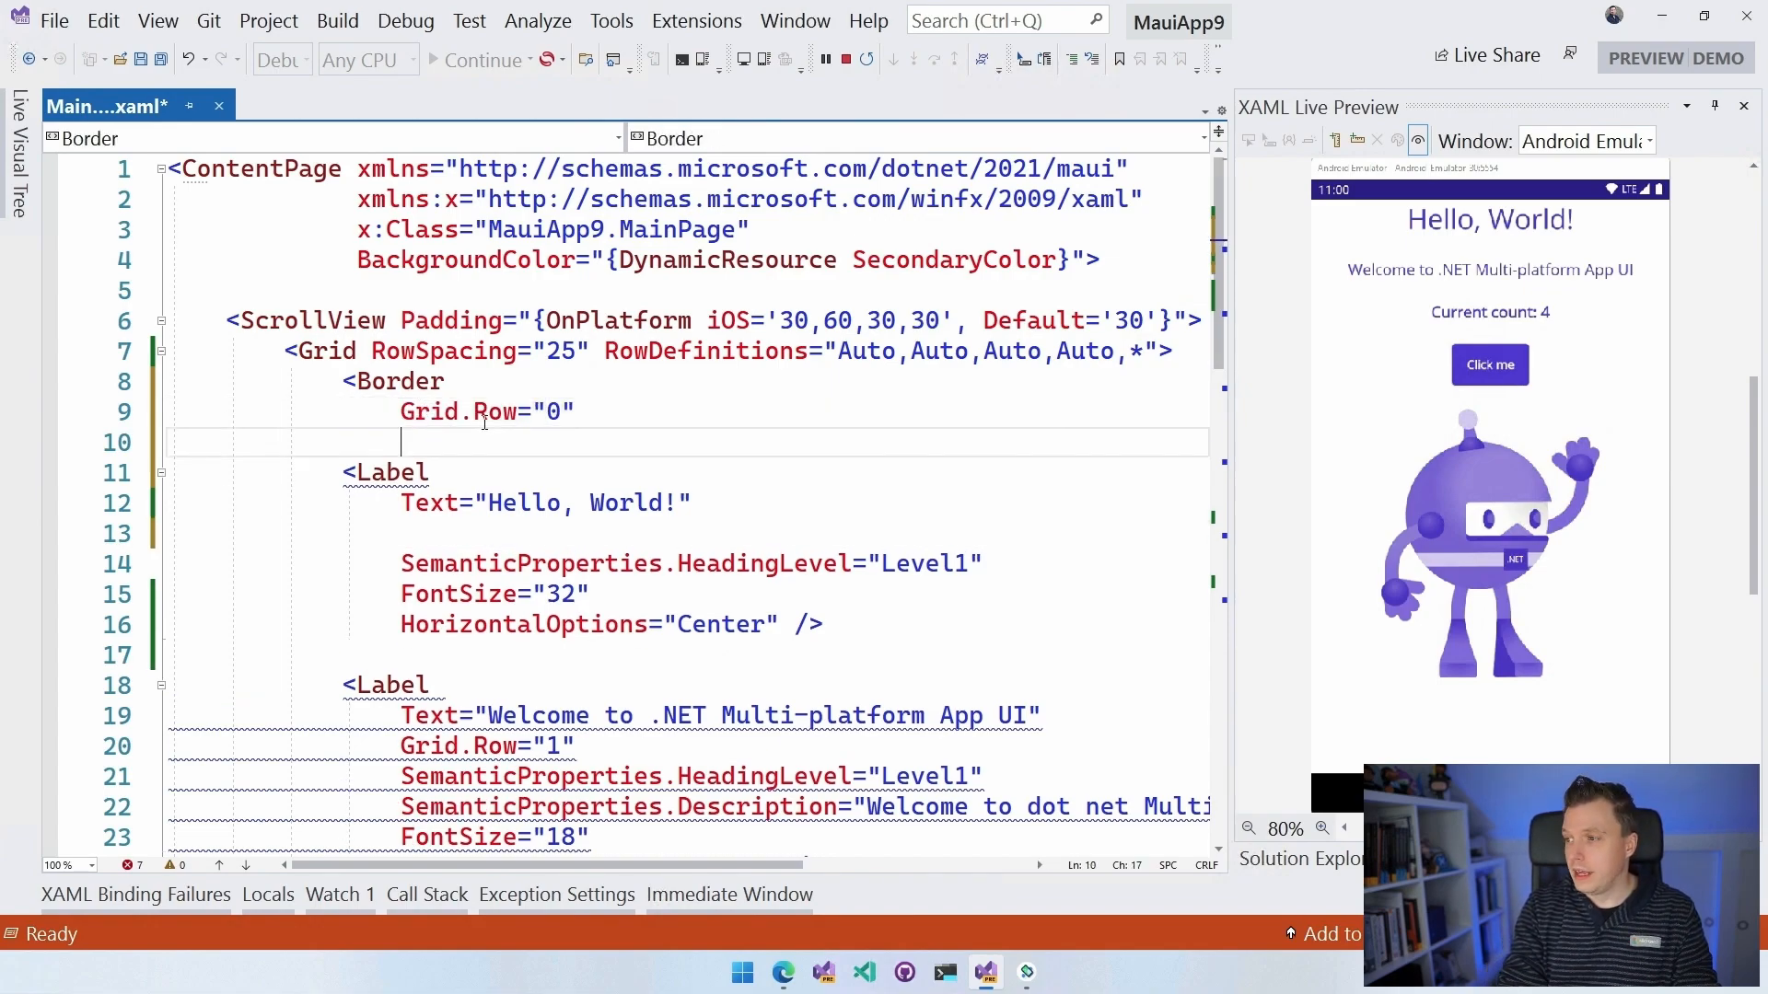
type("Padd")
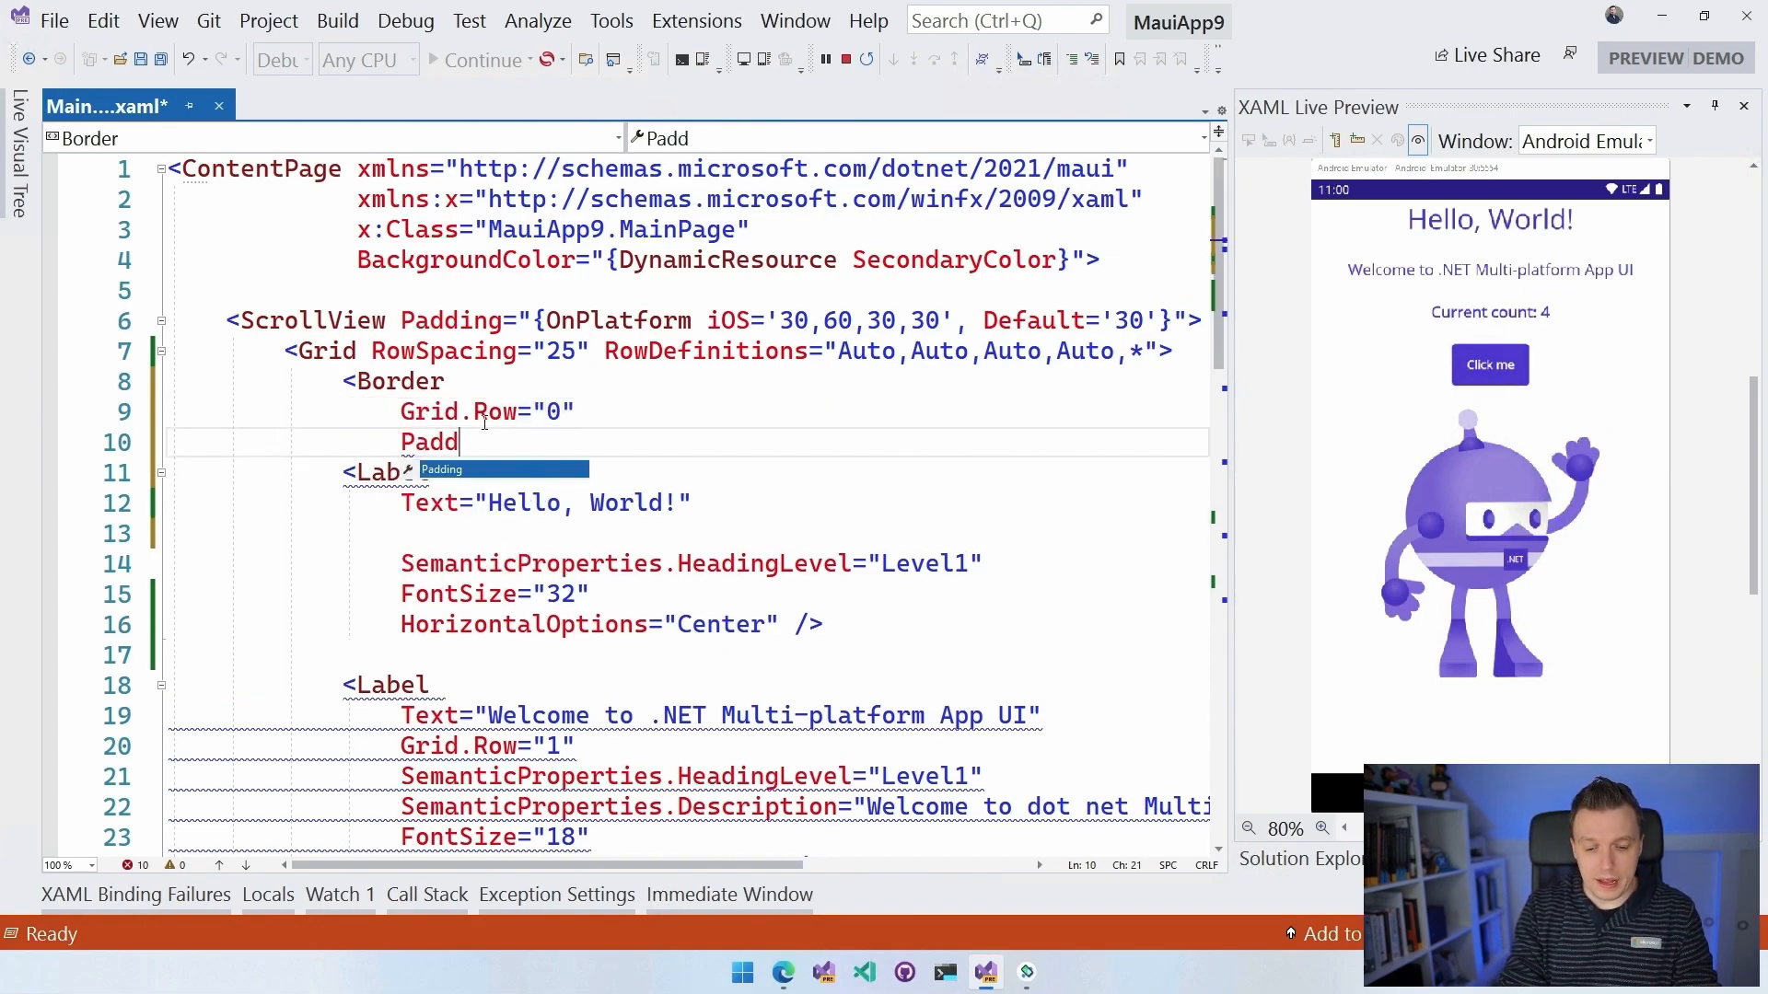
type("ing=\"1\"")
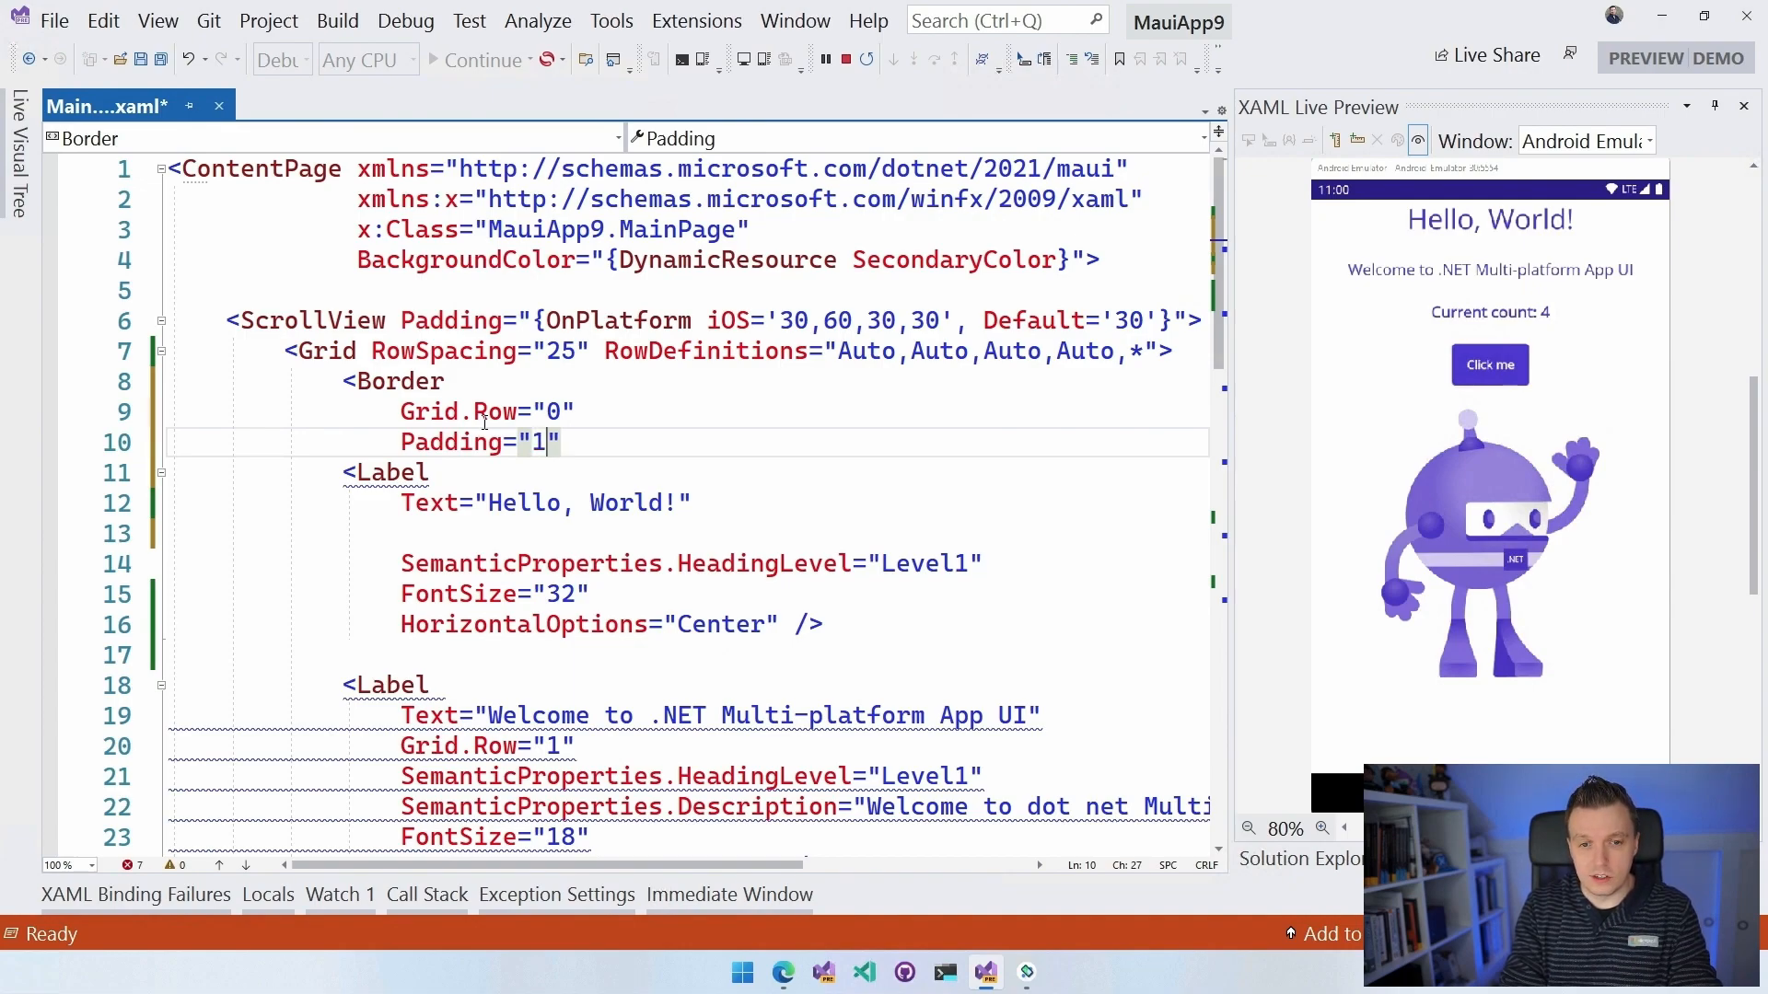
type("6,8")
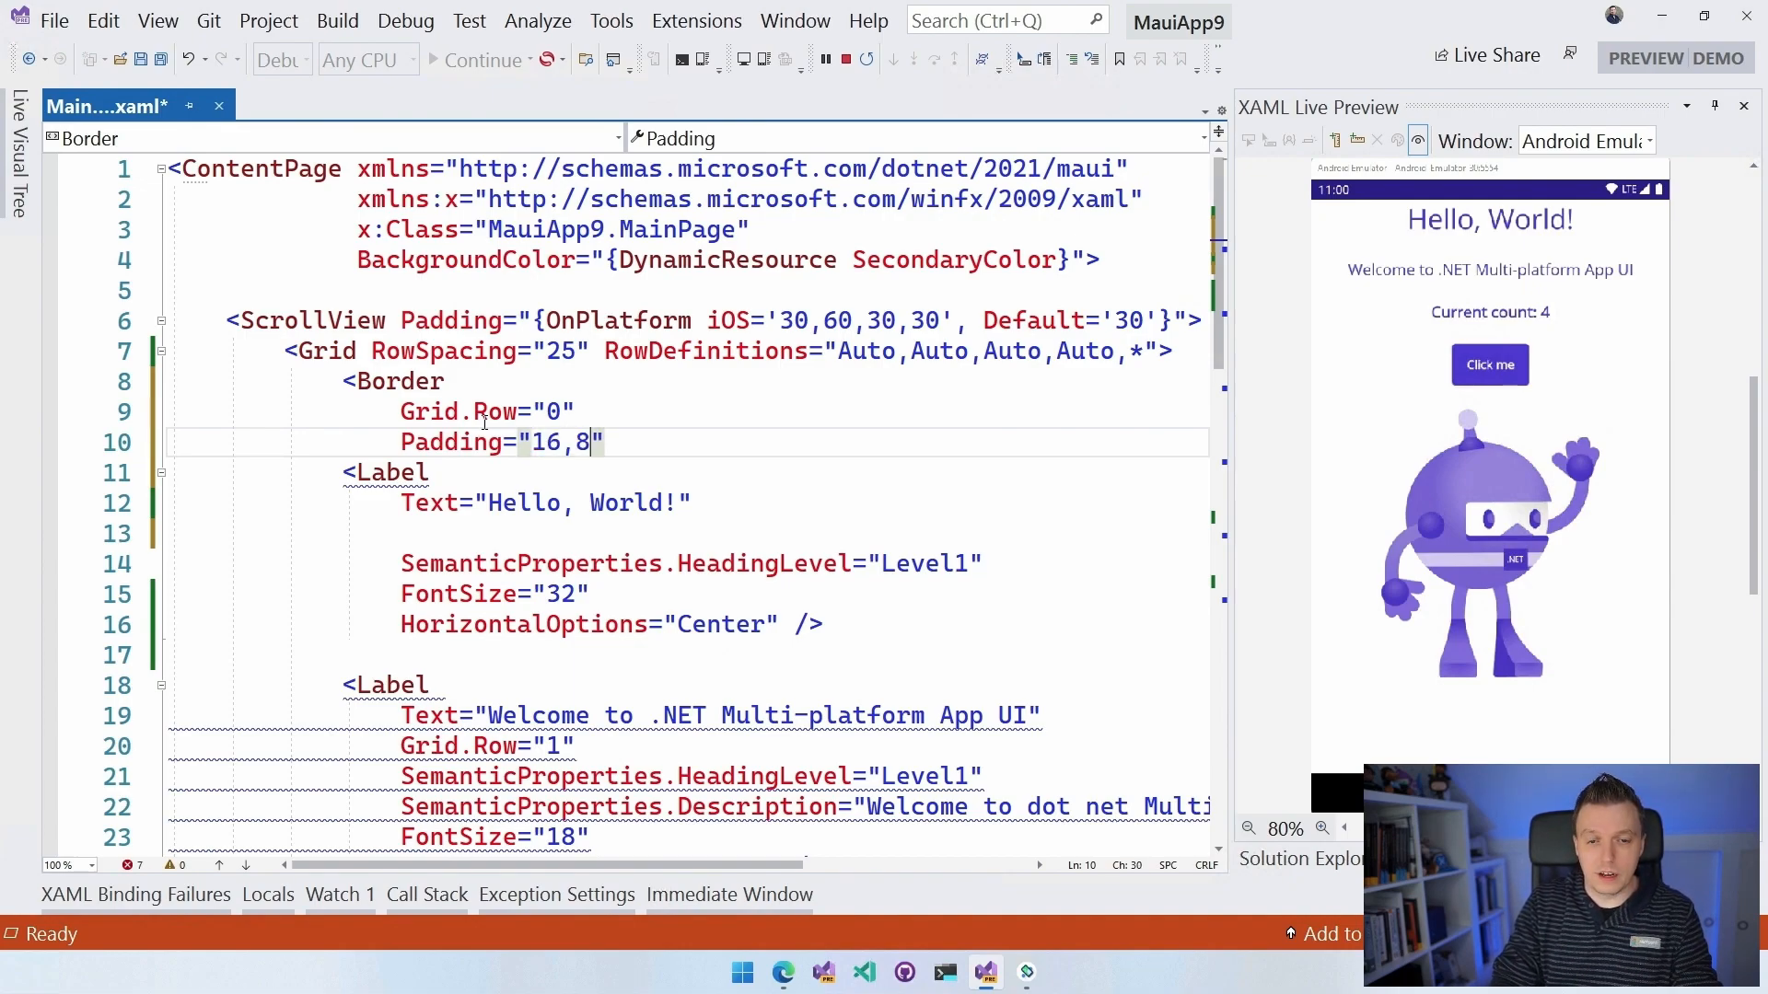
type("Stroke=\"R")
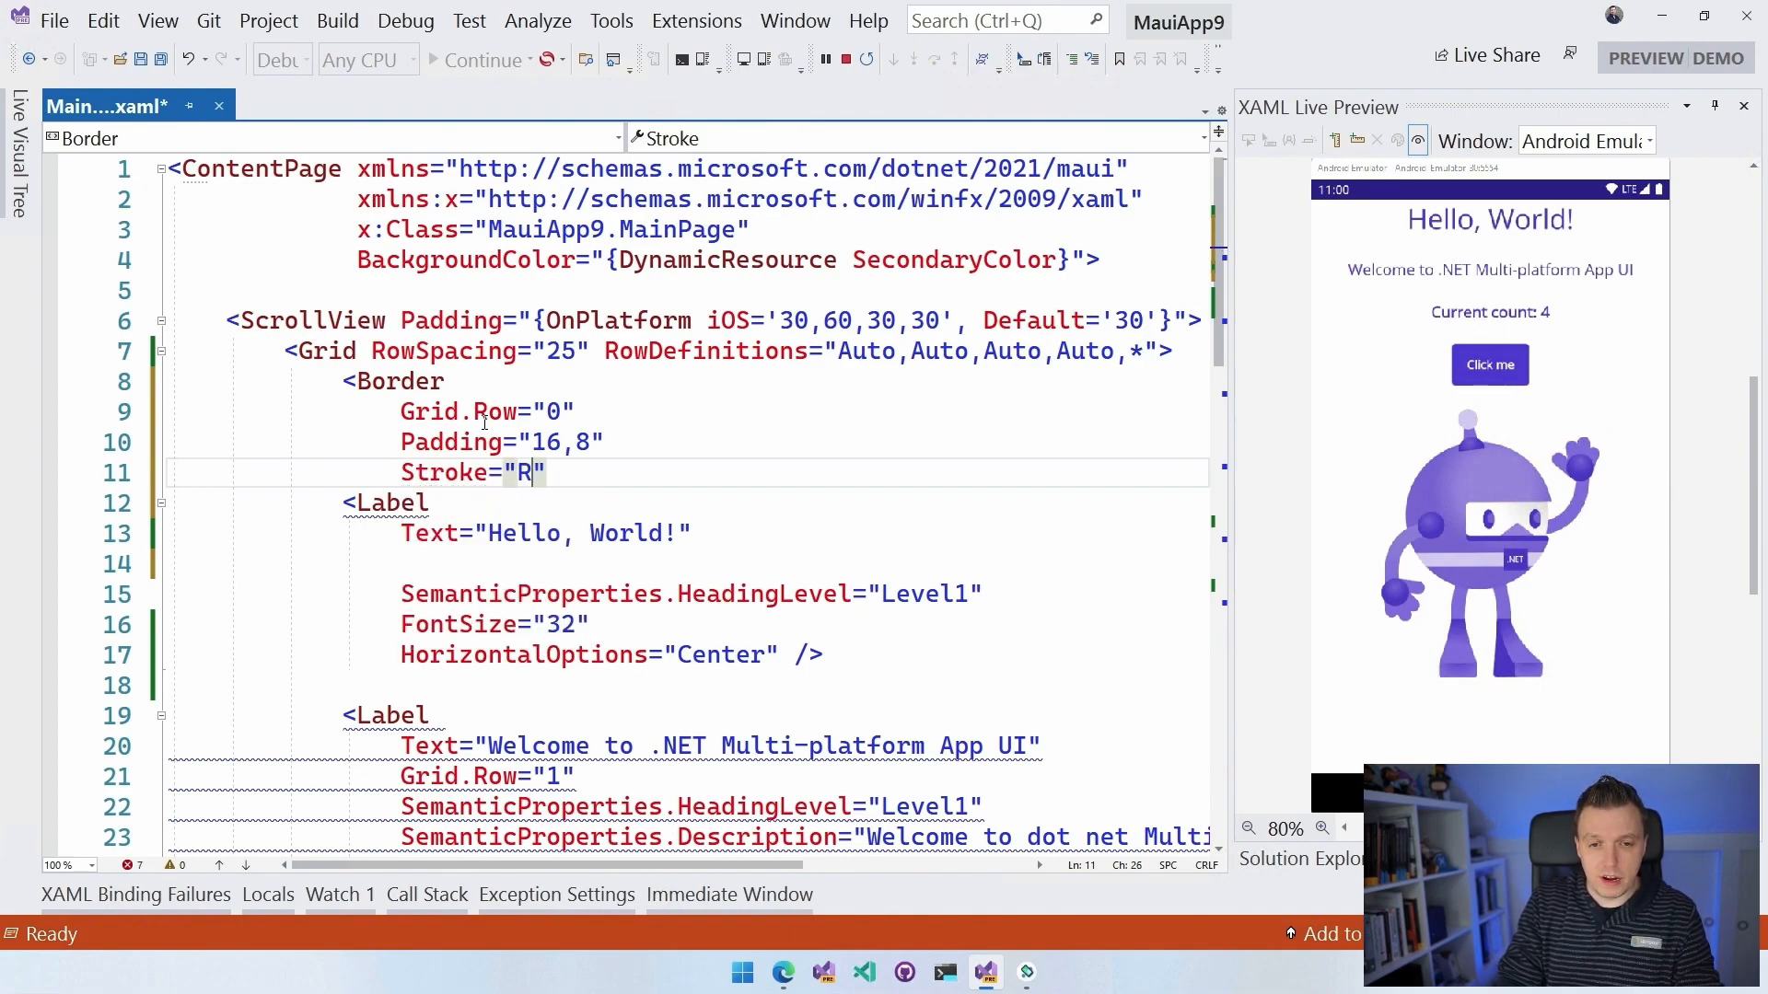
type("ed")
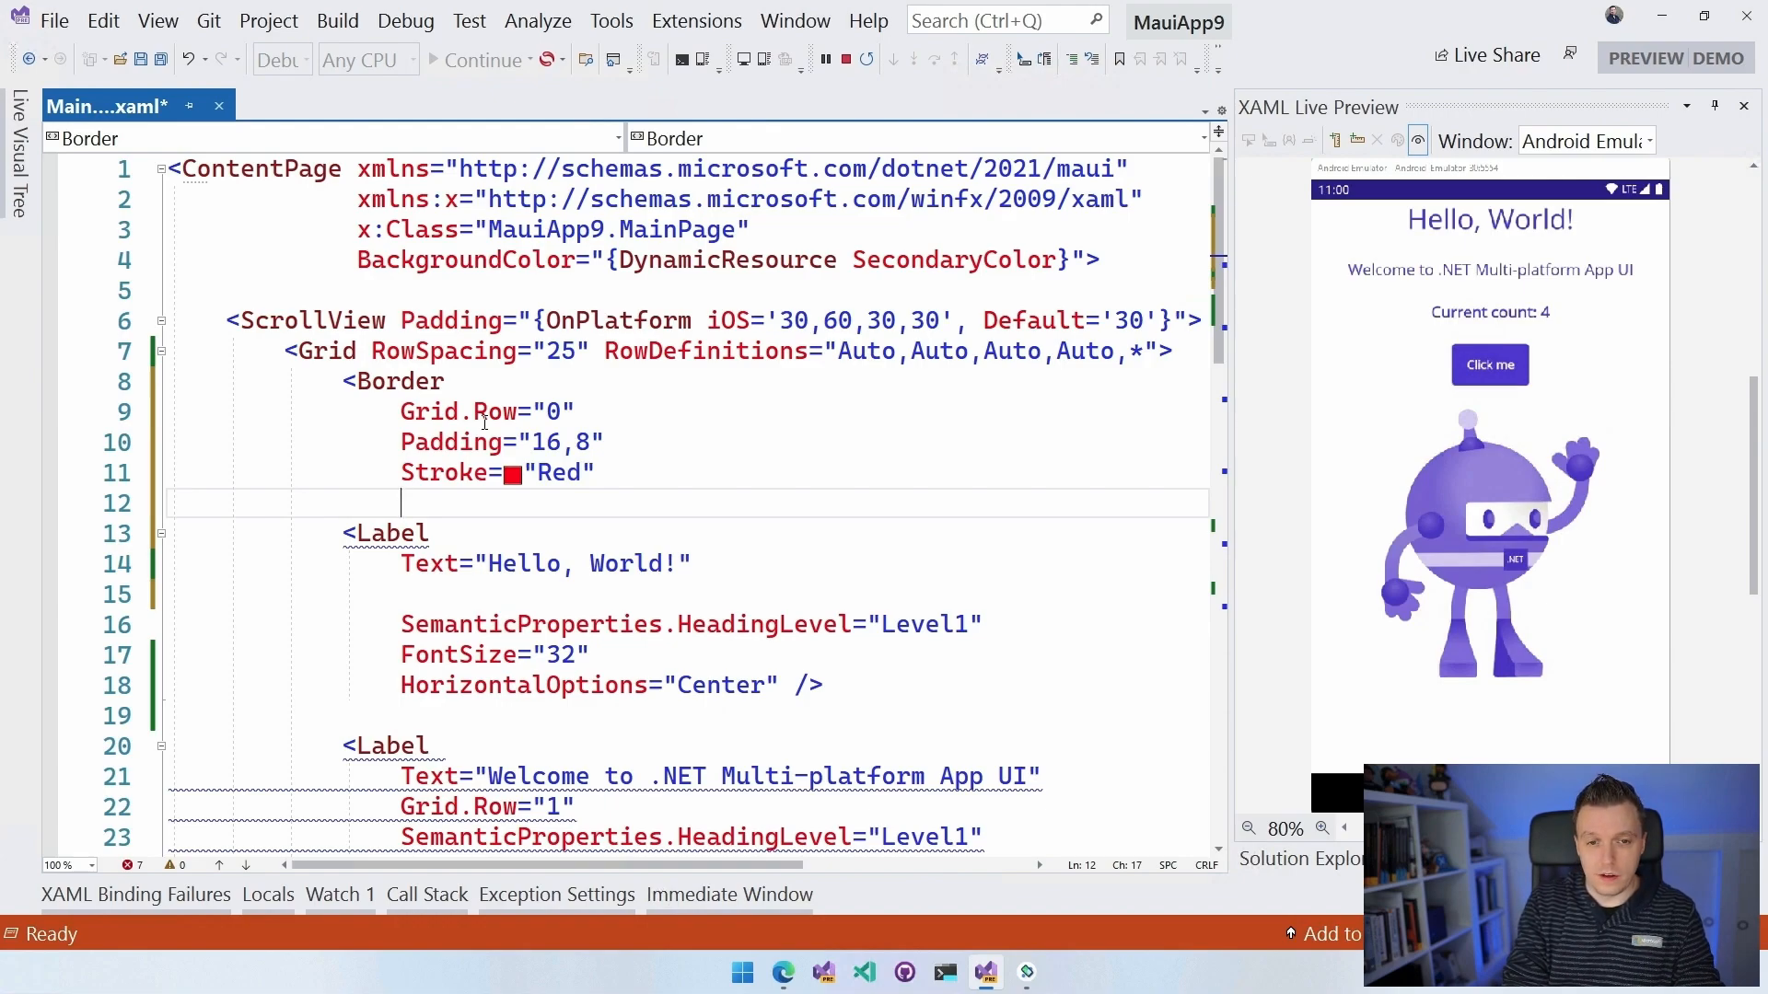
Give the Border a purple background, StrokeThickness 4, Center alignment, and close it with </Border>.
type("Background=\"\"")
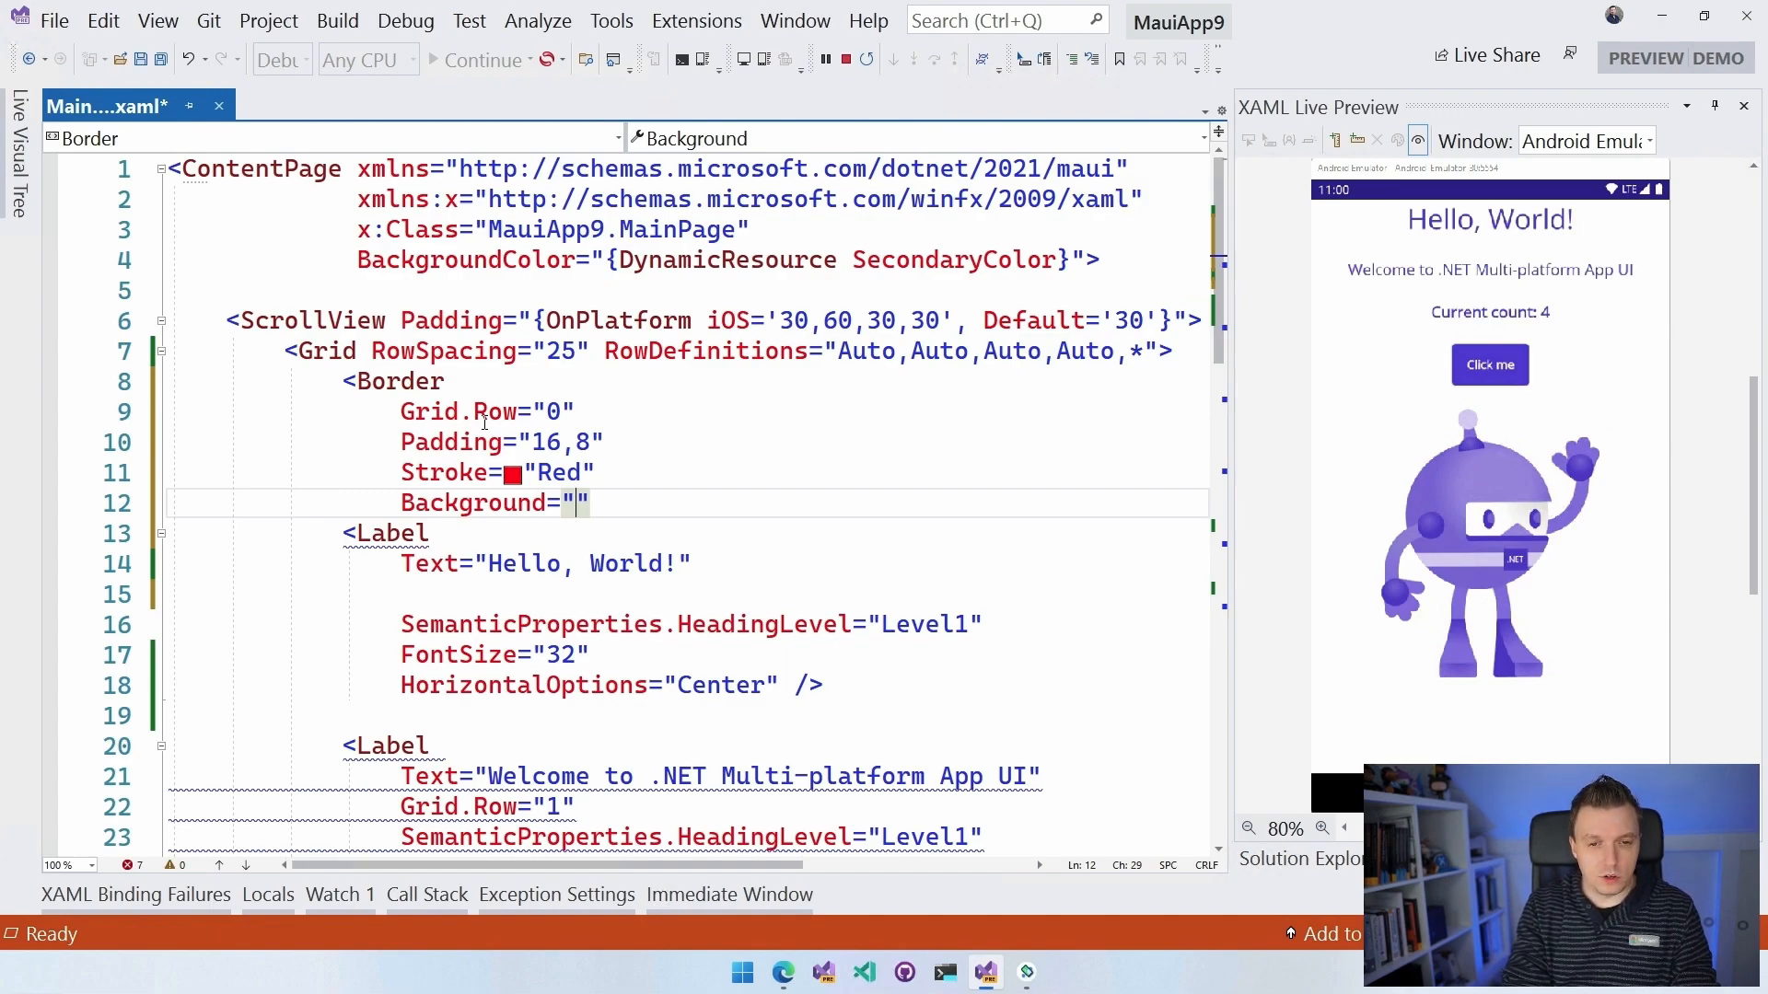
type("Purple")
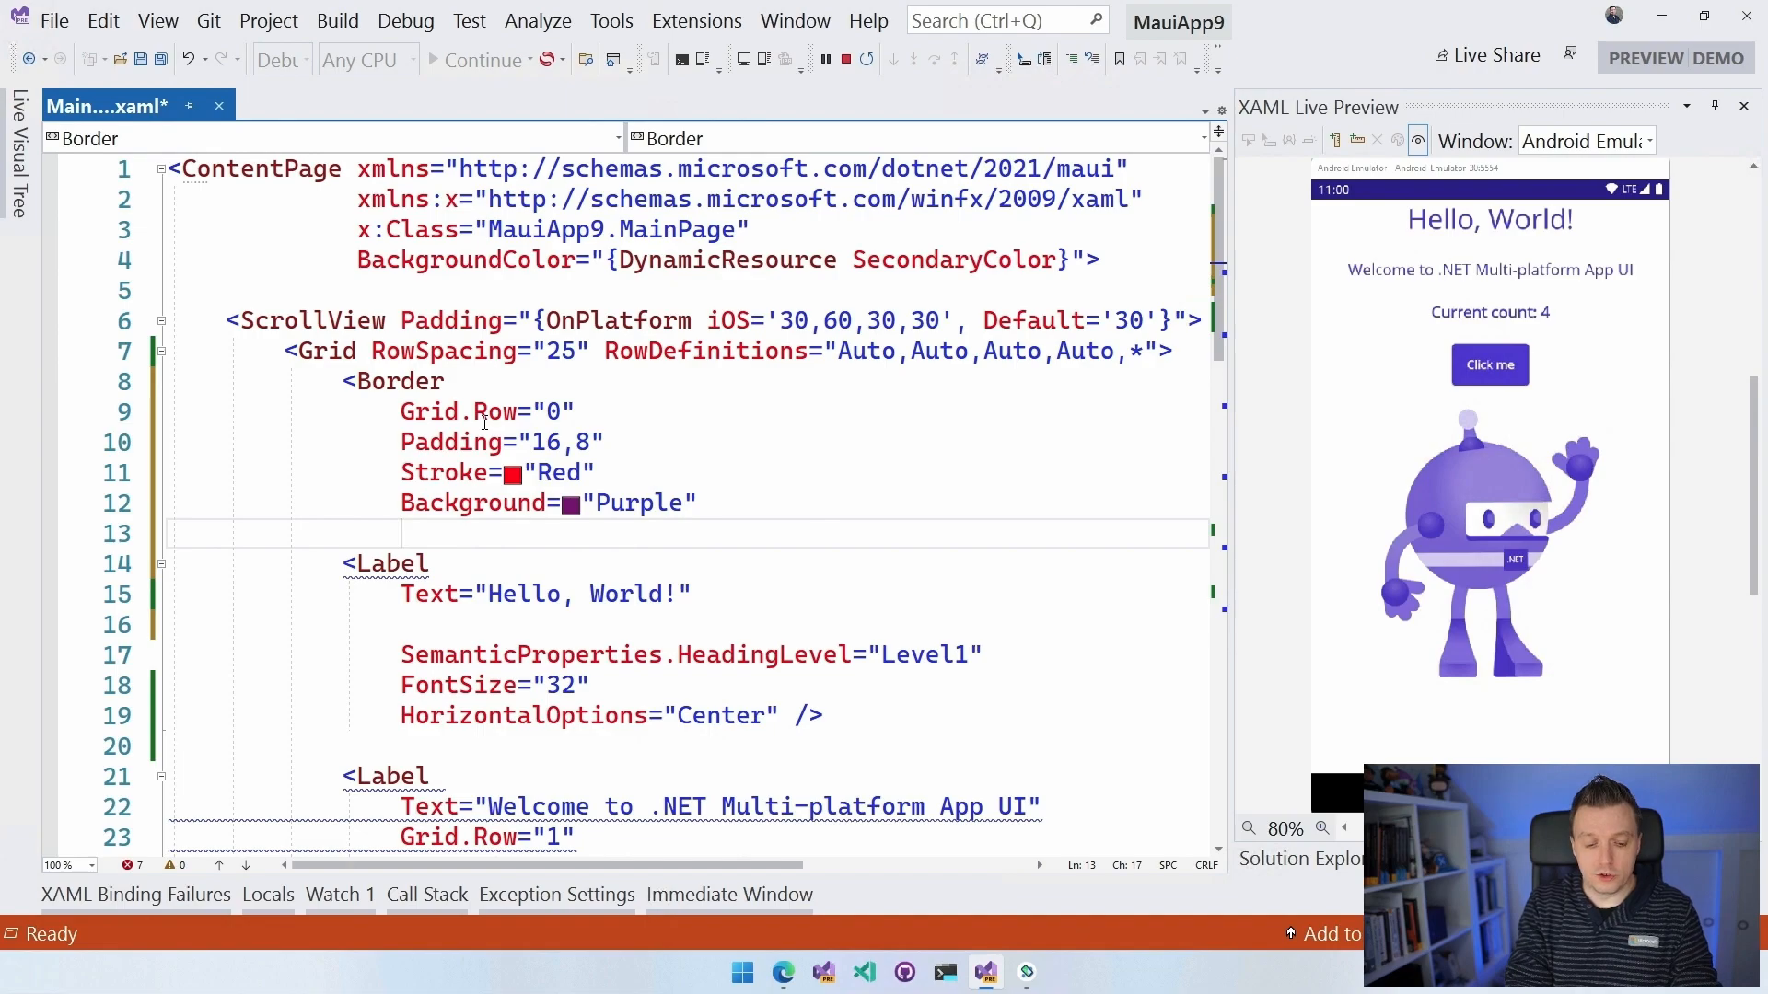
type("Strok")
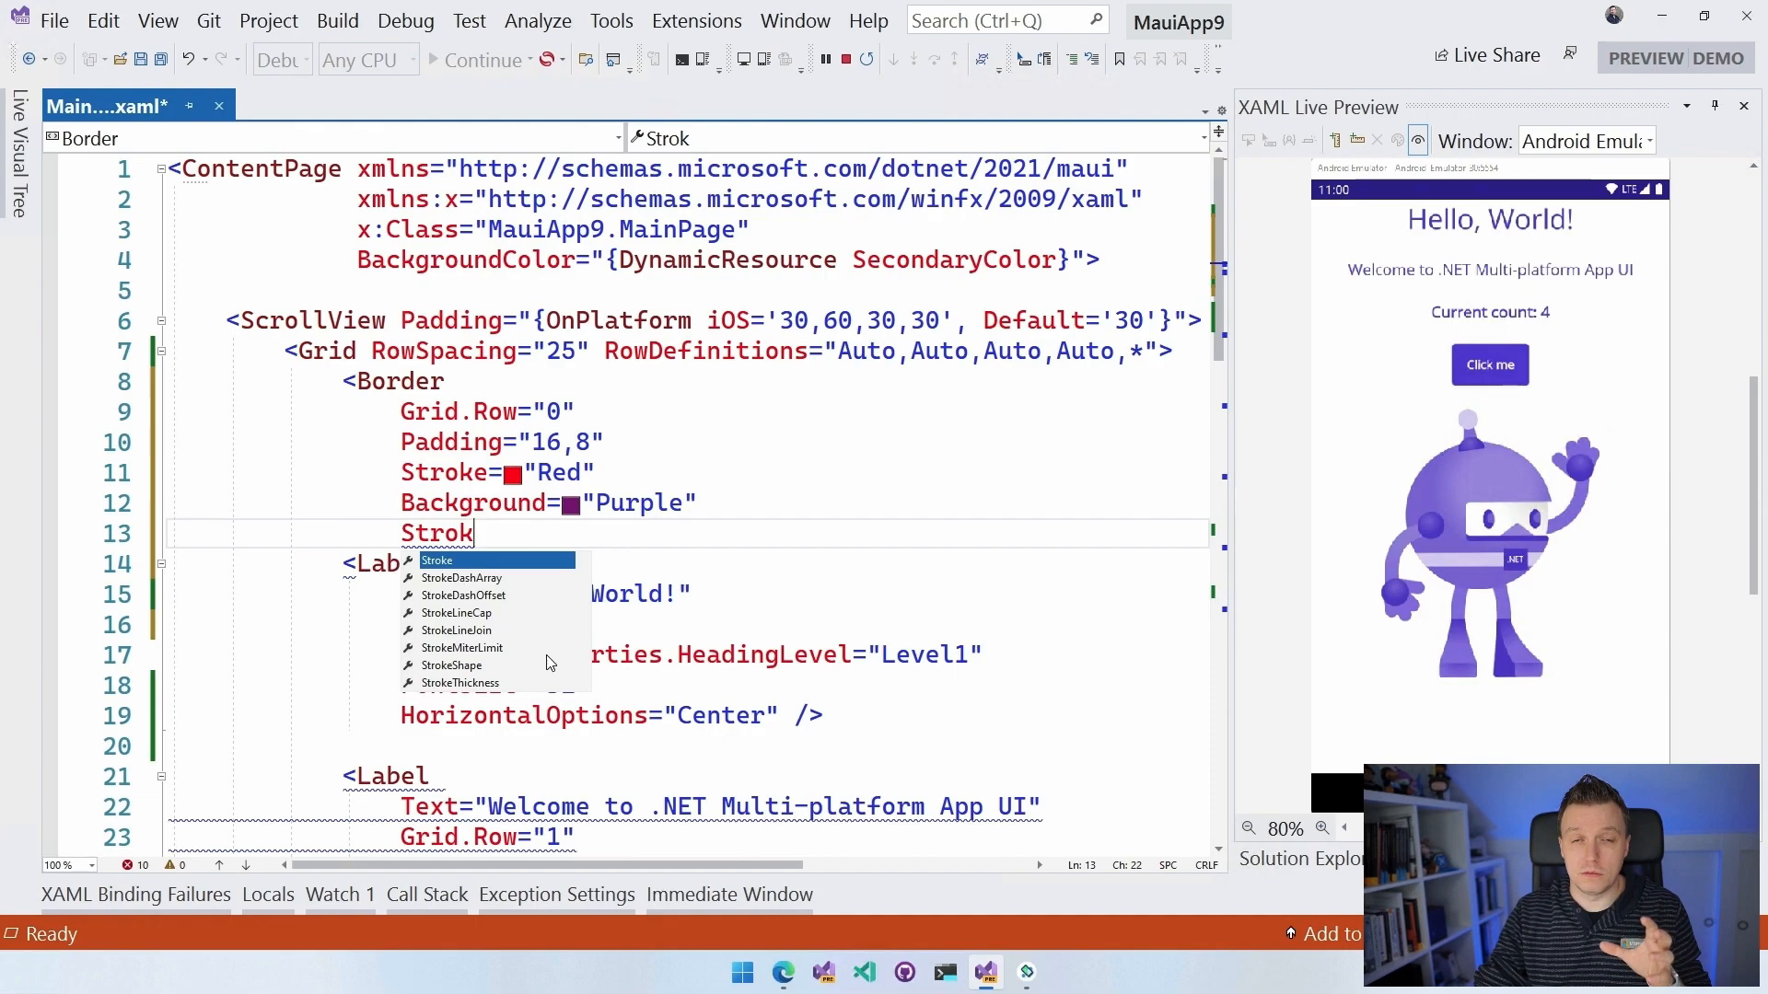
mouse_move(492, 689)
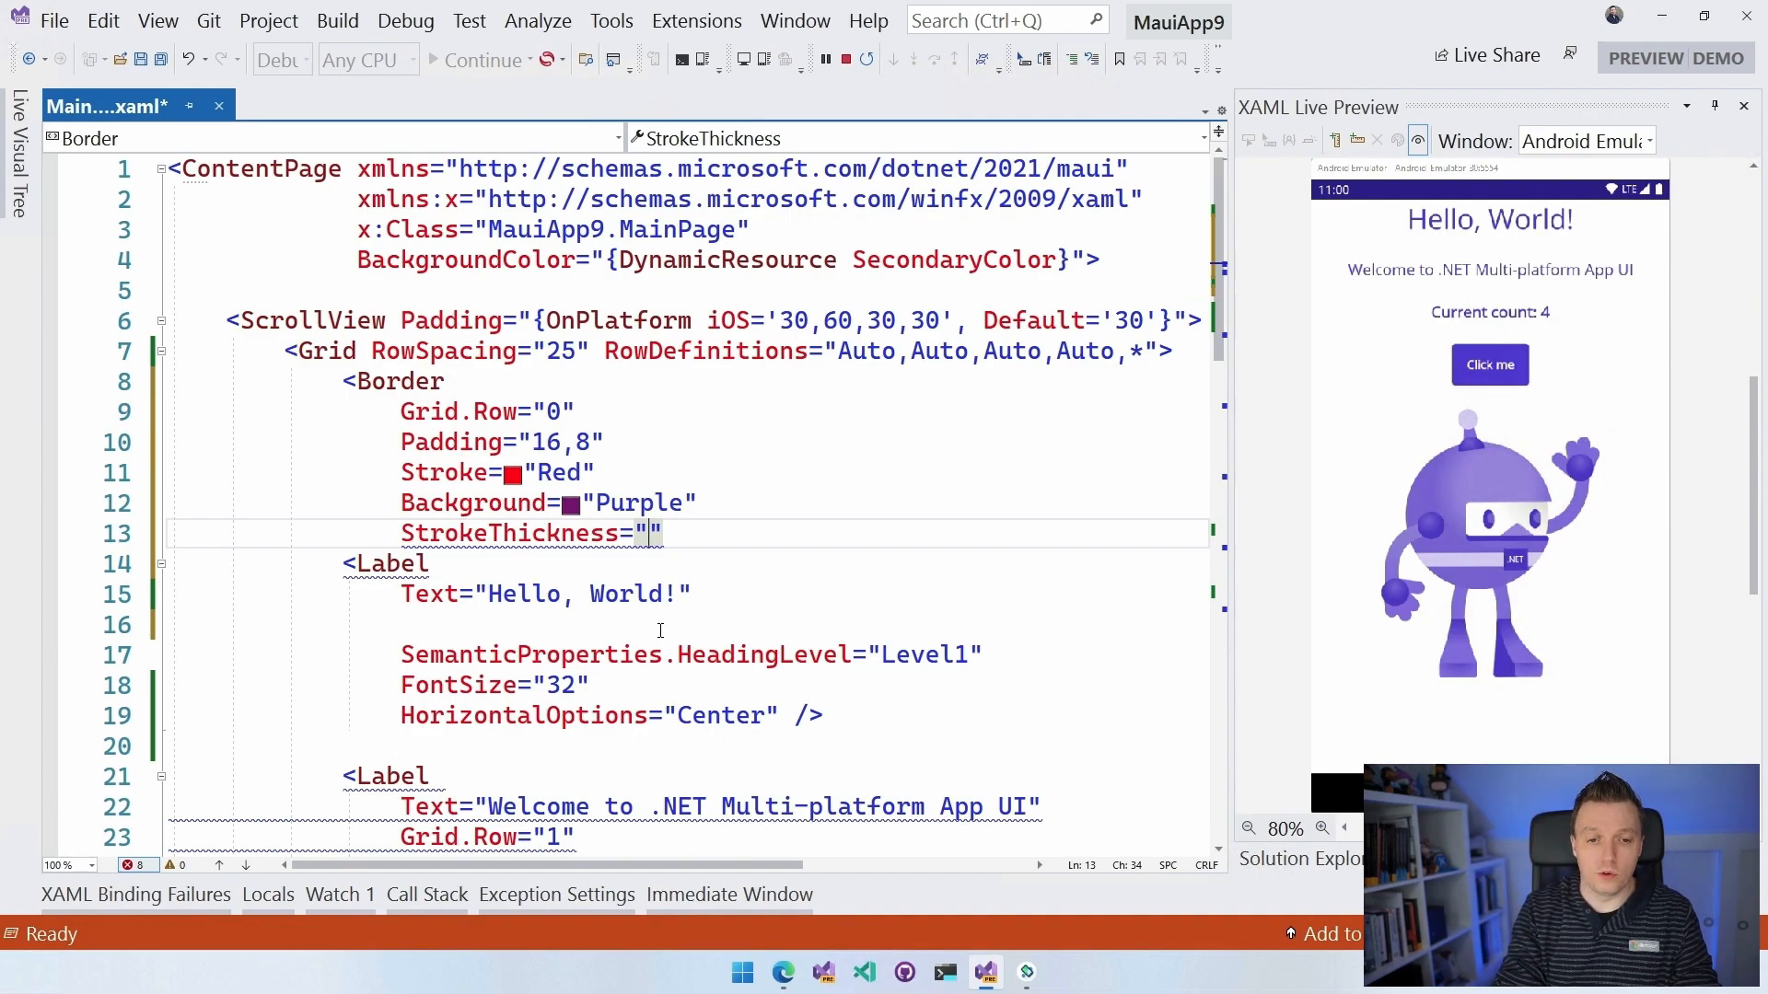
type("4")
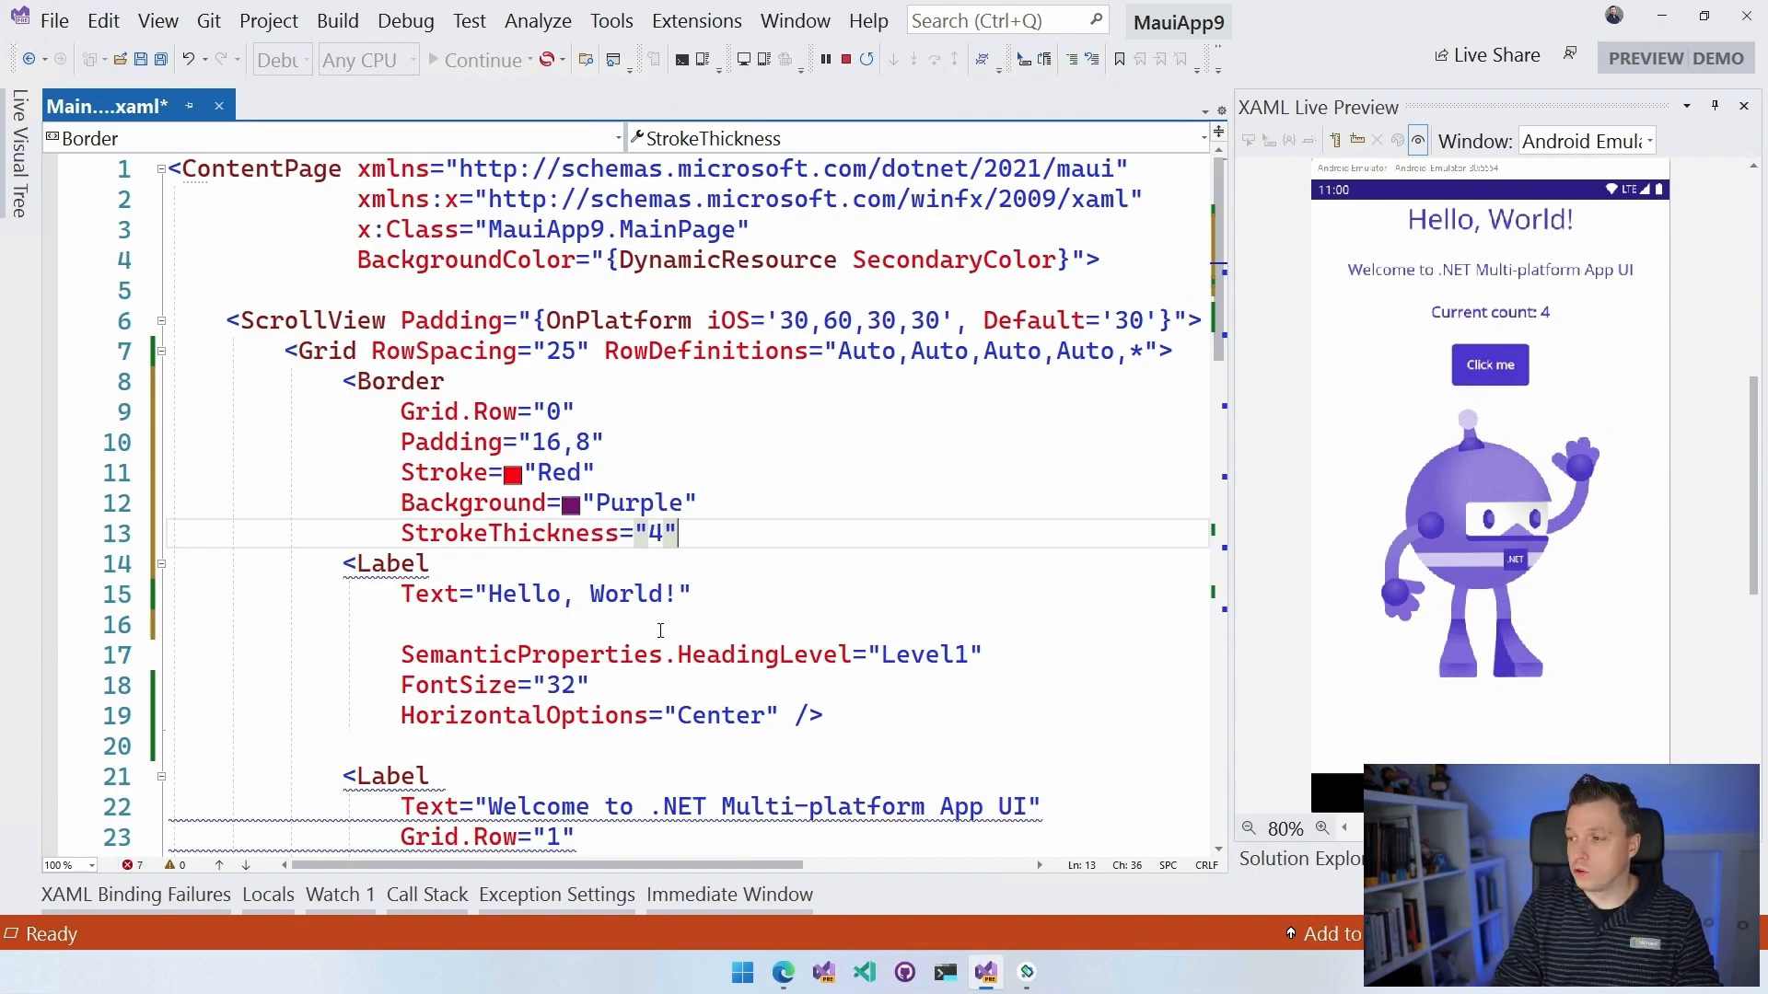
type("HorizontalOptions=\"C")
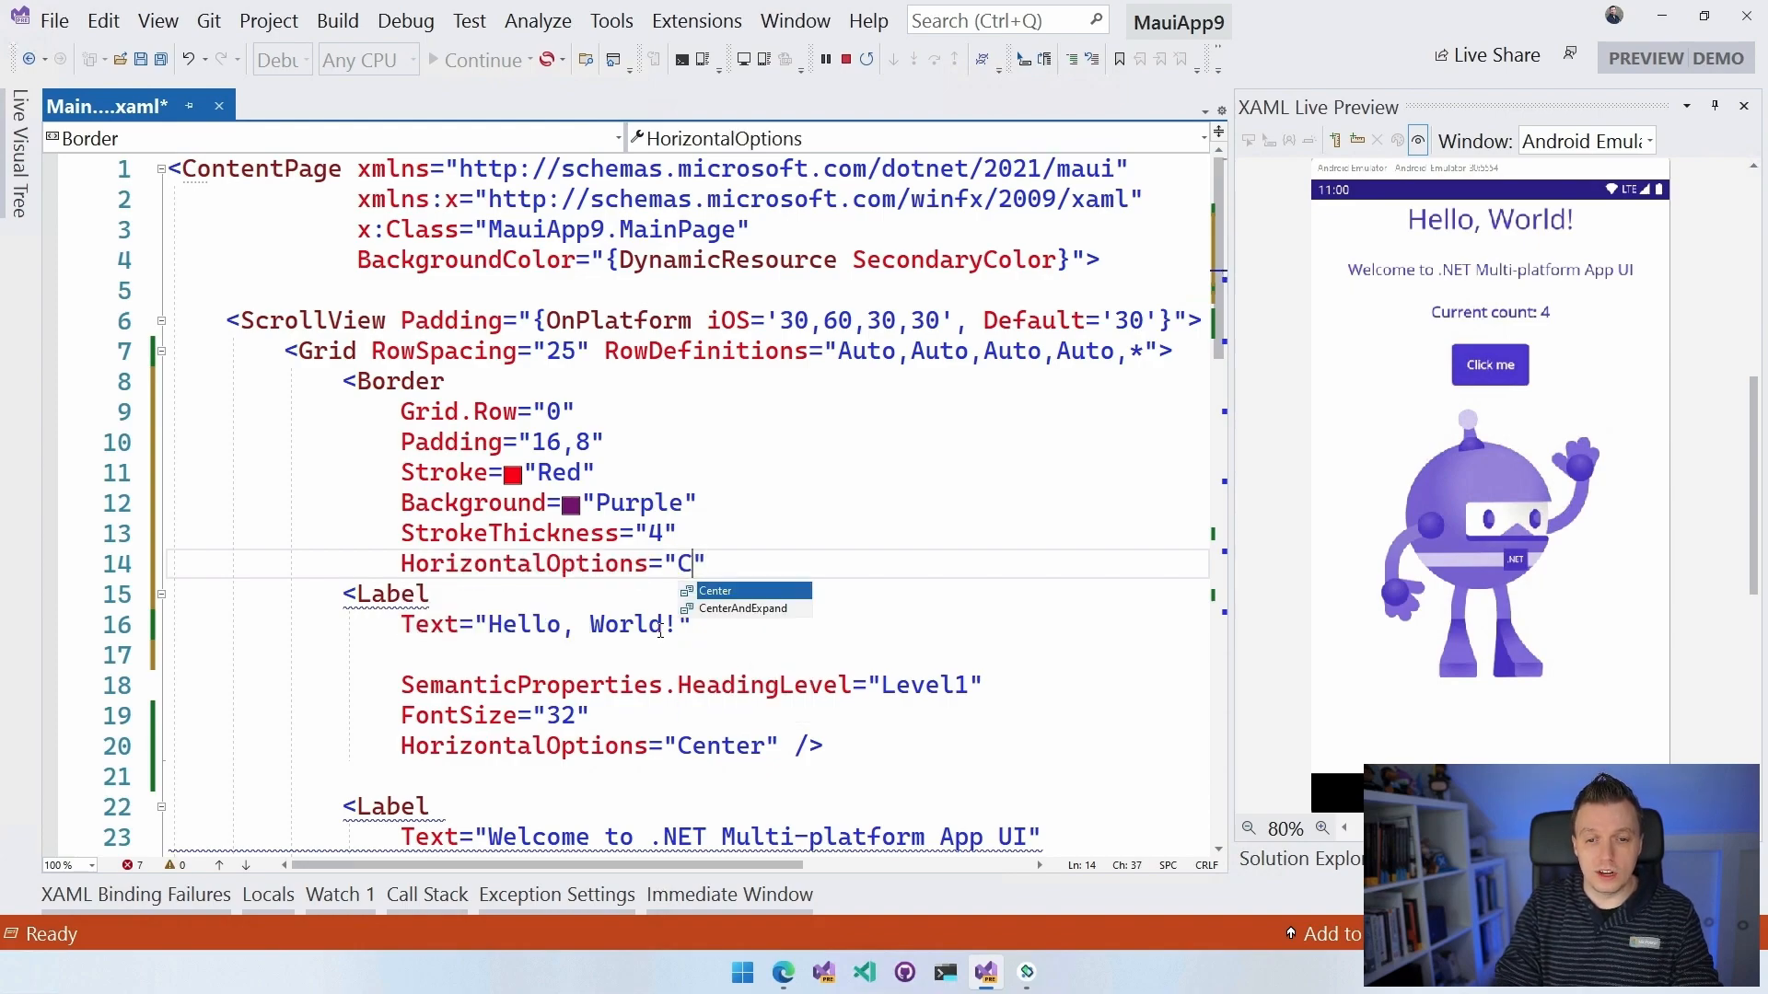
key("Tab")
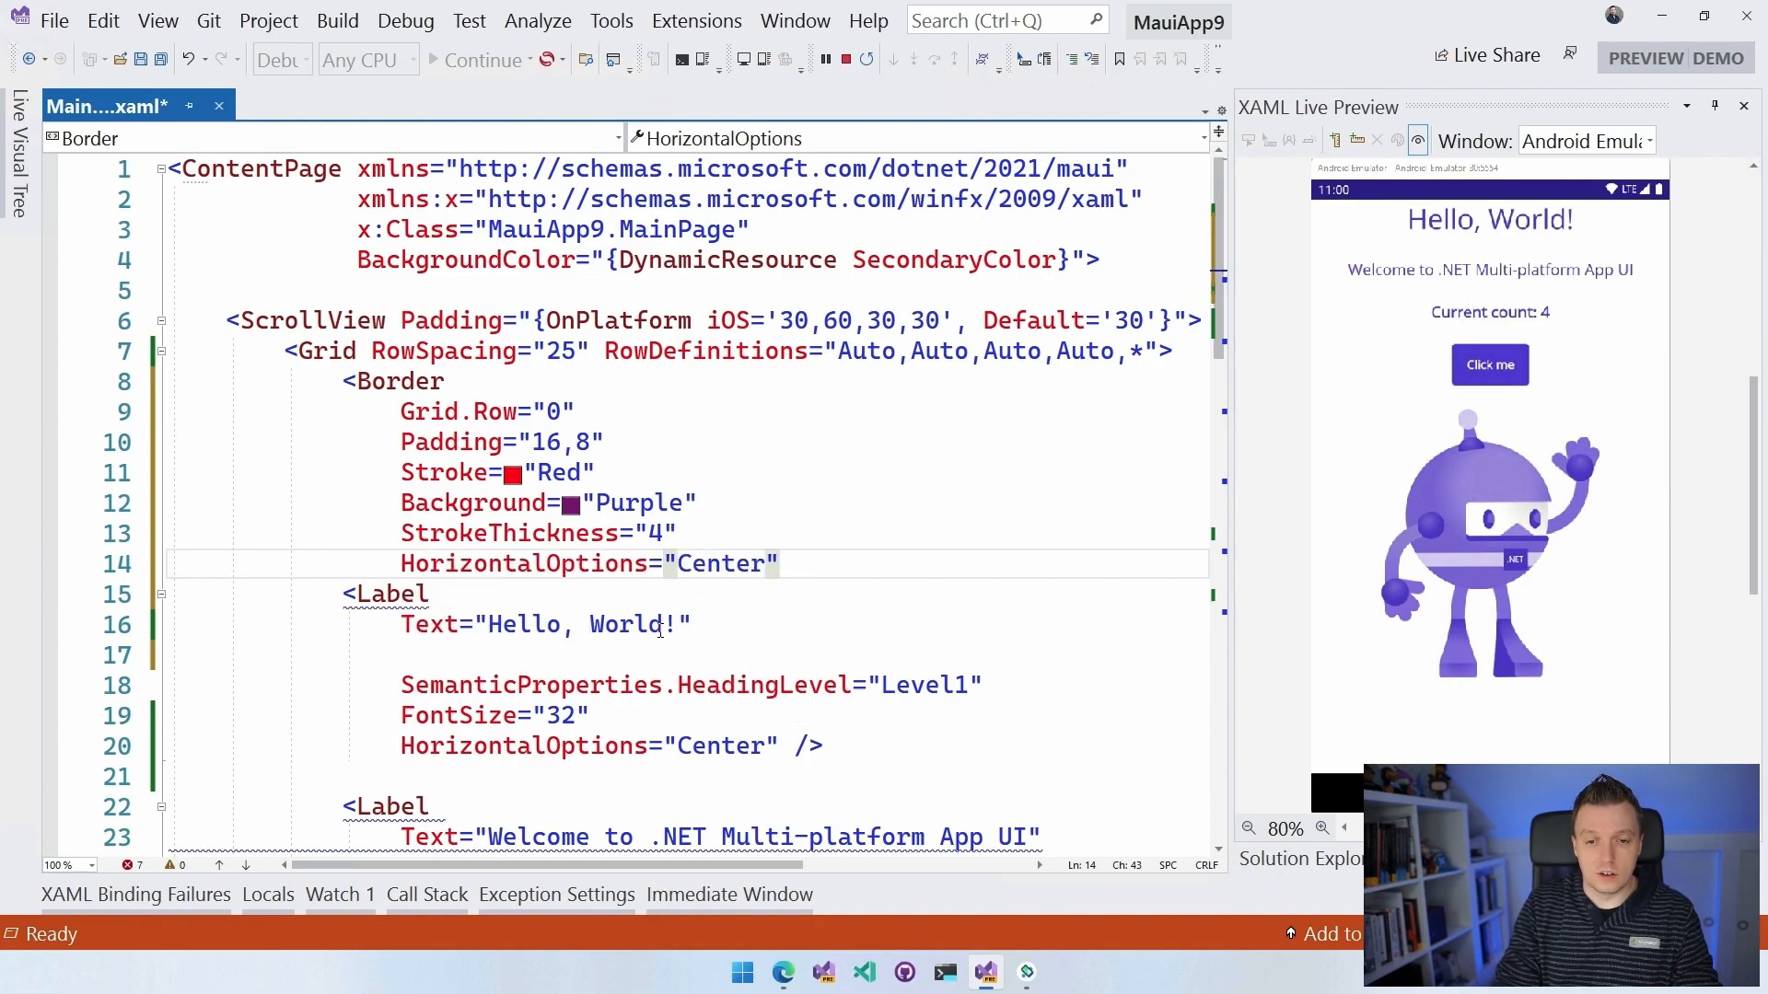
type("></Border>")
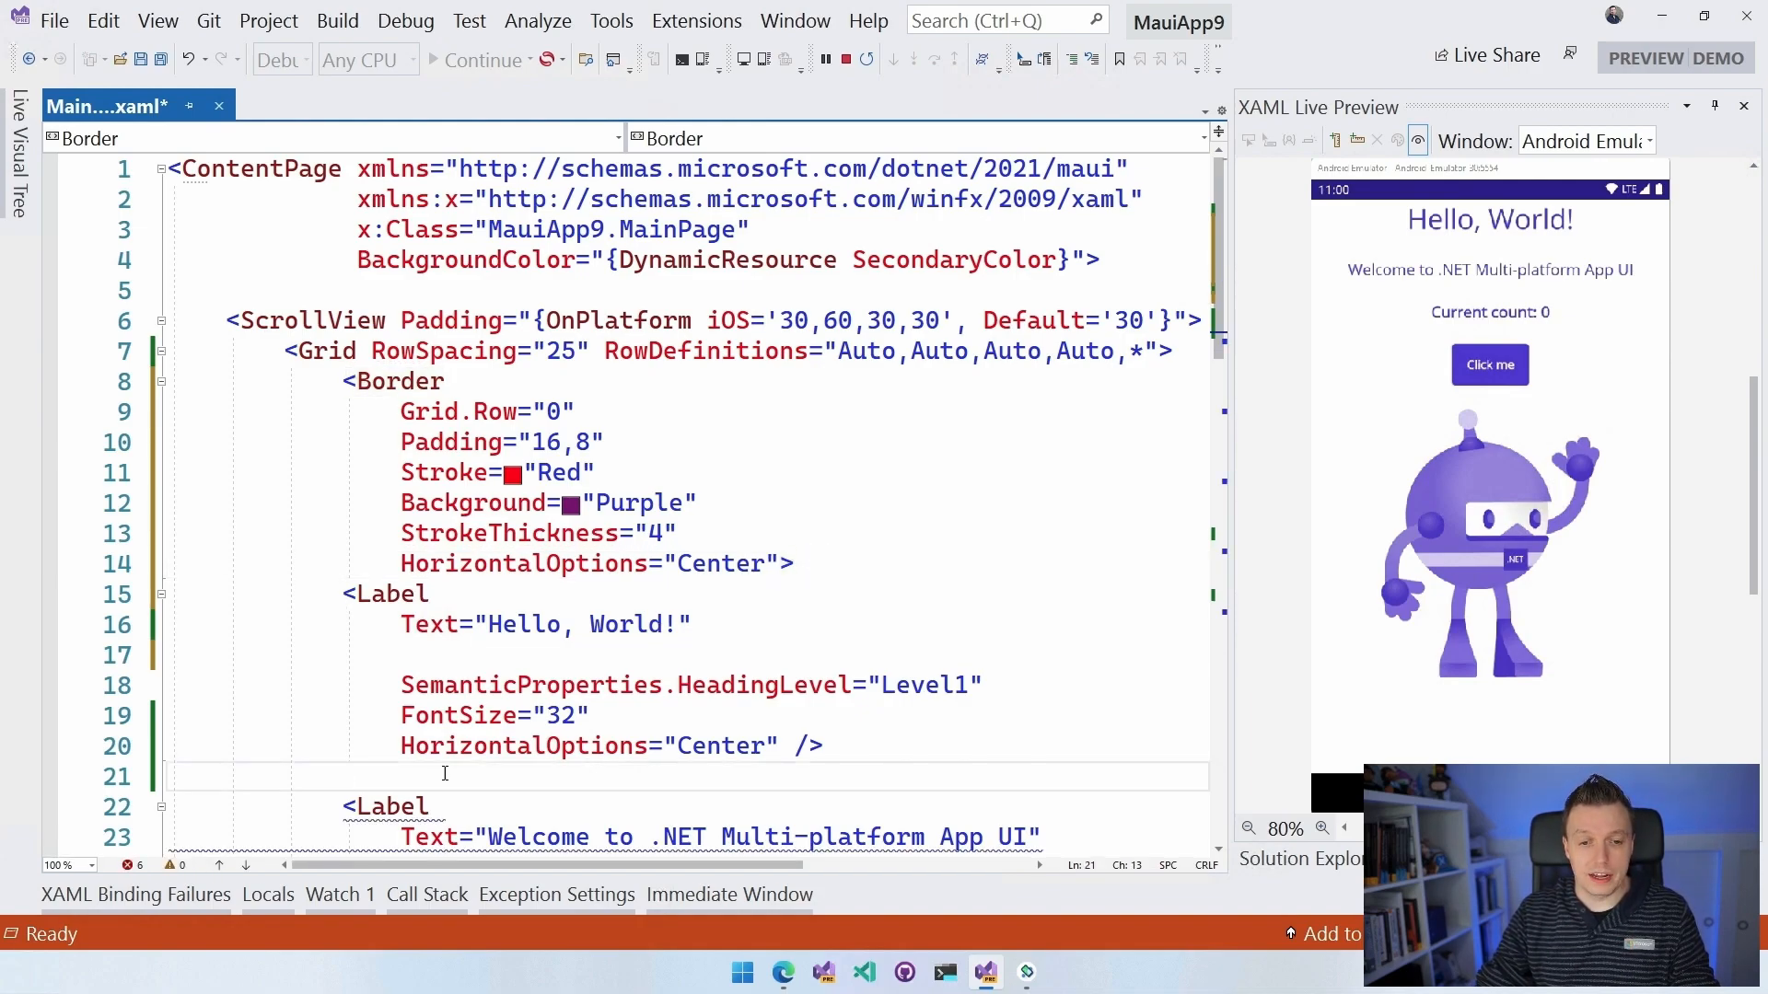
type("</Border>")
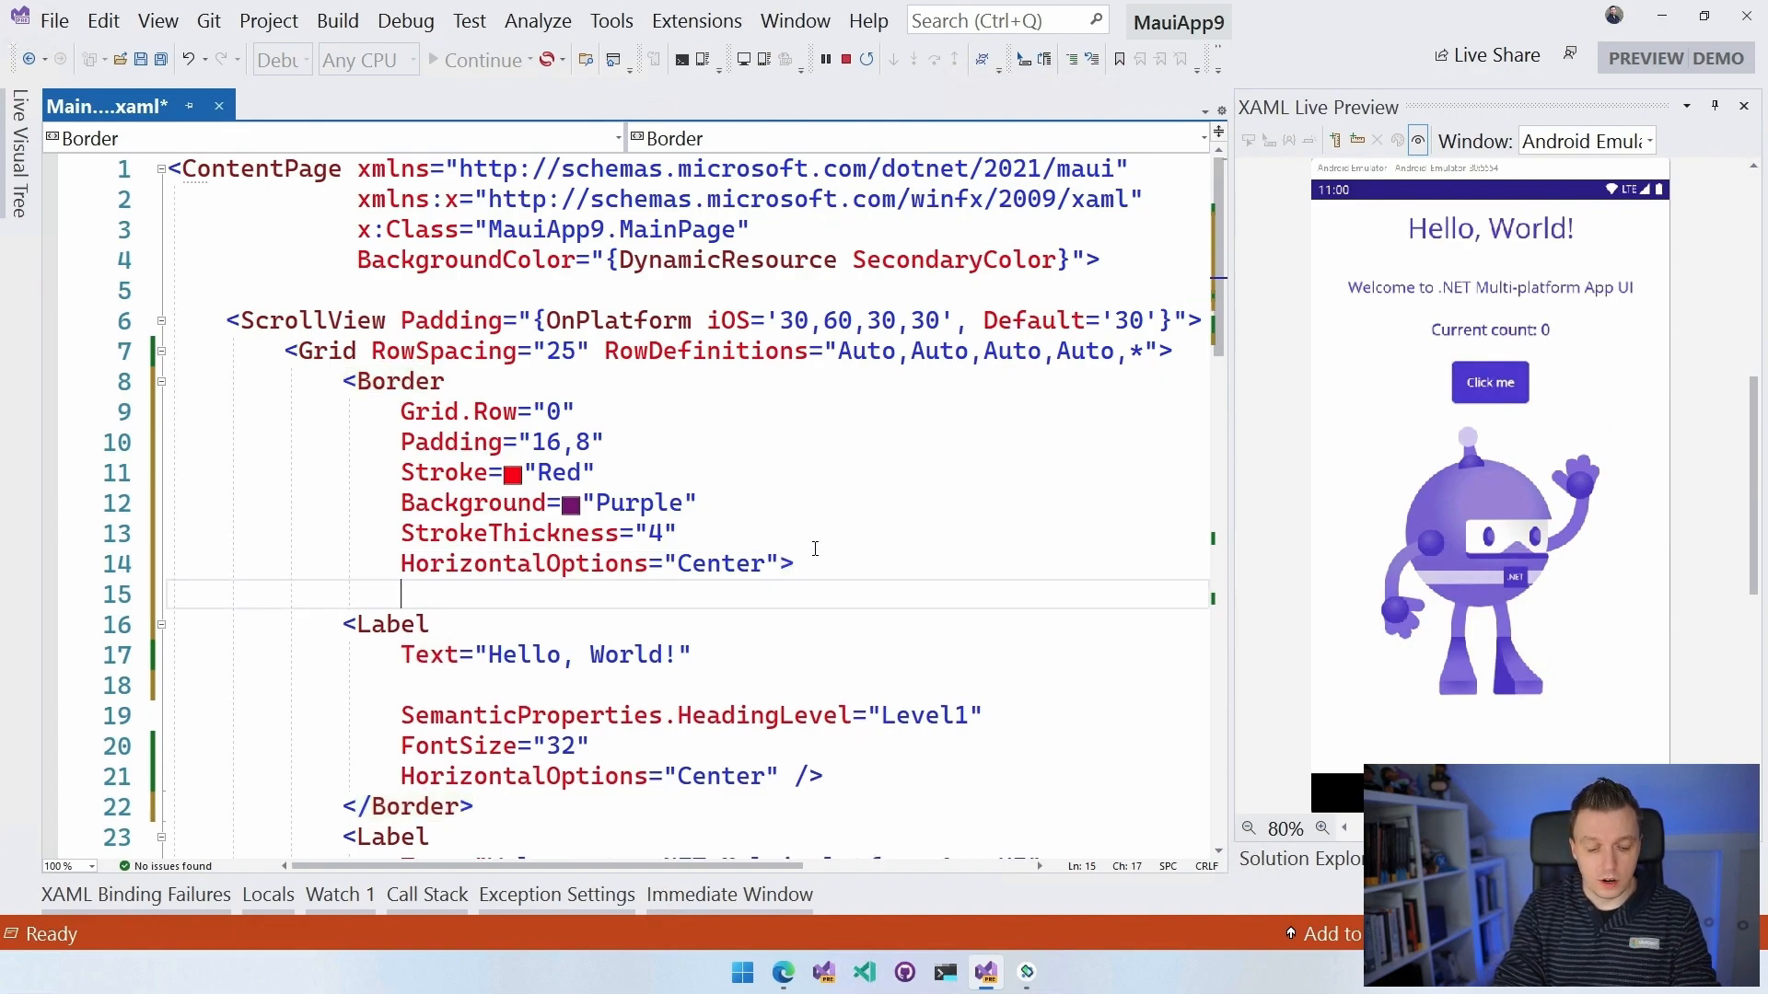
Add a Border.StrokeShape RoundRectangle with CornerRadius 40,0,0,40, then view the emulator.
type("<Border.")
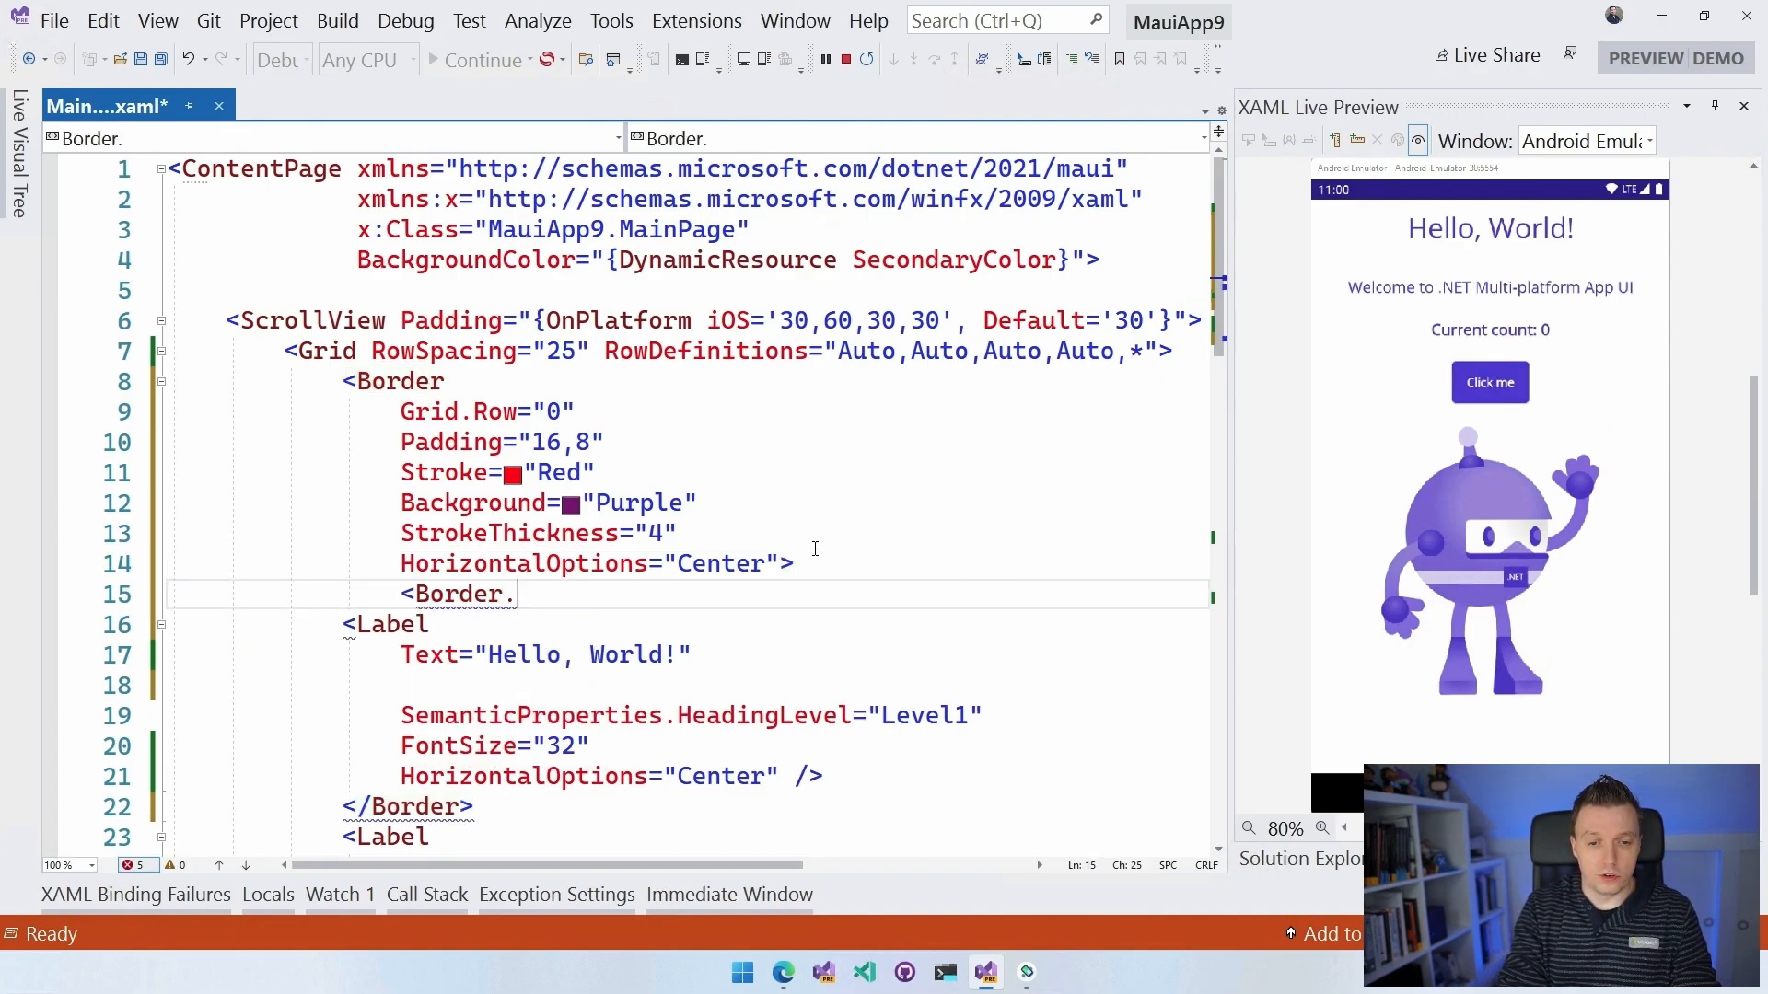
type("Shape>")
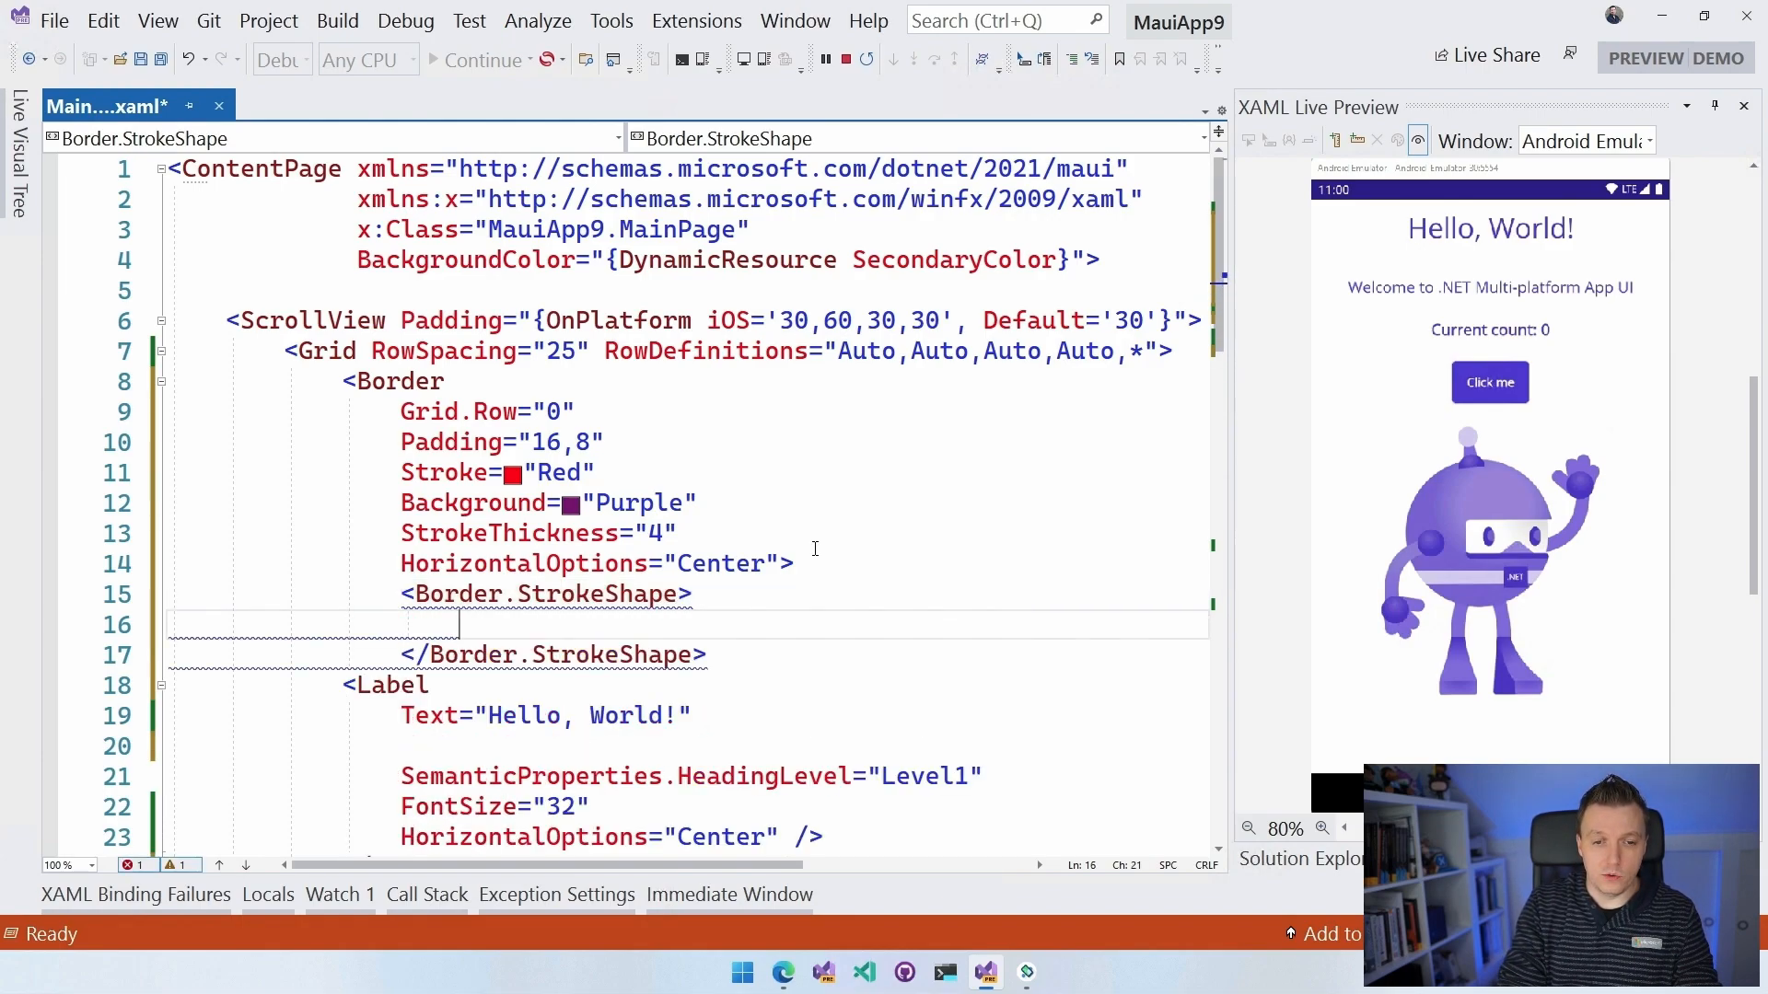
type("<")
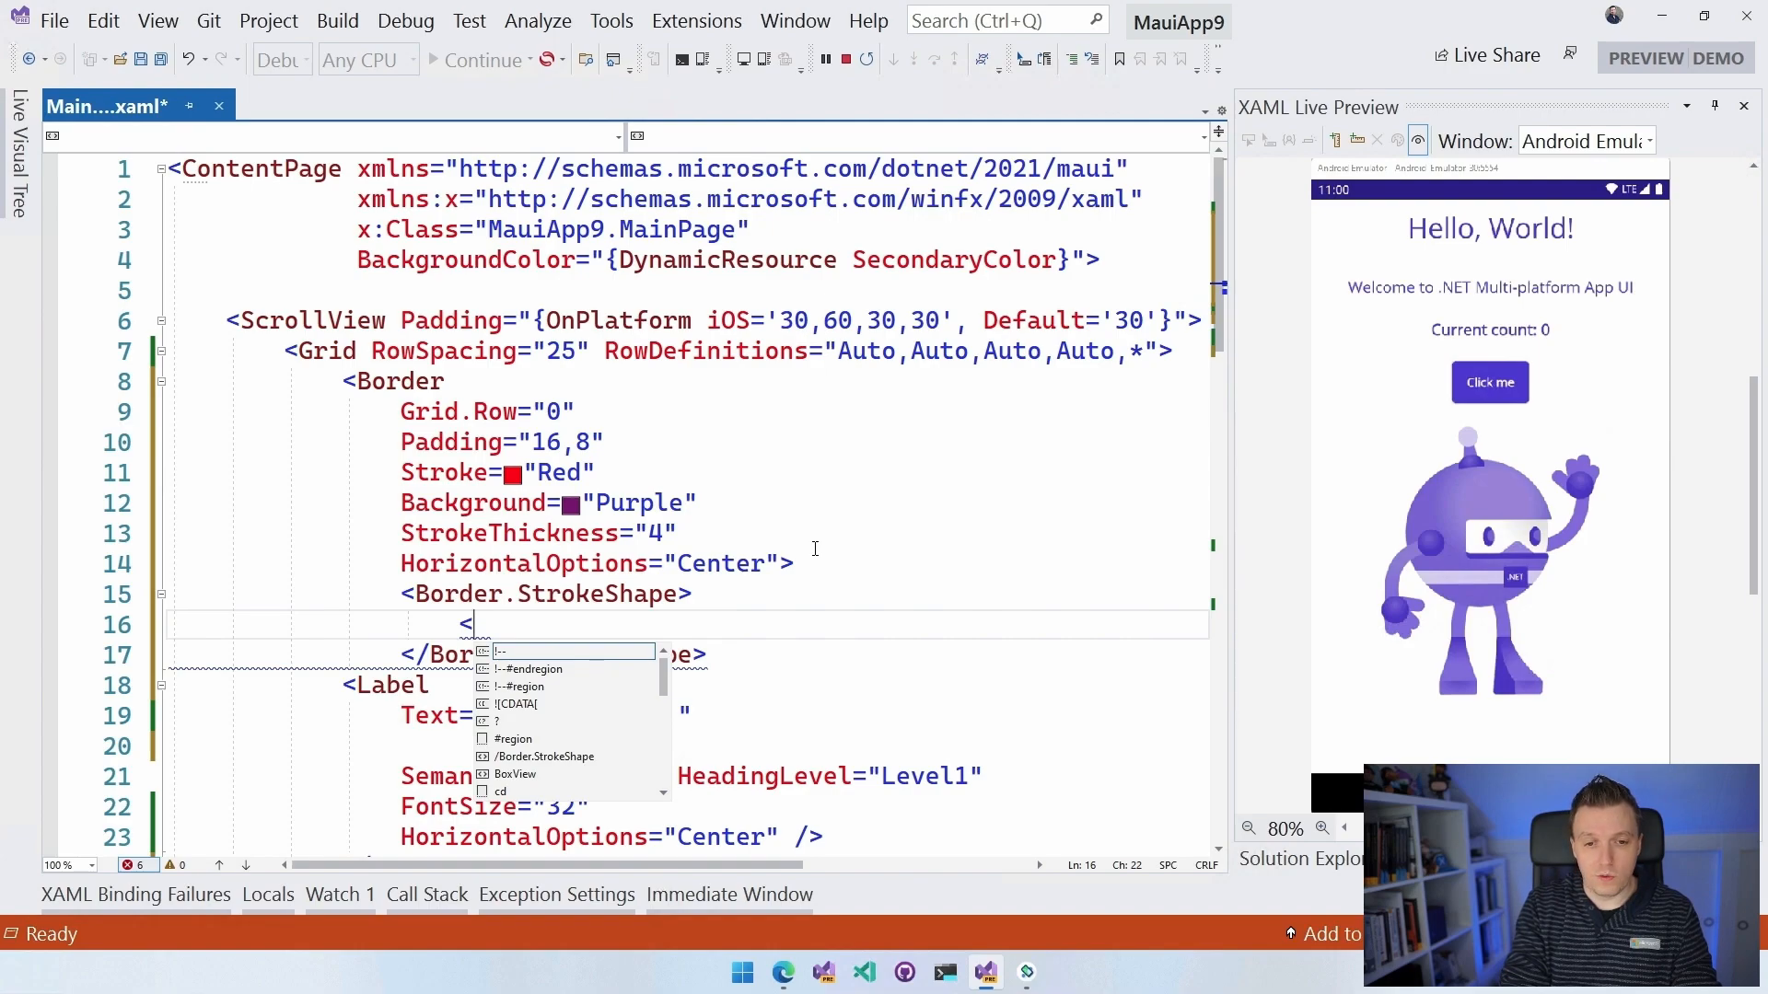
type("Rou")
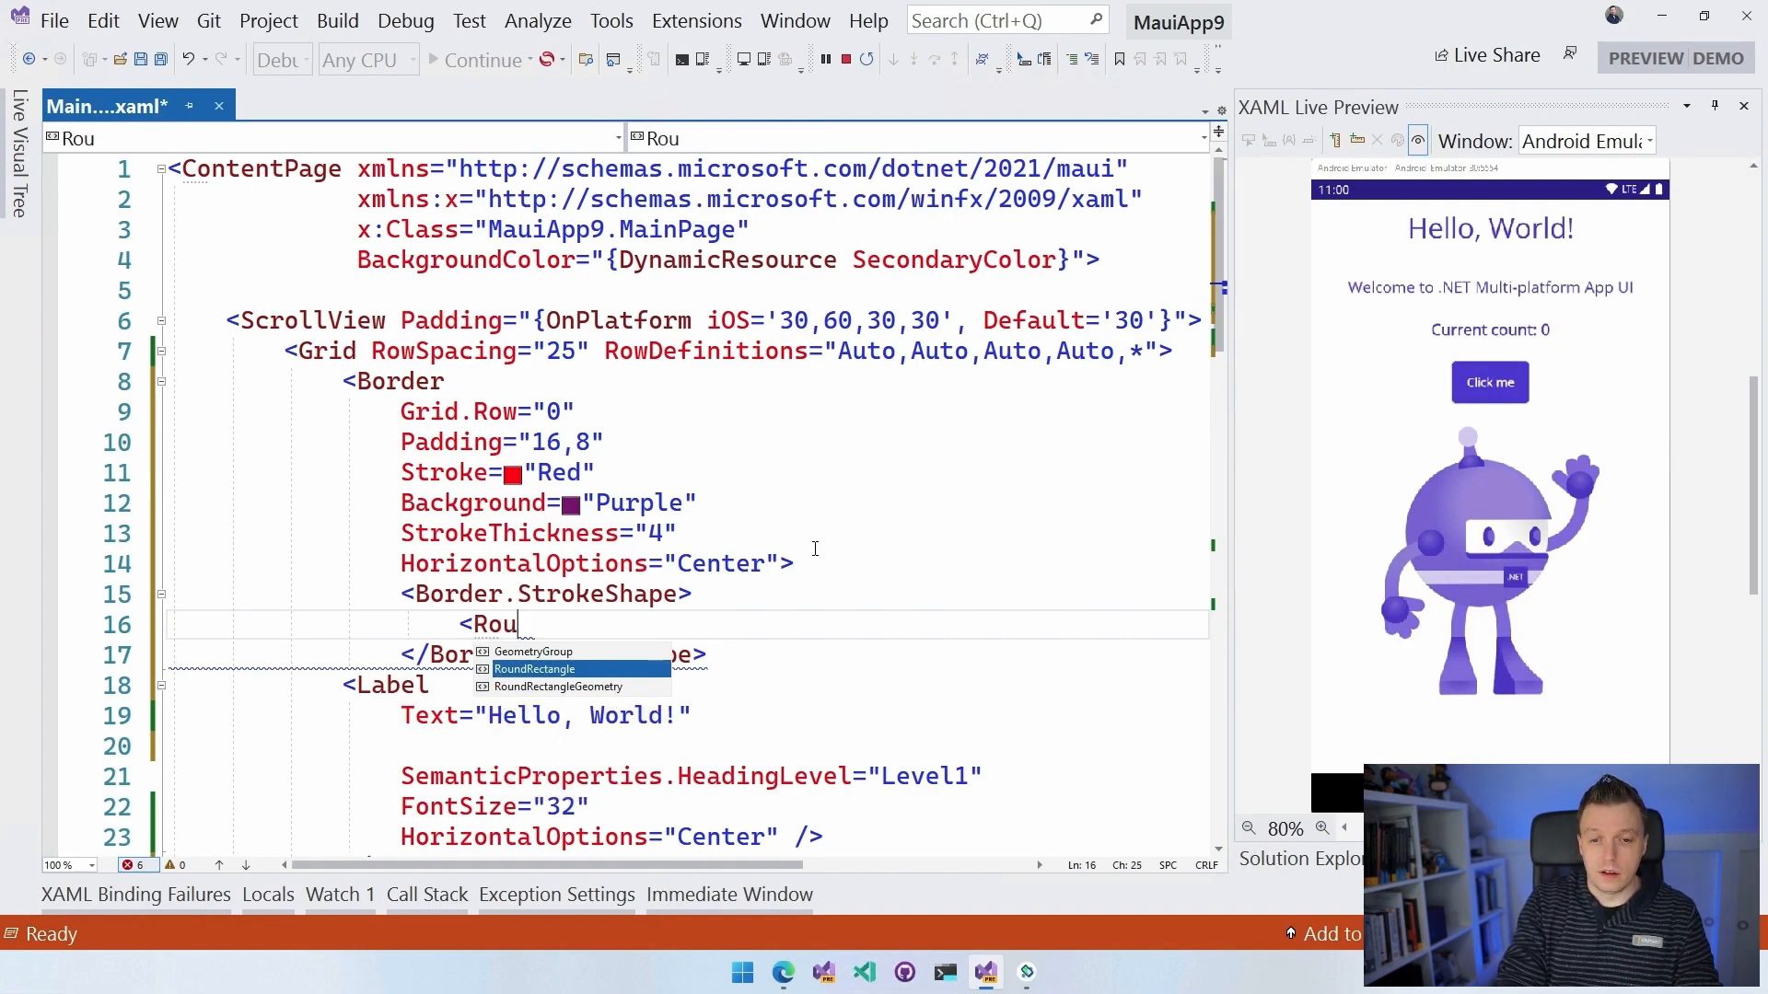
type("ndRectangle CornerRadius=\"")
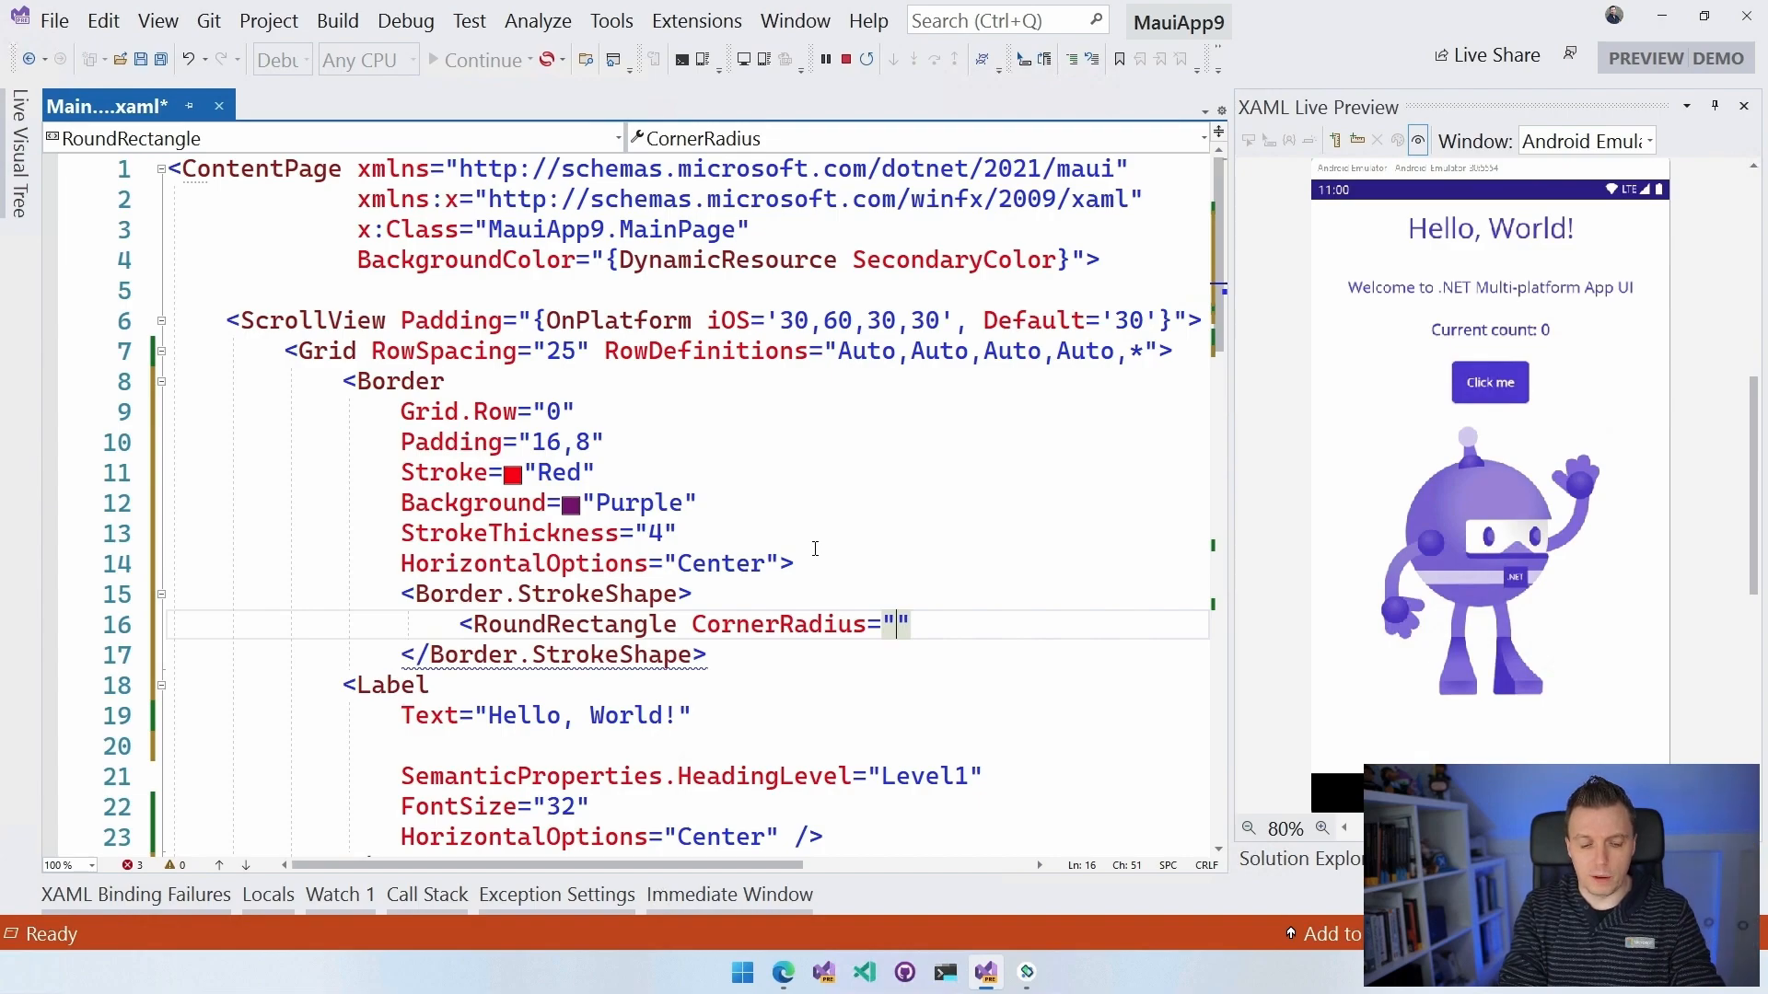
type("4")
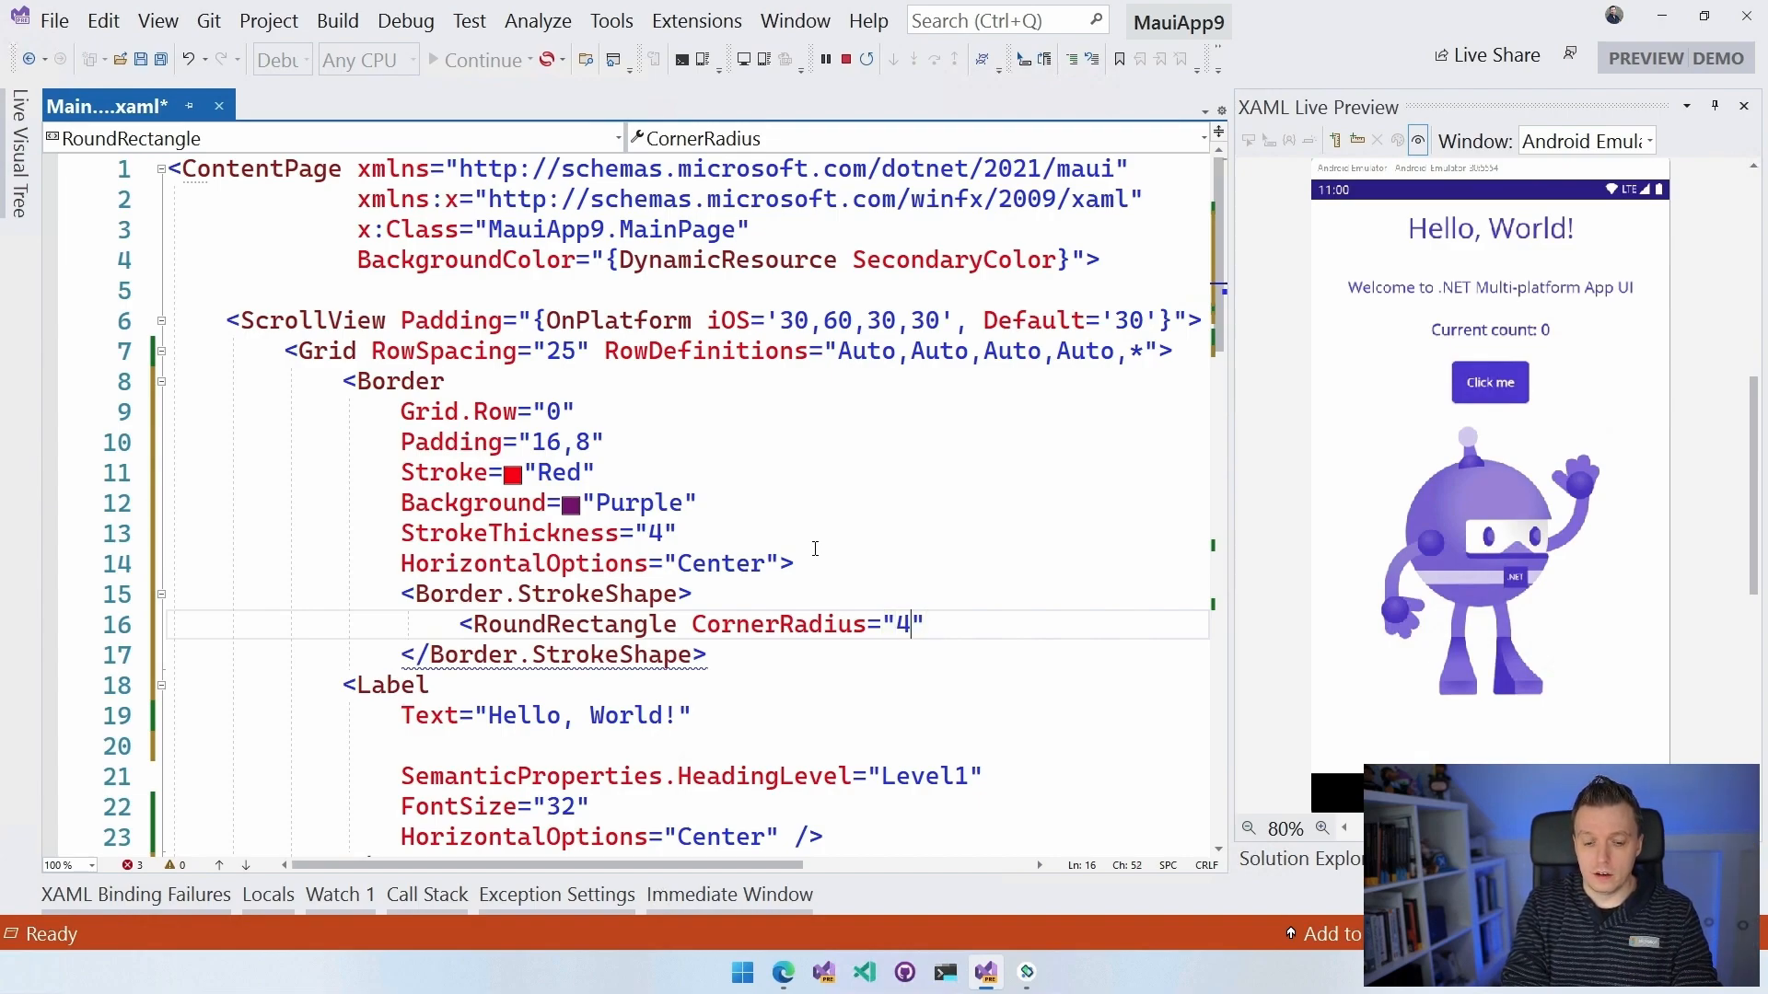
type("0,0")
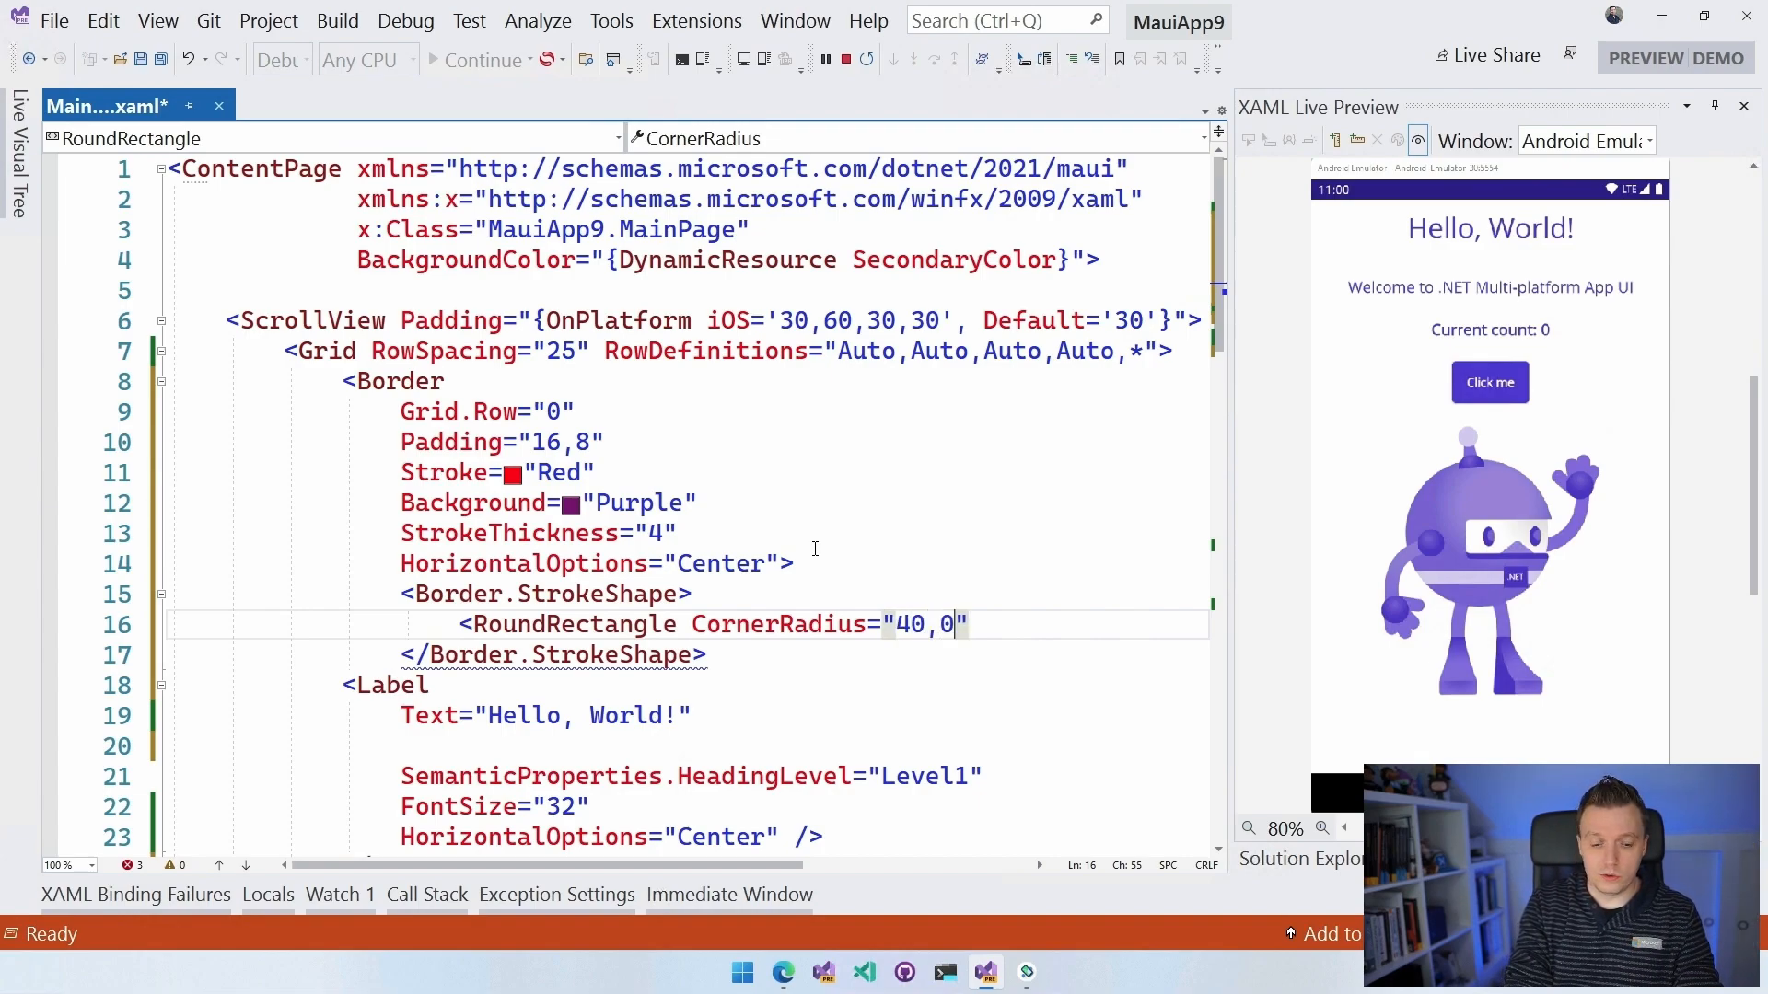
type(",0,40")
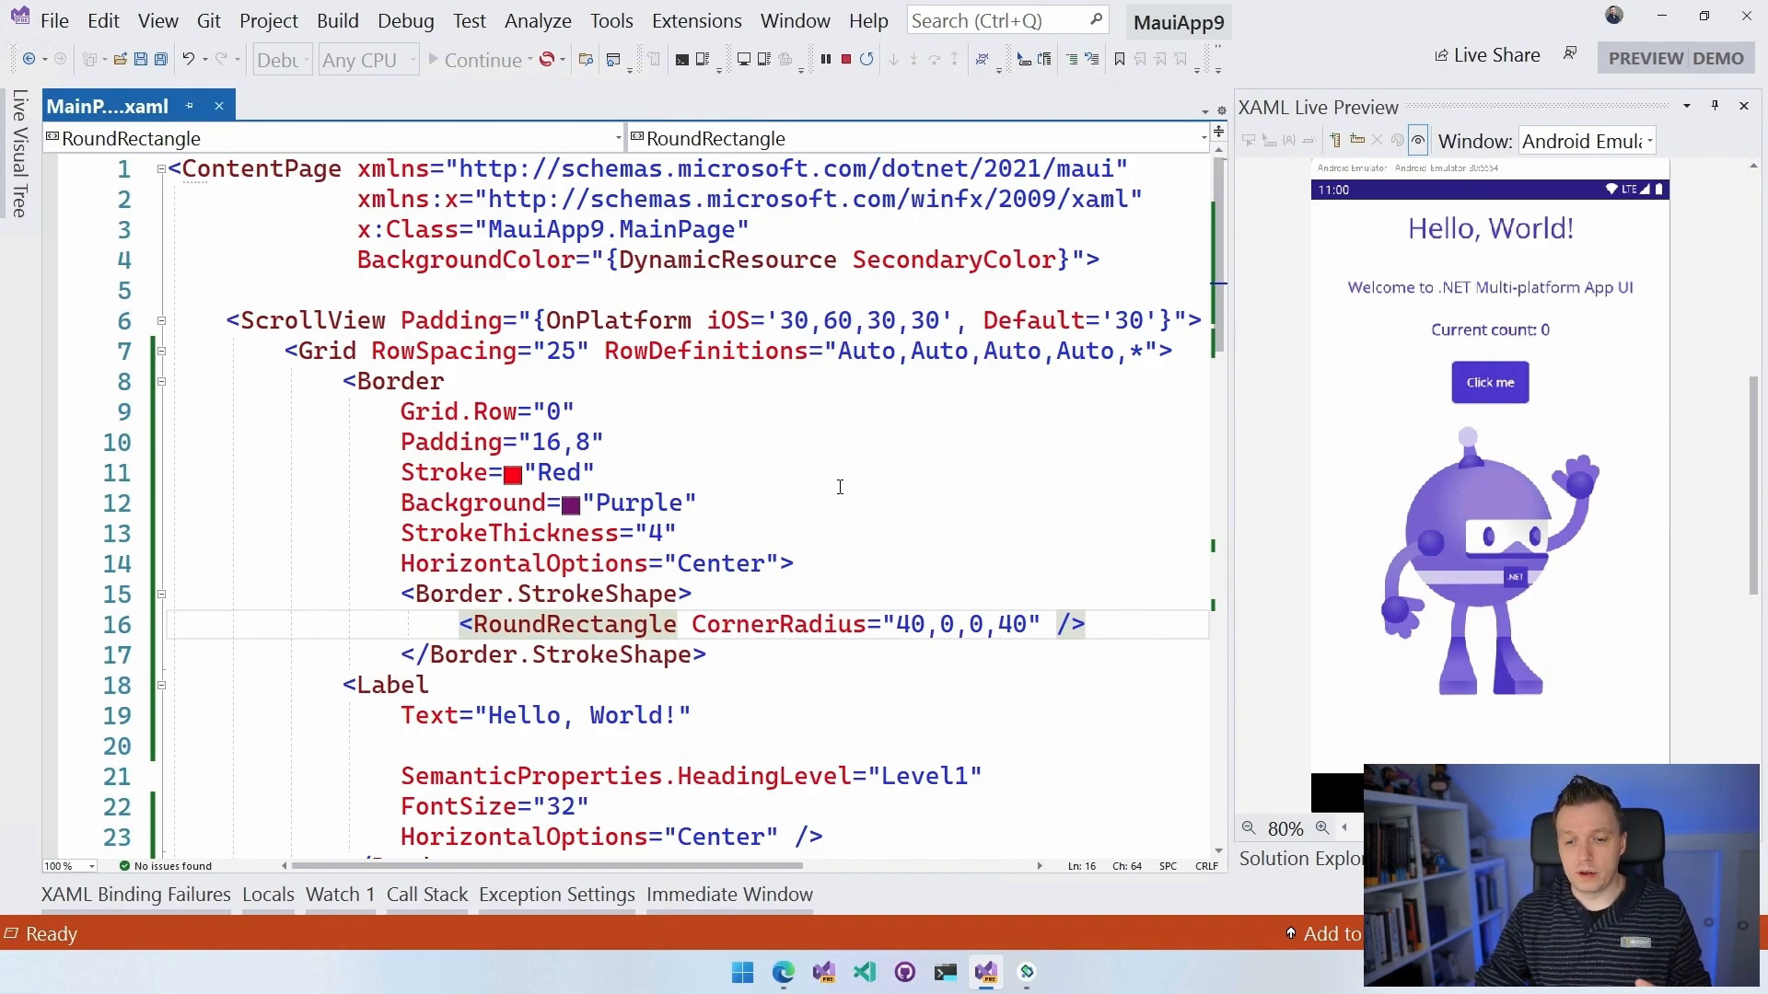
left_click(1024, 972)
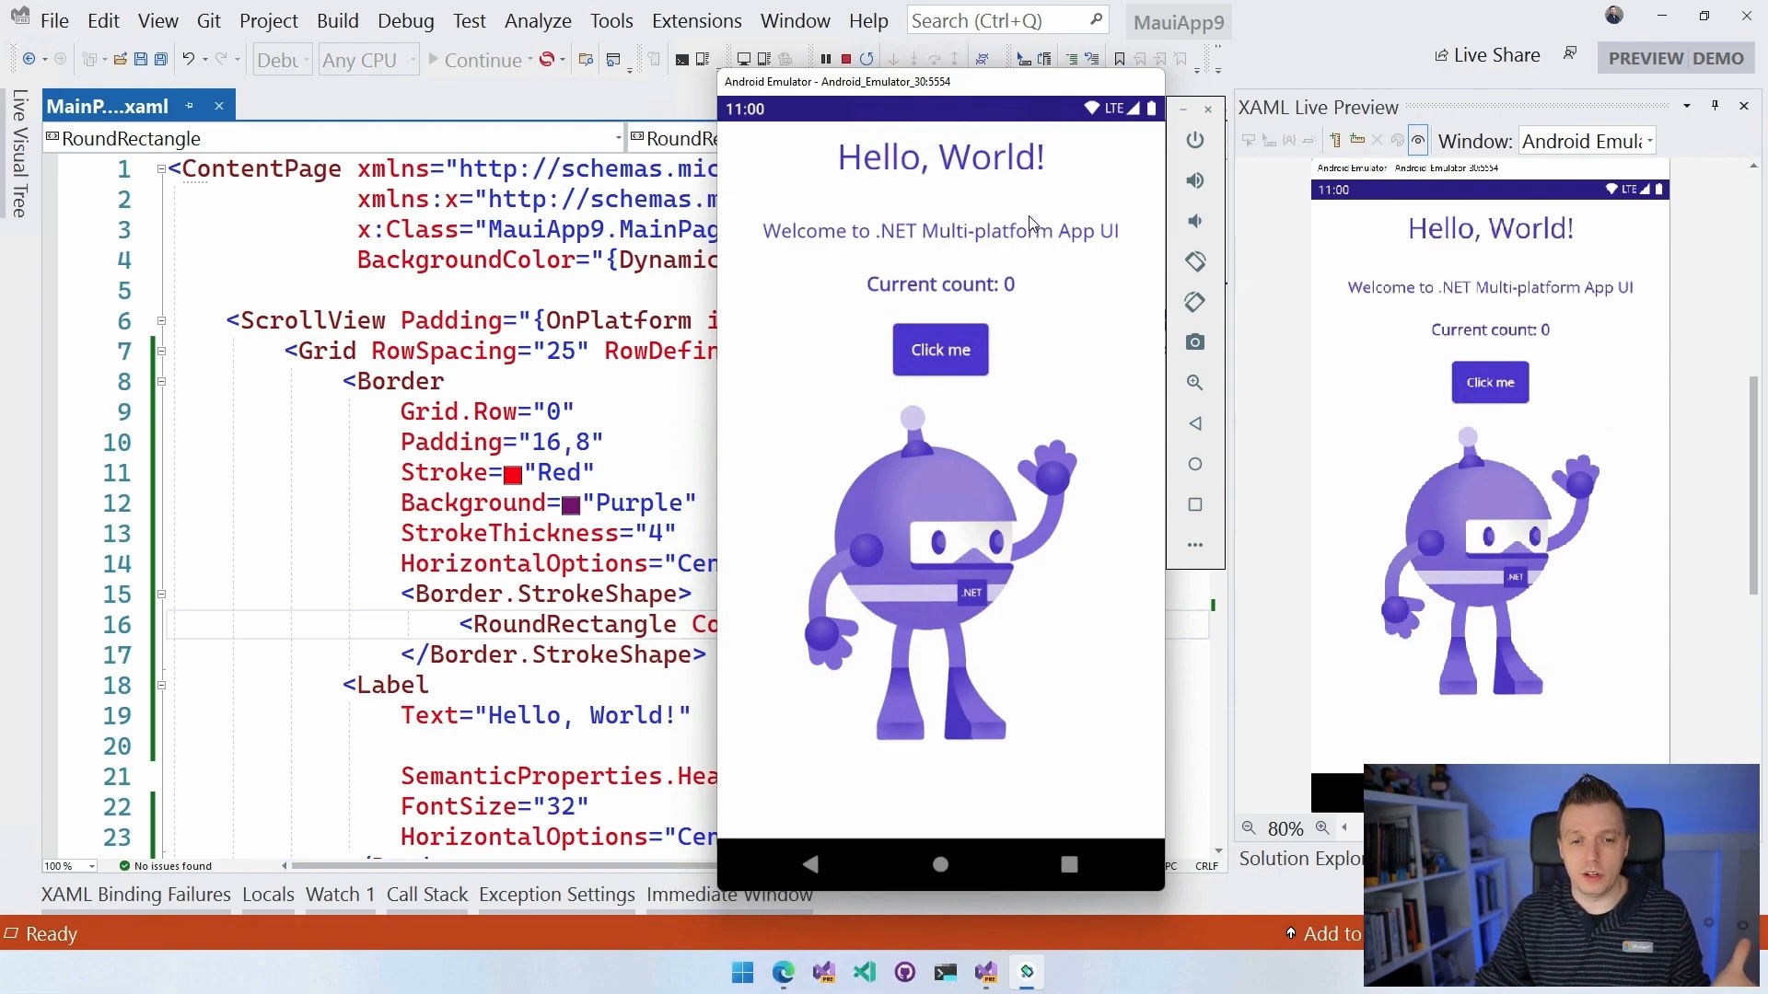
mouse_move(1018, 232)
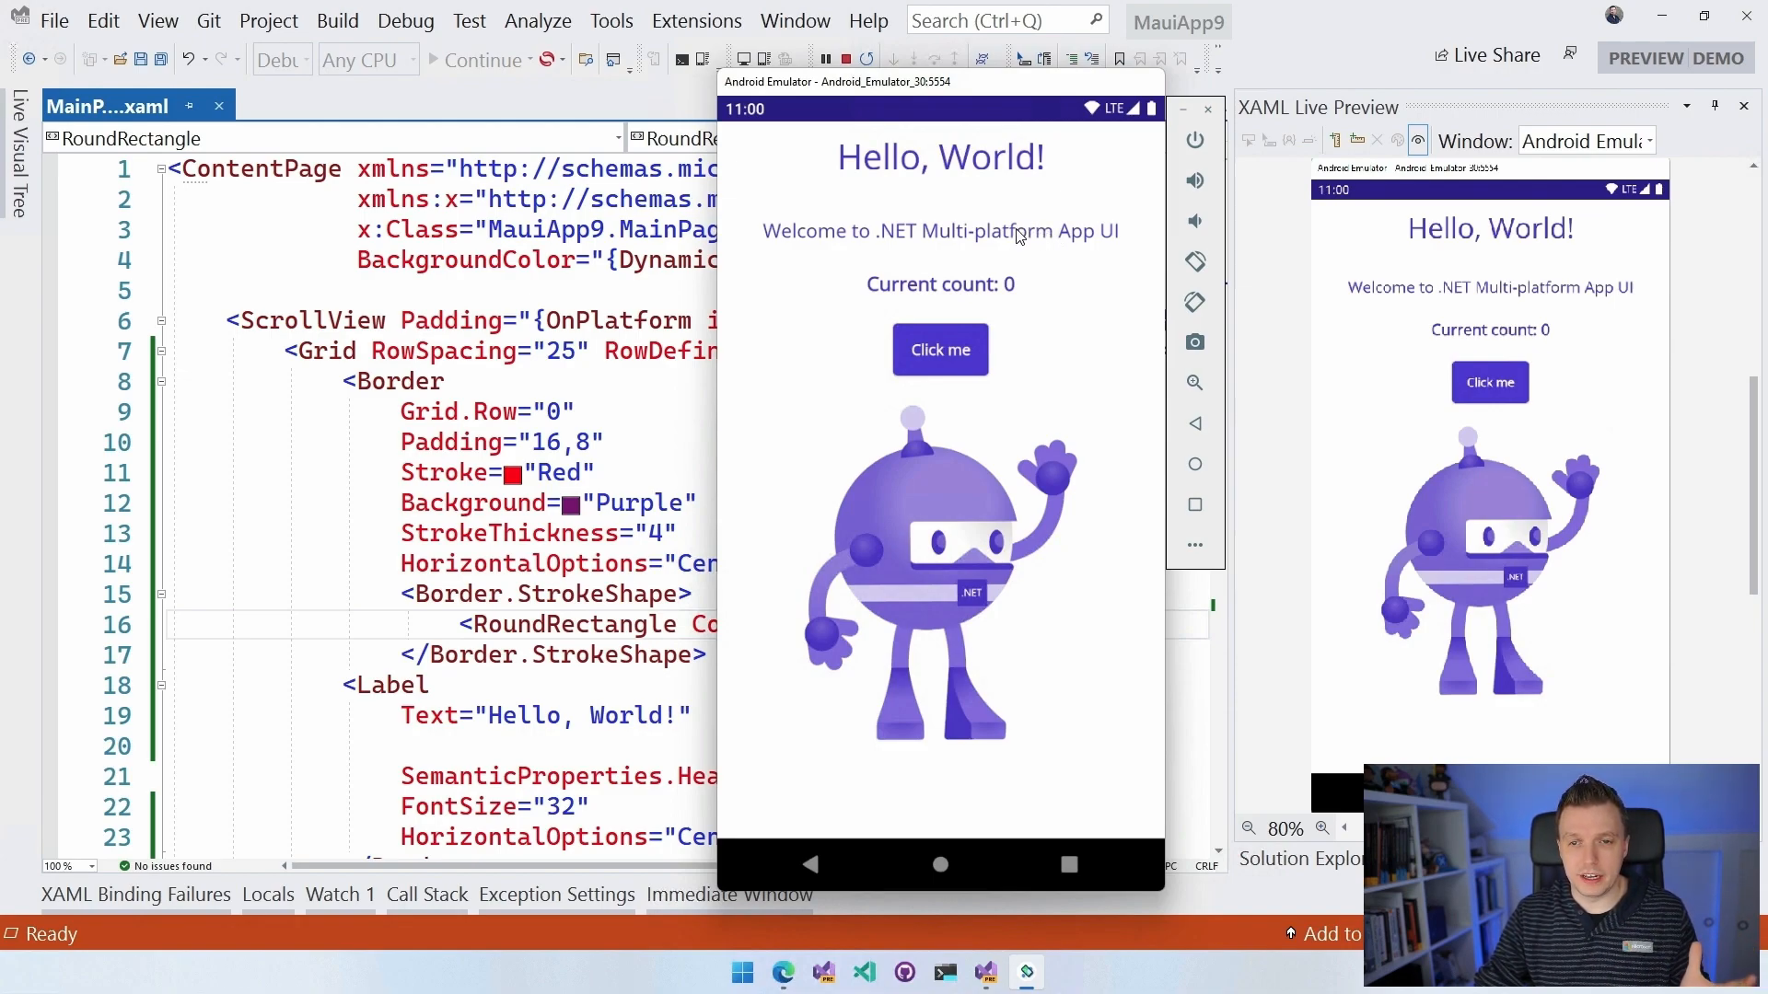
mouse_move(973, 219)
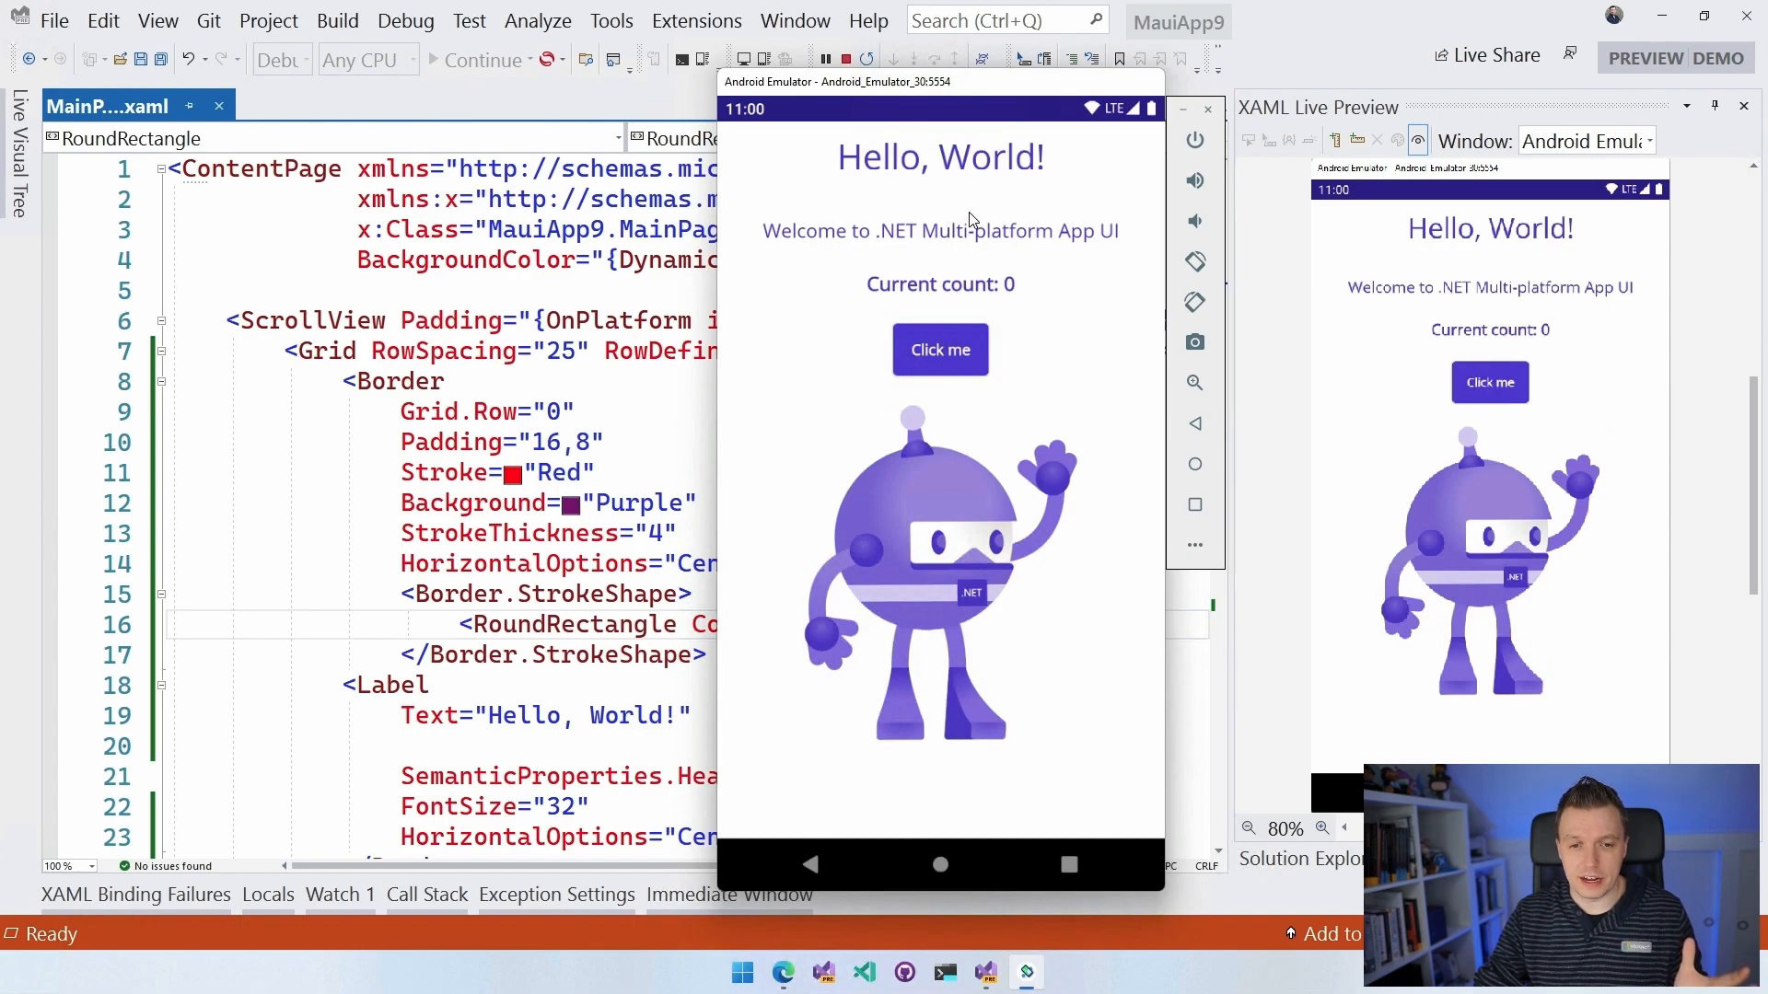
mouse_move(678, 547)
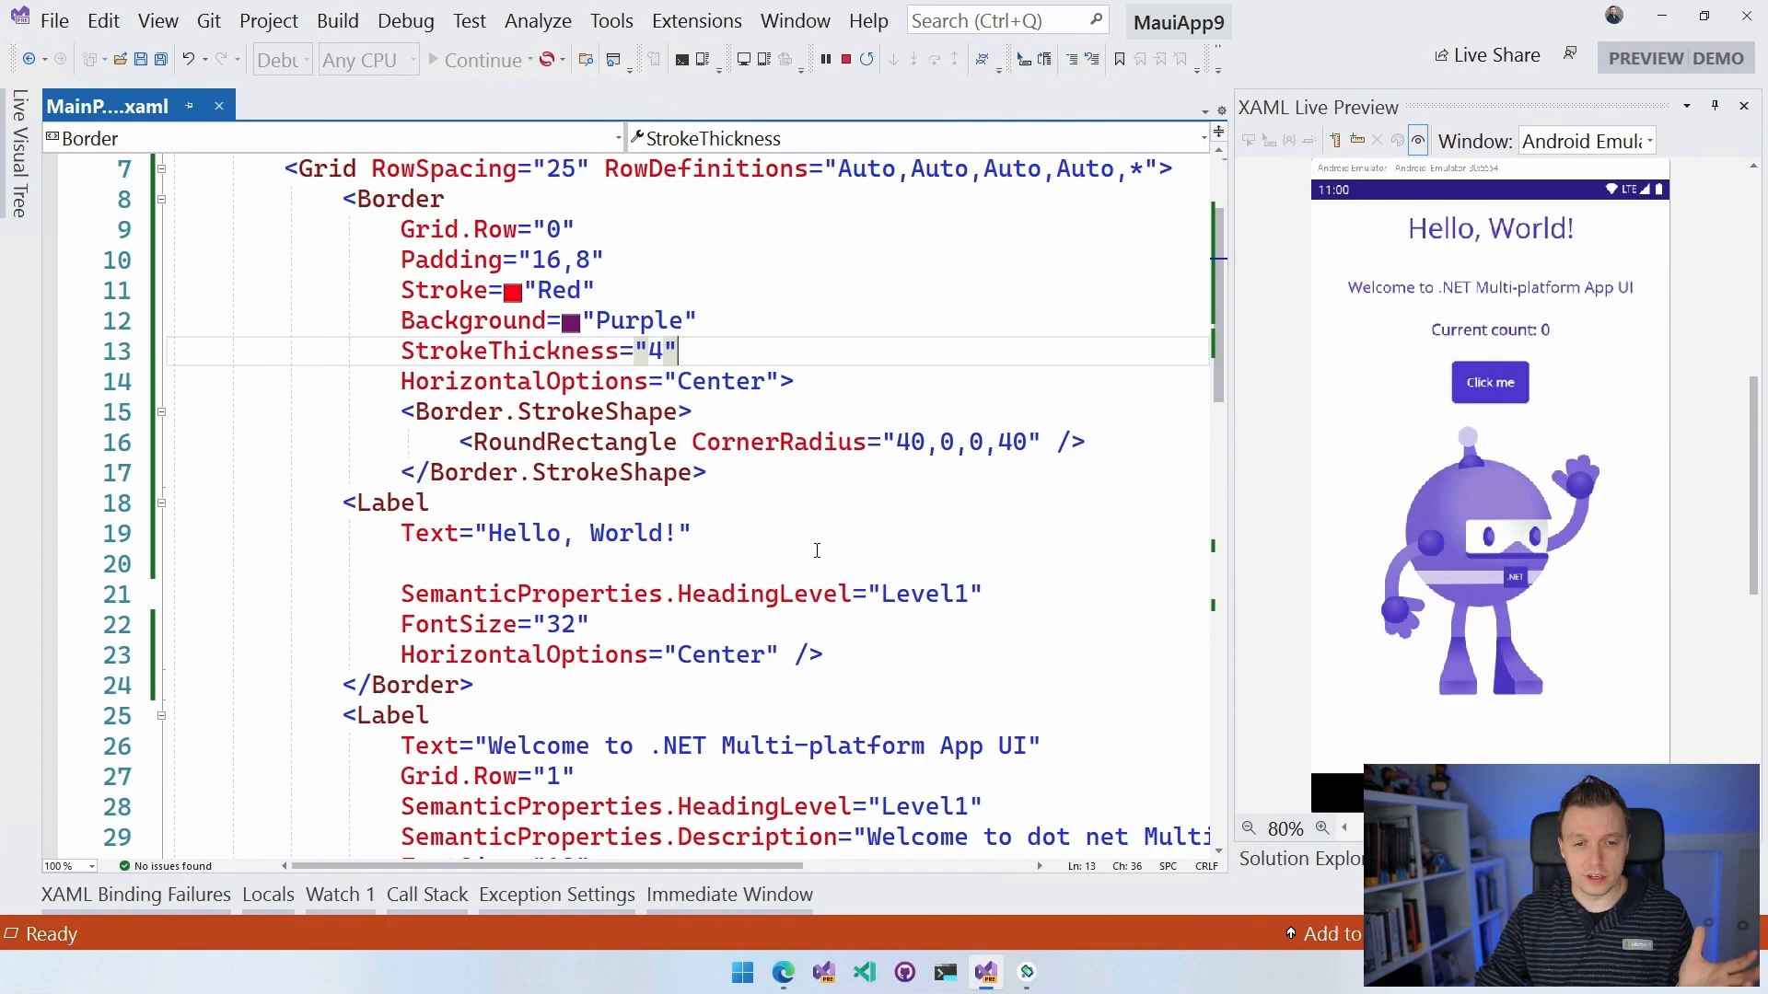
Add an Image.Shadow with Brush #000, Radius 40, Offset 20,20 and Opacity 0.8.
scroll("down", 3)
type("<")
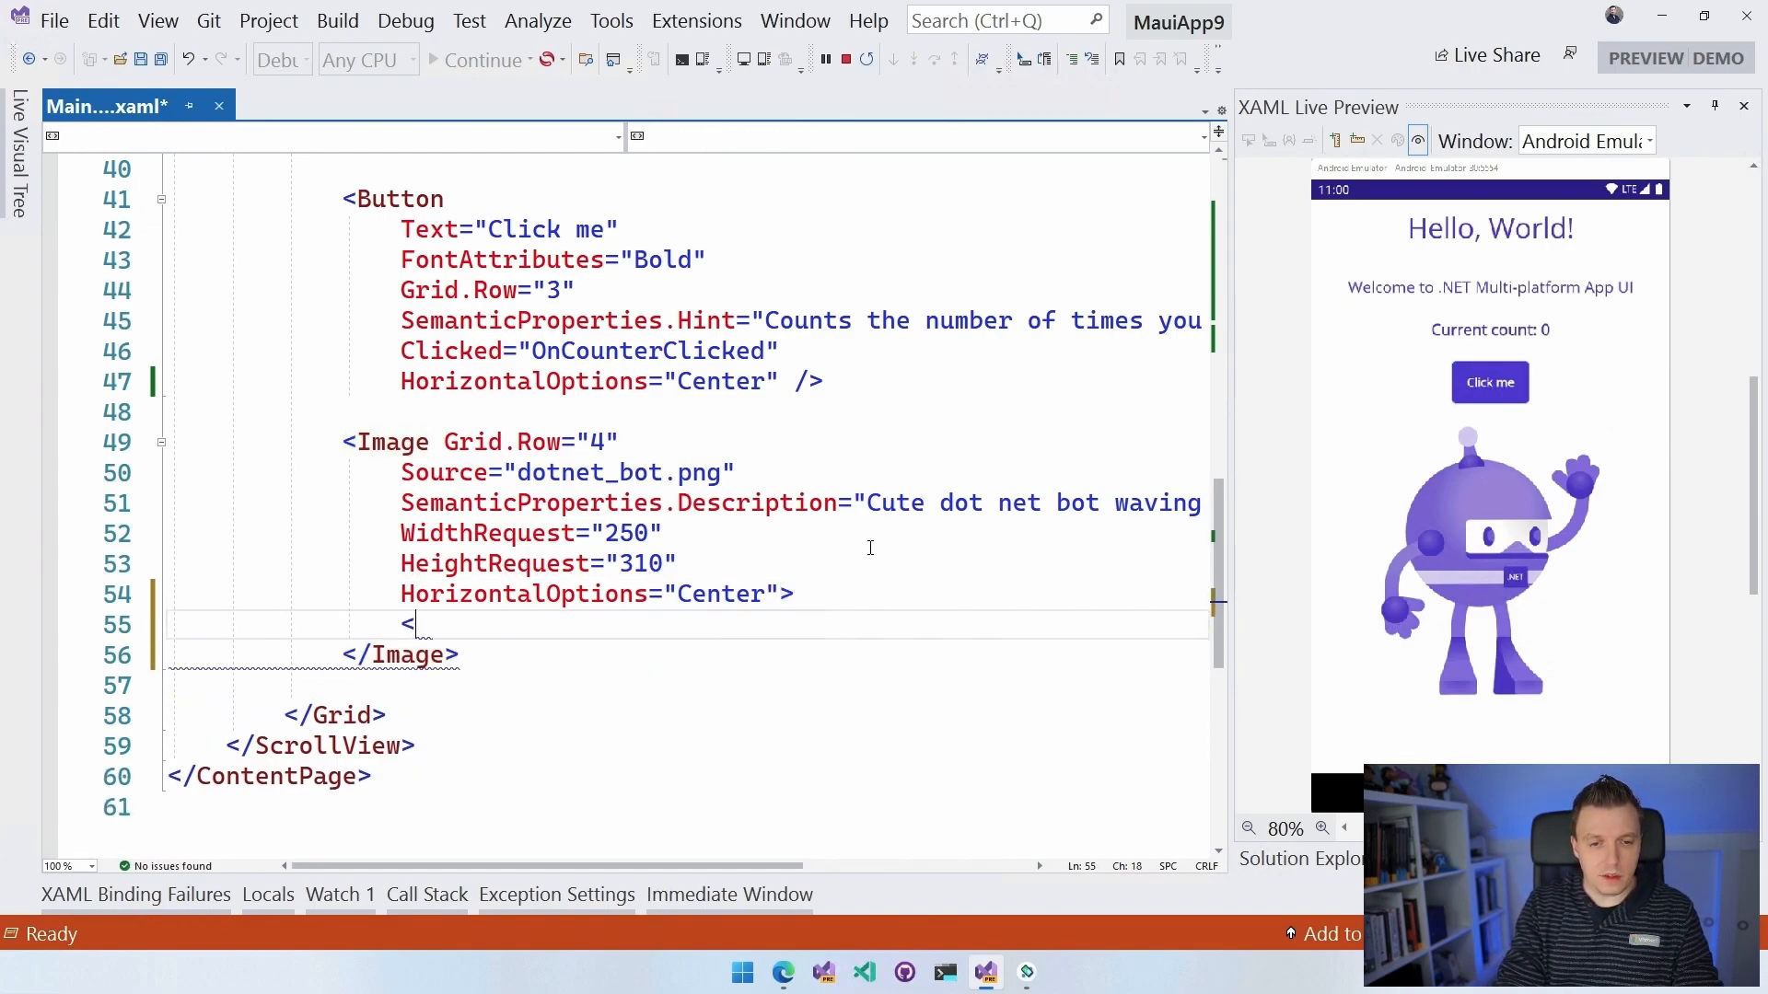
type("Image.Shadow>")
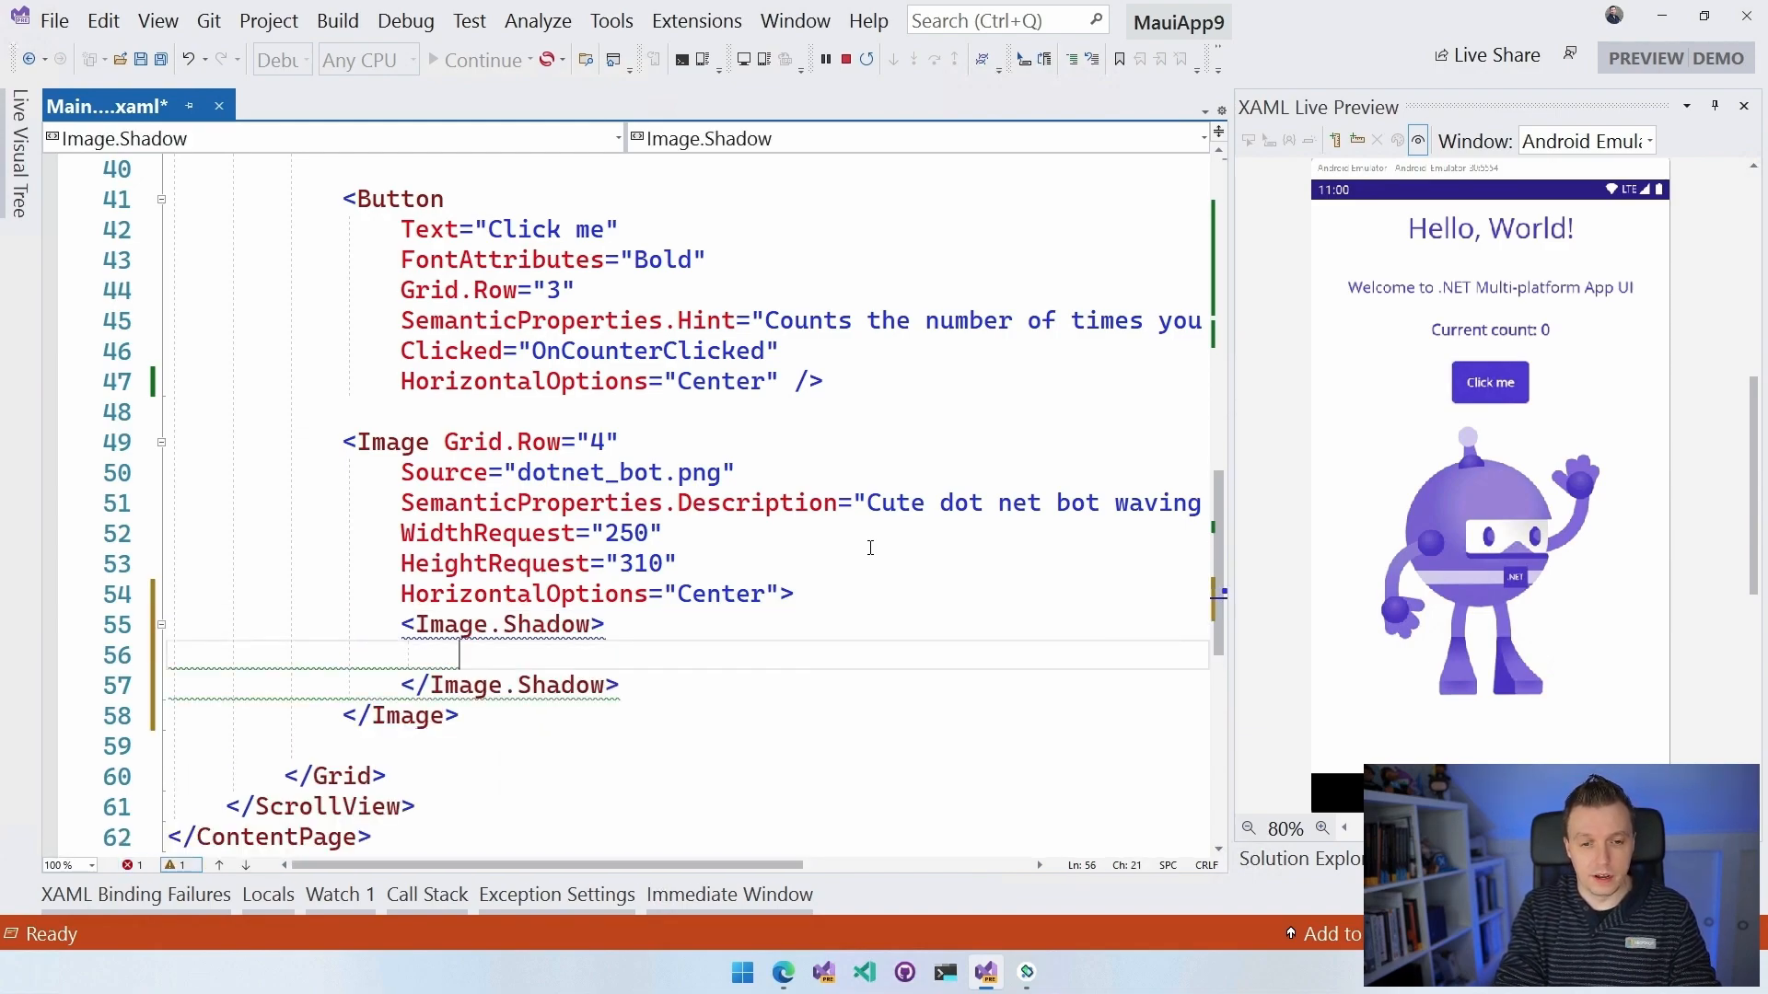
type("<Shadow")
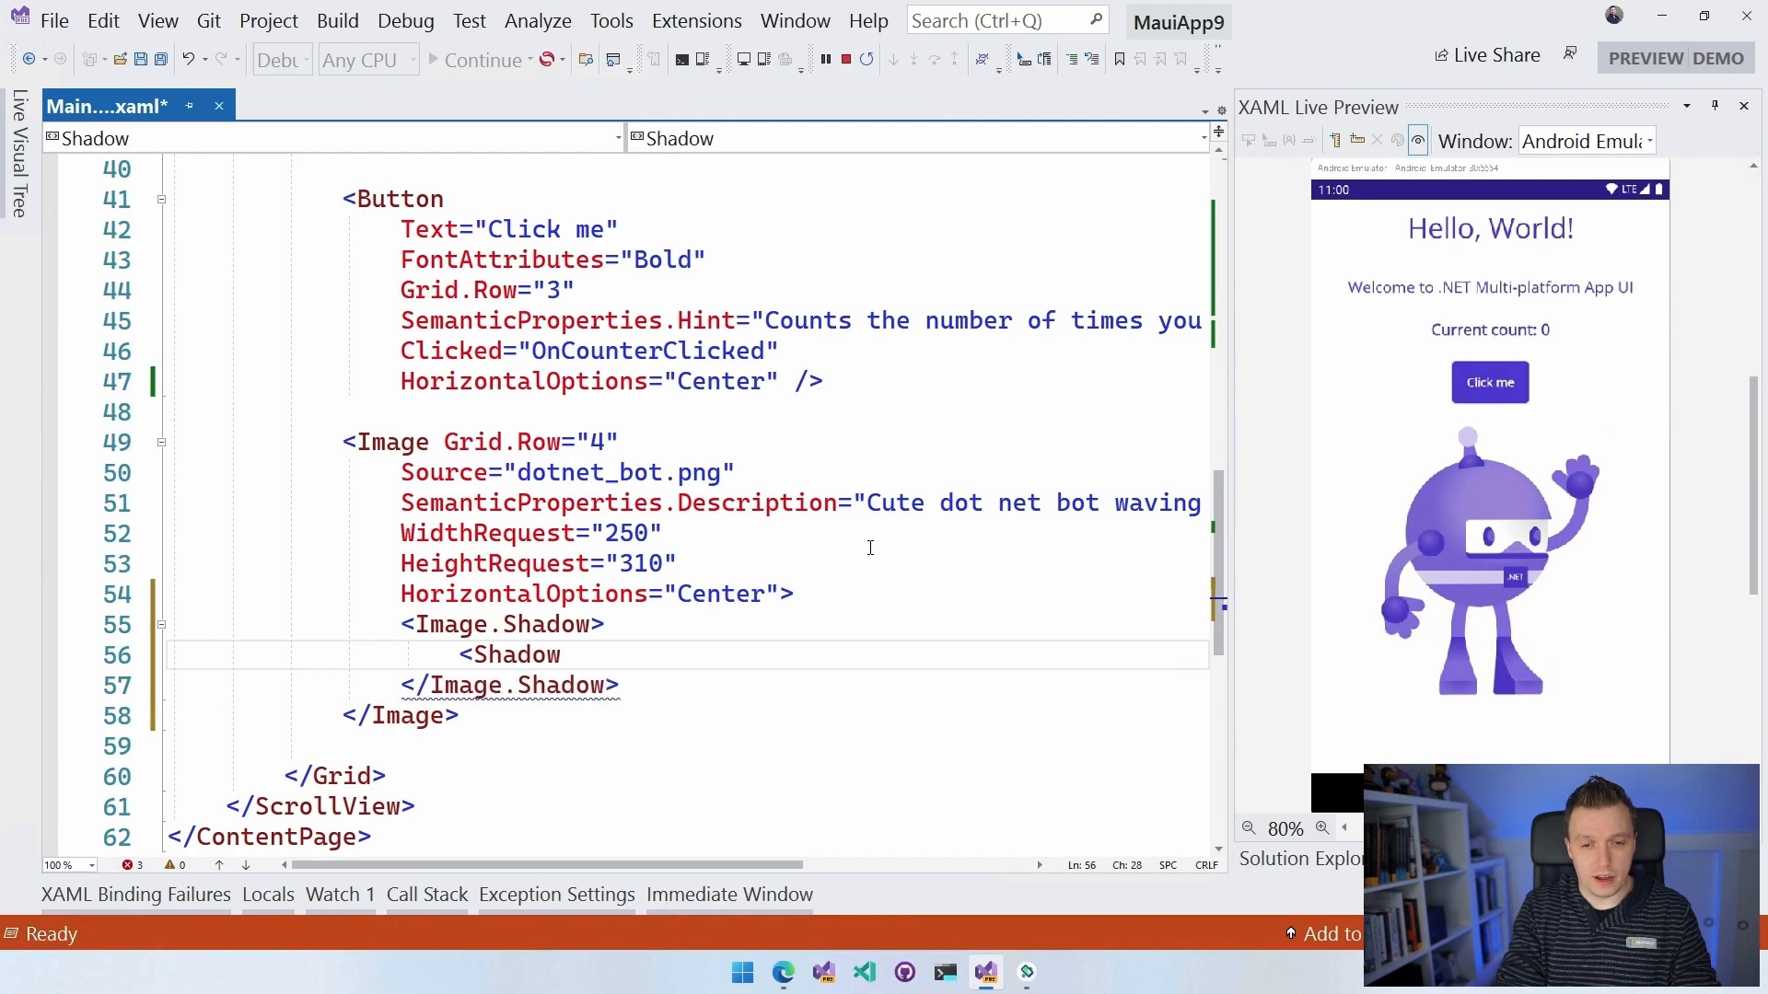
type("Brush=\"\"")
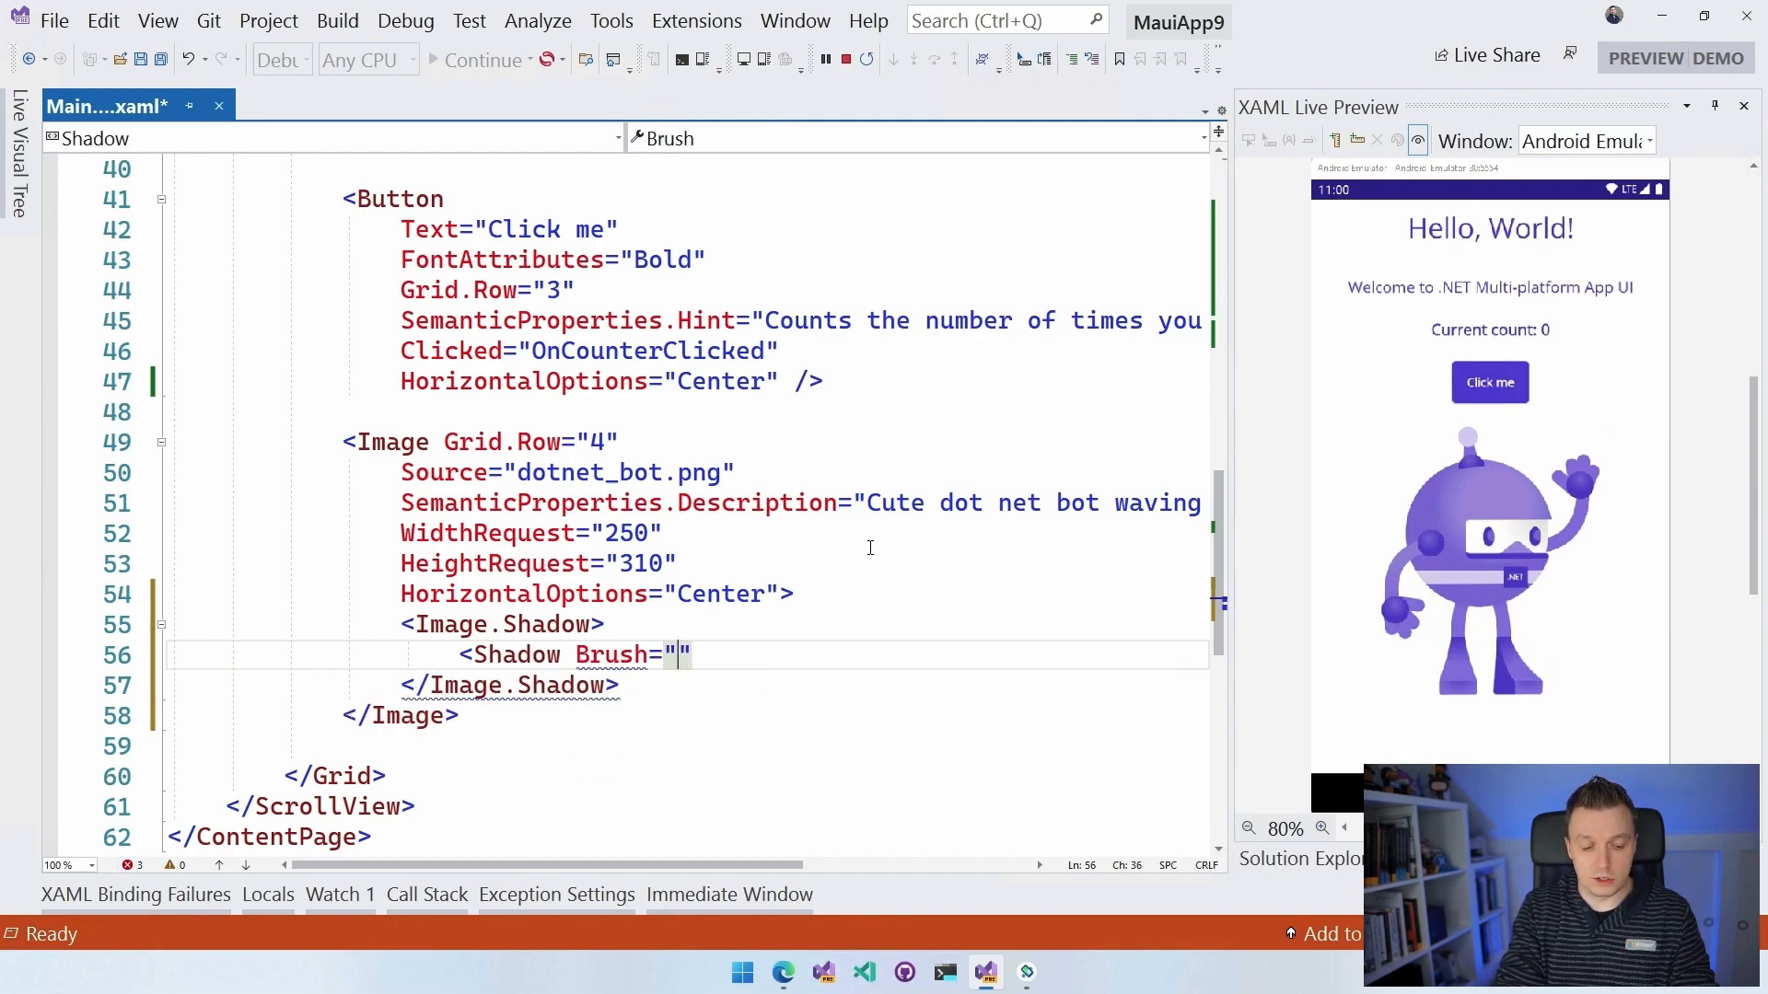
type("#000")
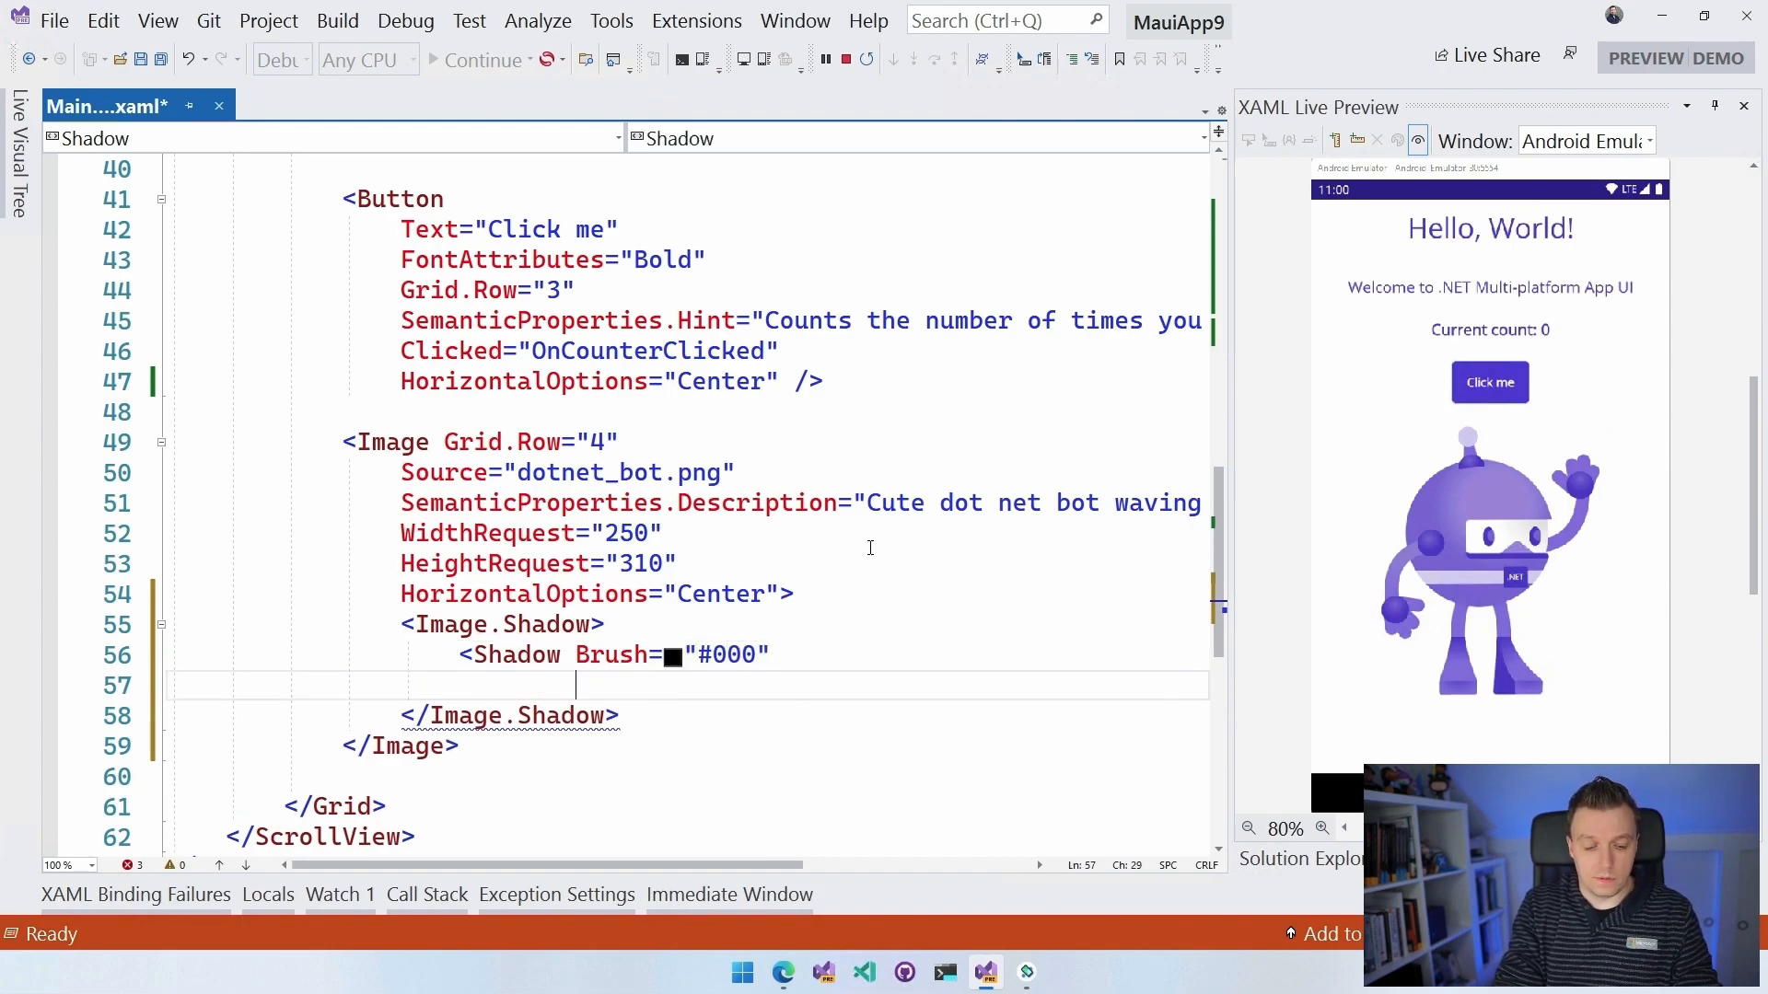
type("Ra")
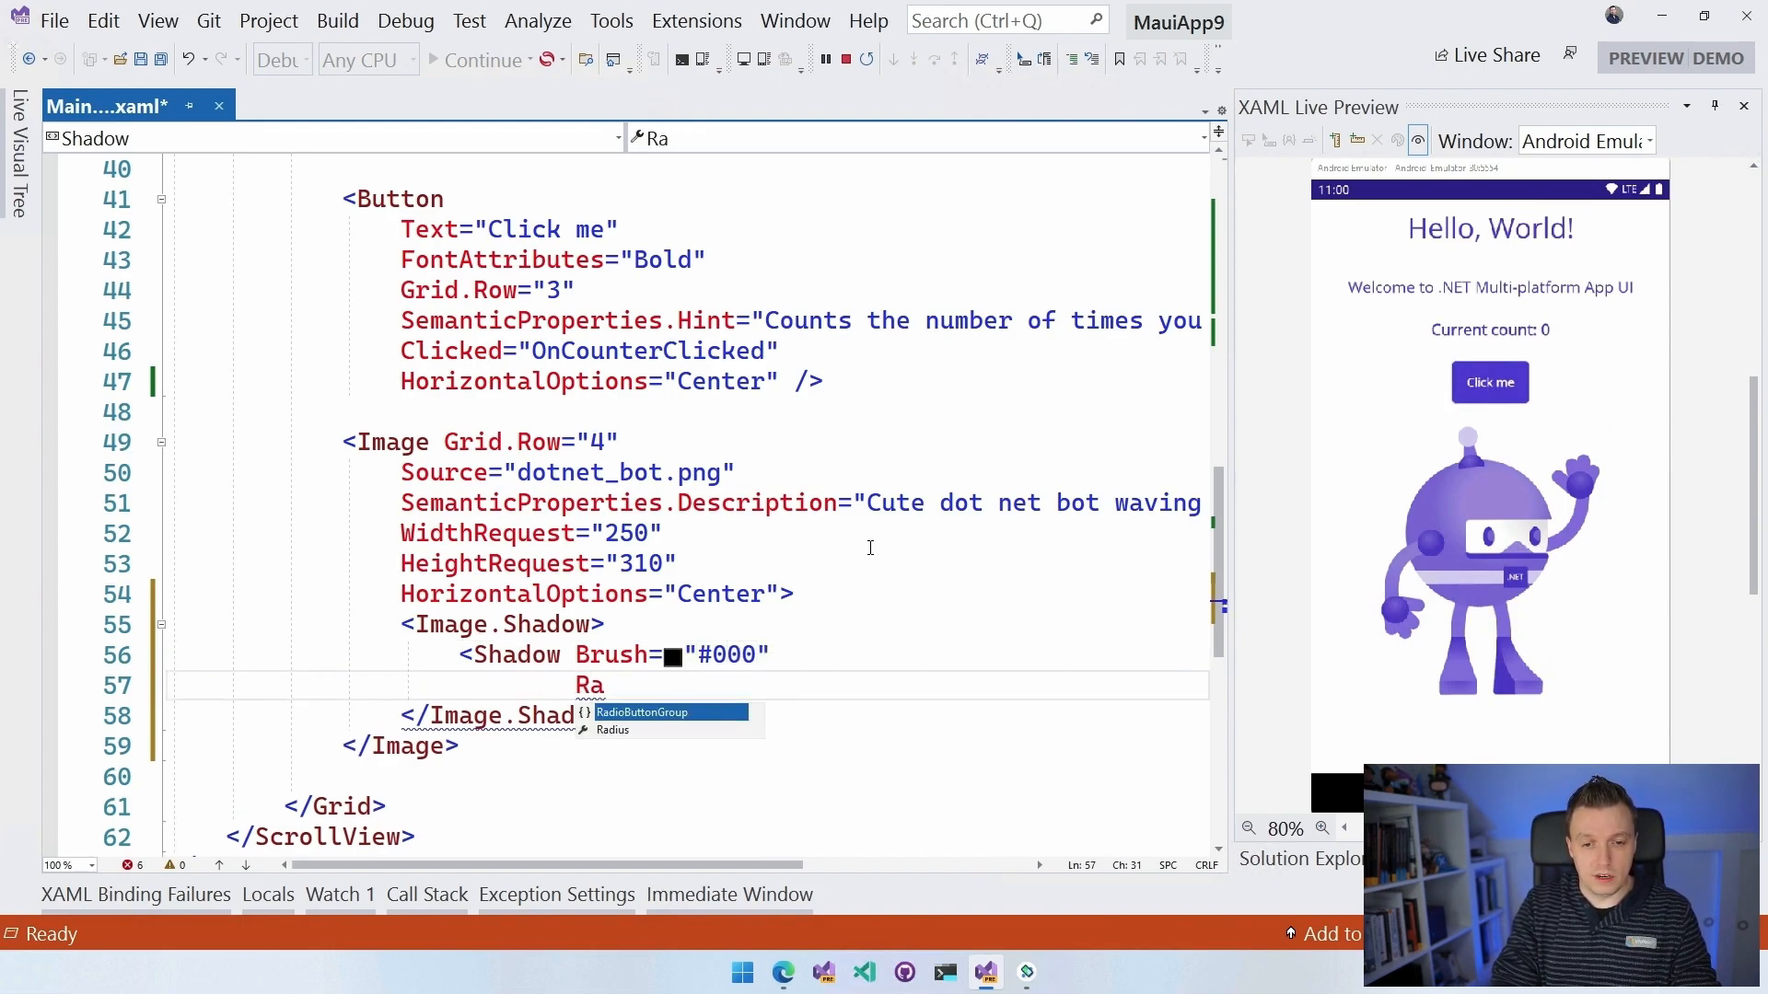
type("dius=\"\"")
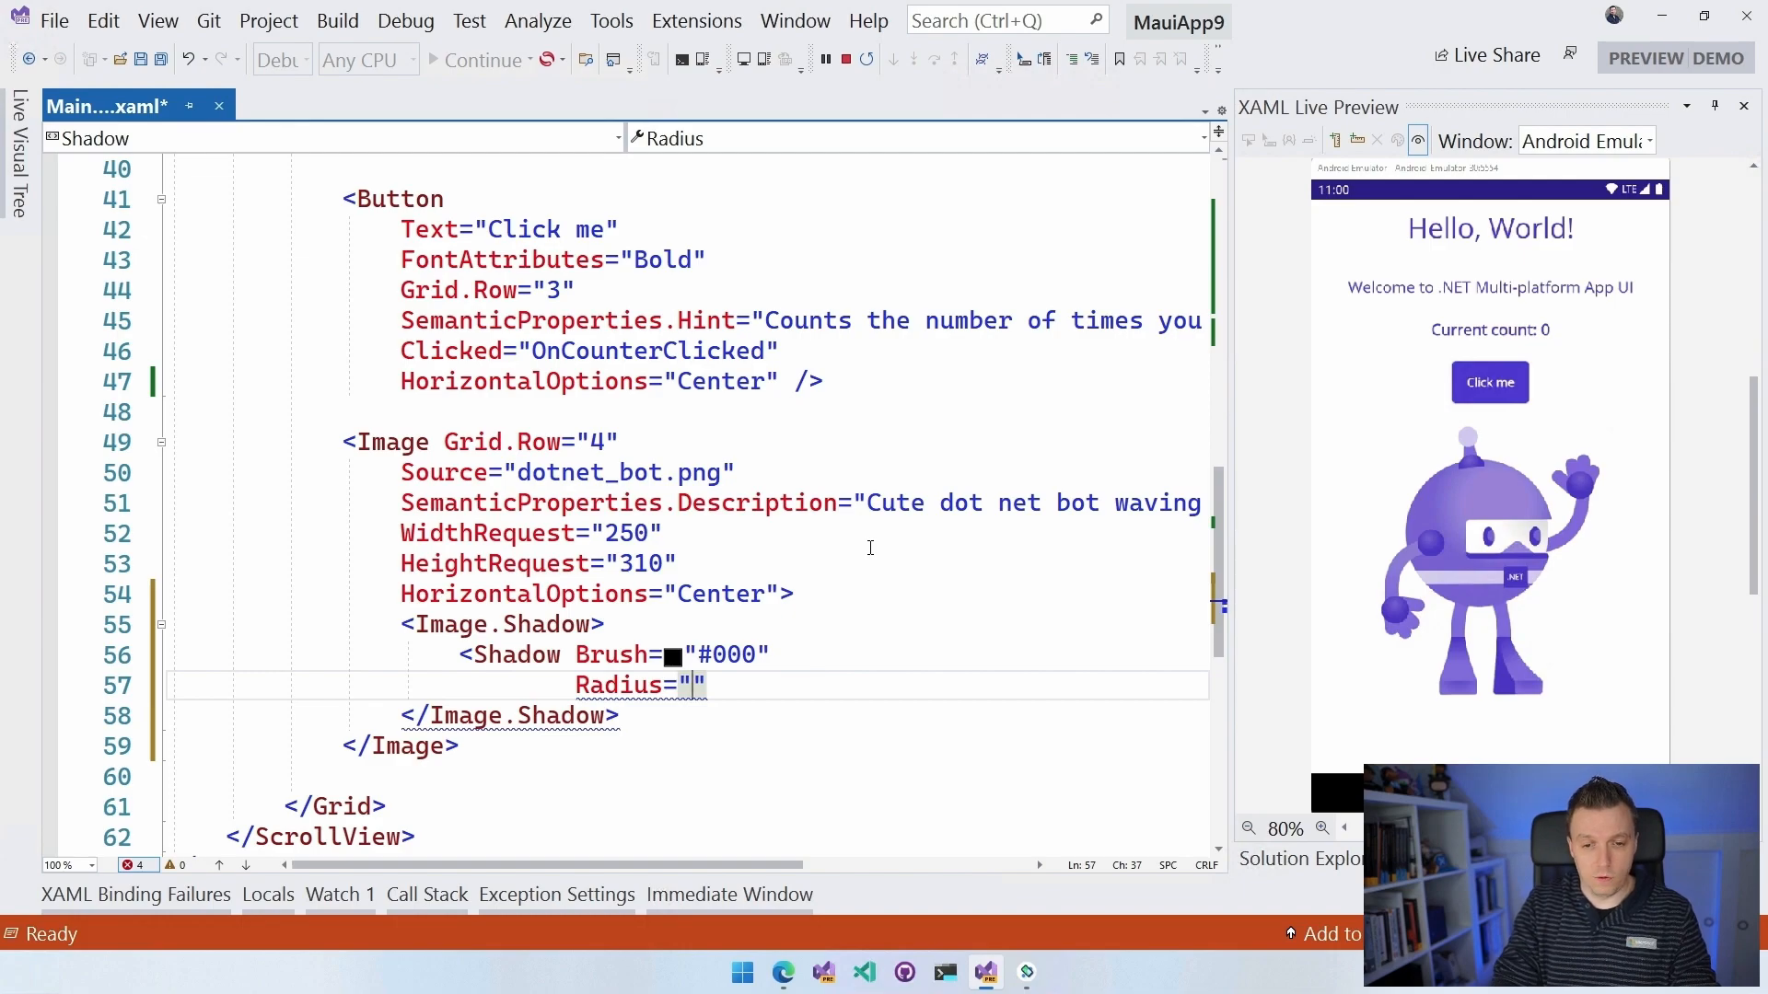
type("40\"")
type("Offset=\"")
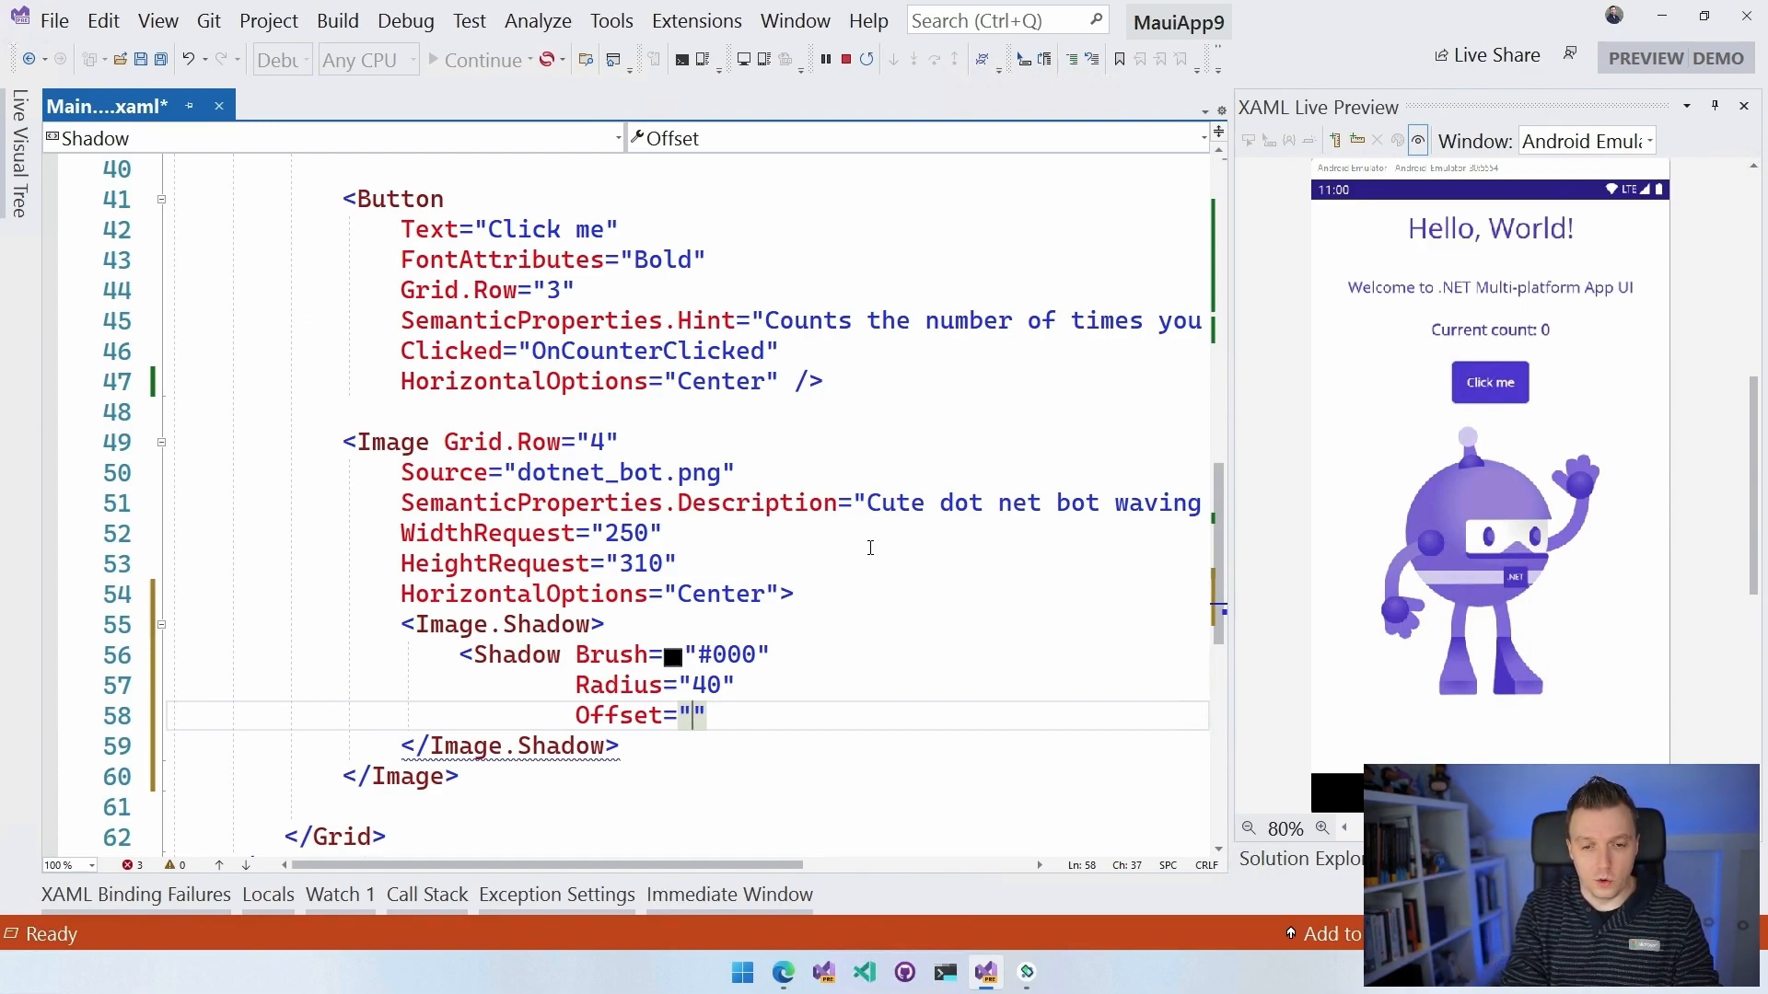
type("20,20")
type("O")
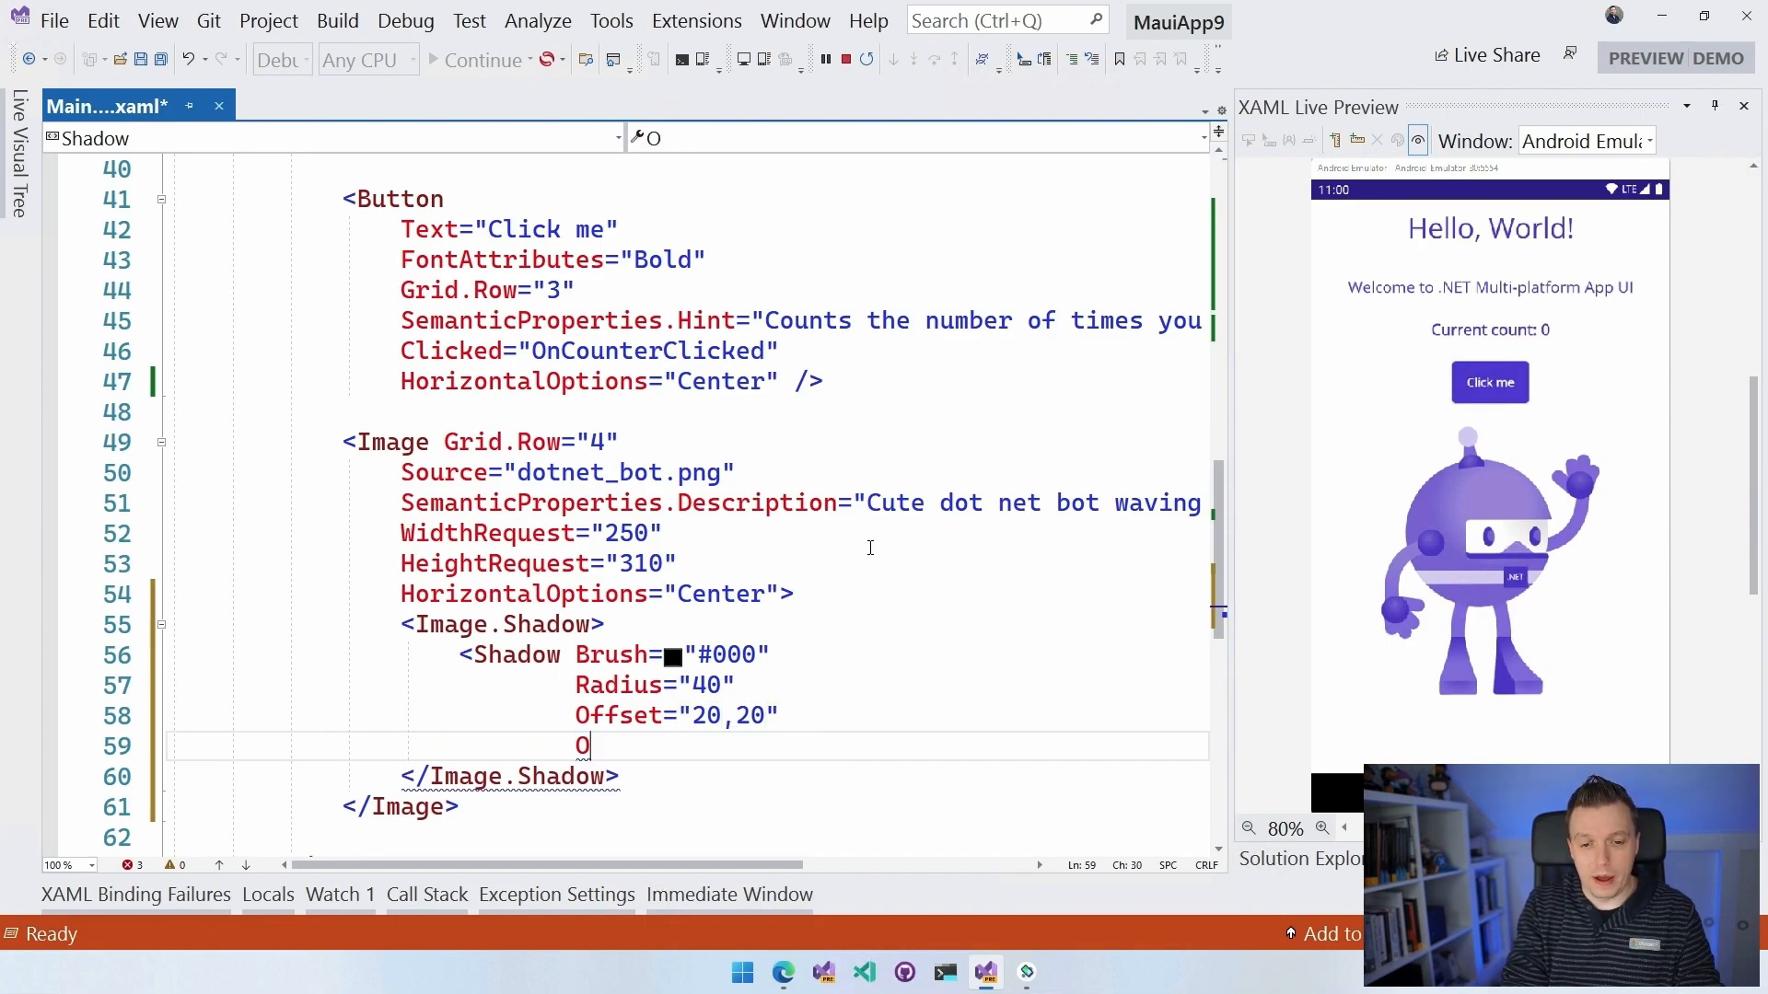
type("pacity=\"\"")
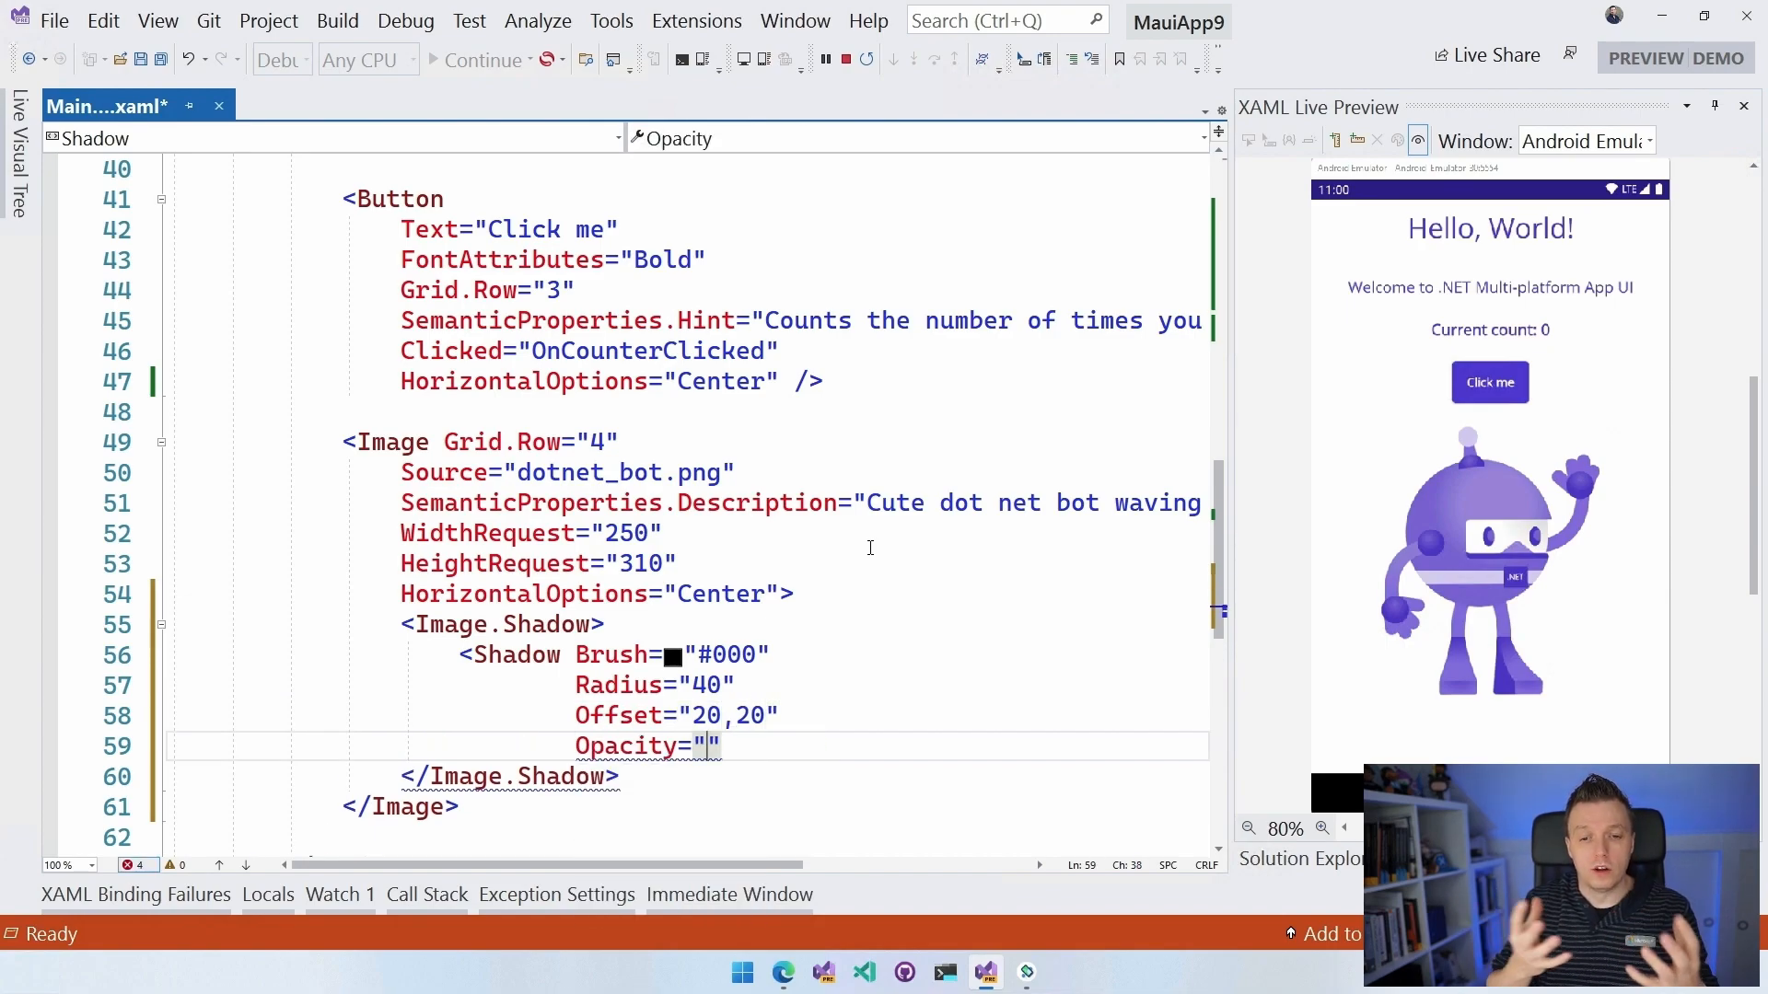
type("0.")
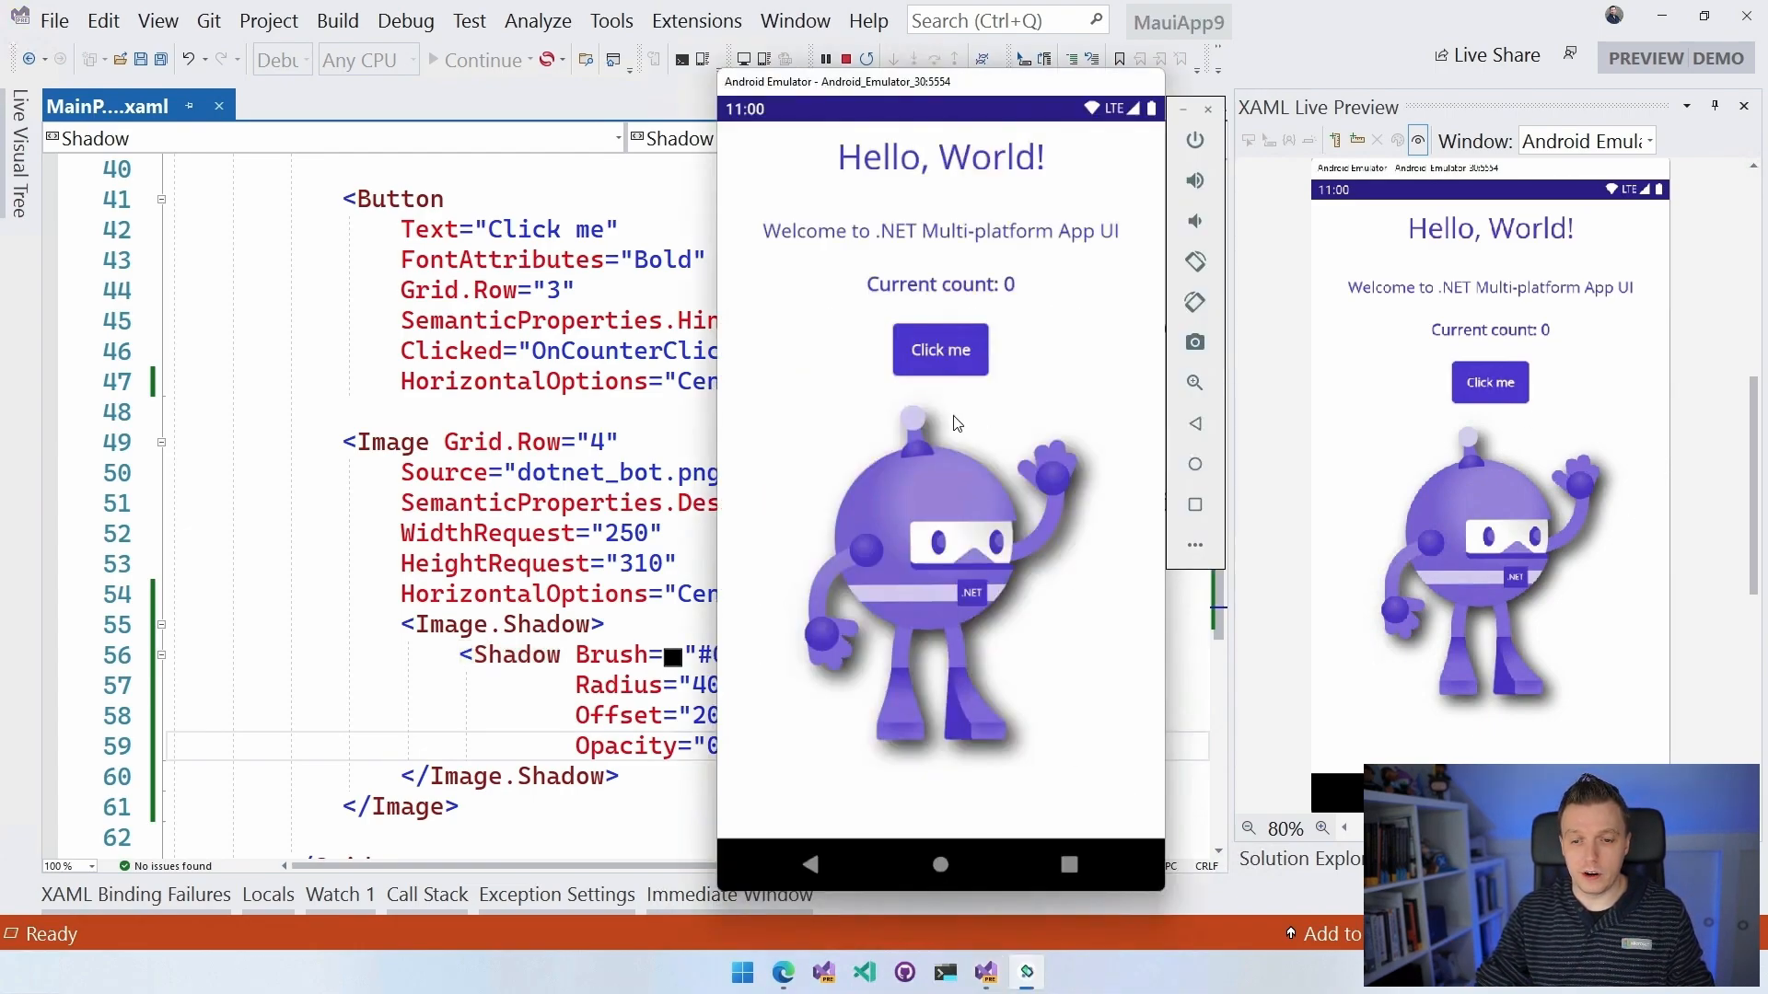
mouse_move(940, 497)
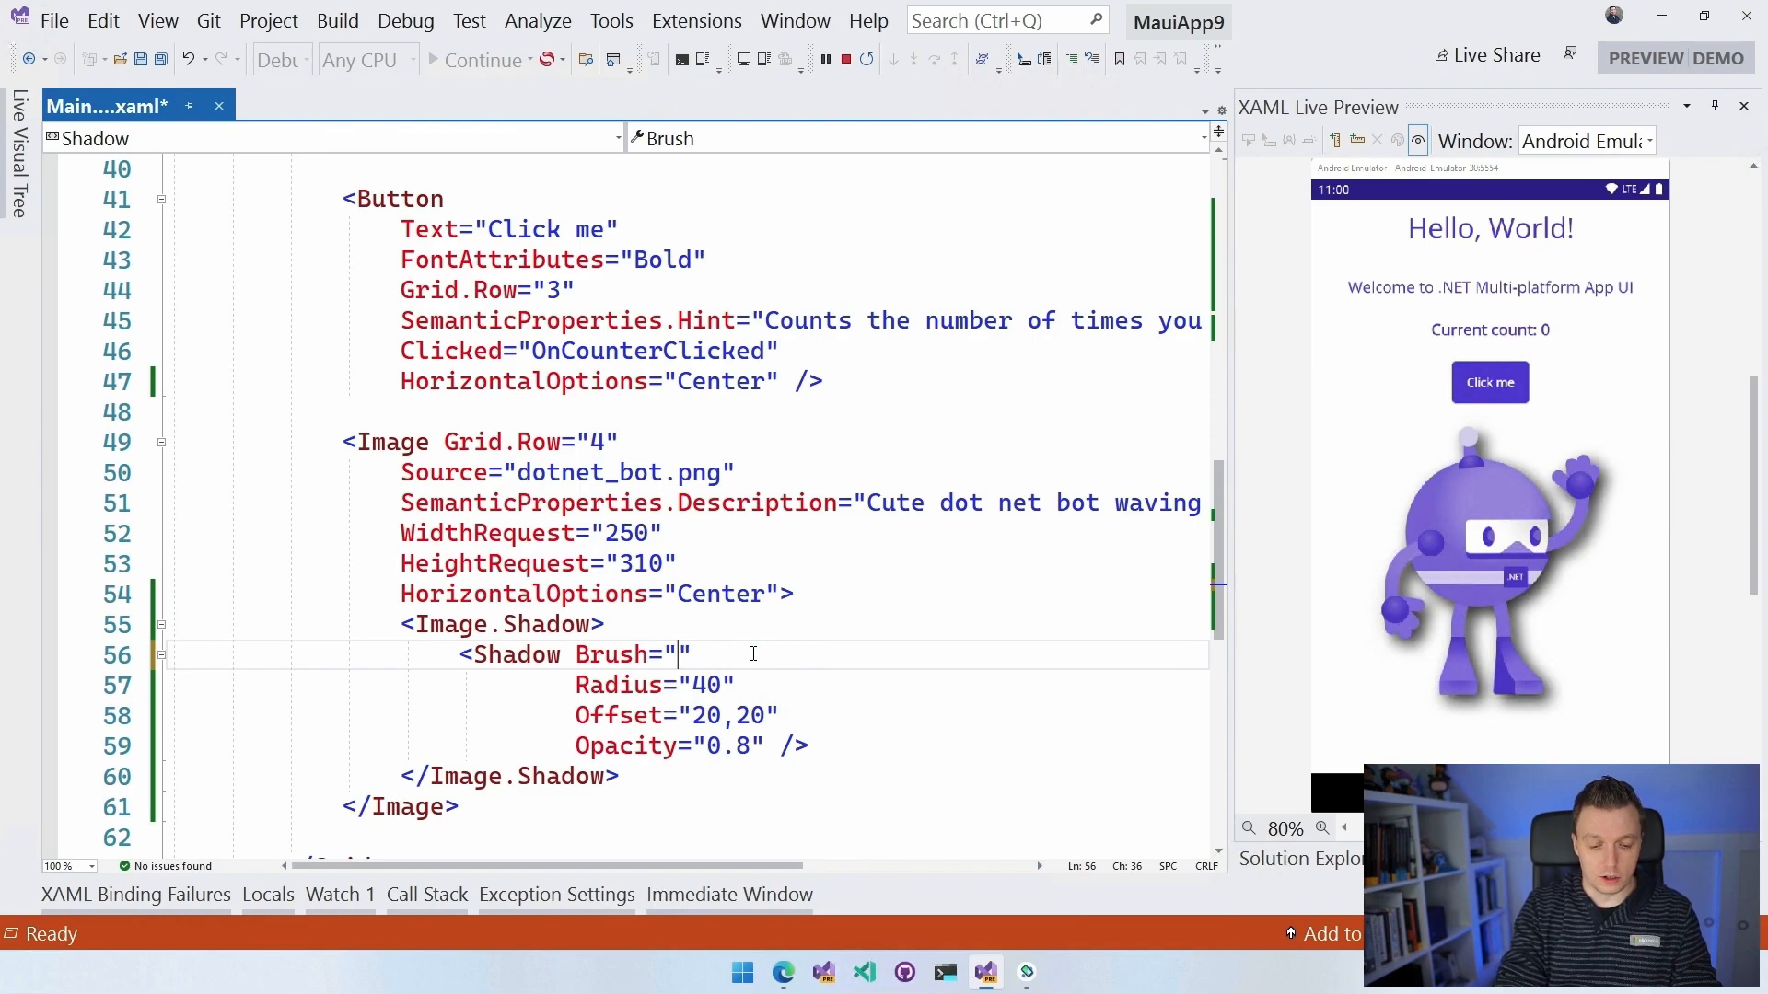
Change the image Shadow Brush from #000 to Purple.
type("Purpl")
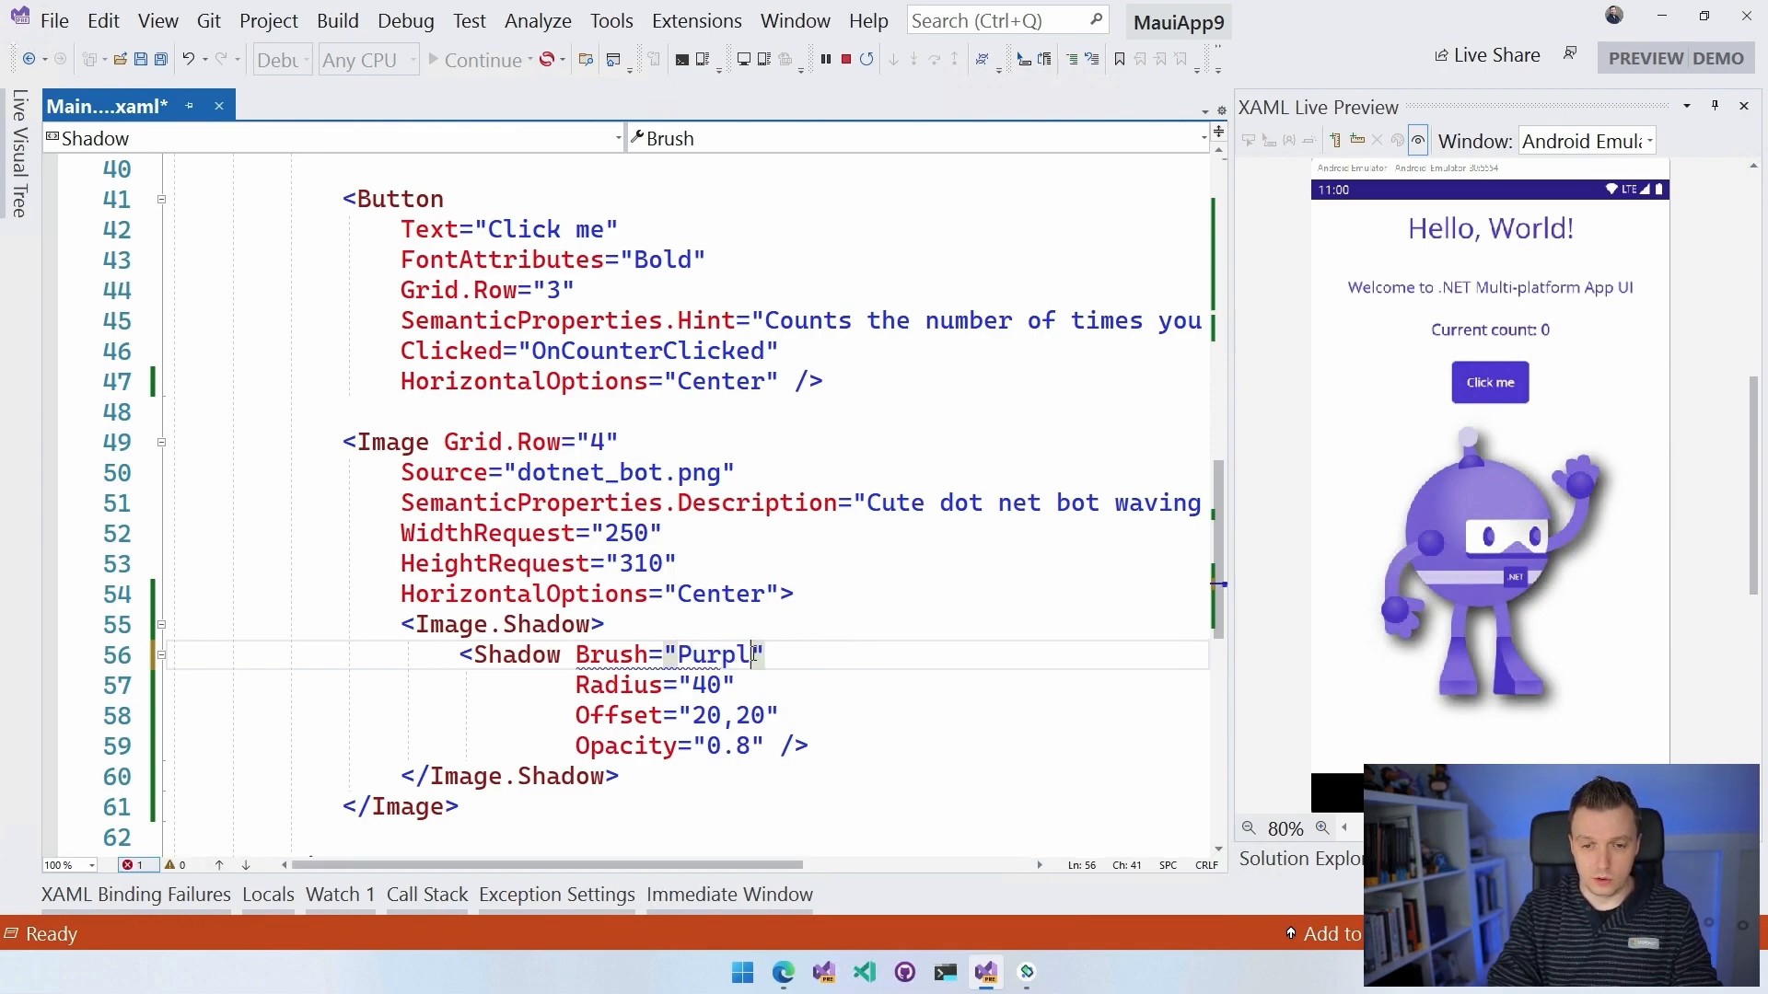
type("e")
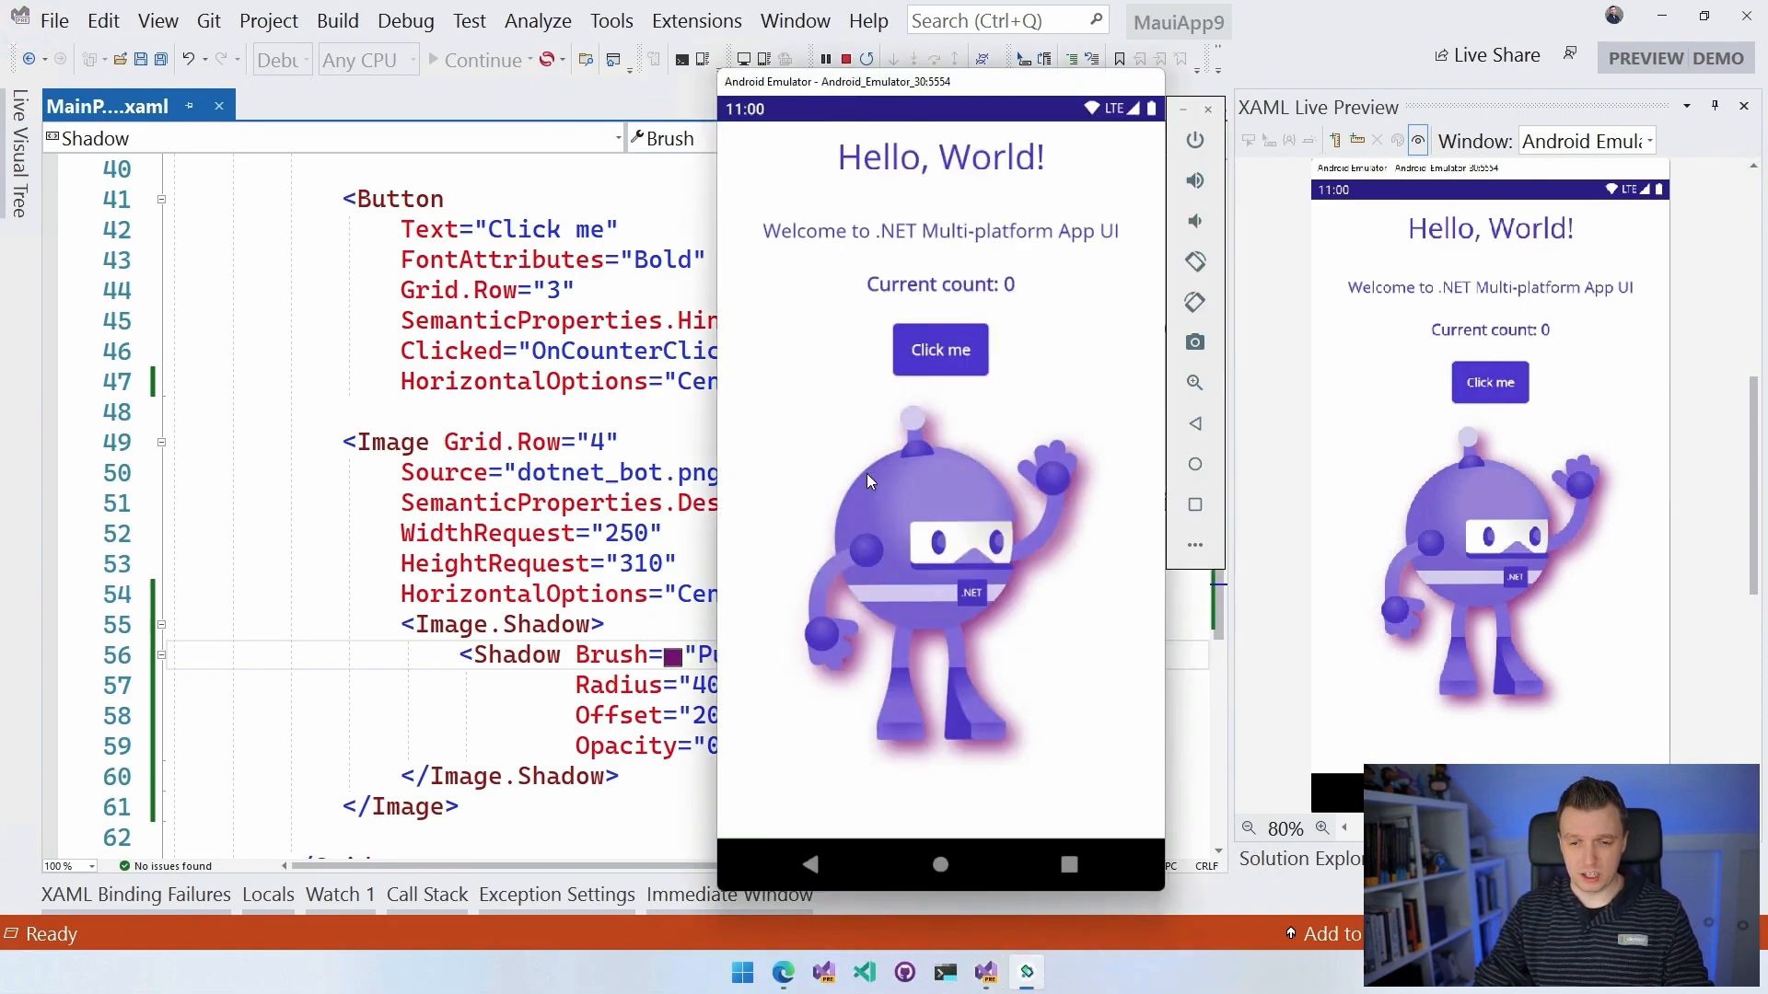
mouse_move(1035, 639)
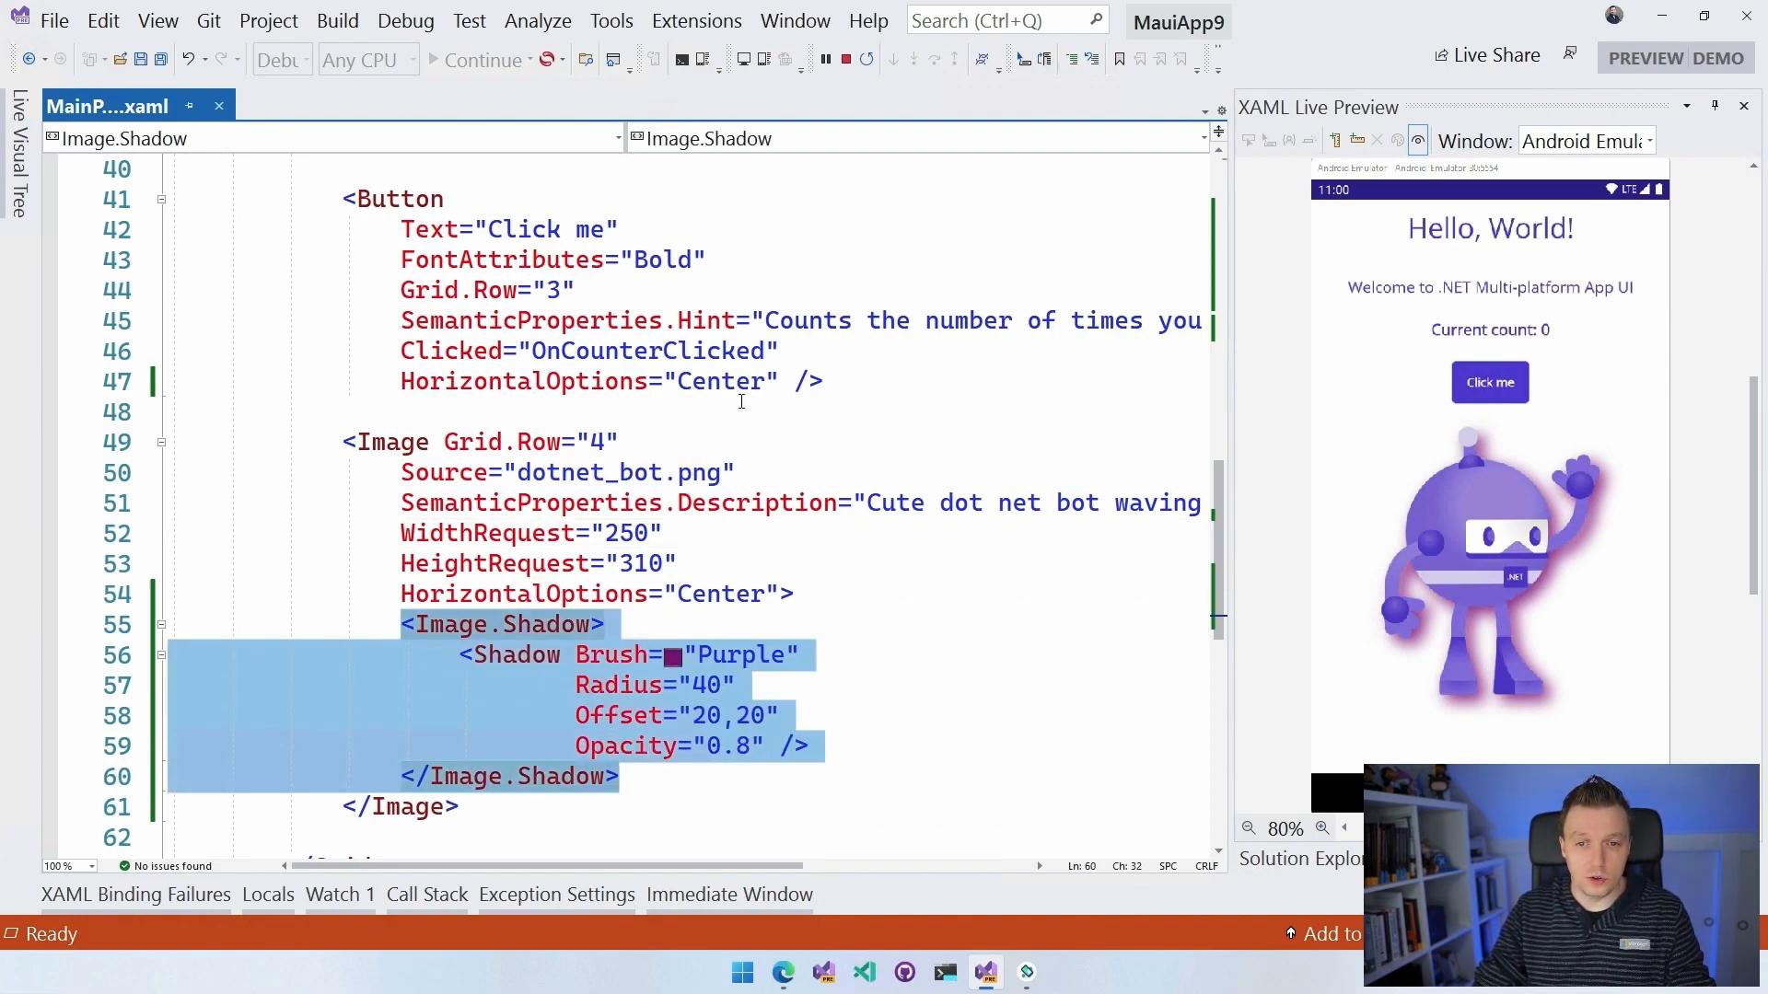
Turn the Click me Button into an open tag with a closing </Button> for its shadow.
left_click(796, 381)
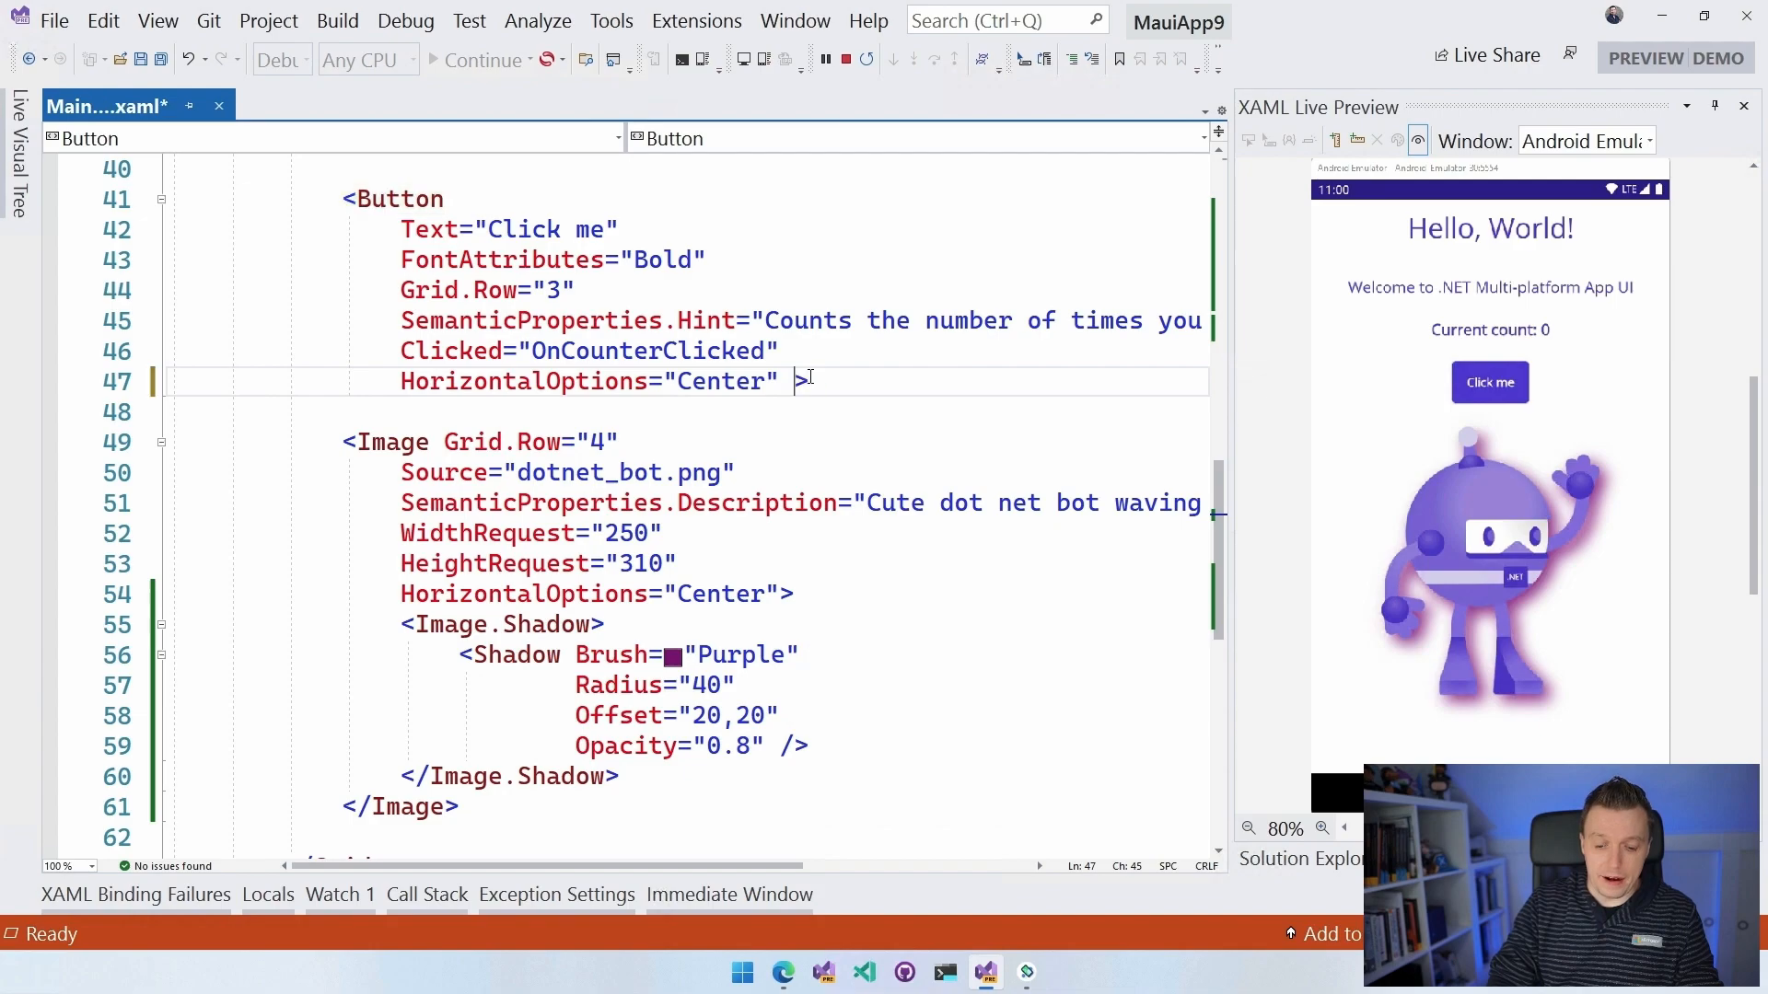
type("</Button>")
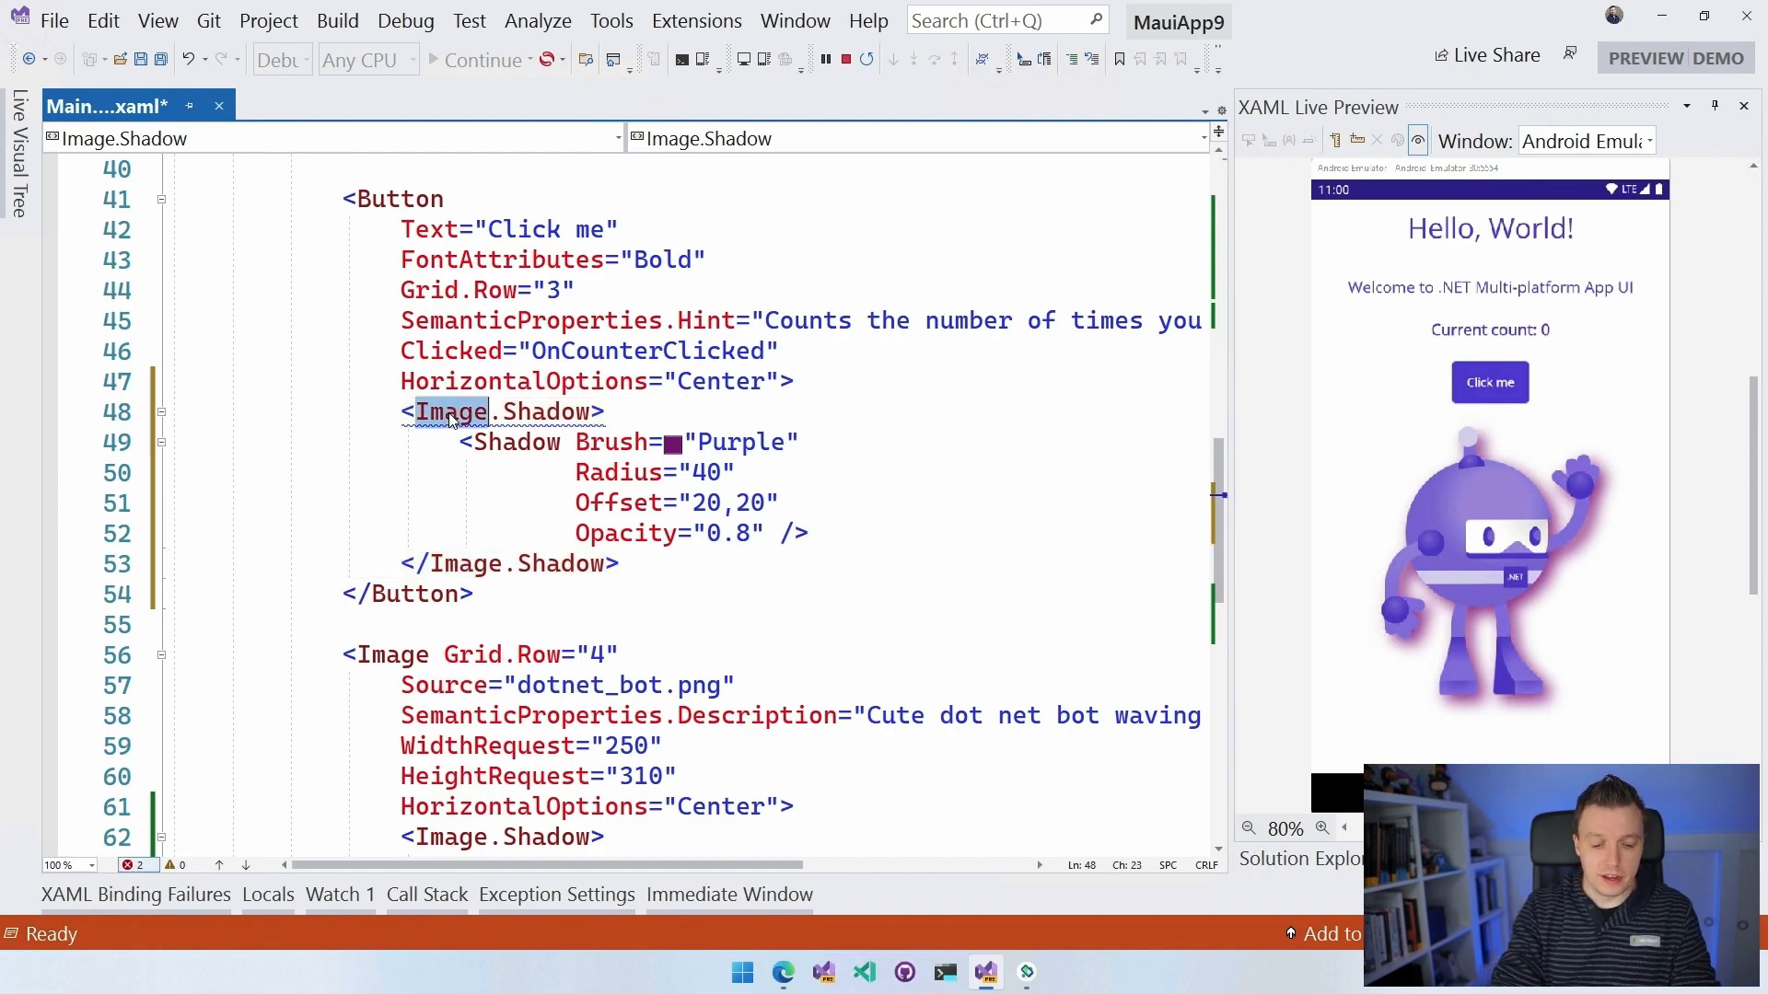
type("Button")
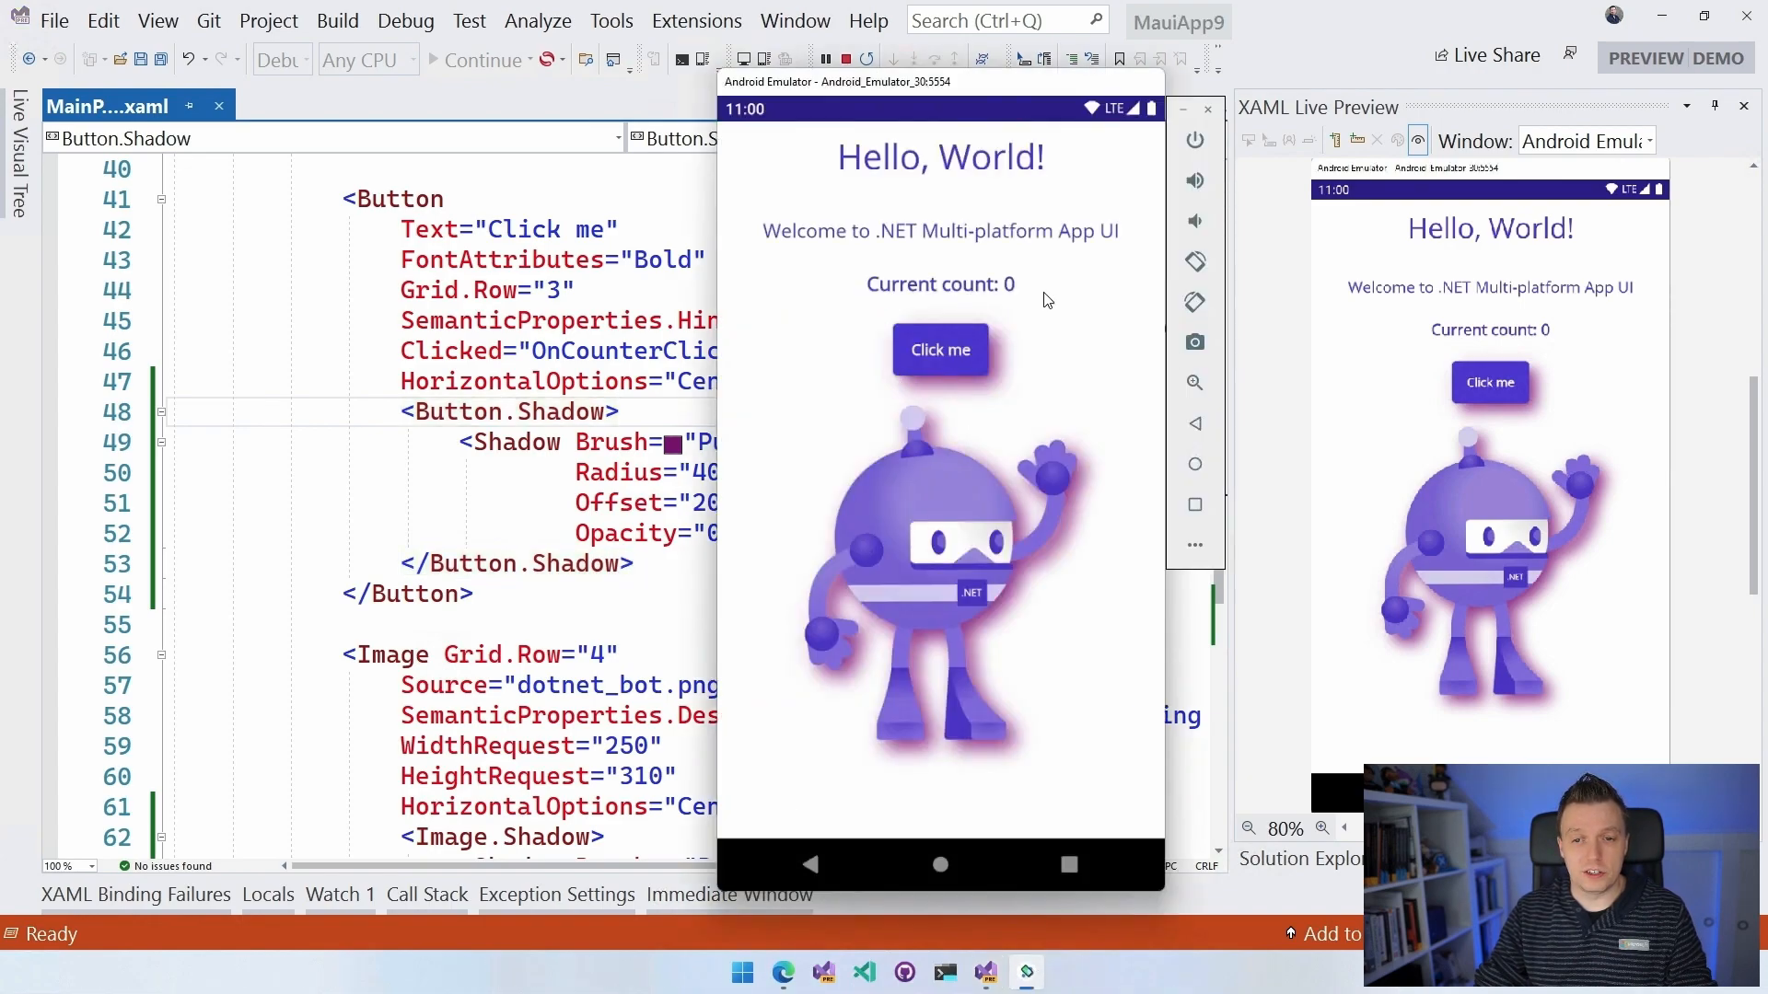
mouse_move(975, 505)
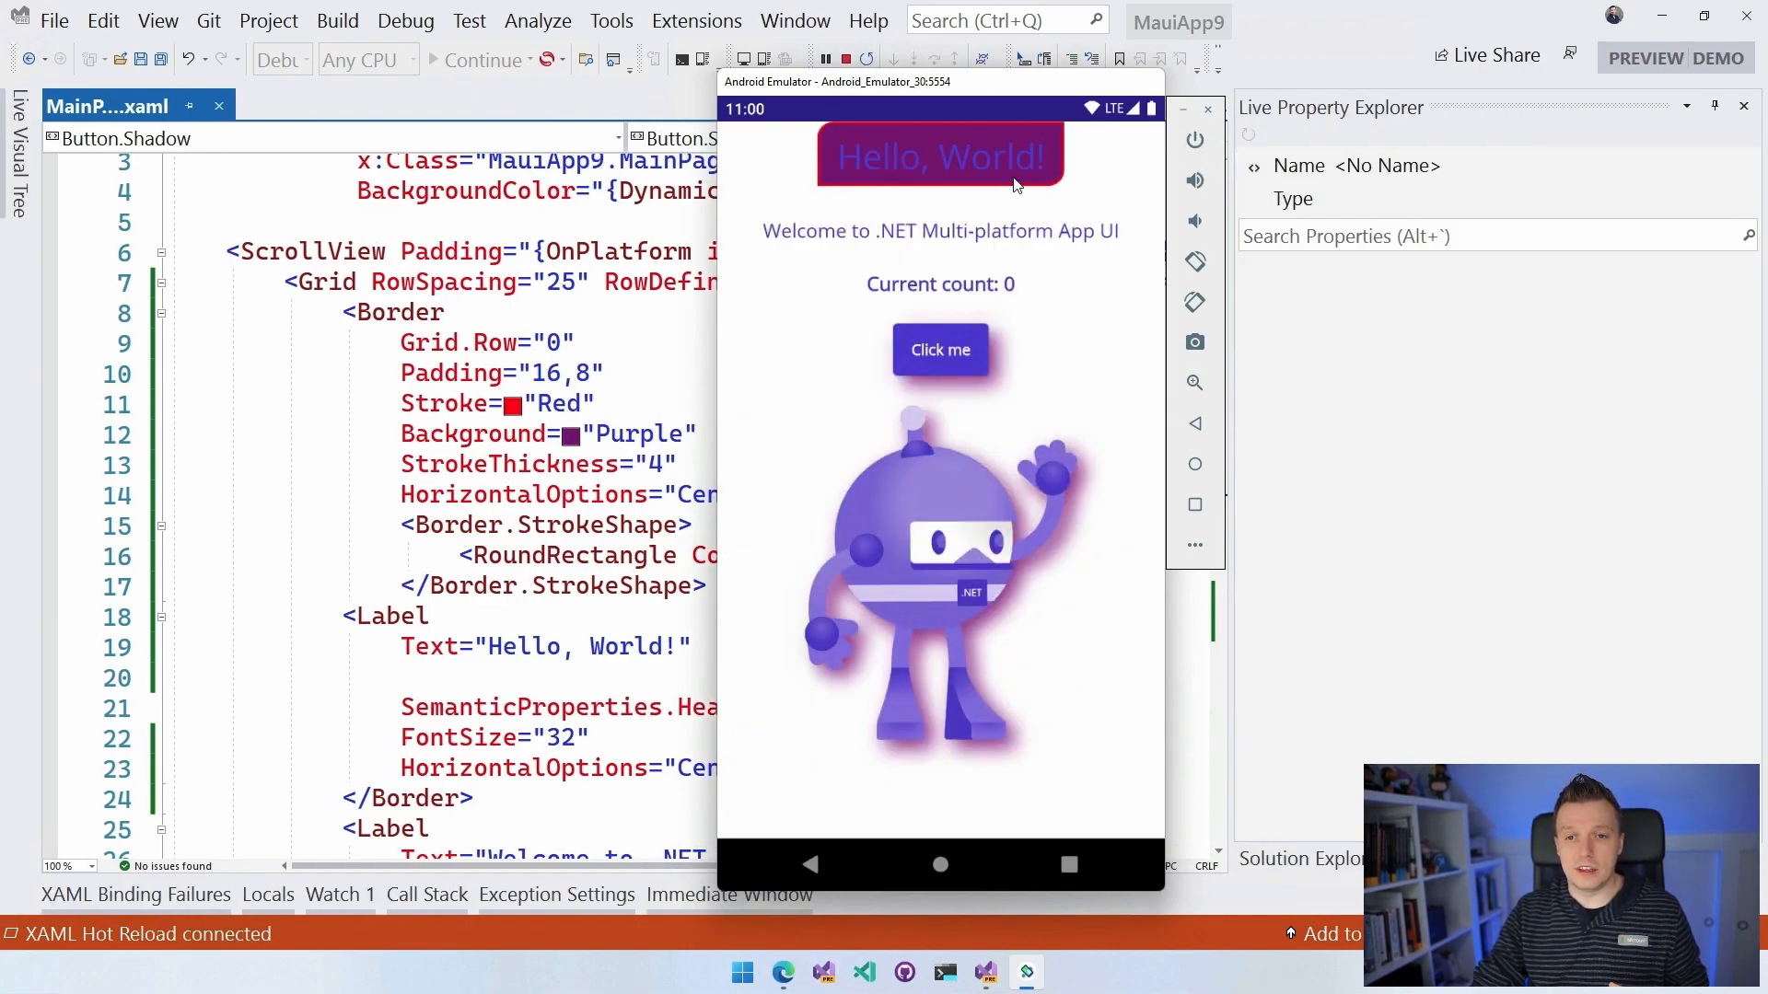
mouse_move(1060, 209)
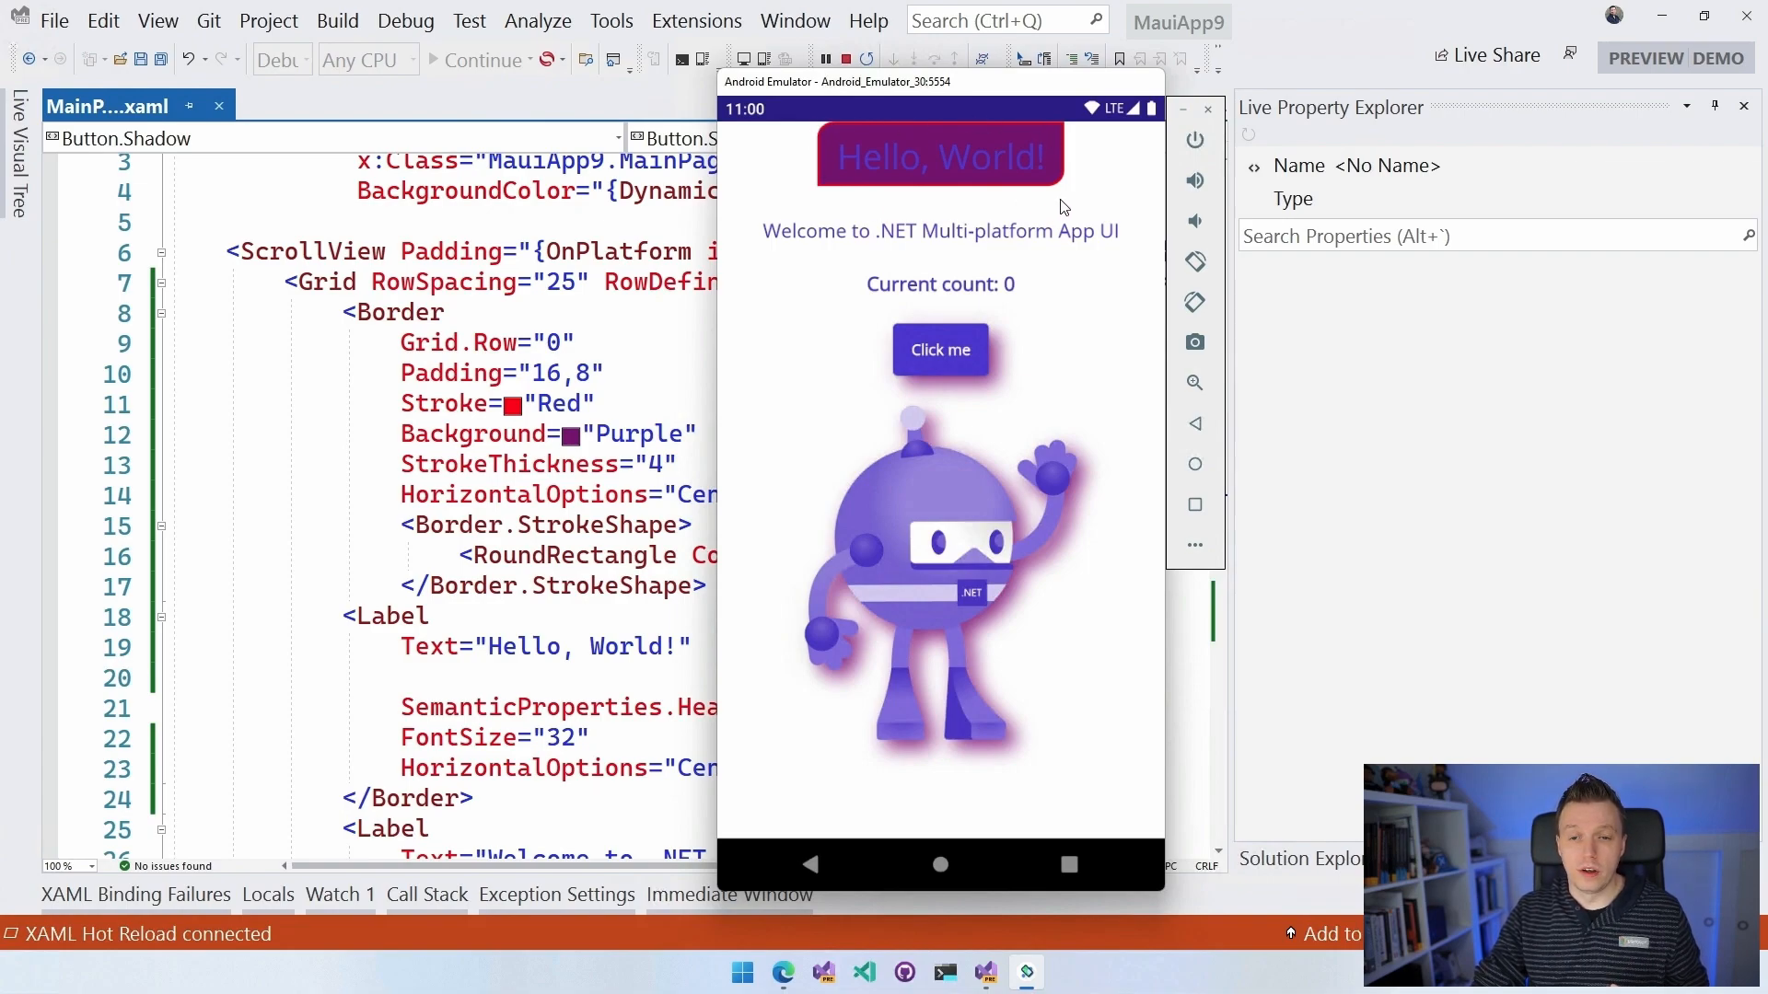
mouse_move(1006, 144)
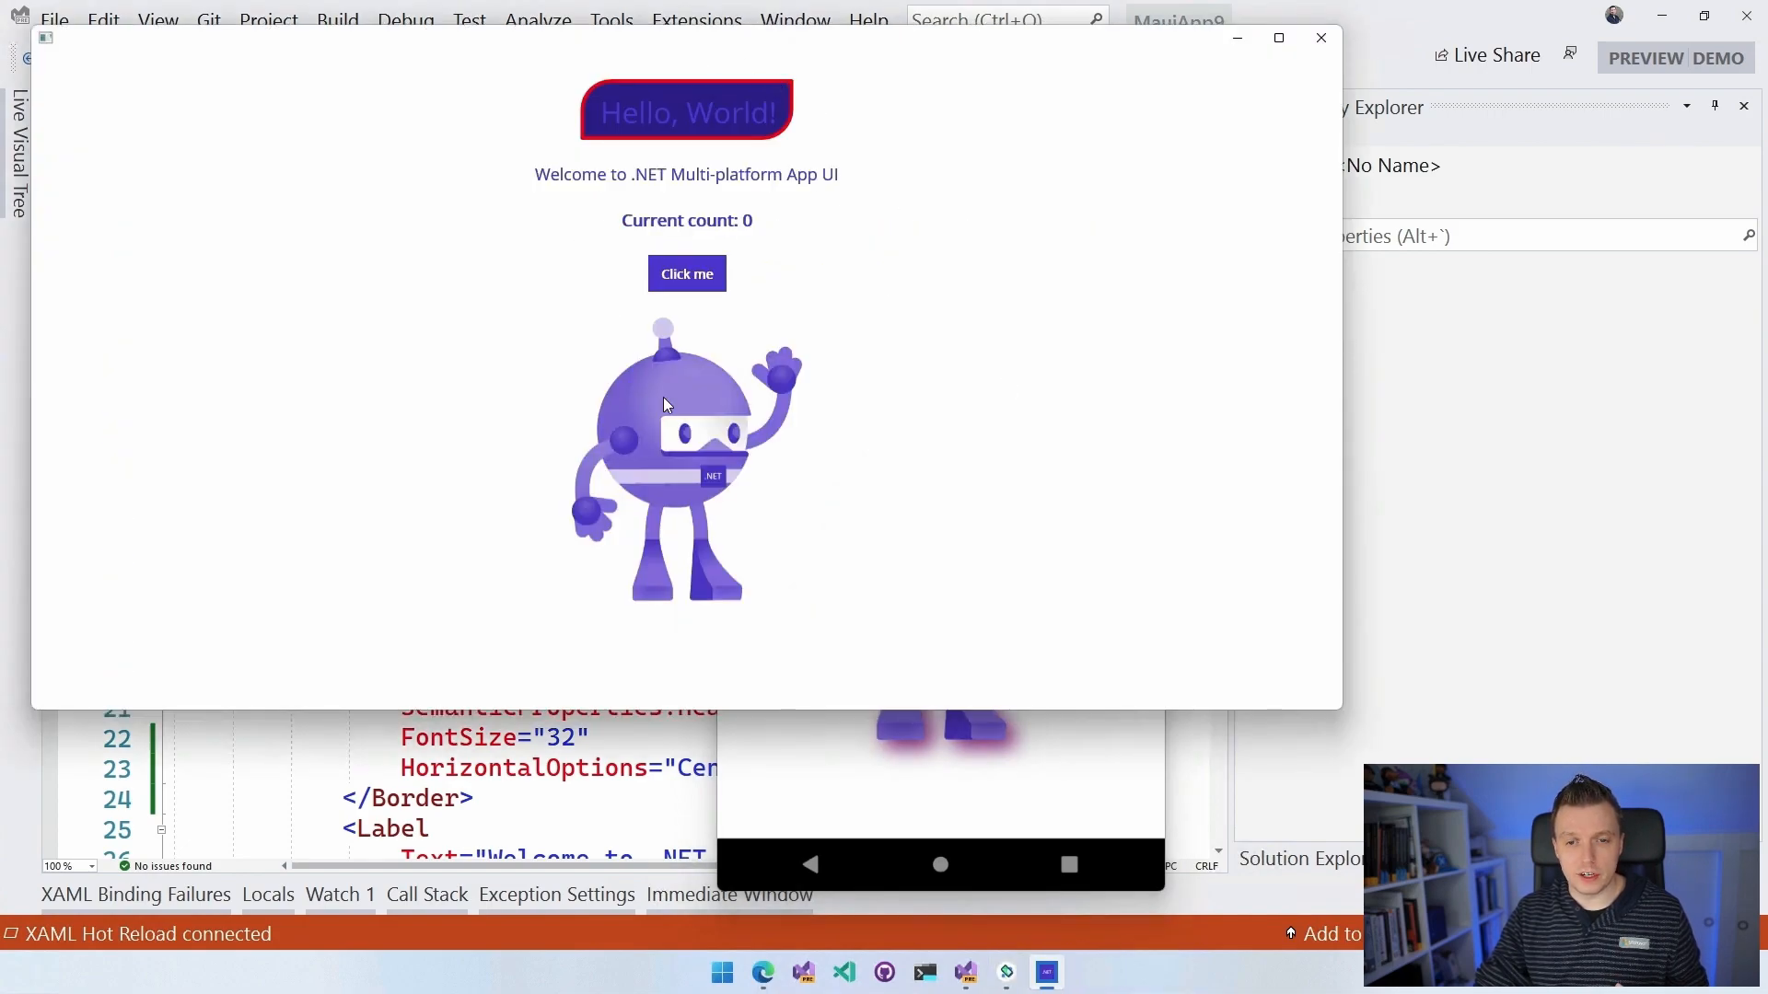
mouse_move(704, 345)
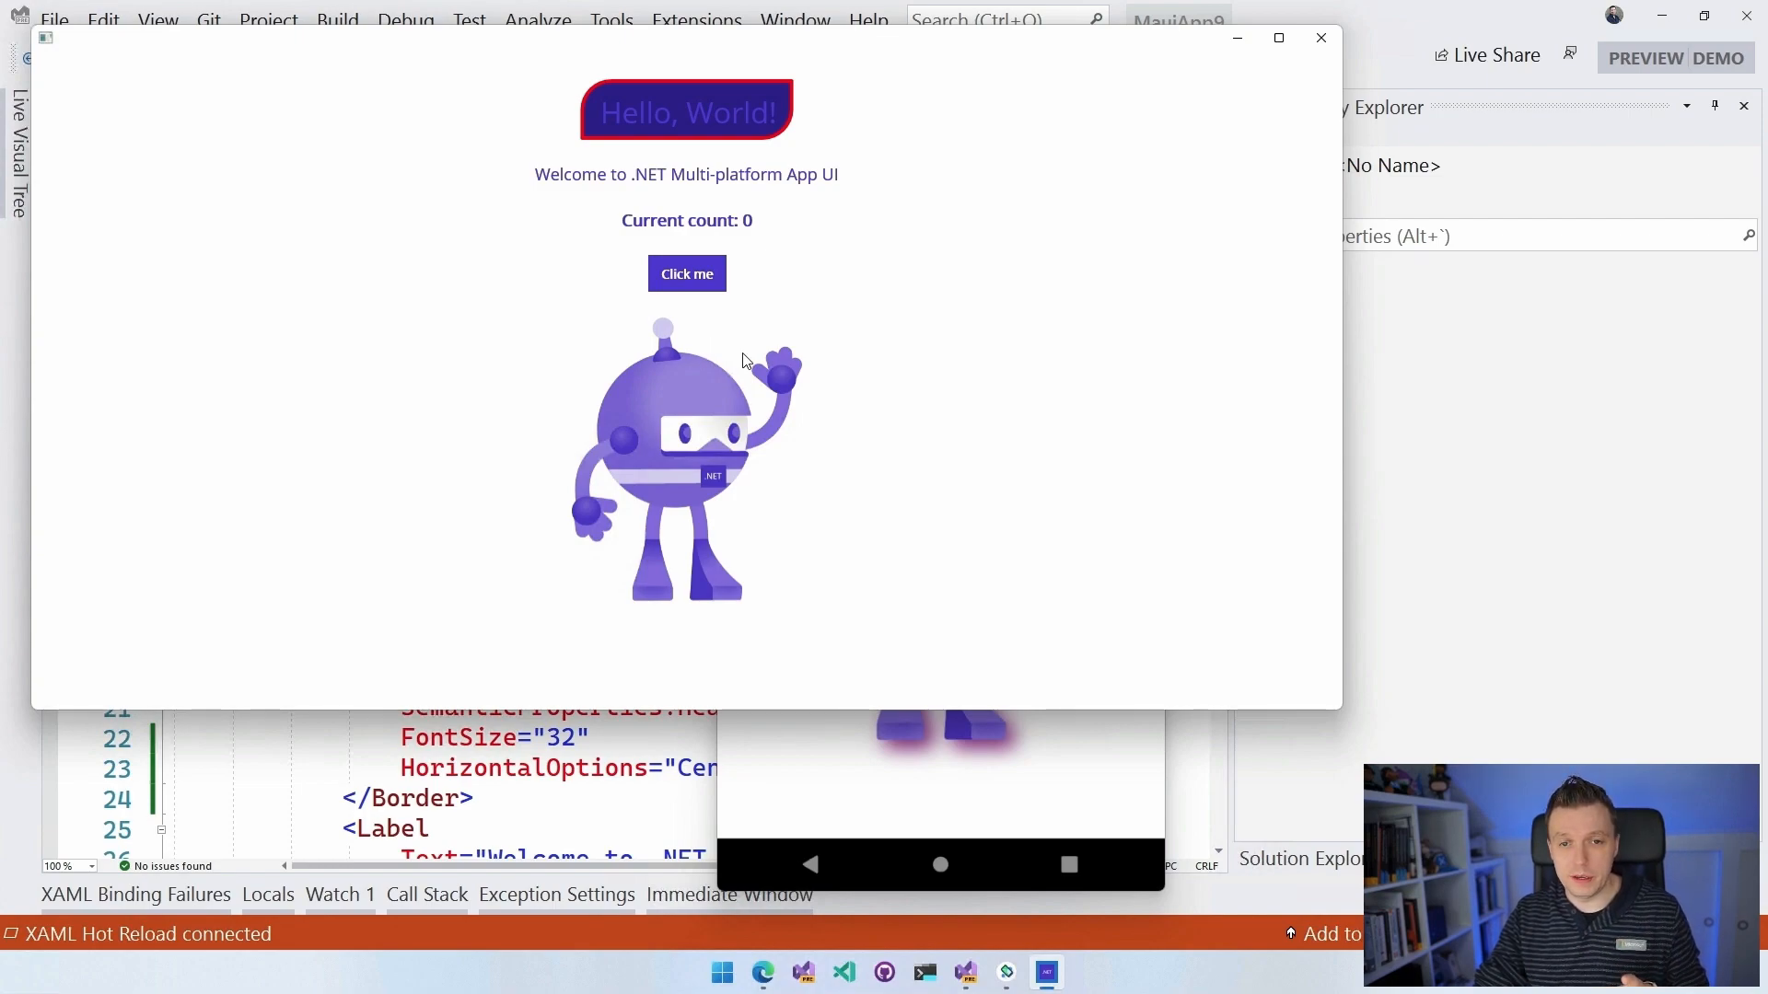
mouse_move(706, 91)
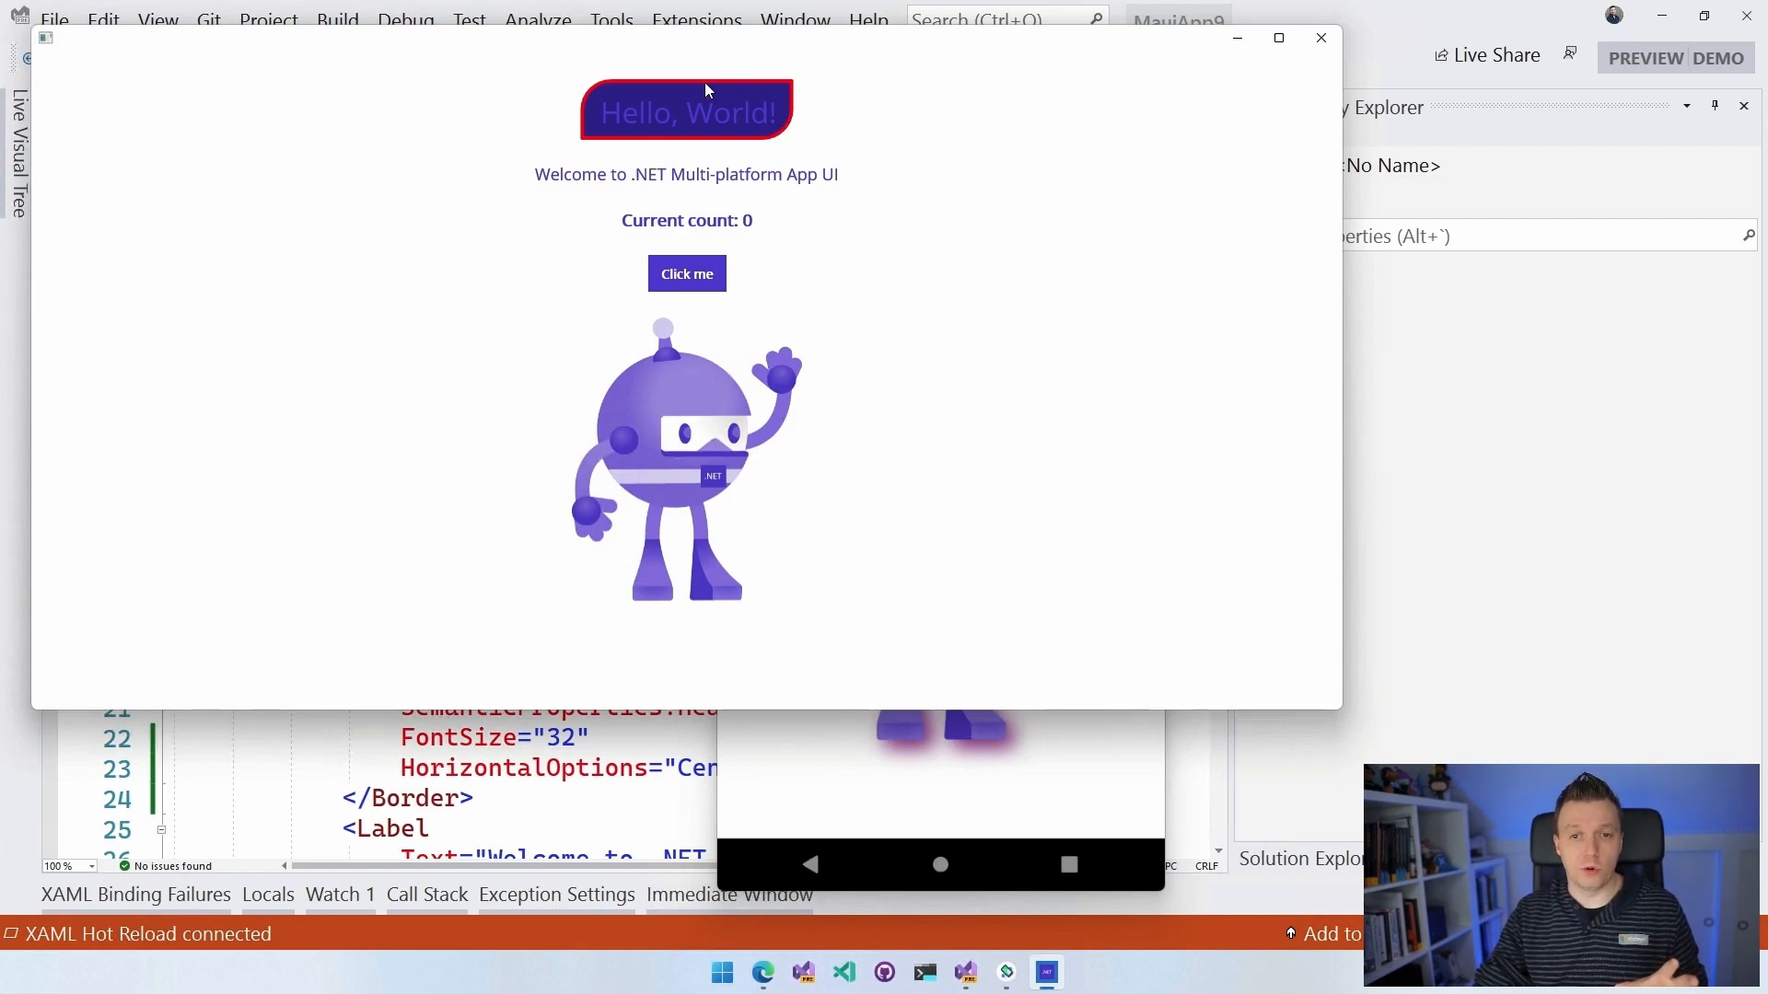
mouse_move(654, 170)
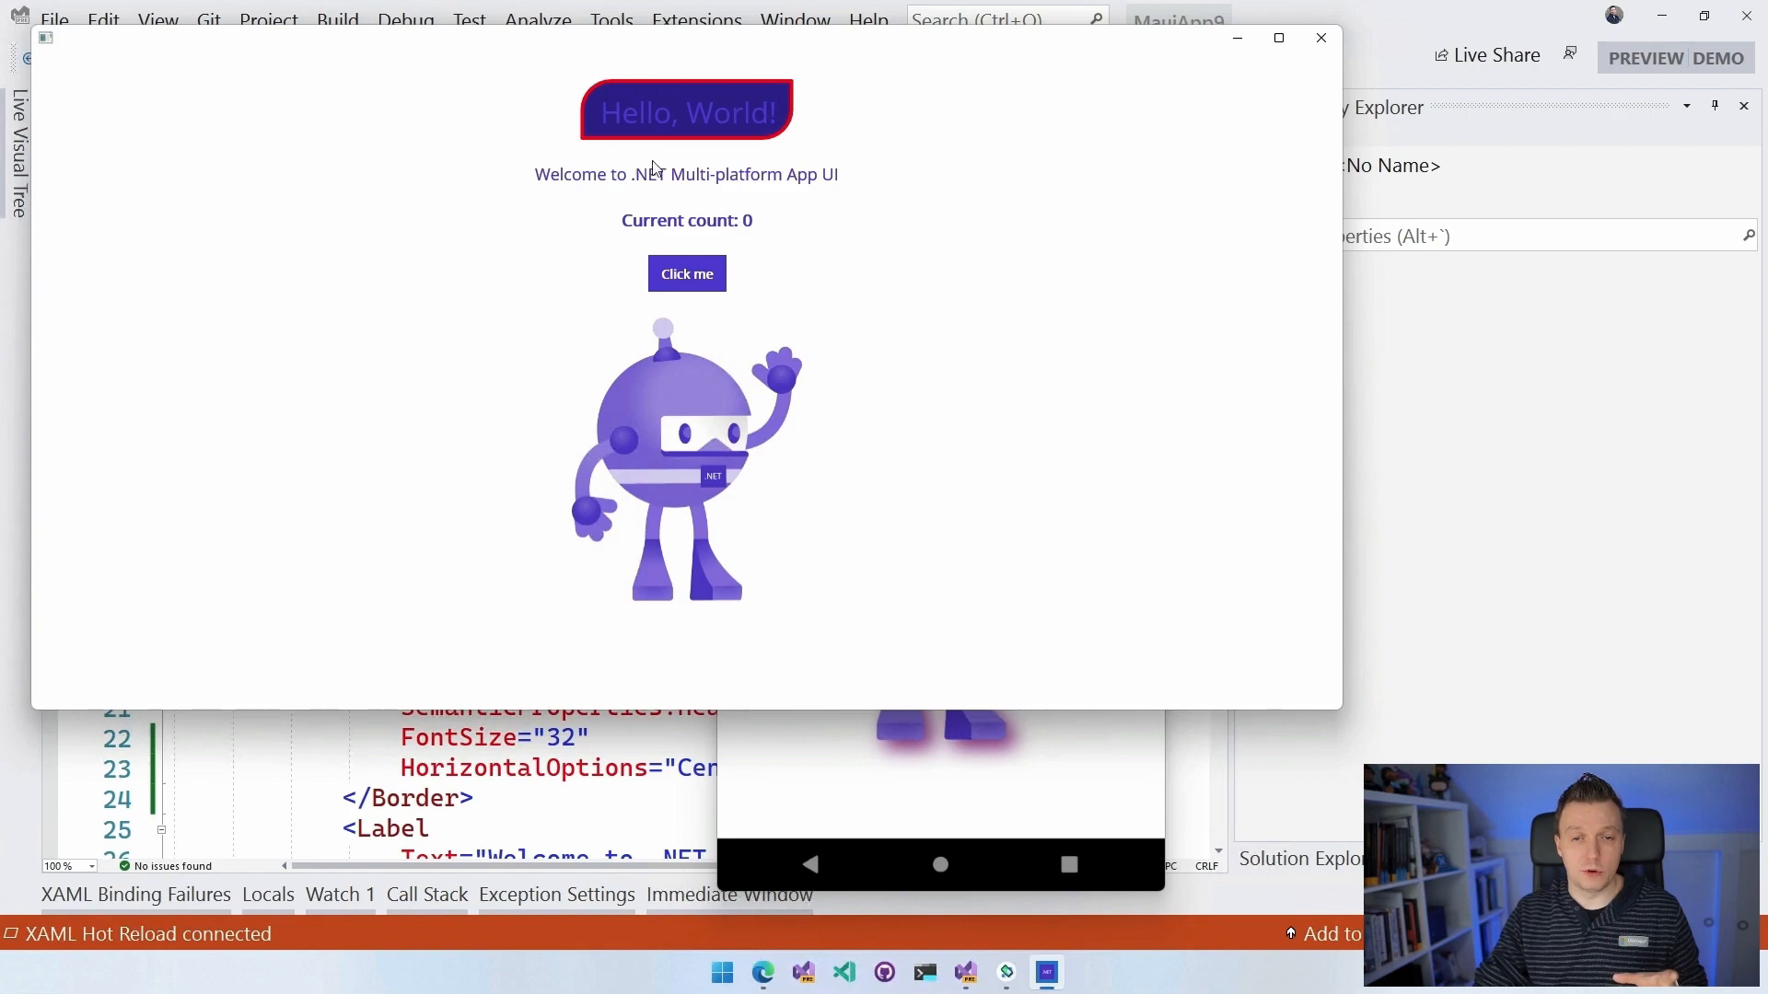
mouse_move(634, 86)
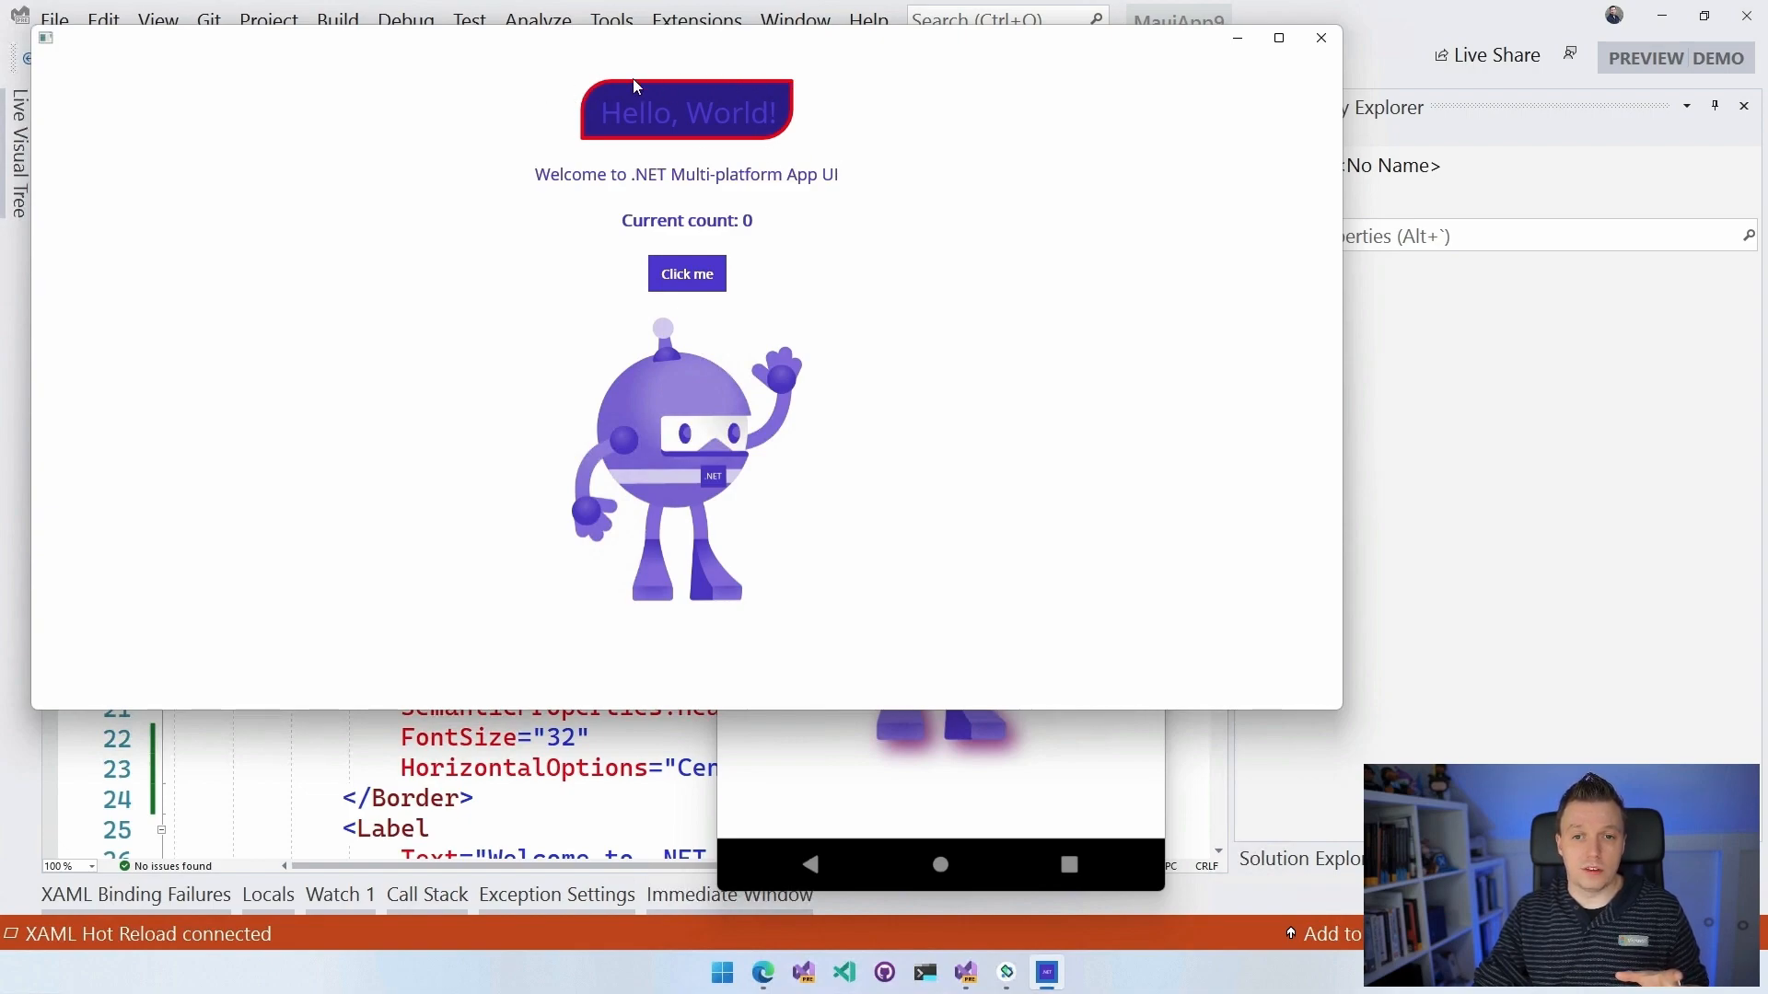
mouse_move(914, 278)
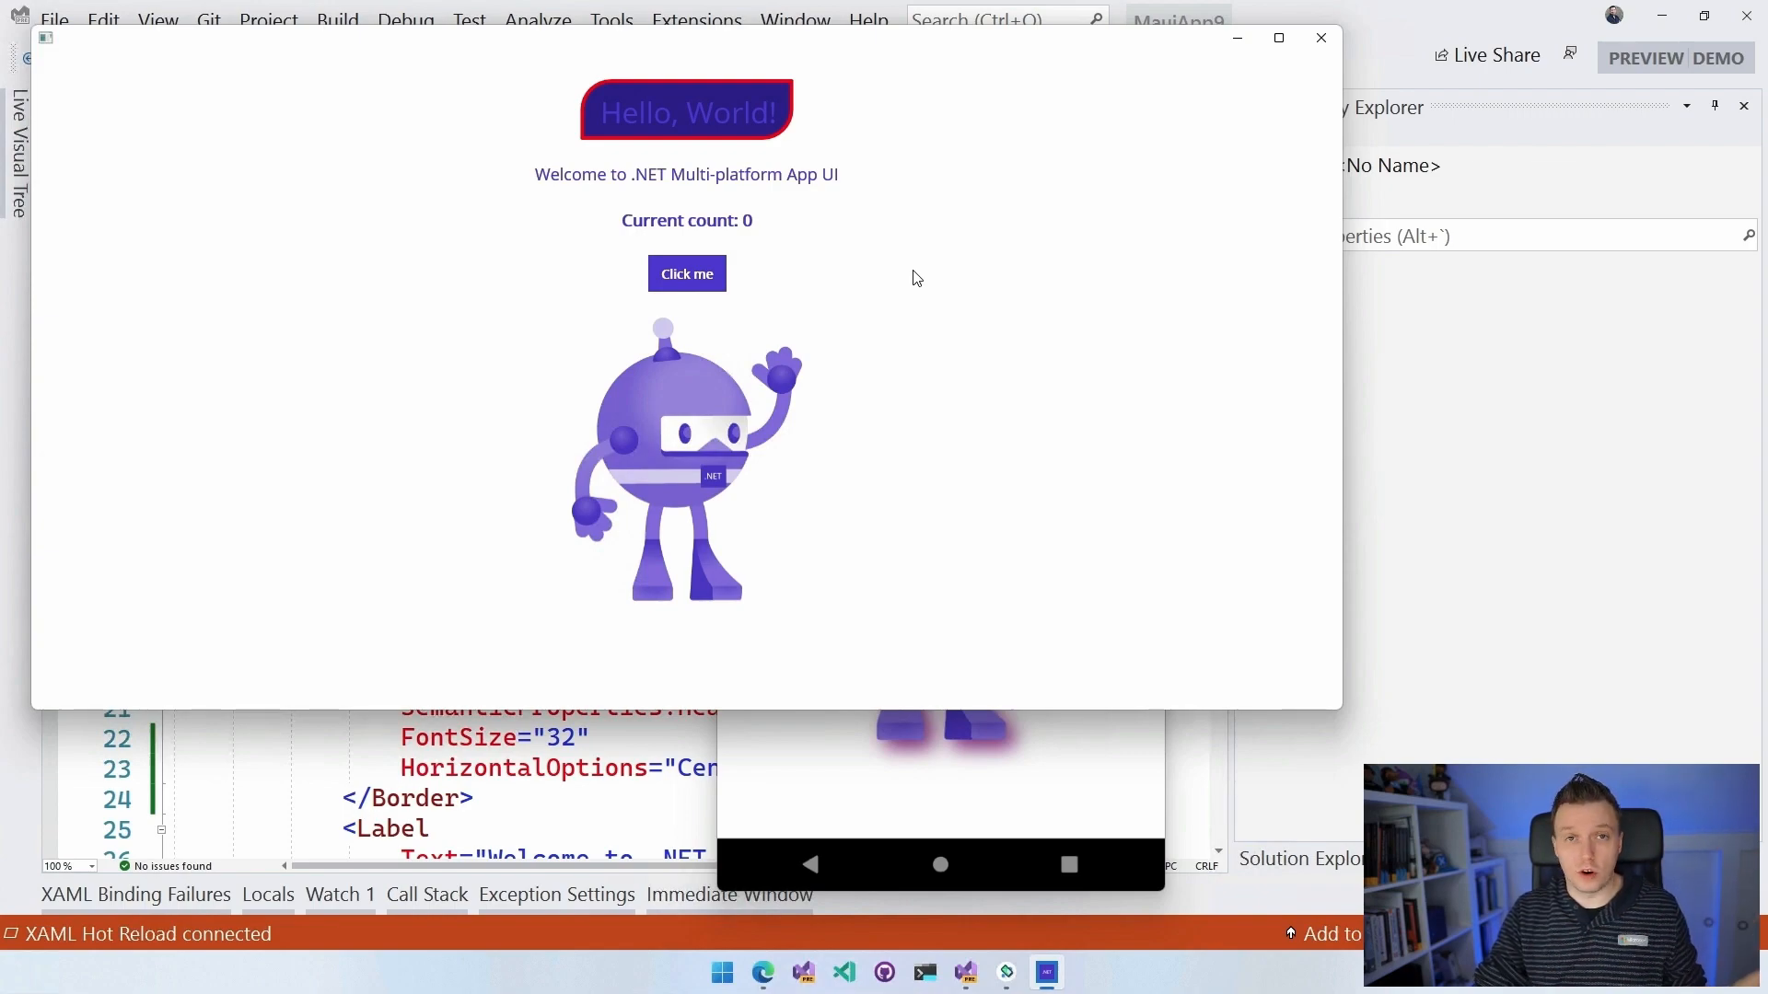
mouse_move(913, 274)
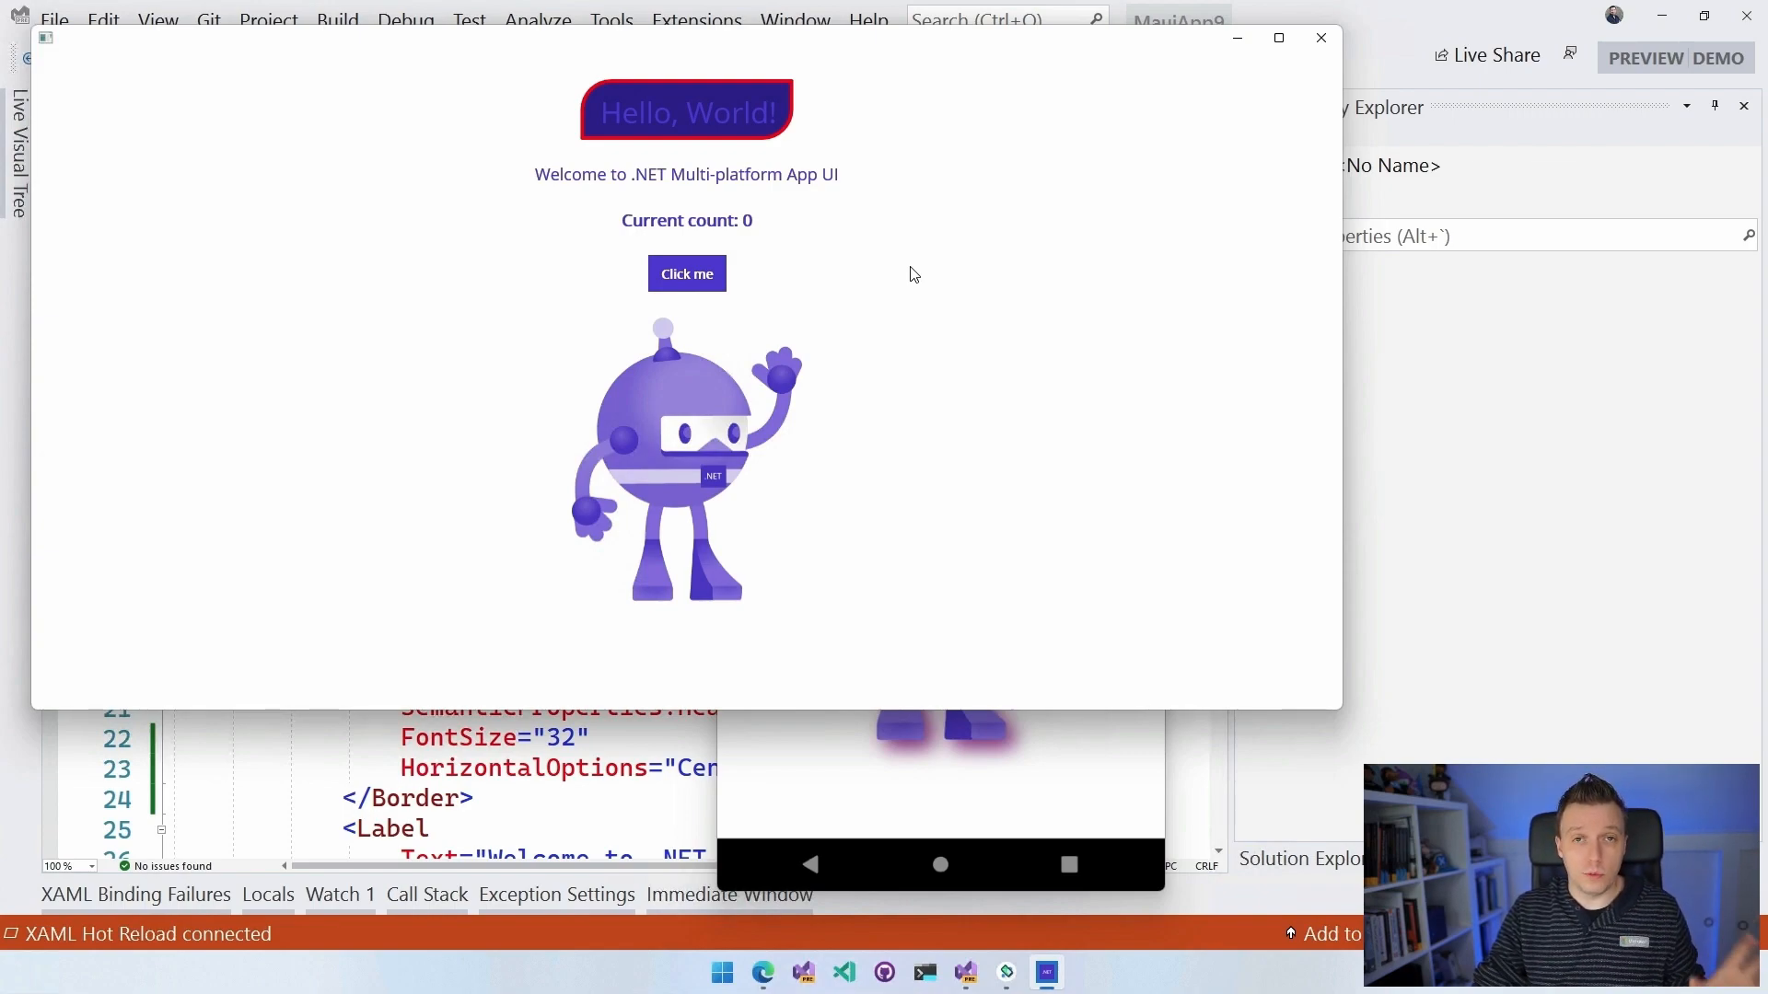